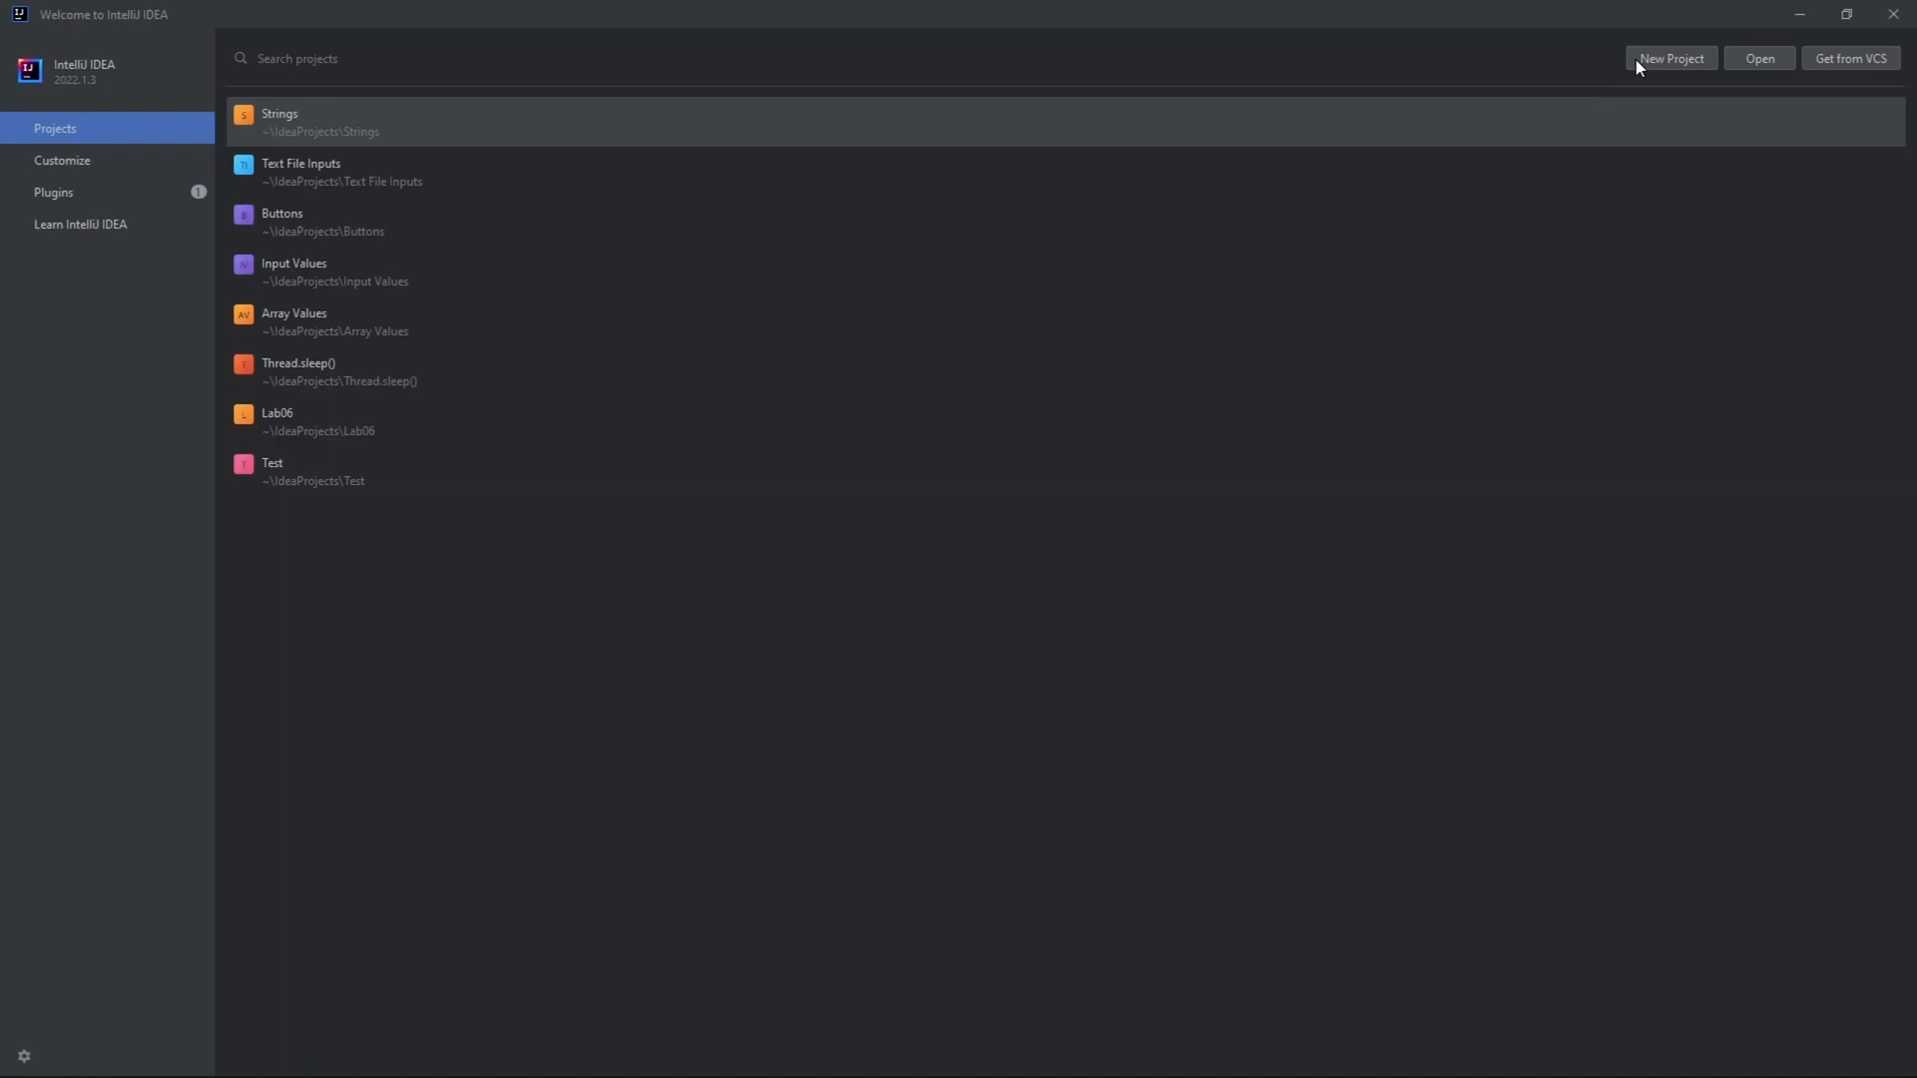
- Create a new Java project named 'Shapes' with the default IntelliJ settings
{"action": "left_click", "coordinate": [1671, 57]}
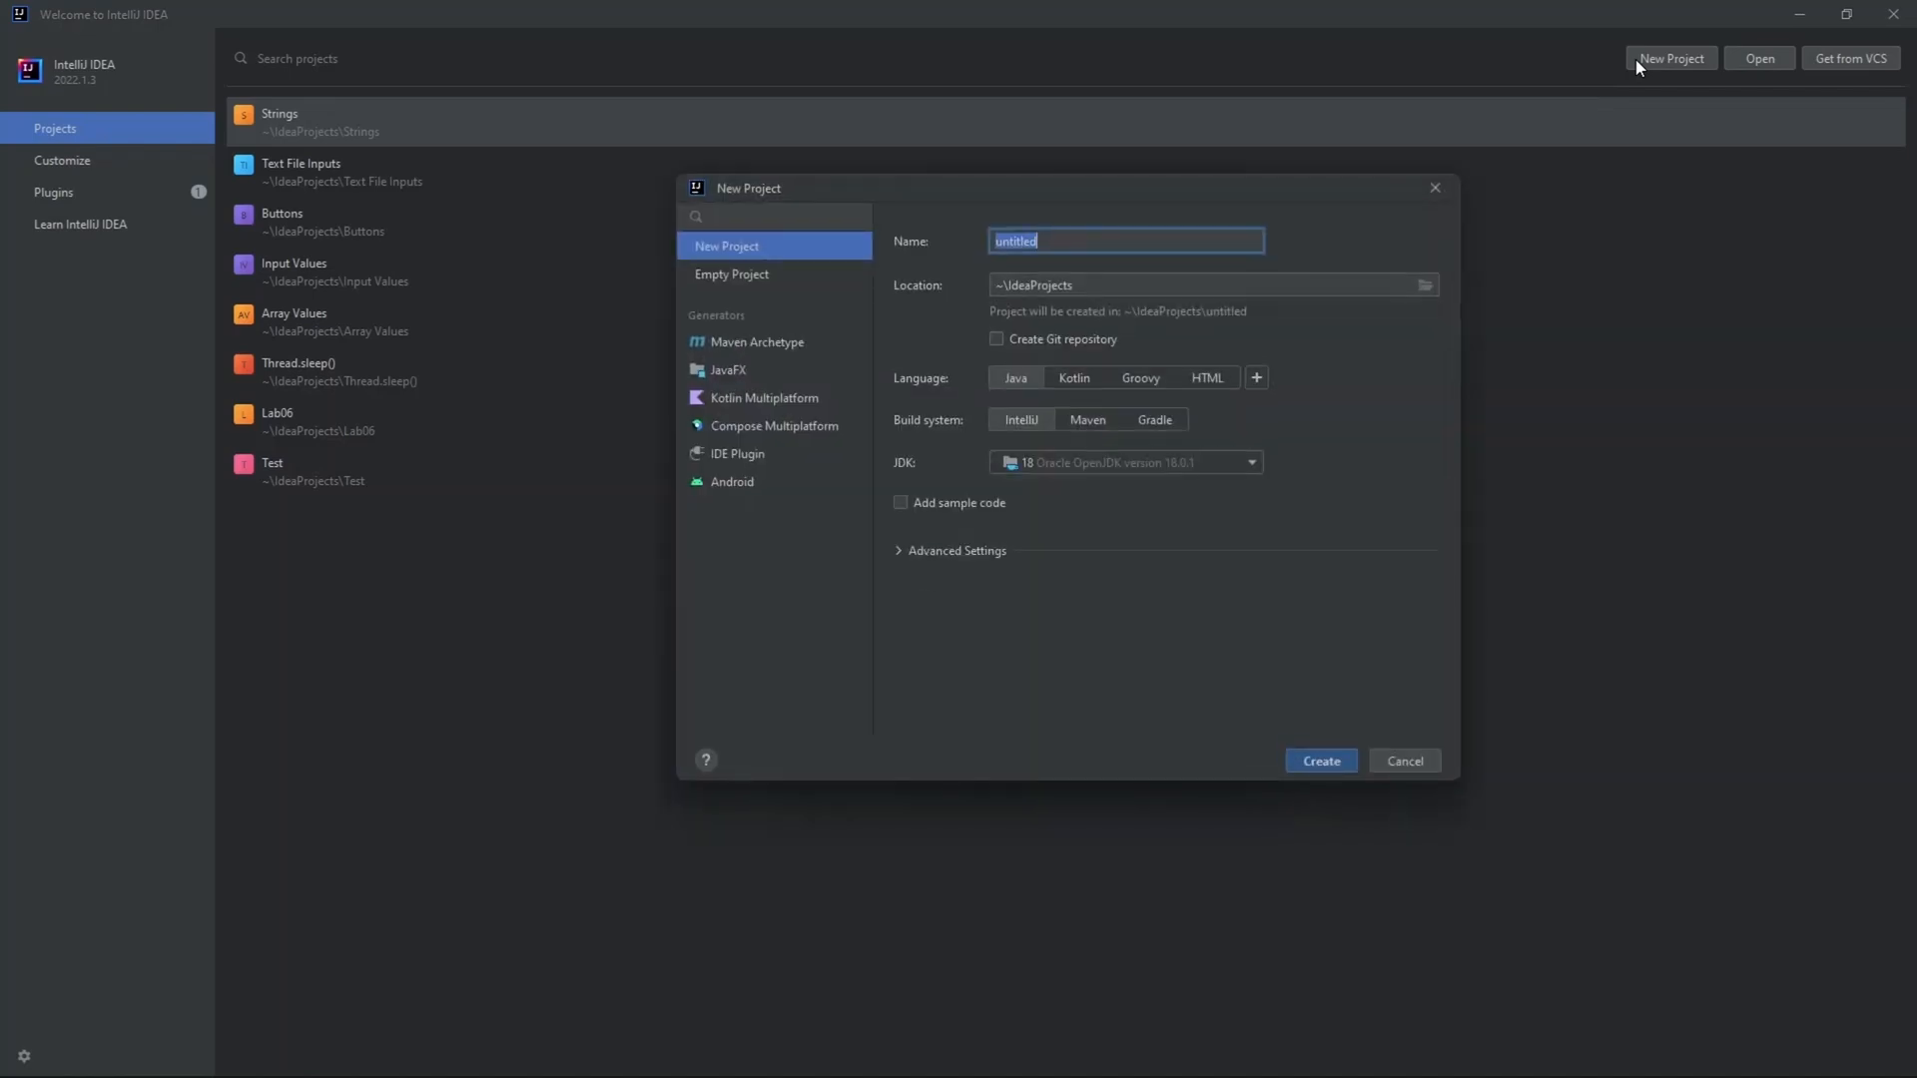
{"action": "type", "text": "Spa"}
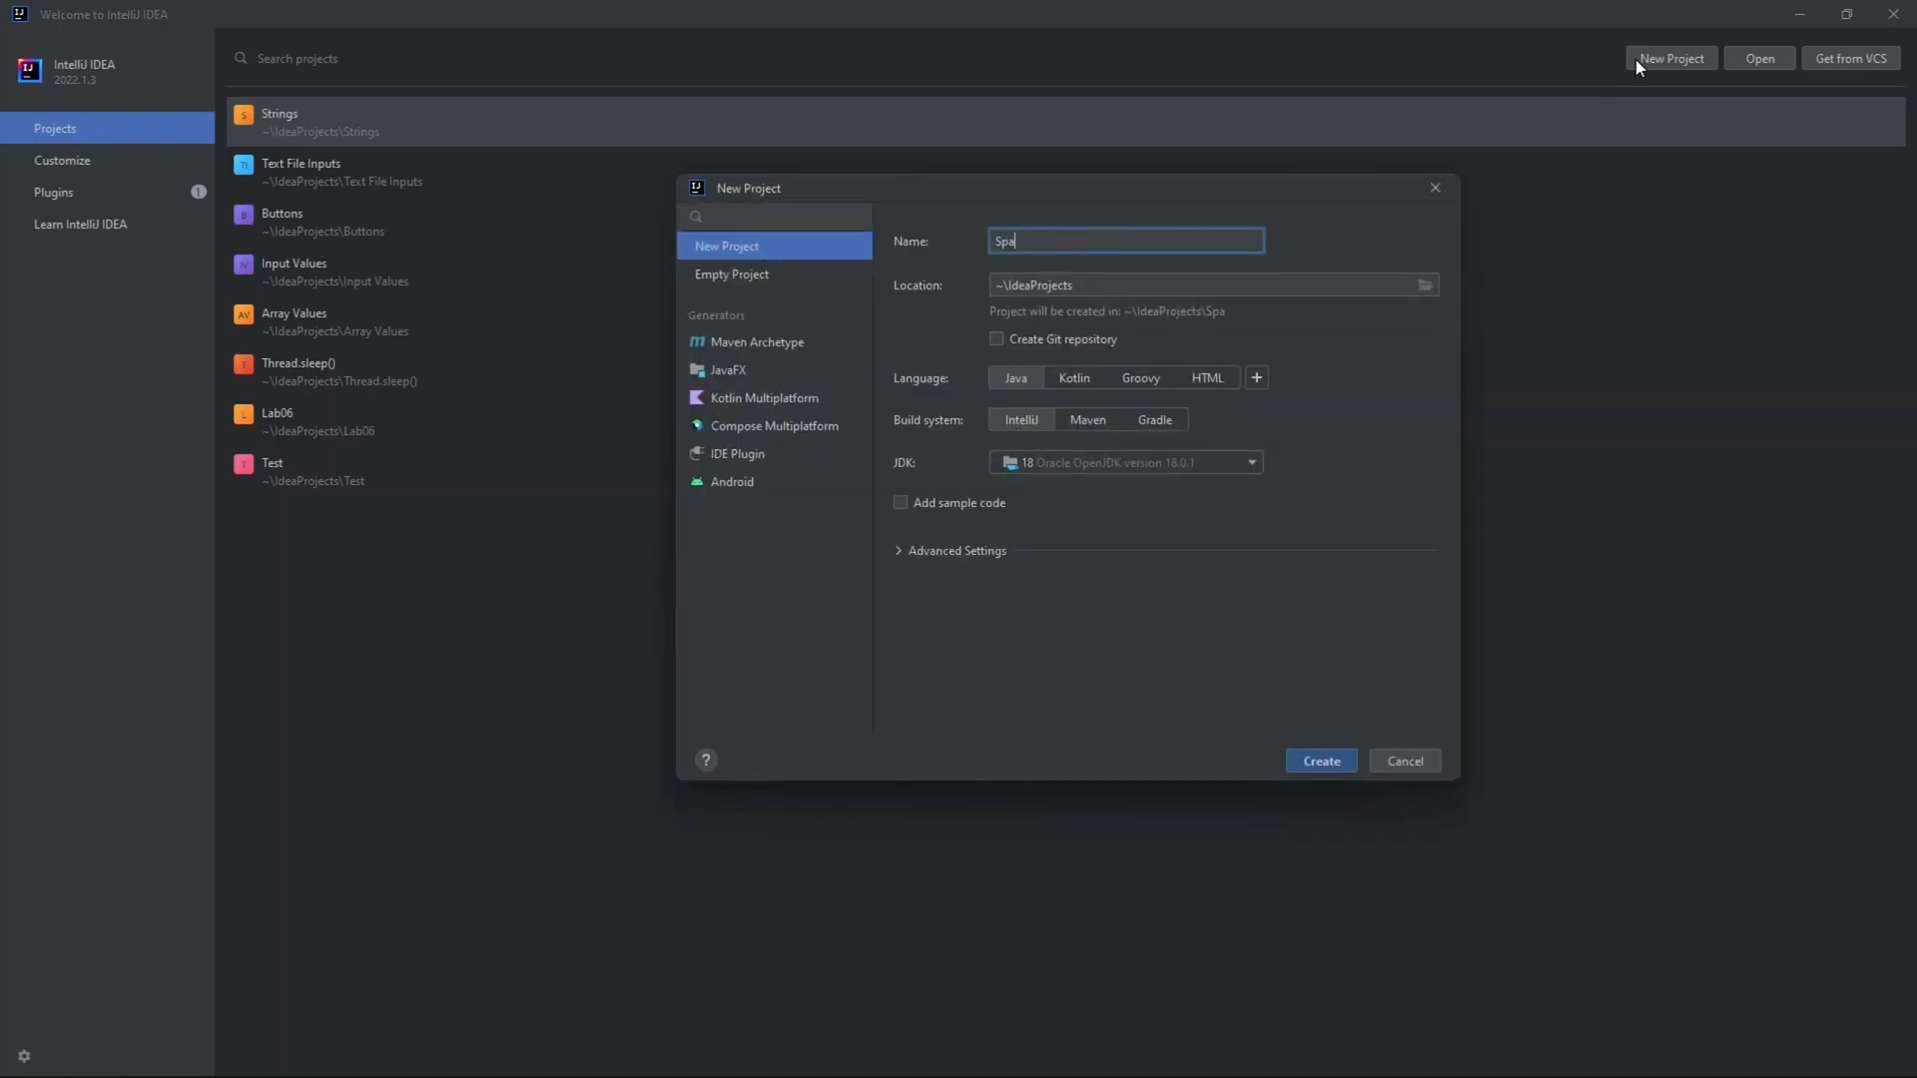
{"action": "key", "text": "Backspace"}
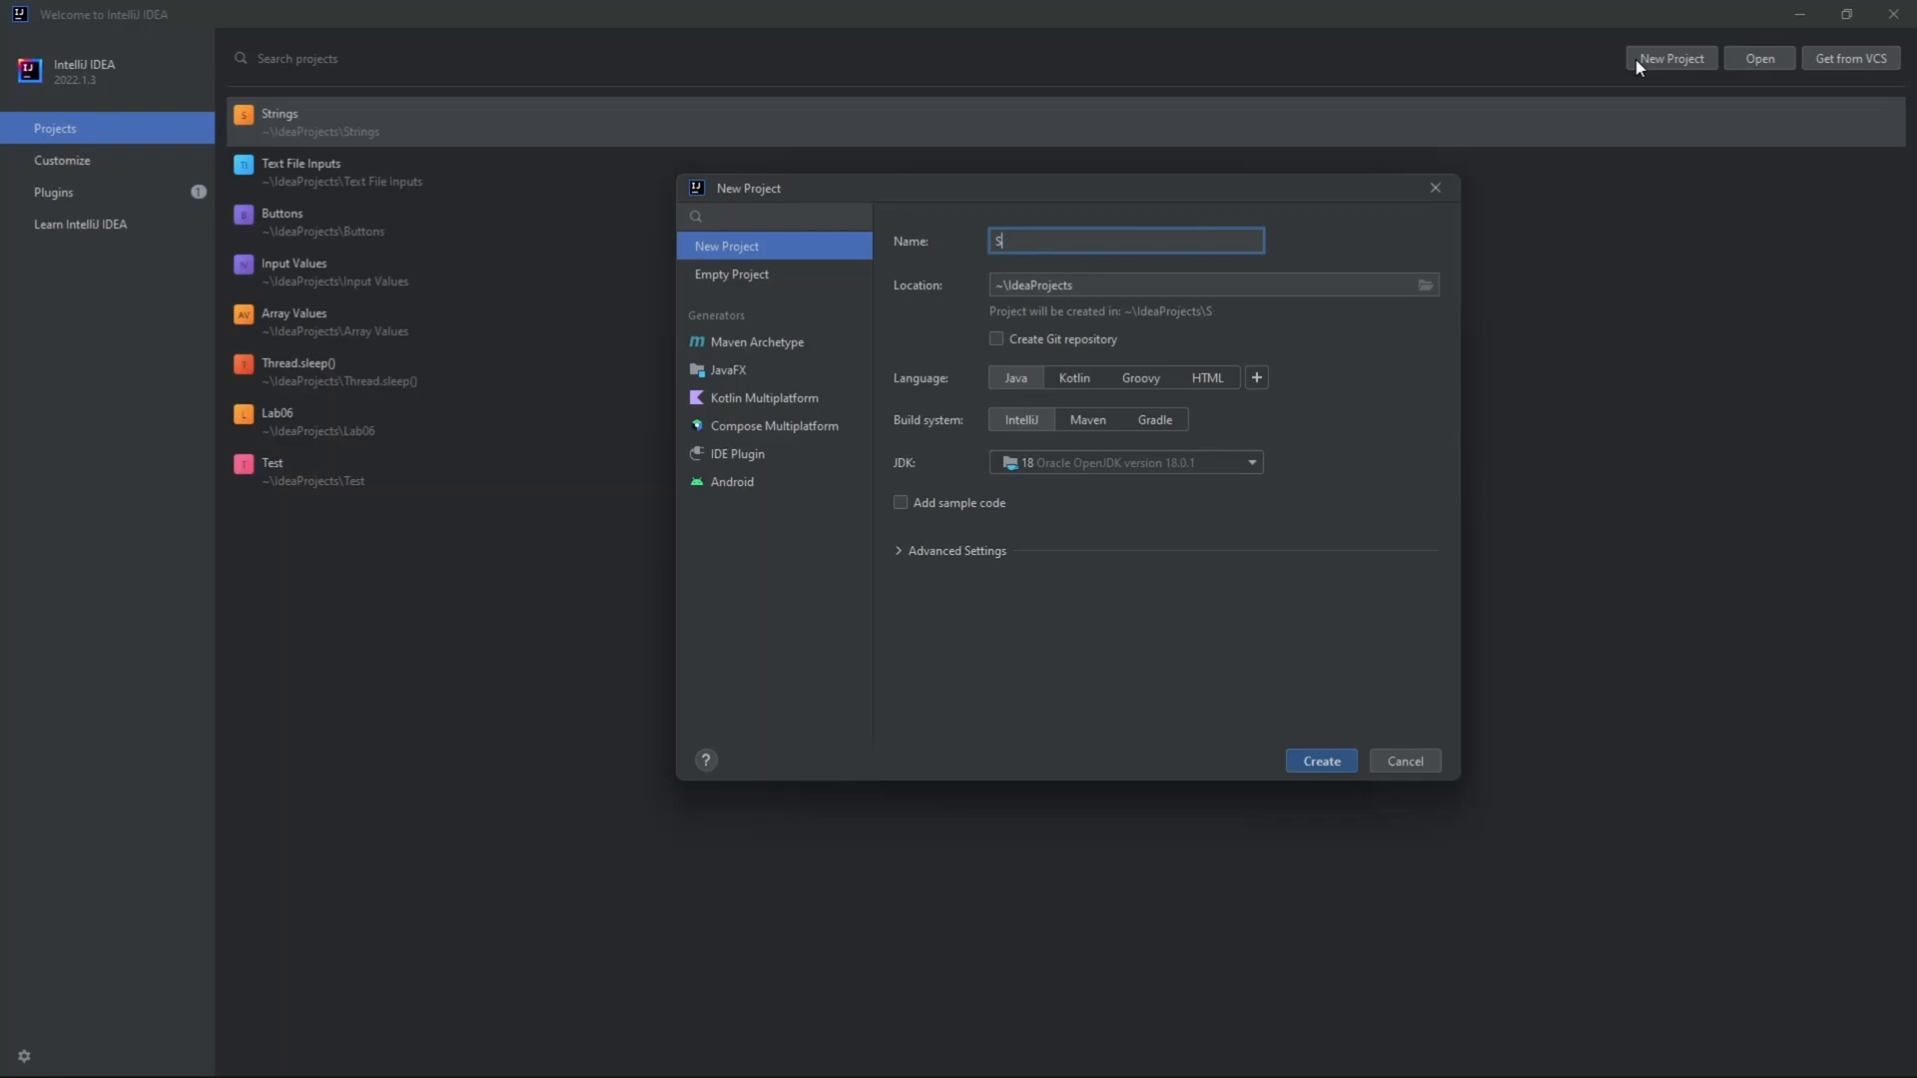
{"action": "type", "text": "hapes"}
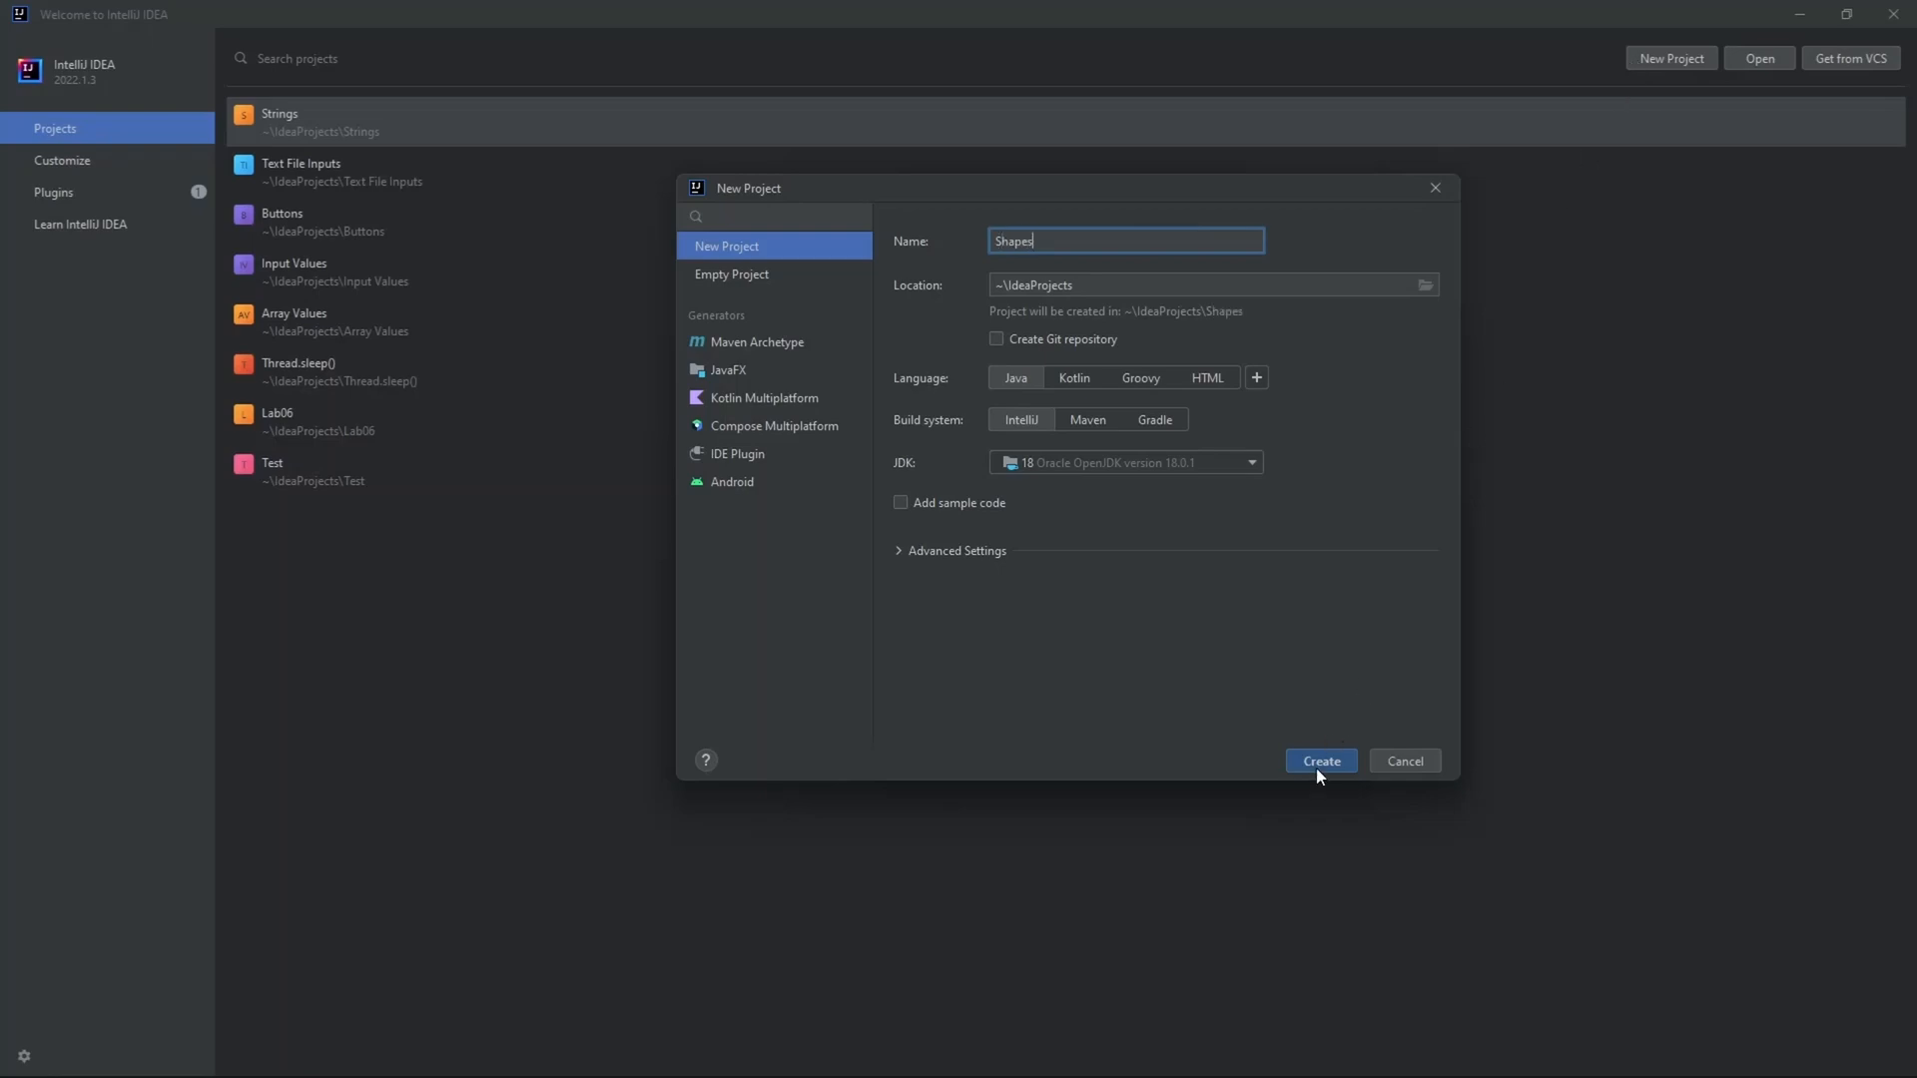
{"action": "left_click", "coordinate": [1321, 760]}
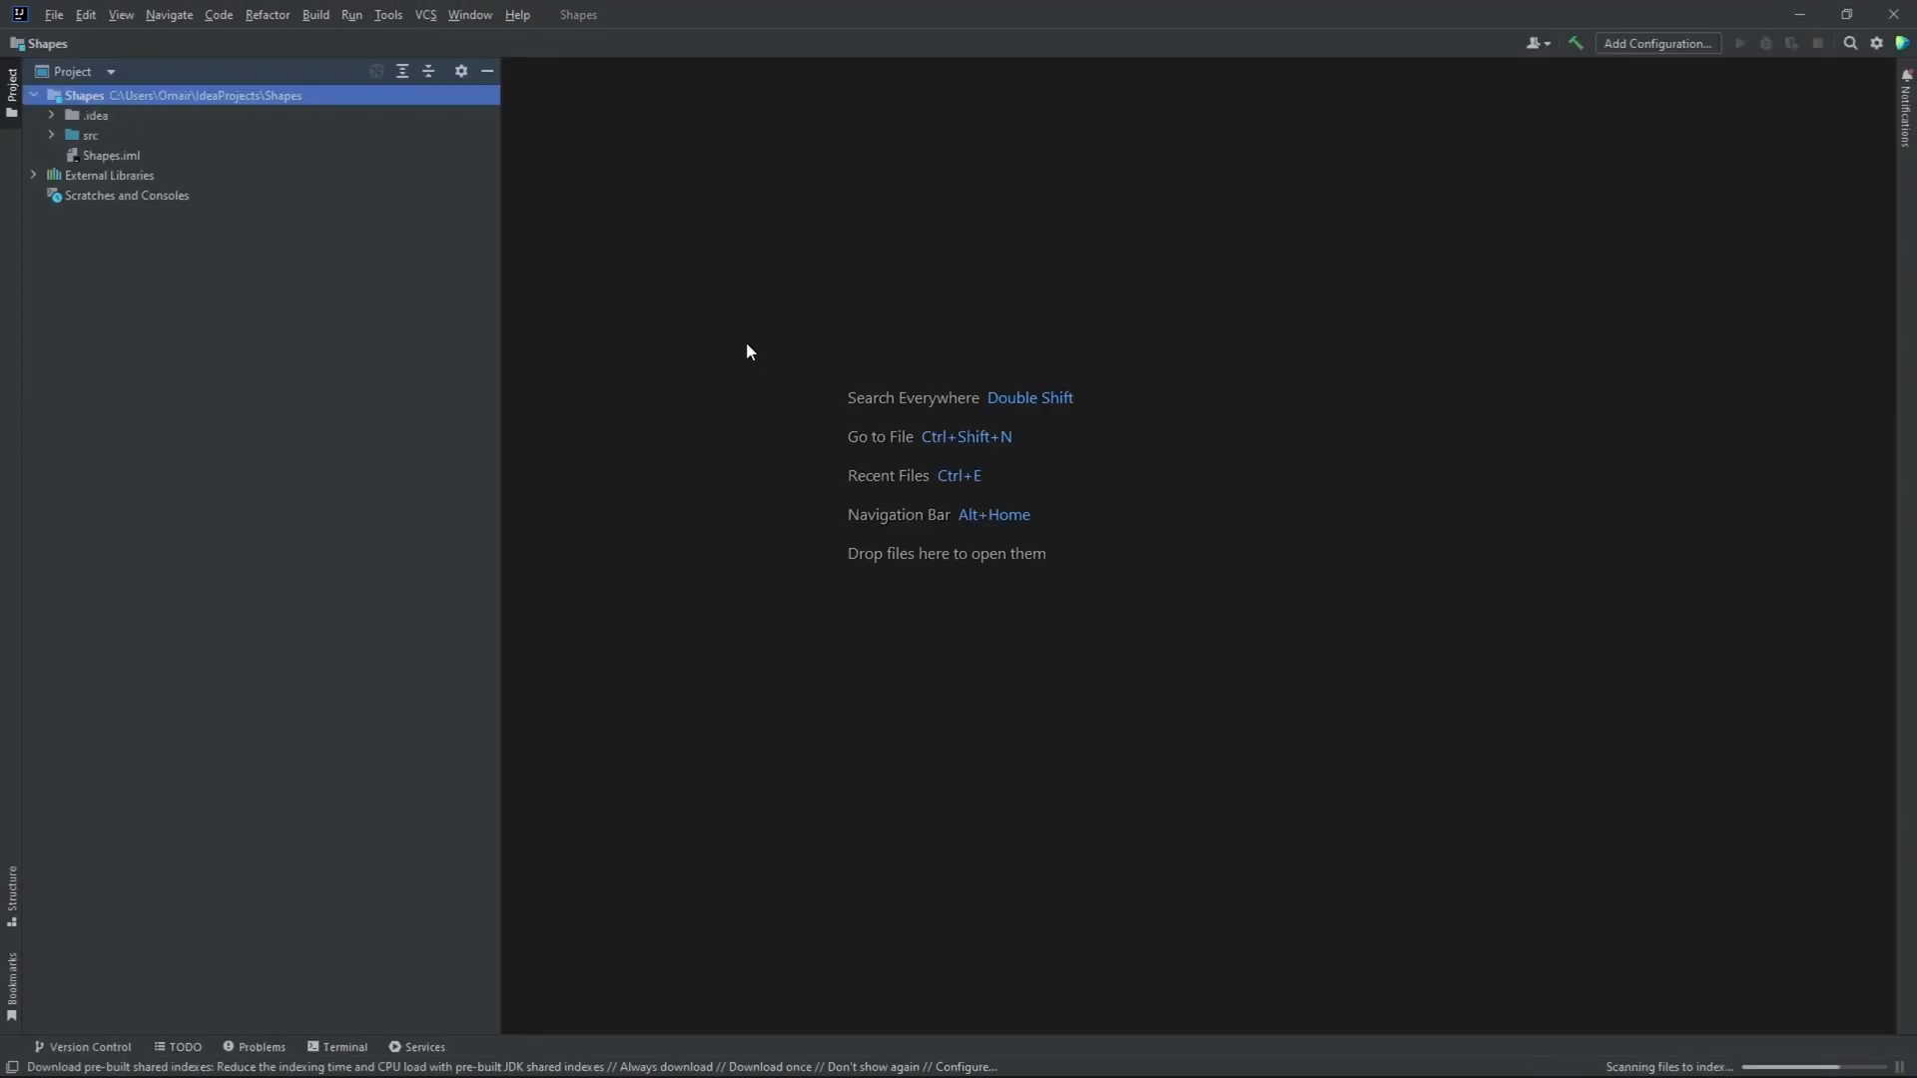
- Create a new package 'com.company' inside the Shapes src folder
{"action": "left_click", "coordinate": [85, 134]}
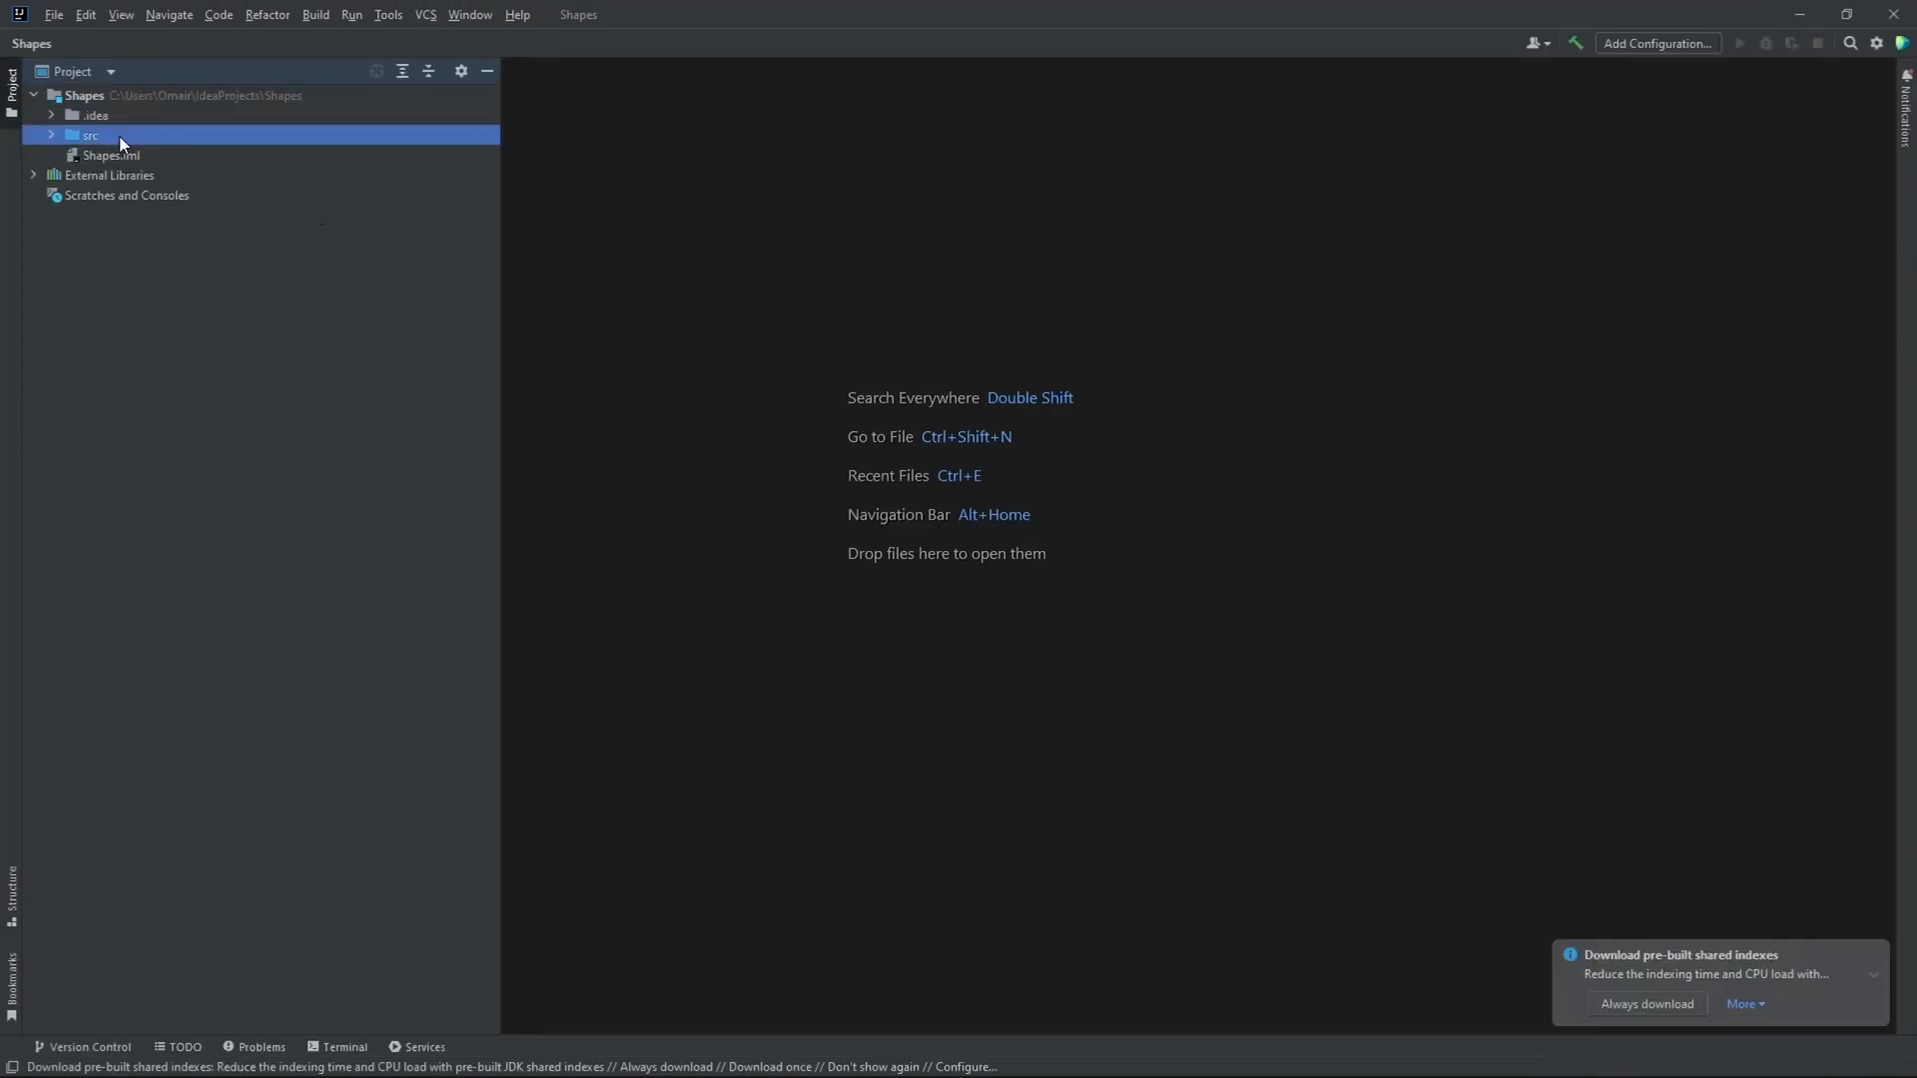
{"action": "right_click", "coordinate": [85, 132]}
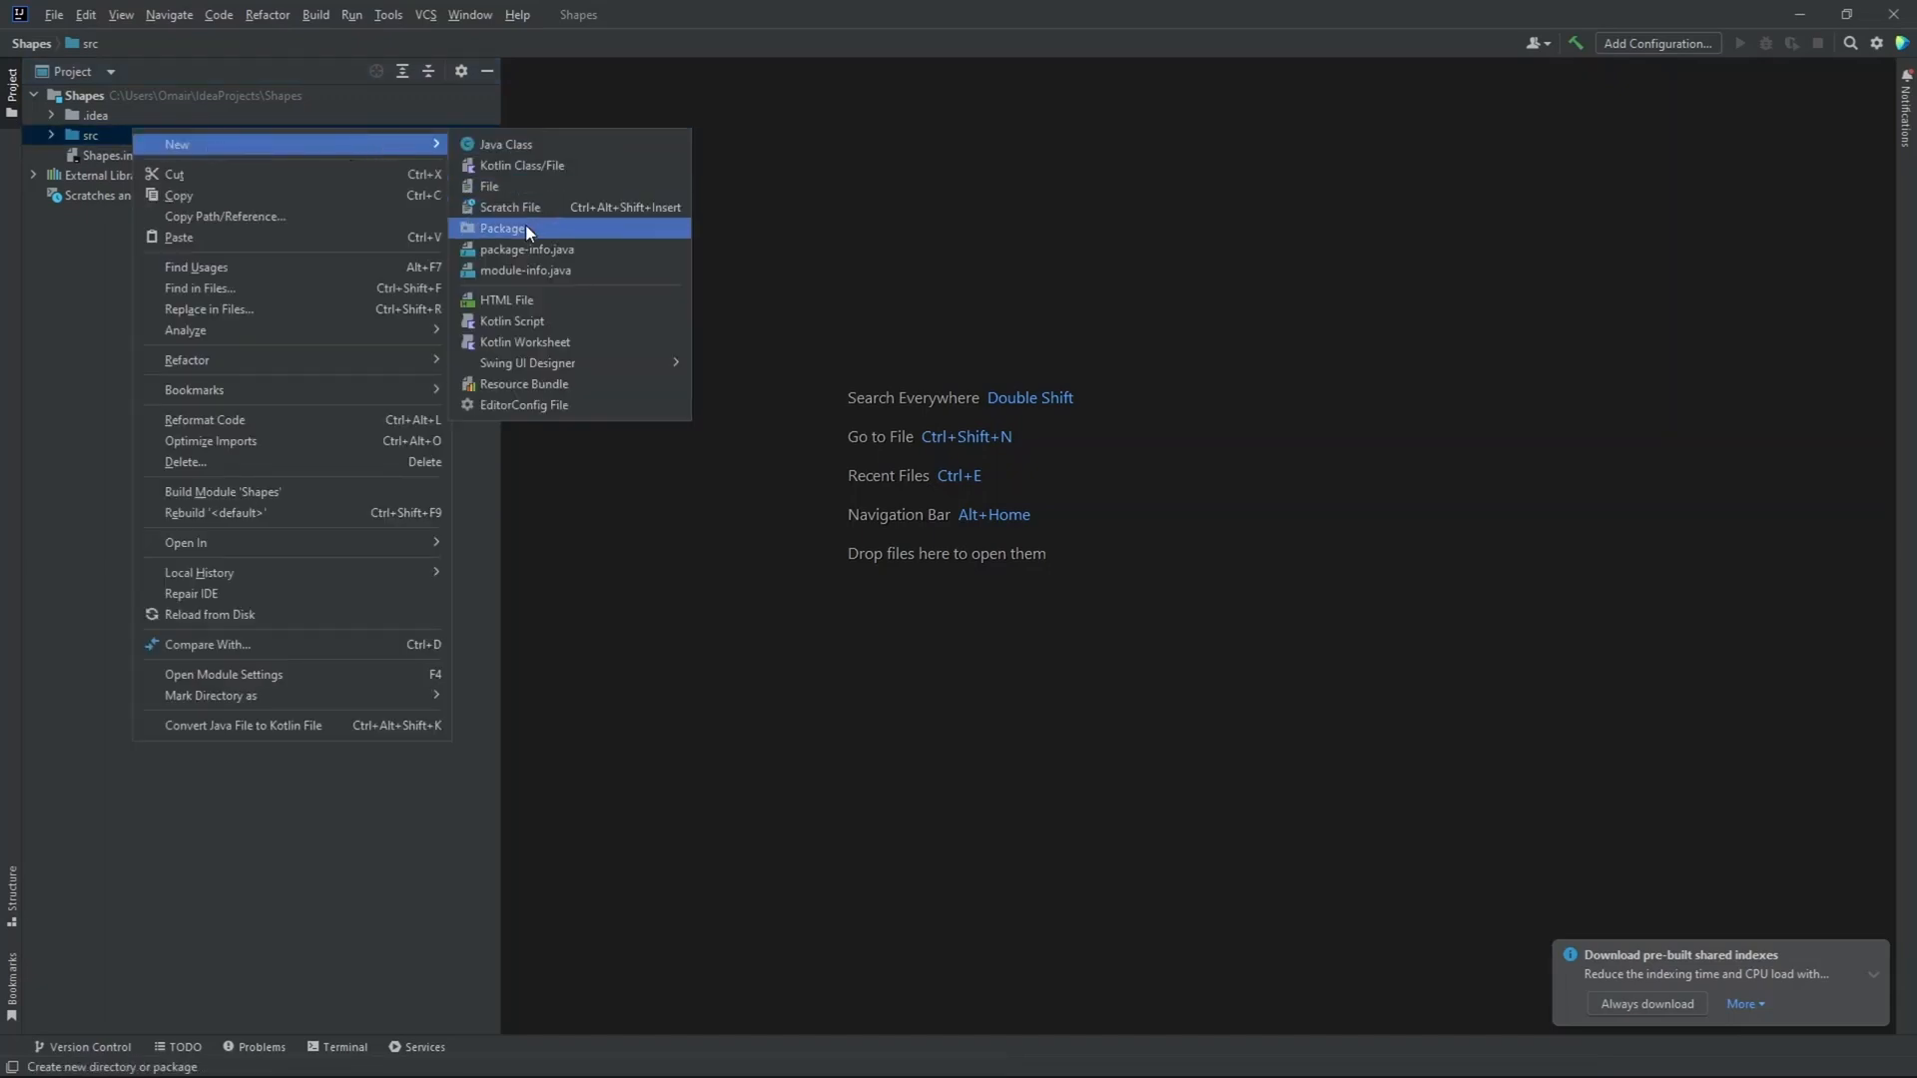
{"action": "left_click", "coordinate": [504, 227]}
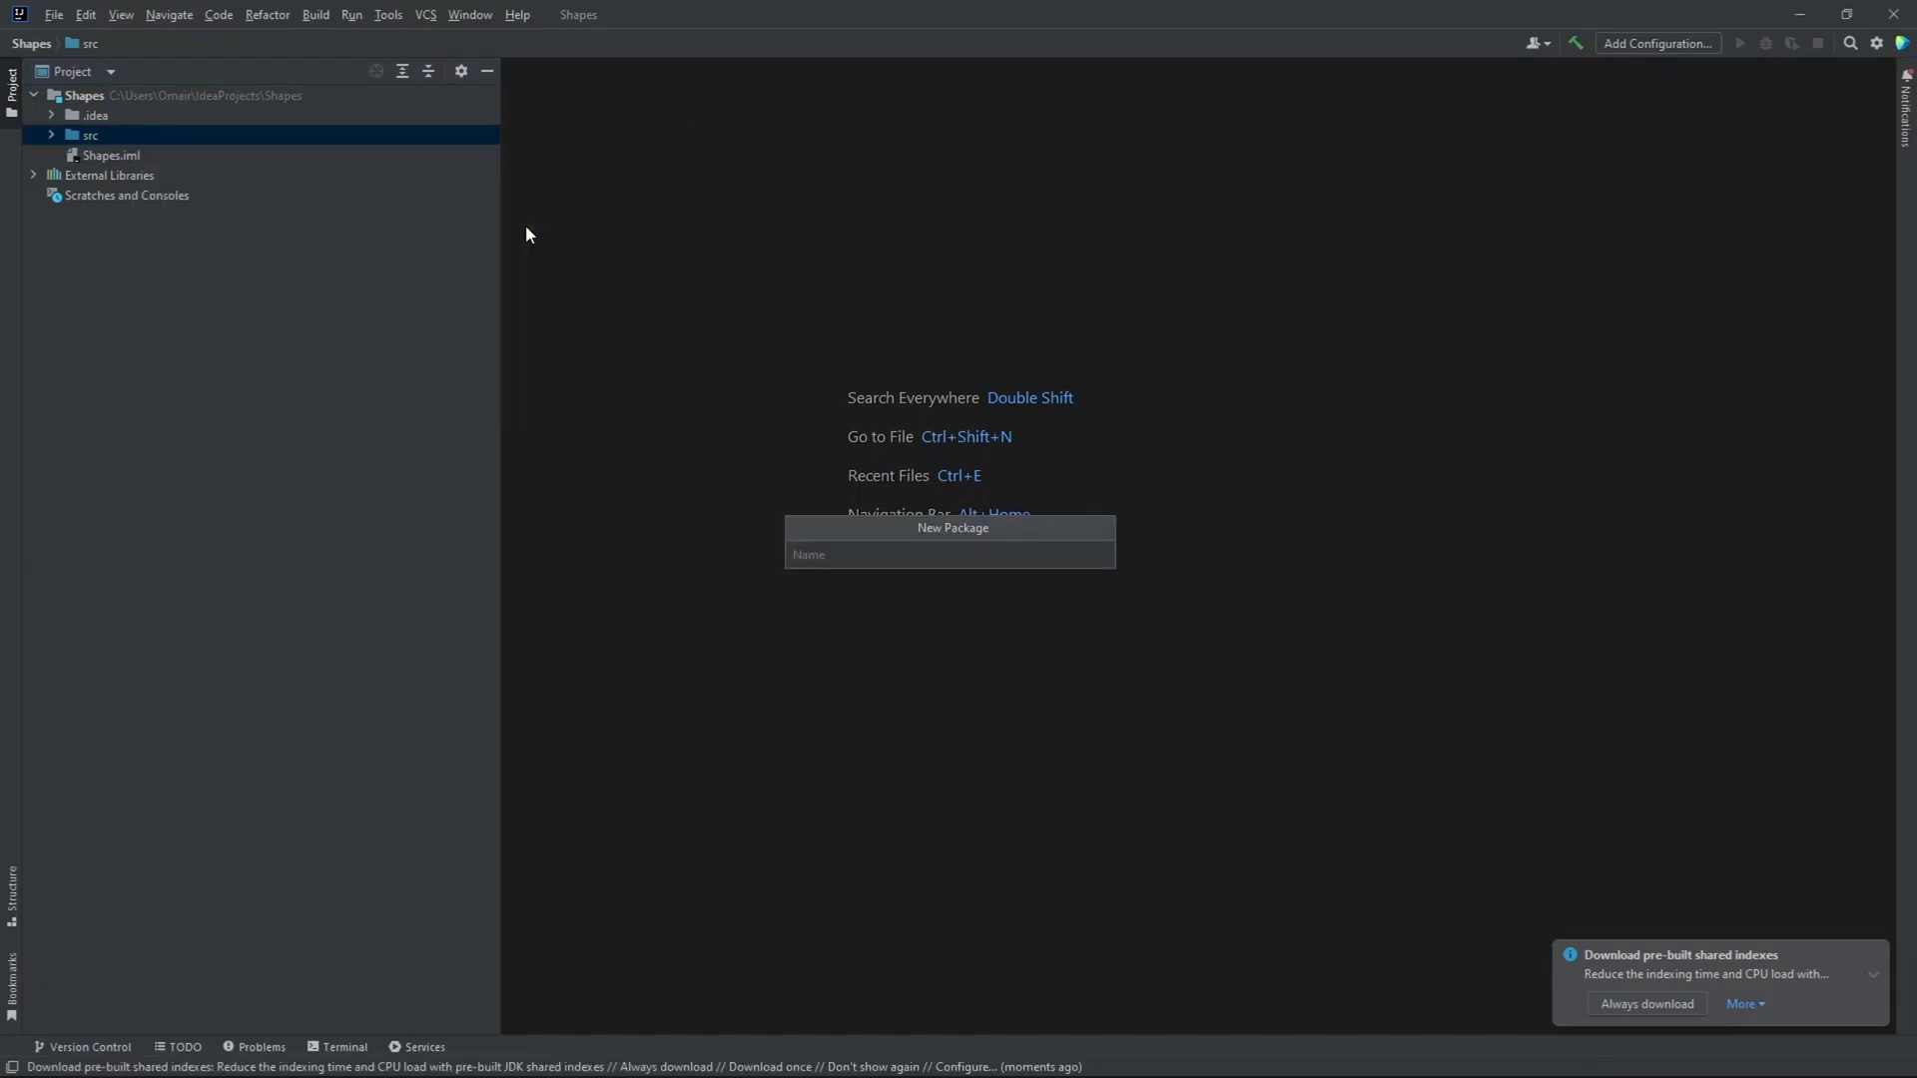
{"action": "type", "text": "com.com"}
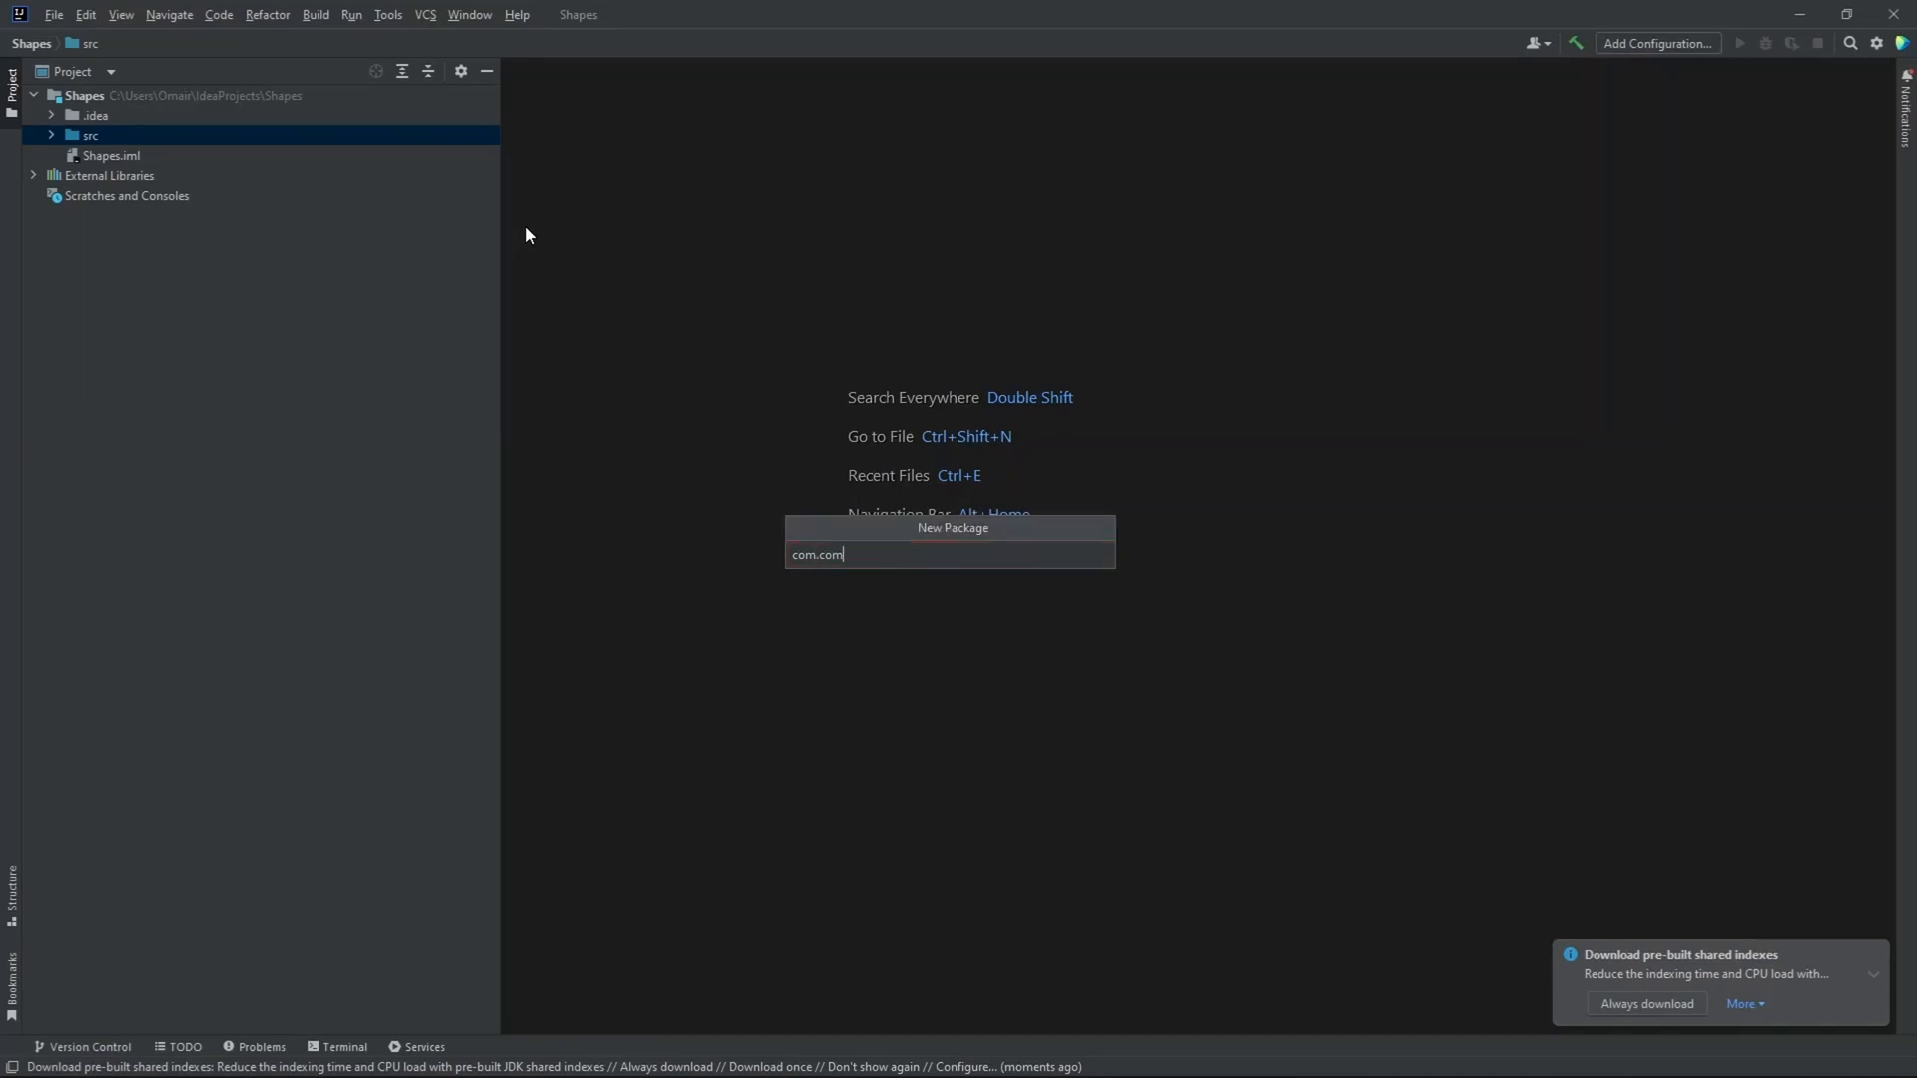
{"action": "type", "text": "pany"}
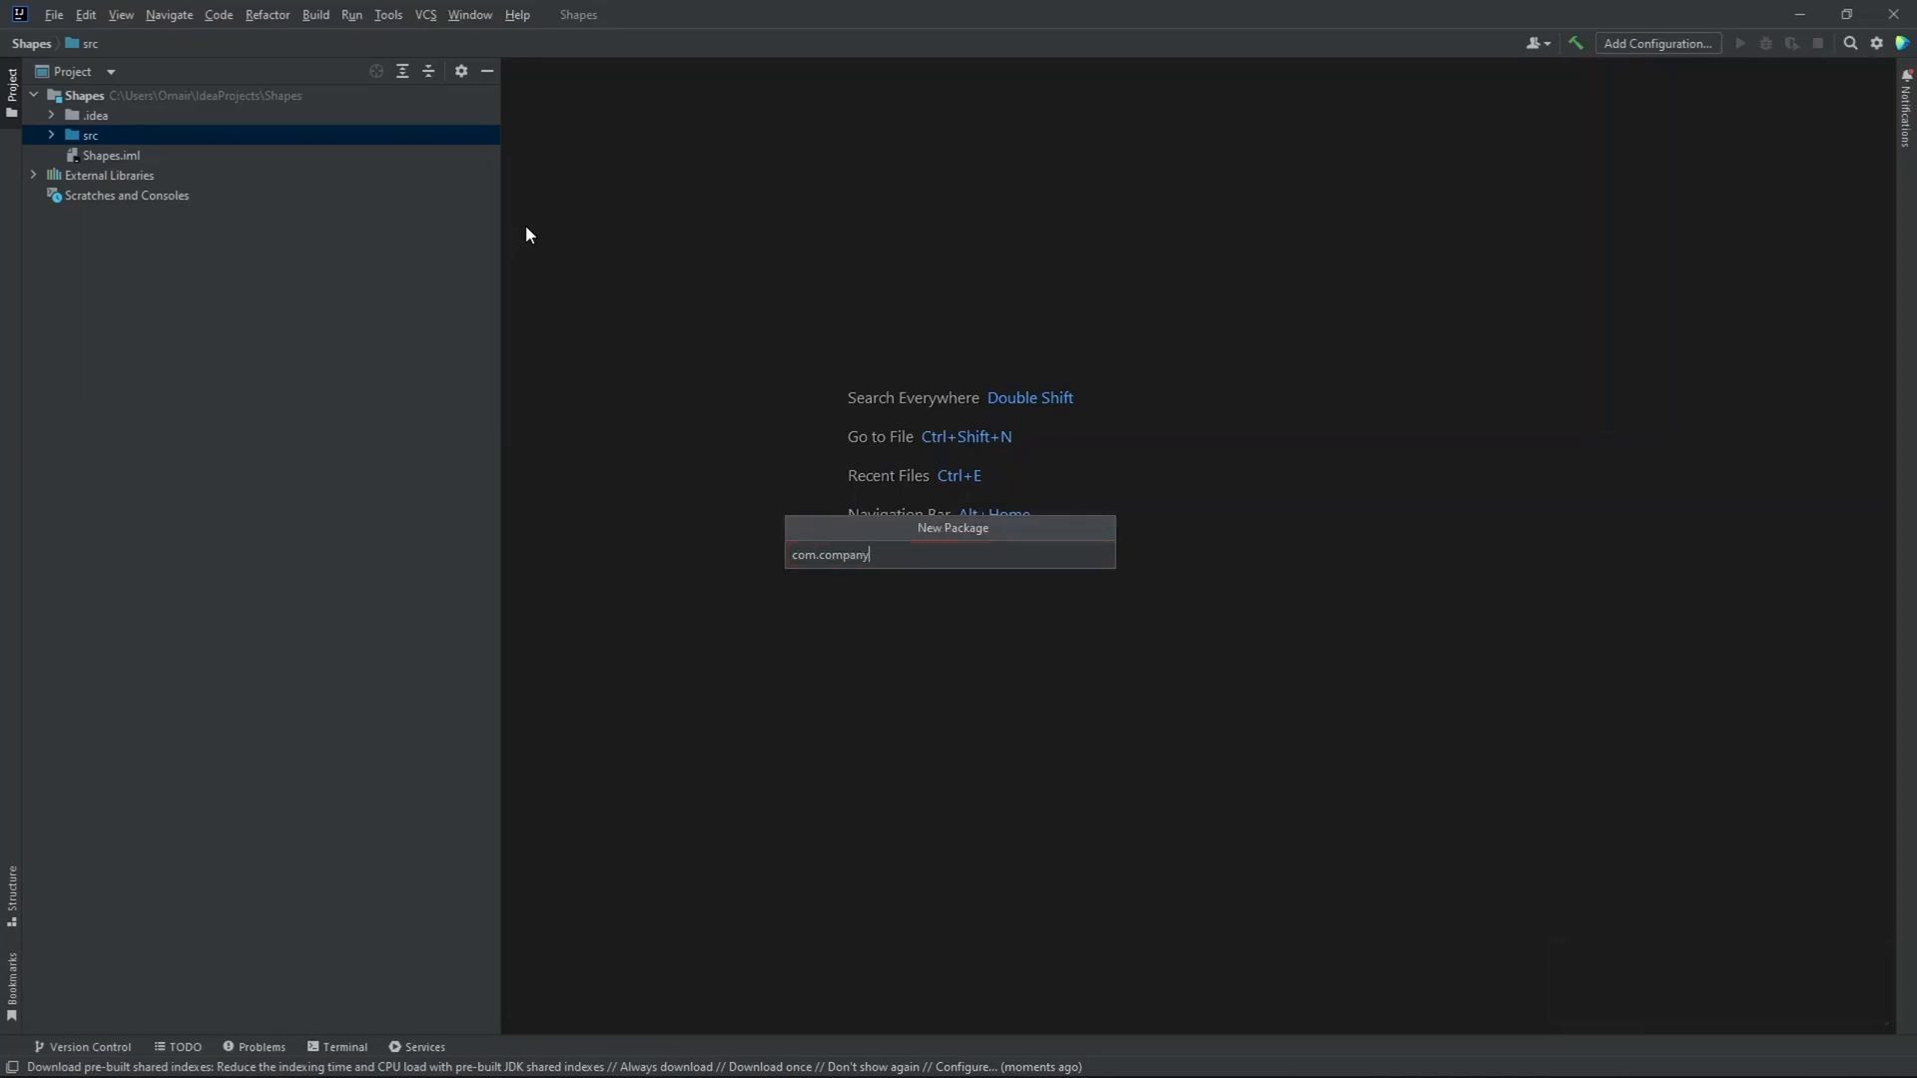
{"action": "key", "text": "Enter"}
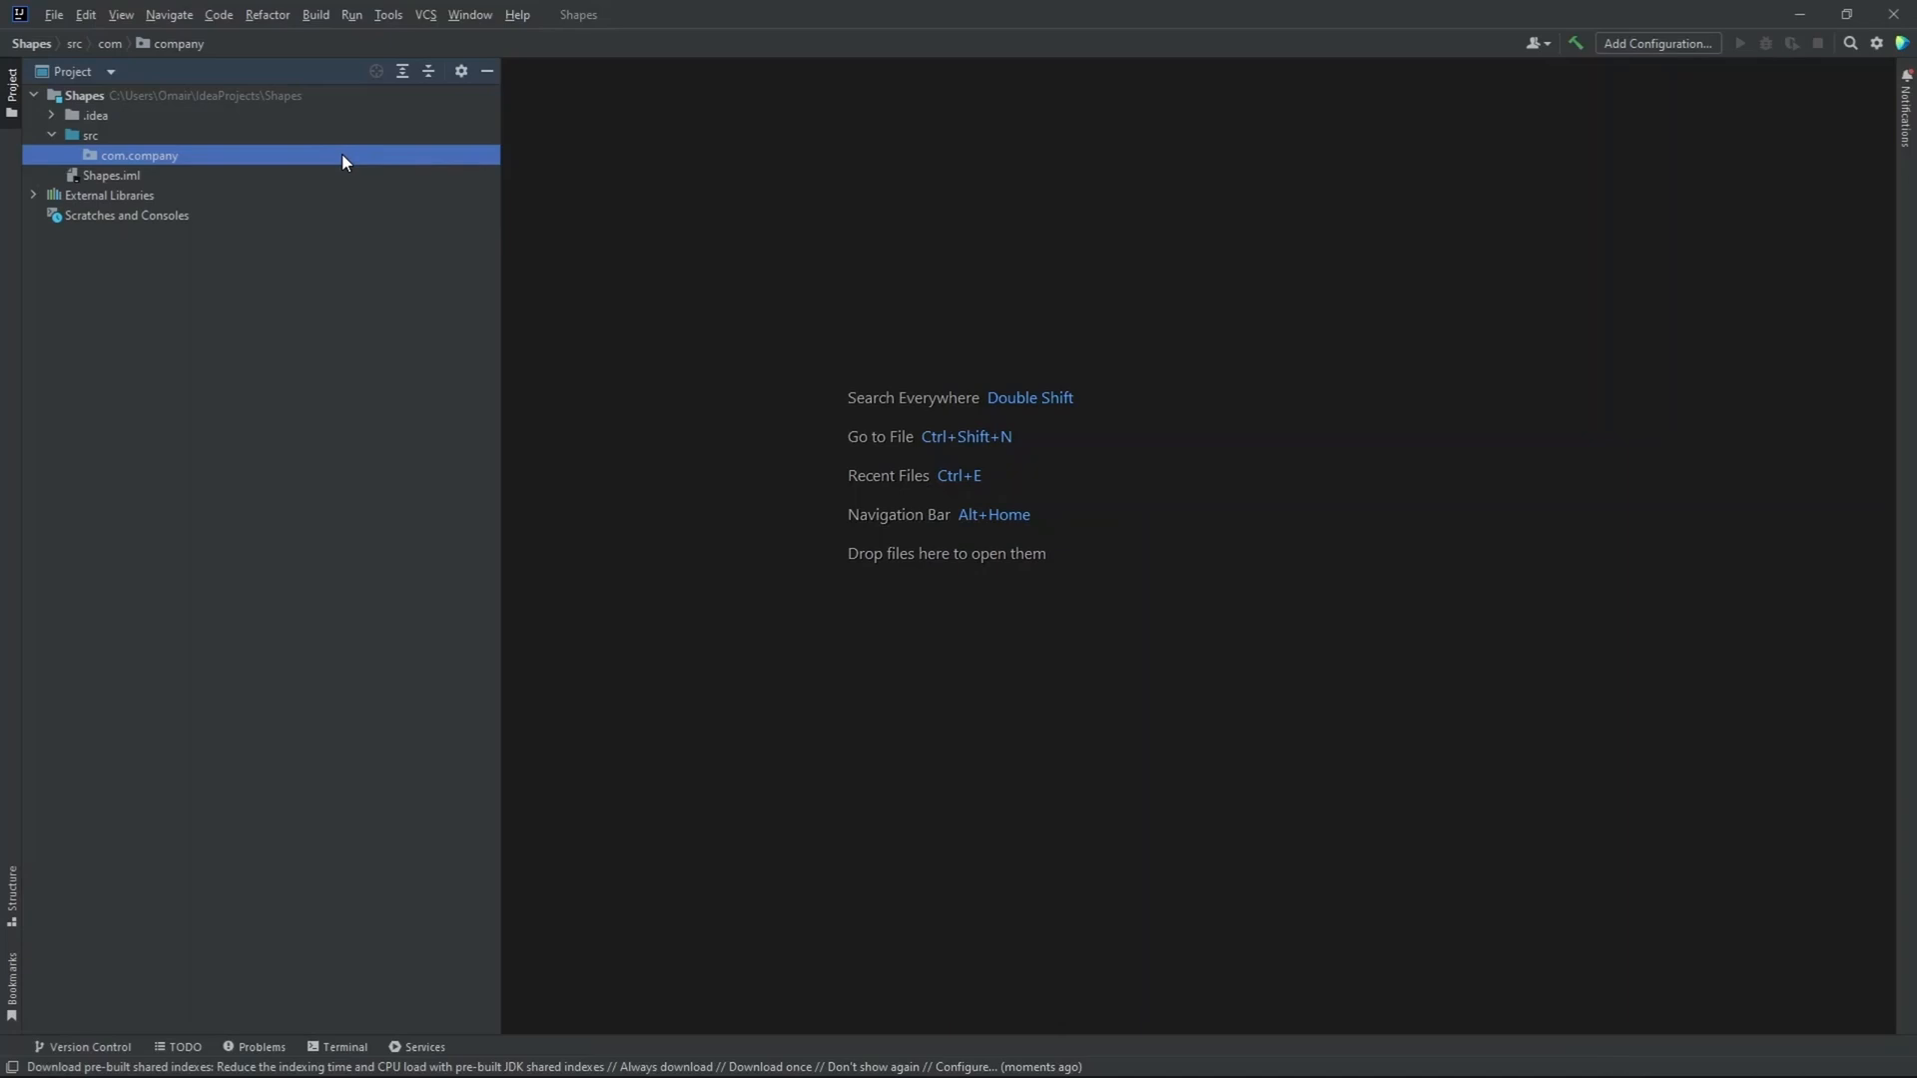
- Create the Java classes 'Main' and 'Panel' in com.company
{"action": "right_click", "coordinate": [141, 154]}
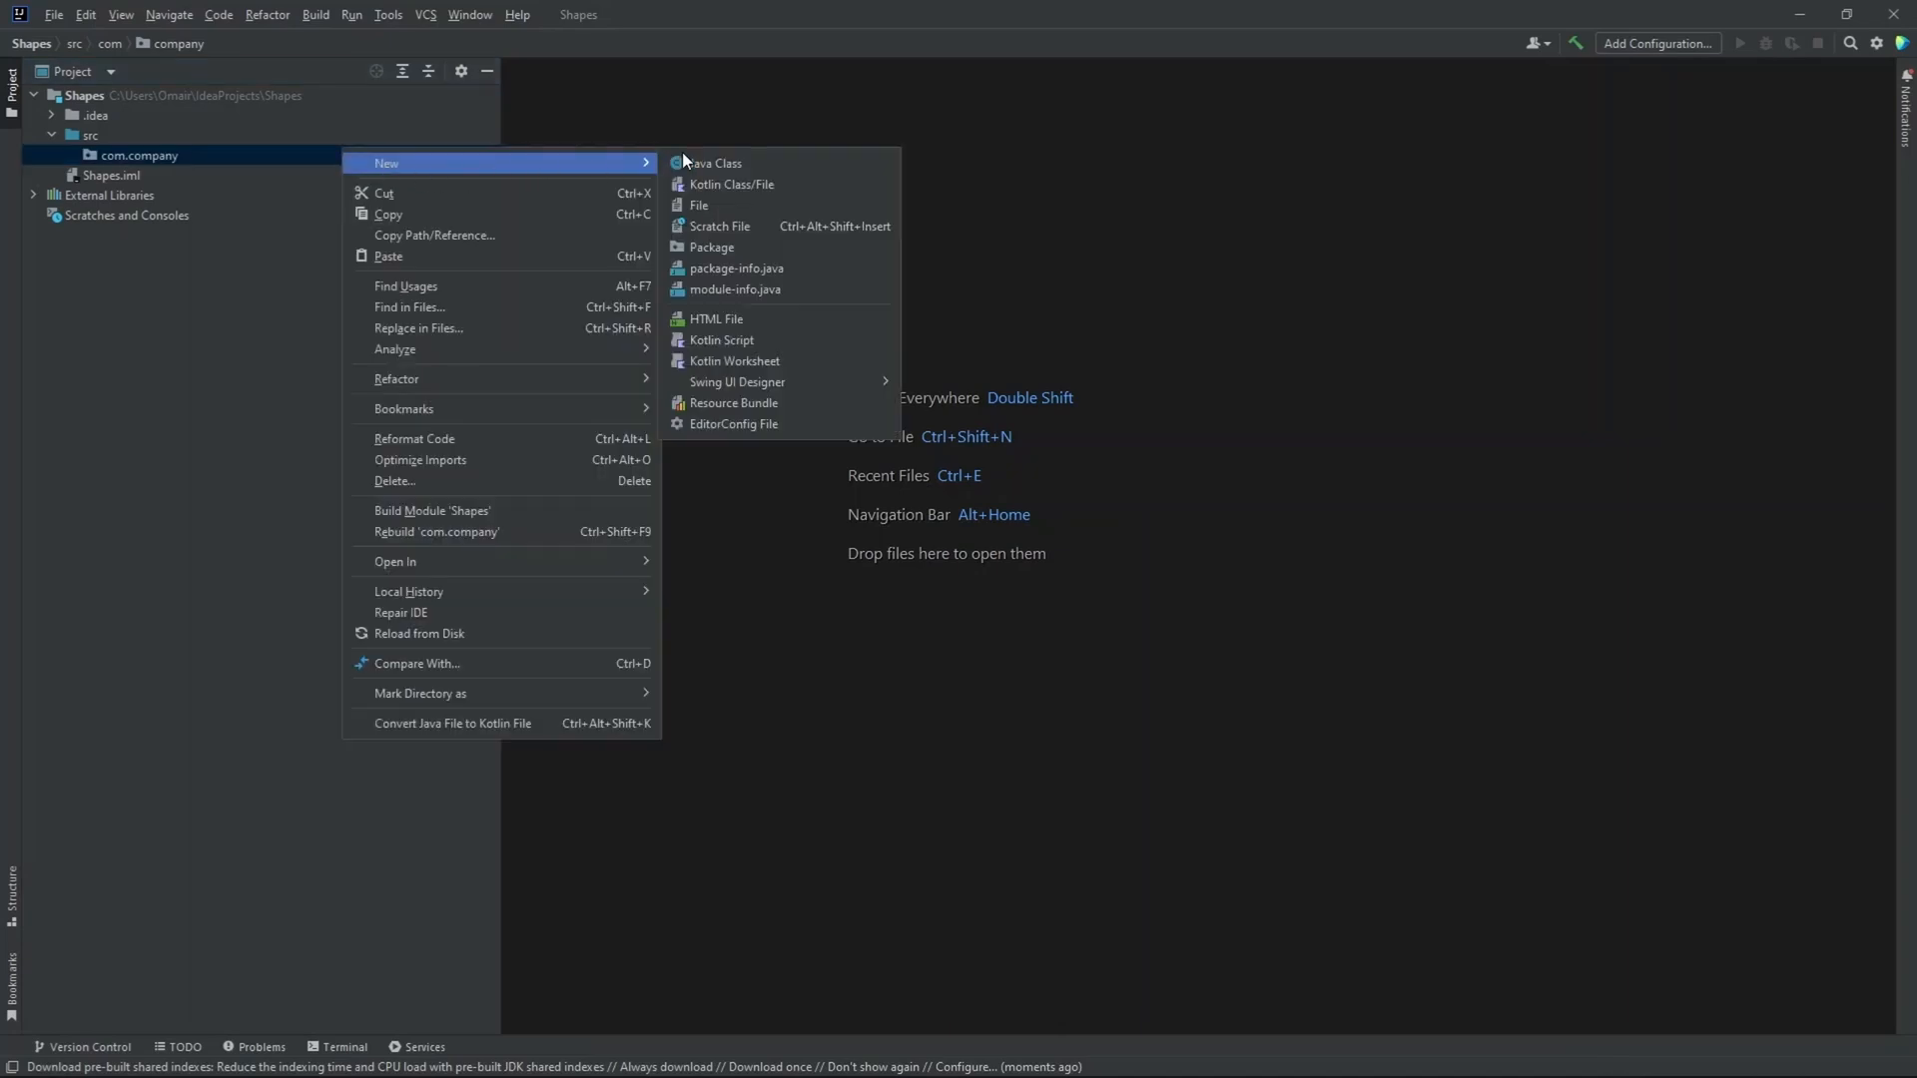
{"action": "left_click", "coordinate": [718, 163]}
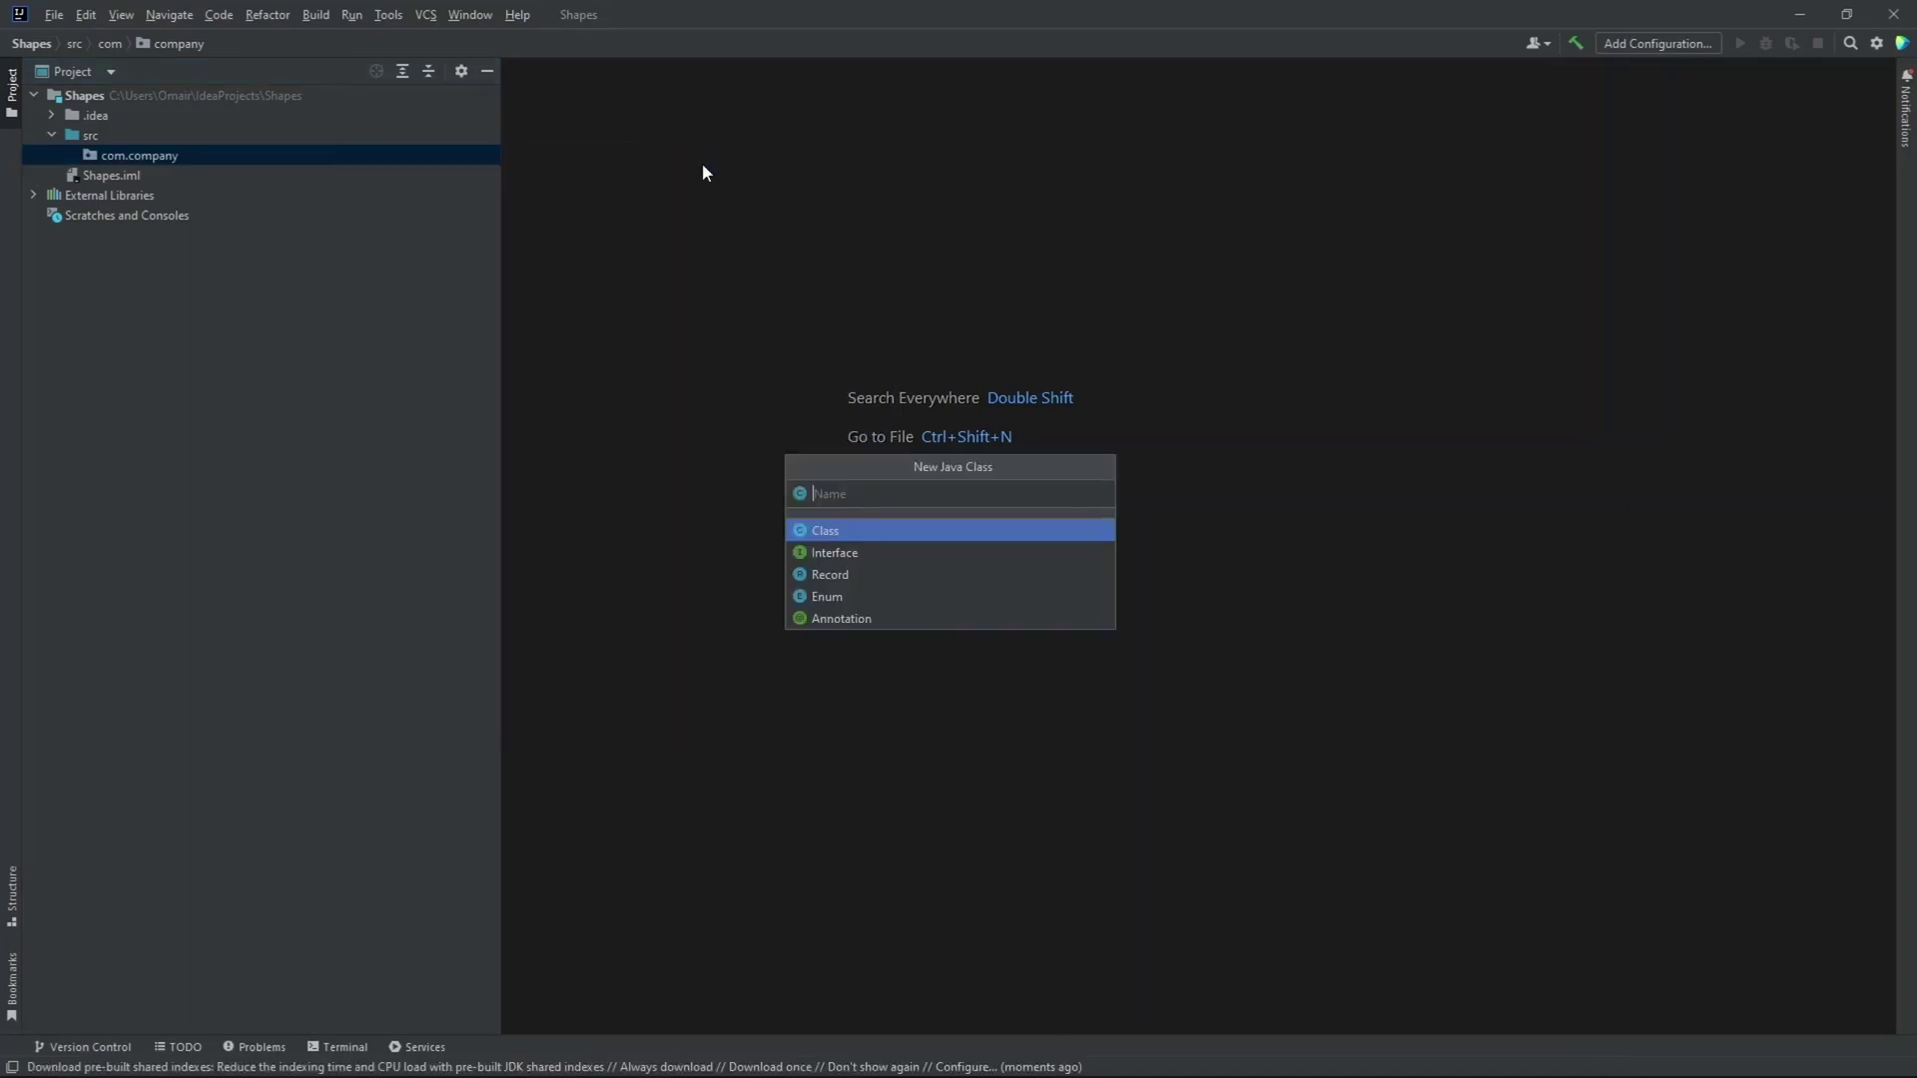
{"action": "key", "text": "Escape"}
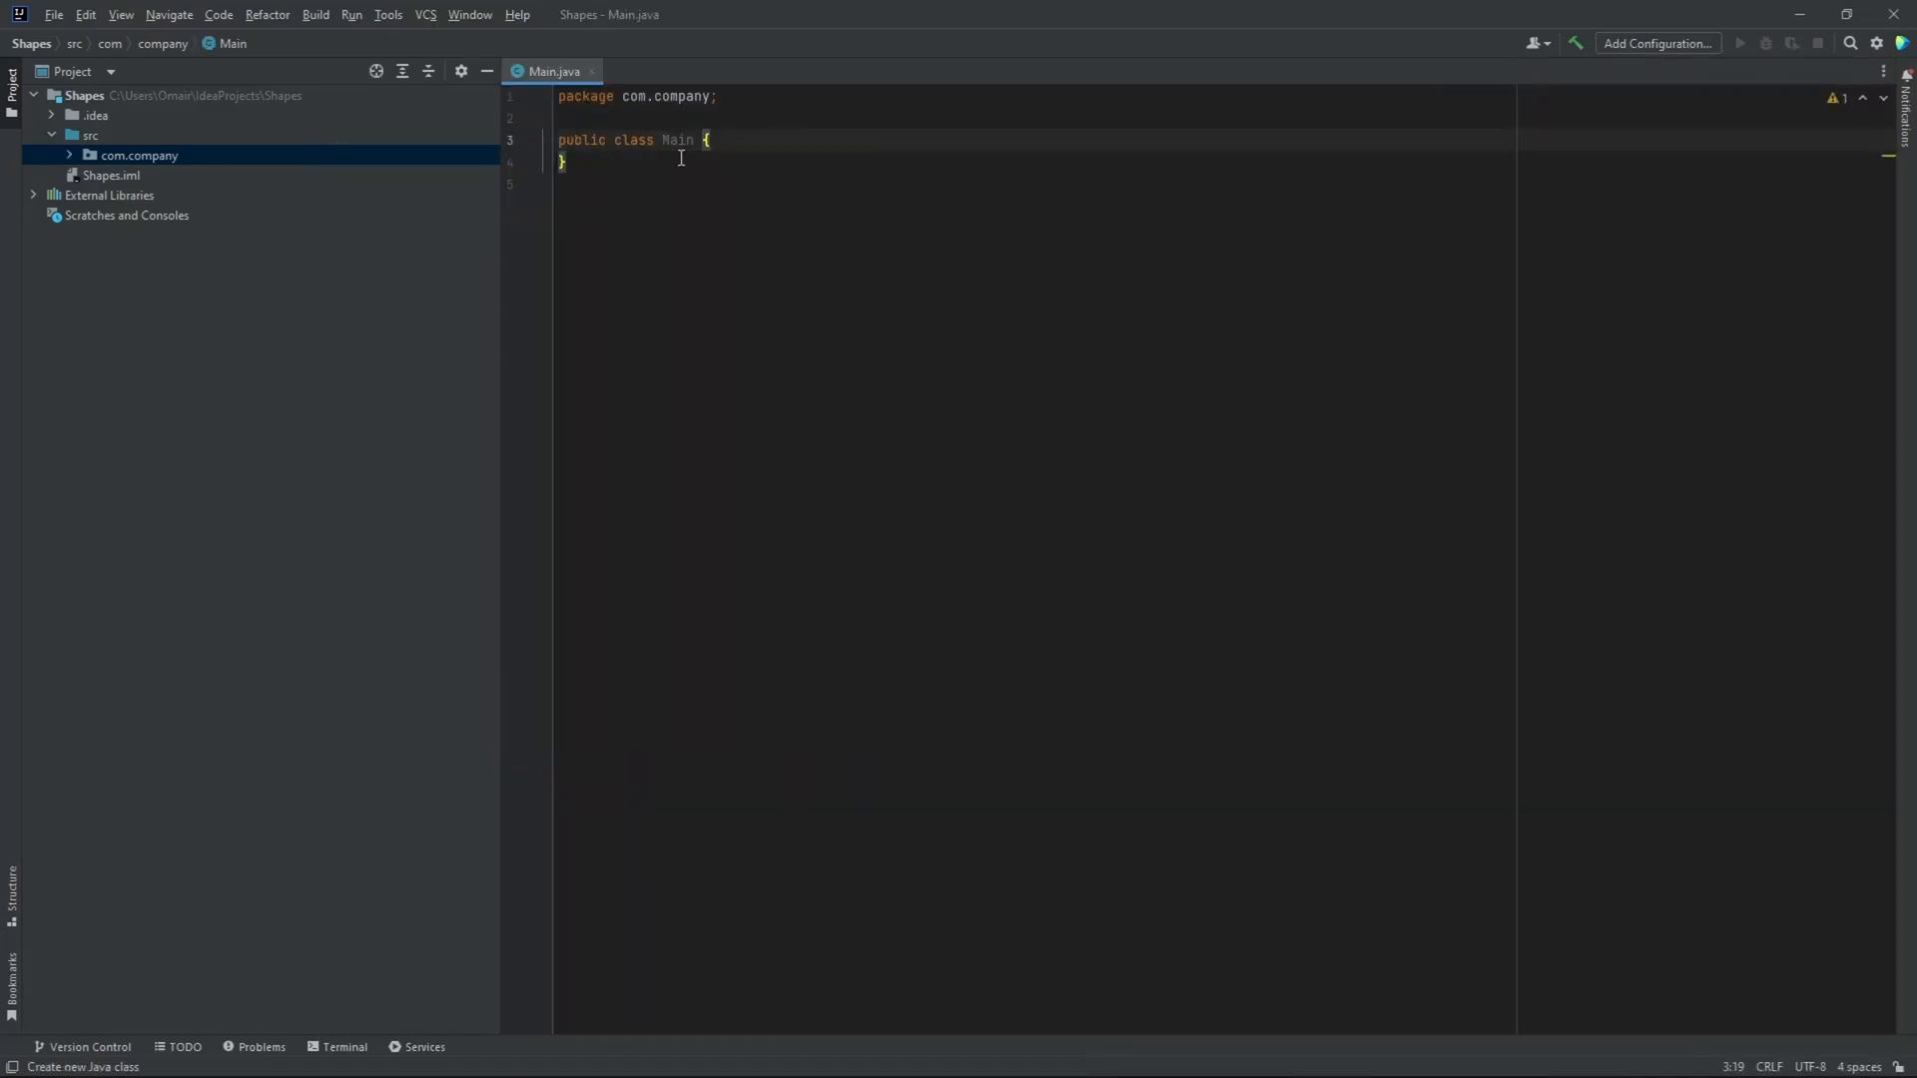
{"action": "type", "text": "Pane"}
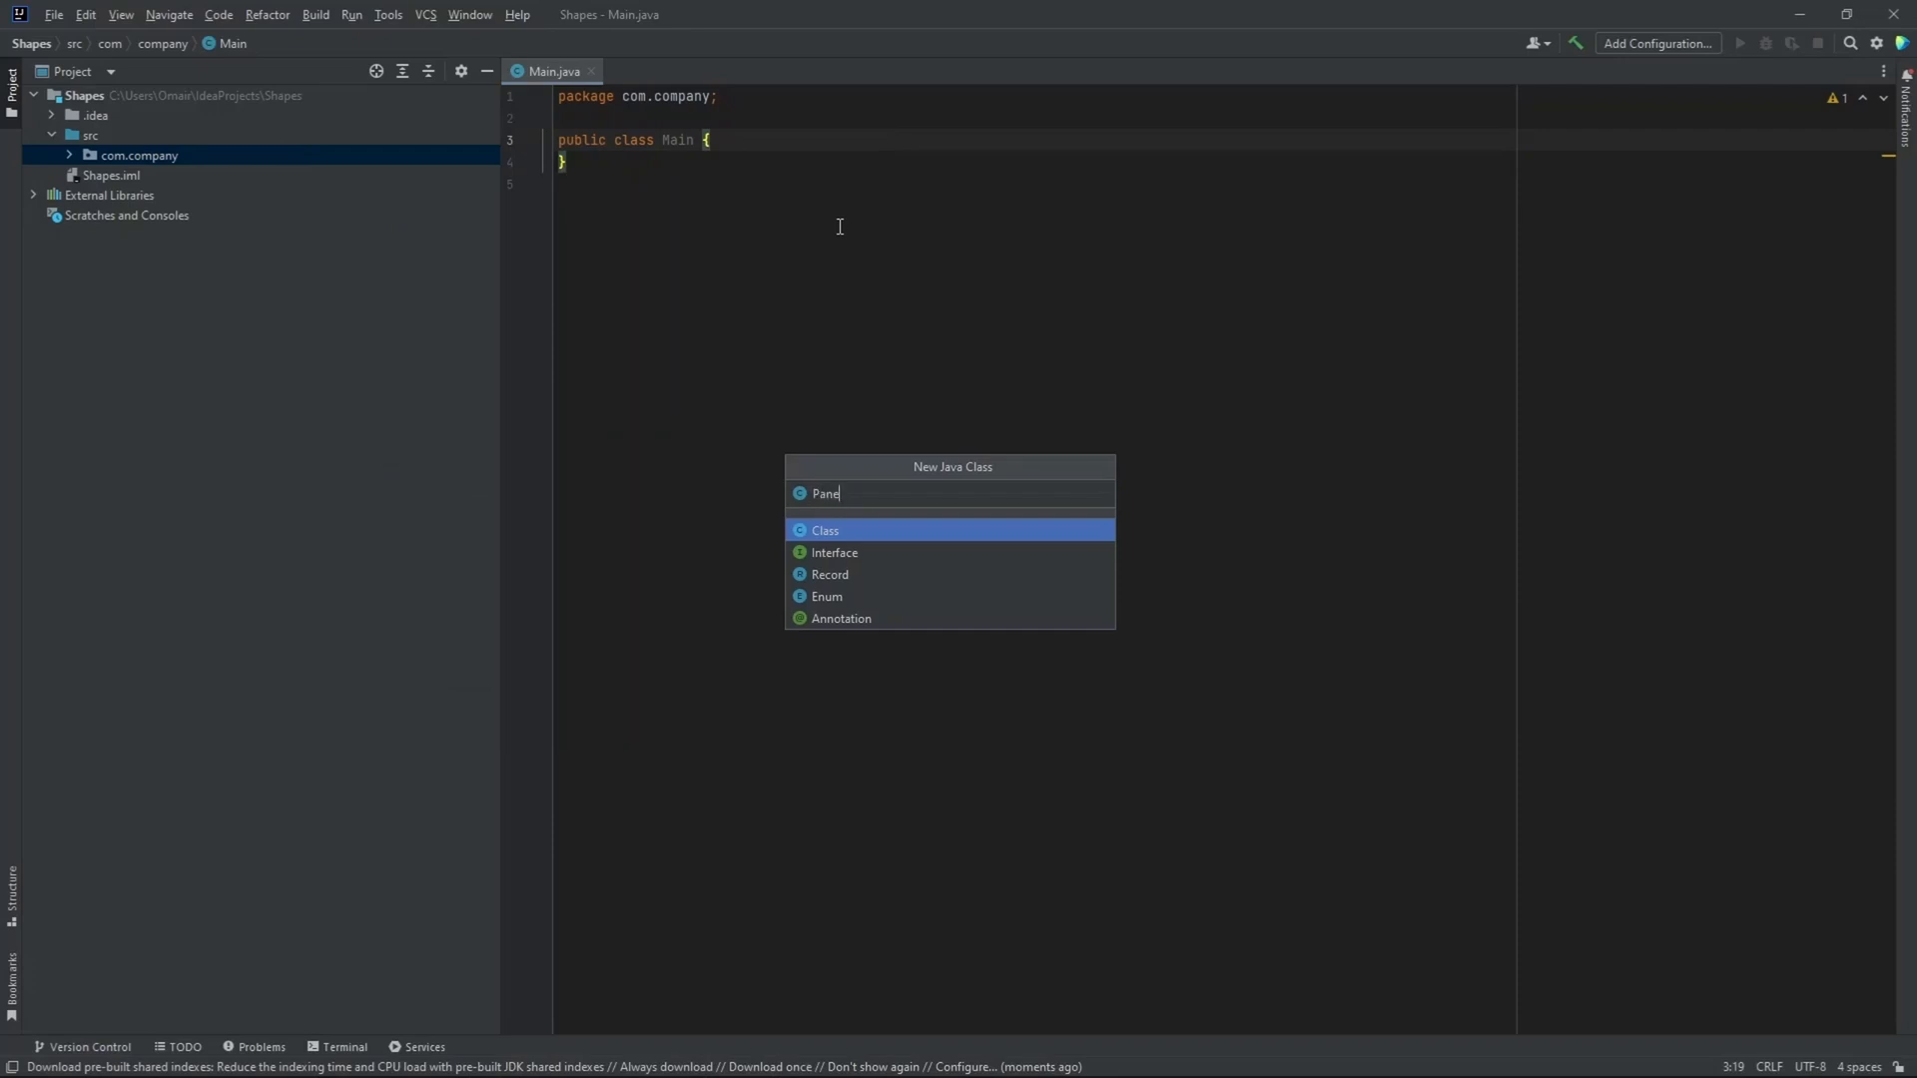
{"action": "key", "text": "Enter"}
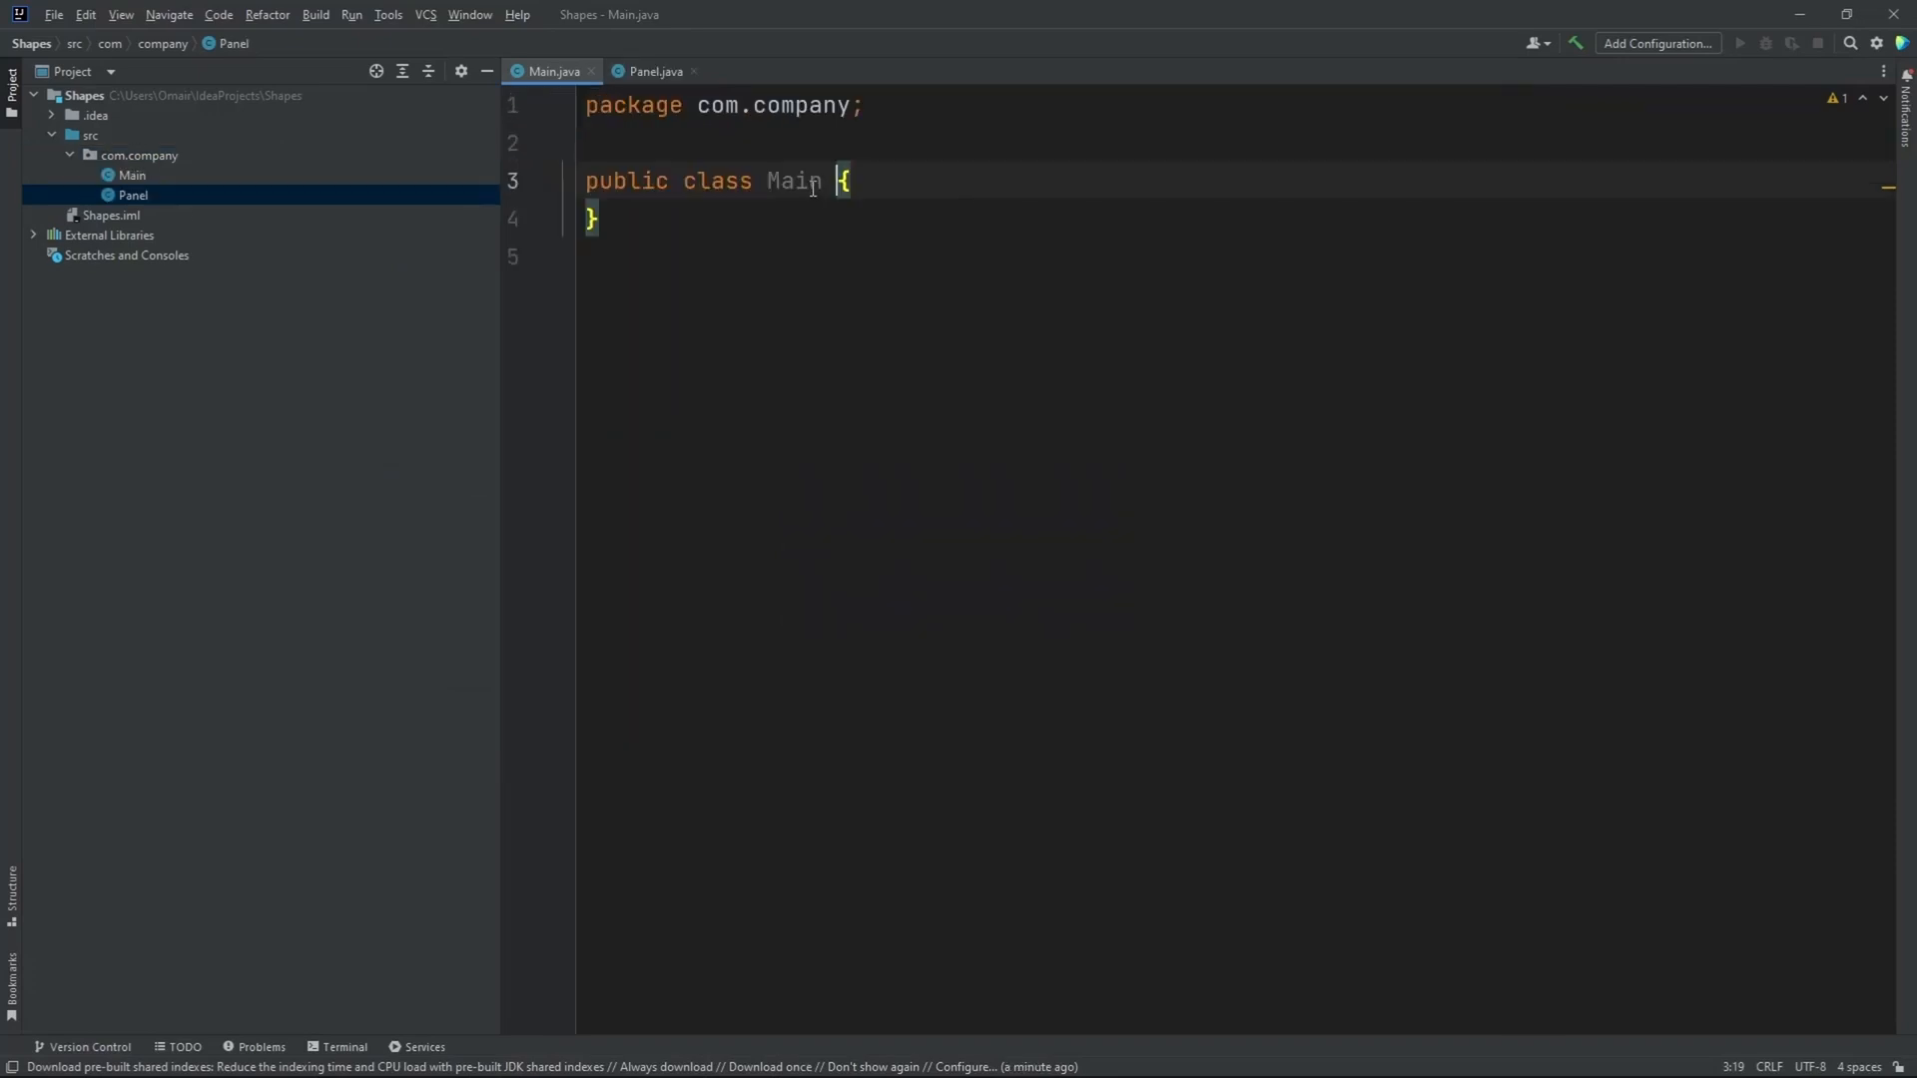
- Write 'public static void main(String[] args)' inside Main with an empty brace body
{"action": "left_click", "coordinate": [855, 180]}
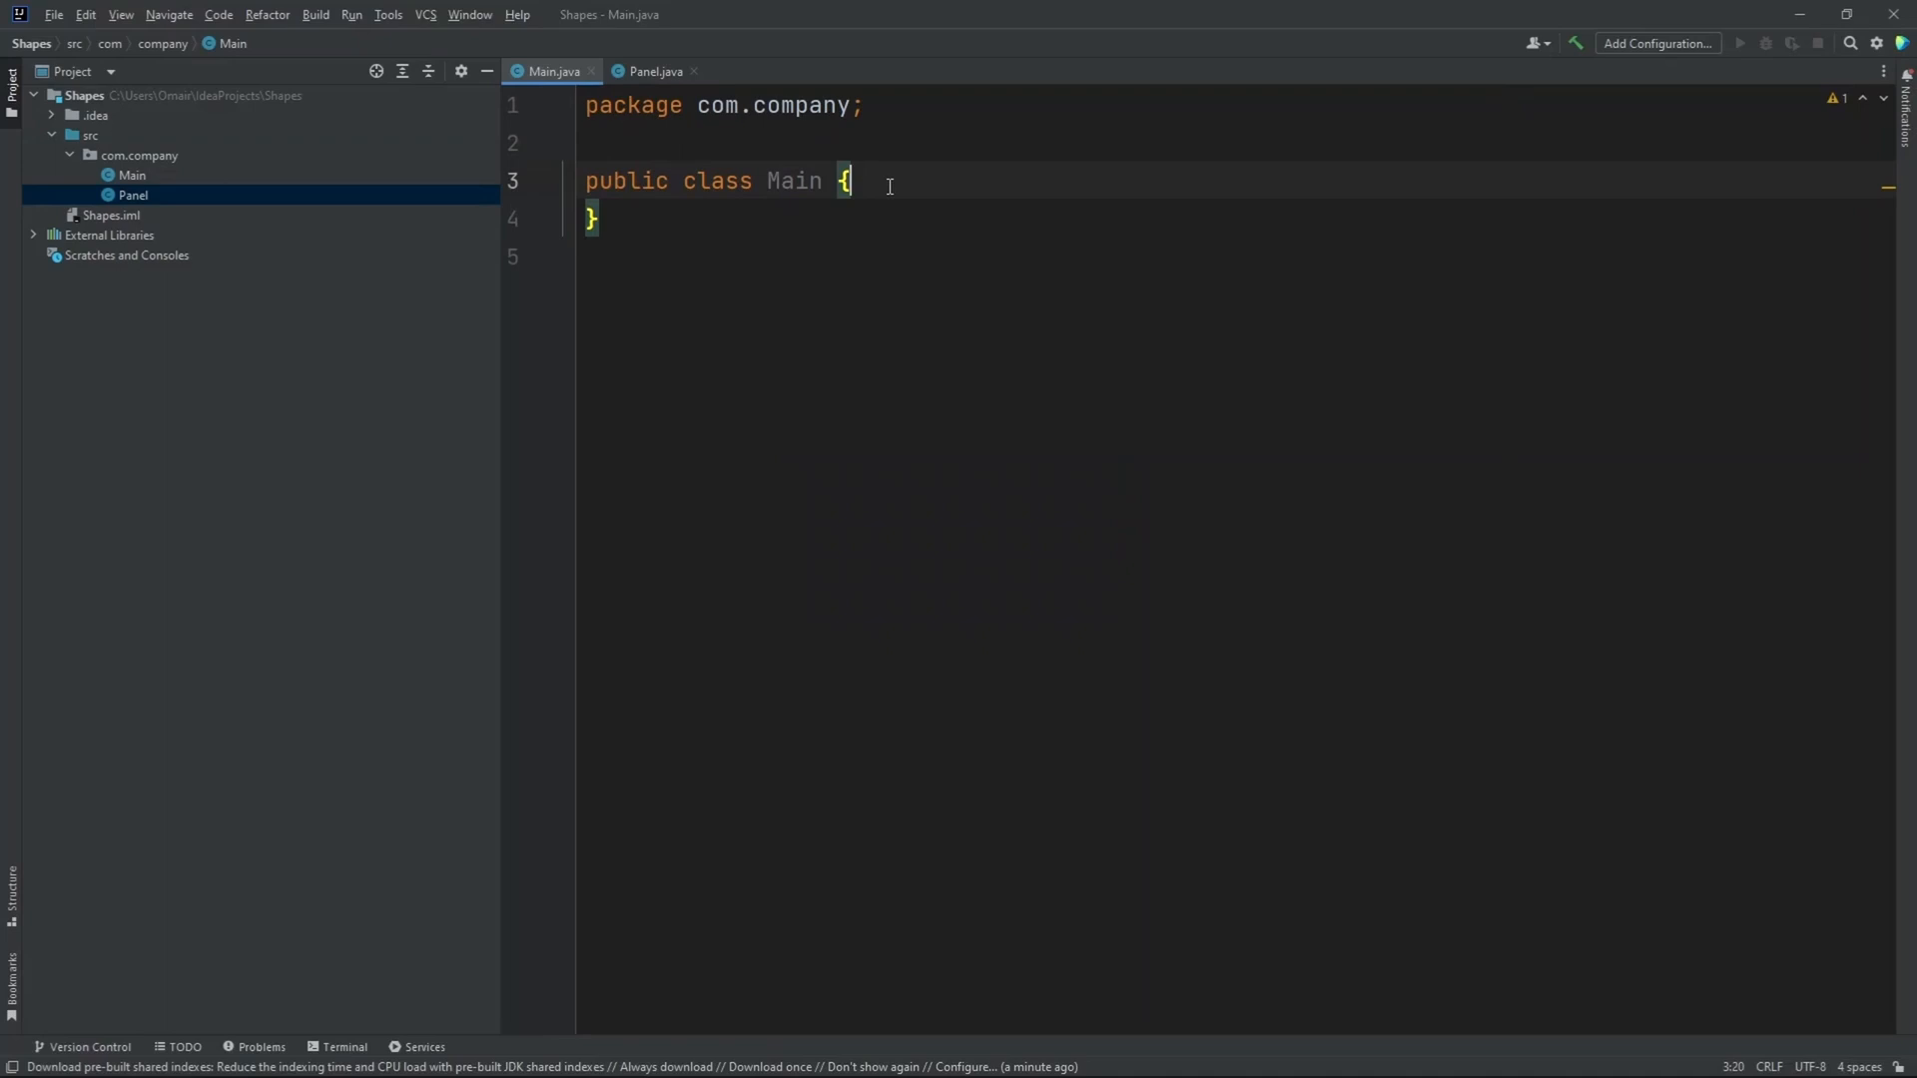
{"action": "type", "text": "pu"}
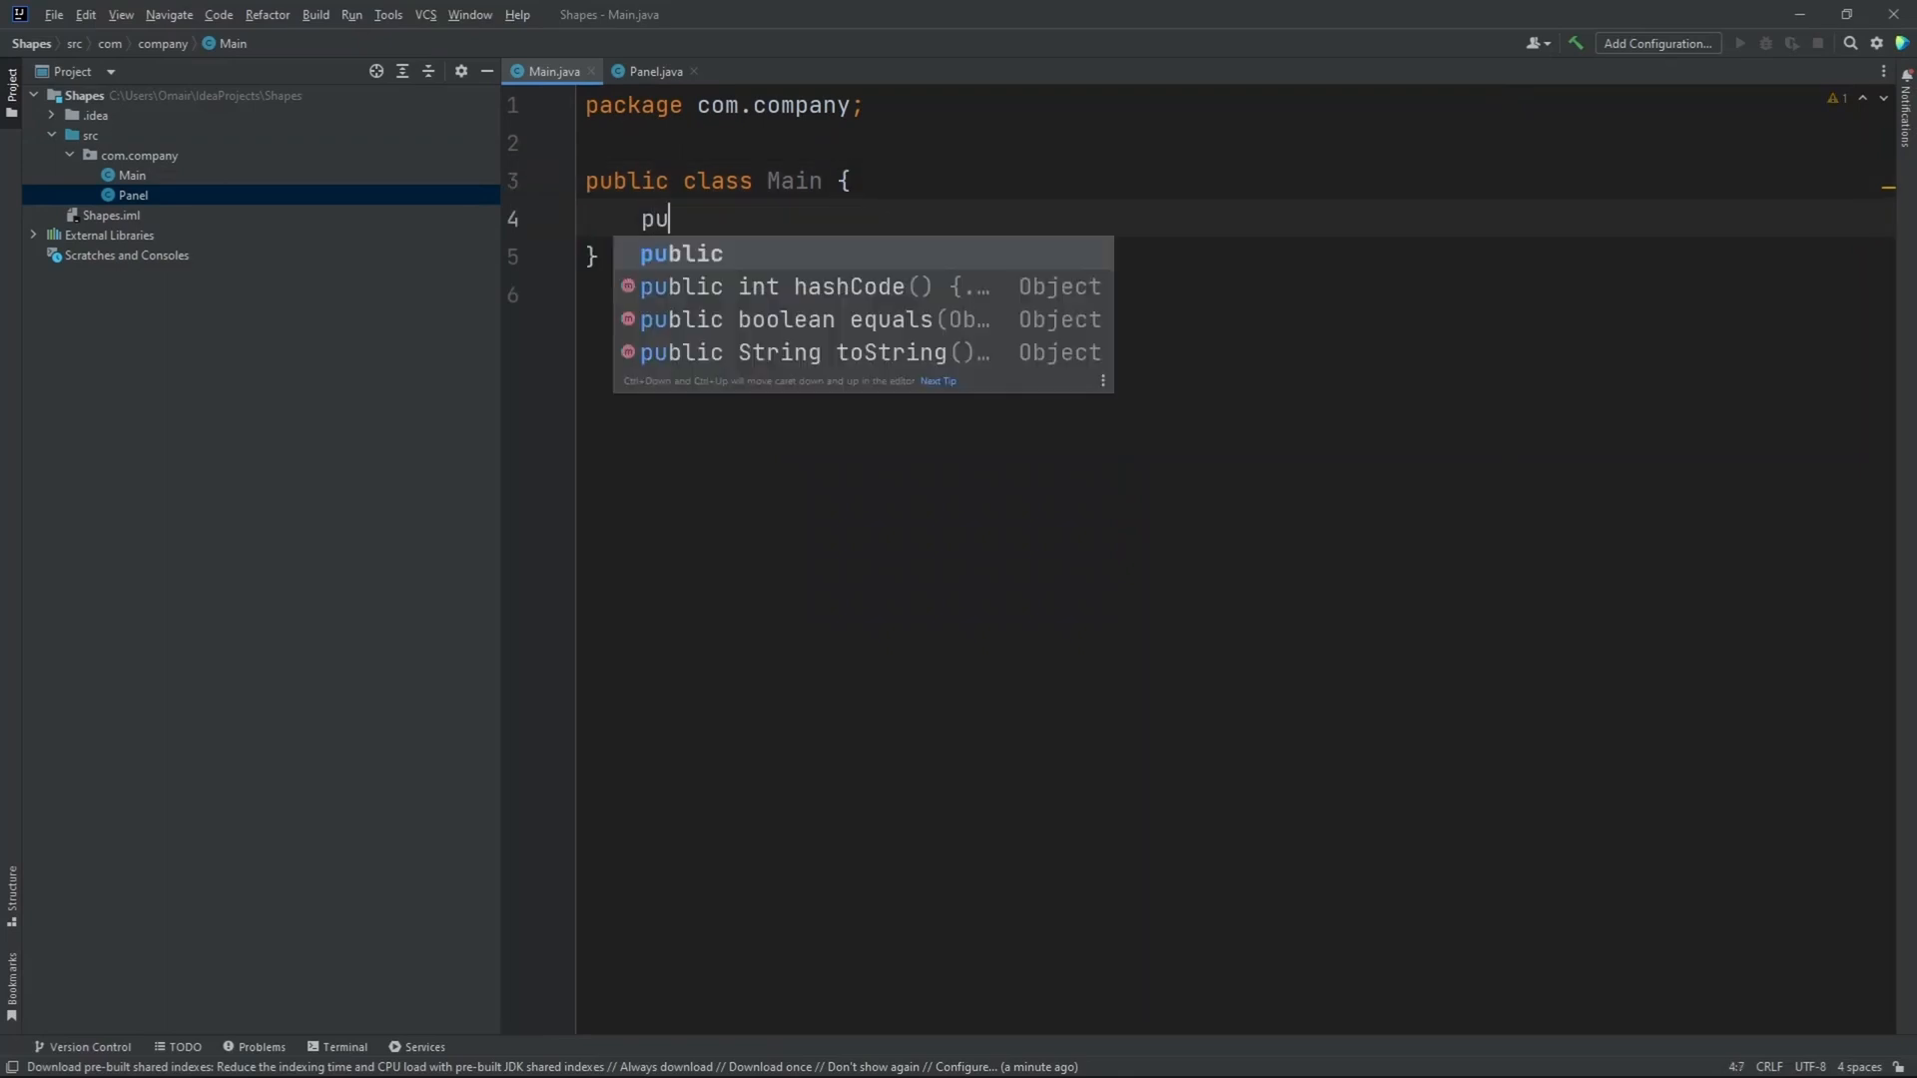
{"action": "type", "text": "blic static"}
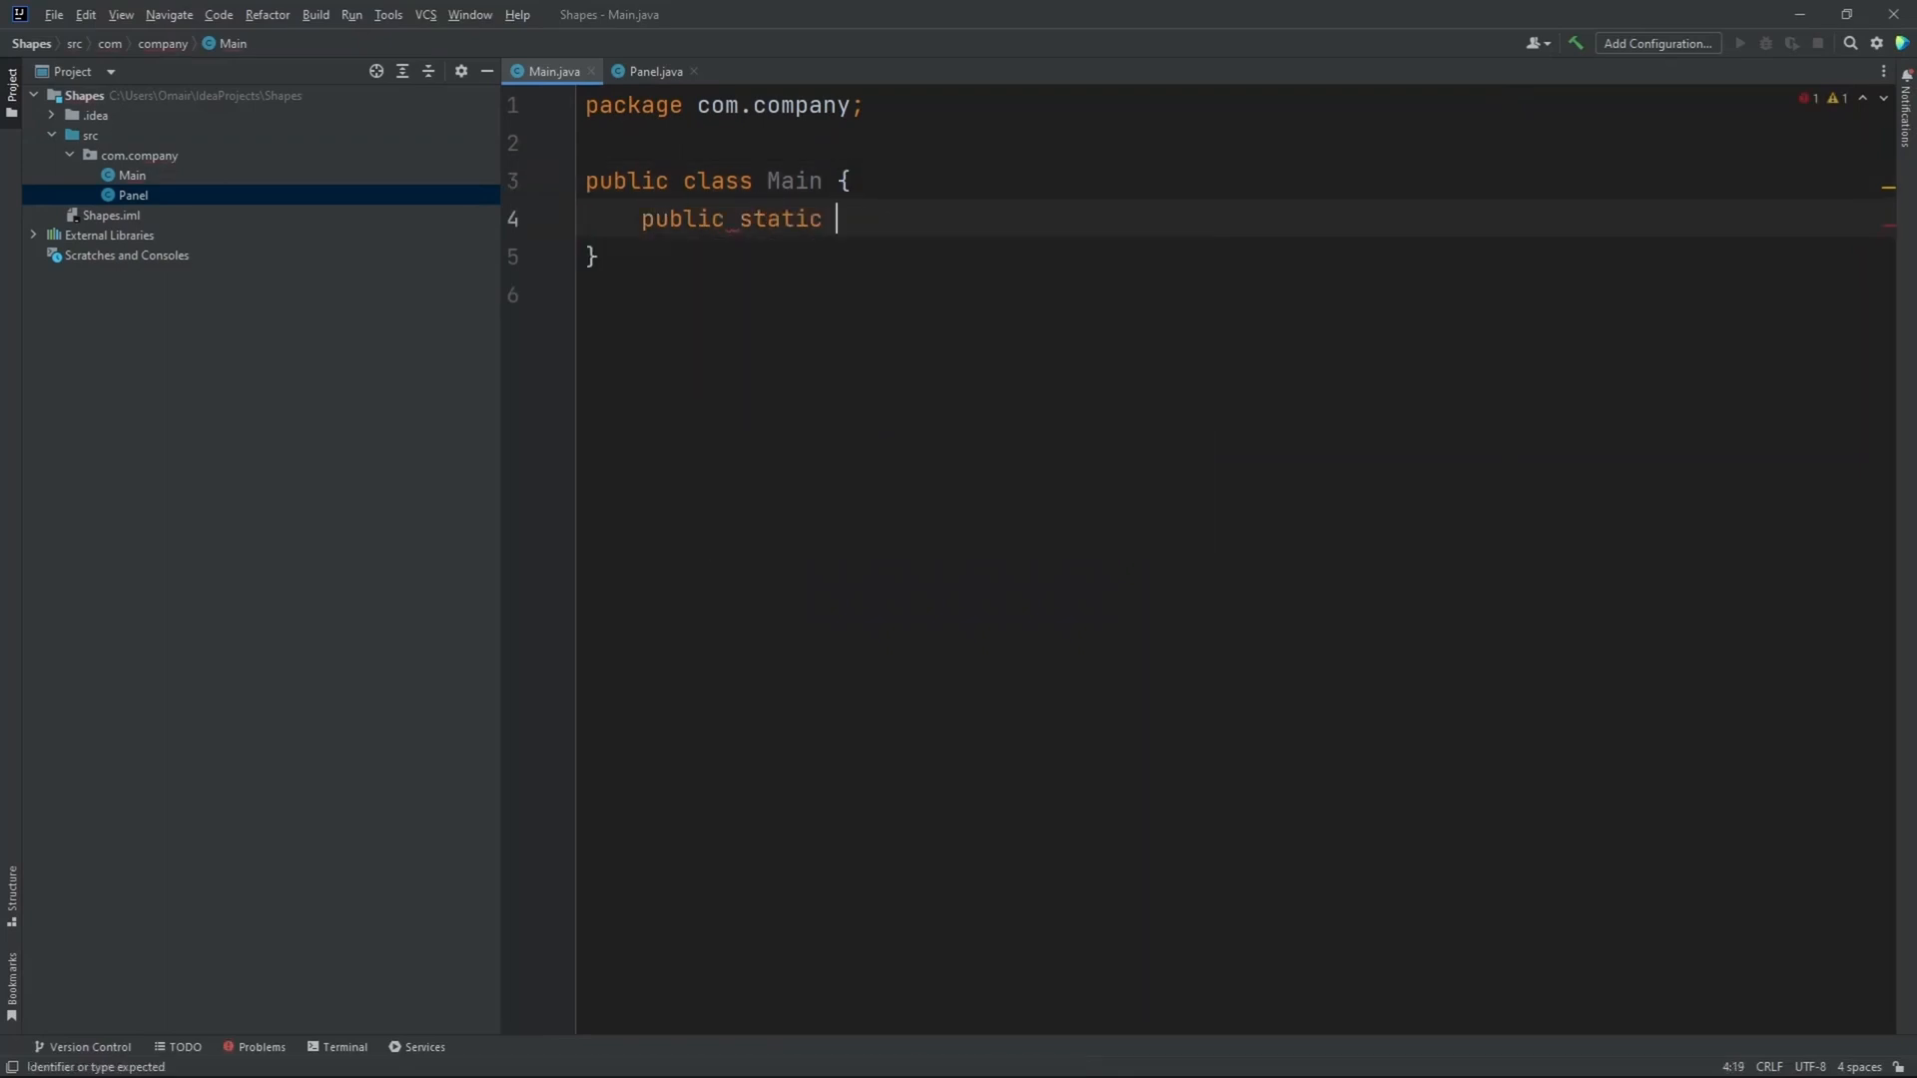
{"action": "type", "text": "void m"}
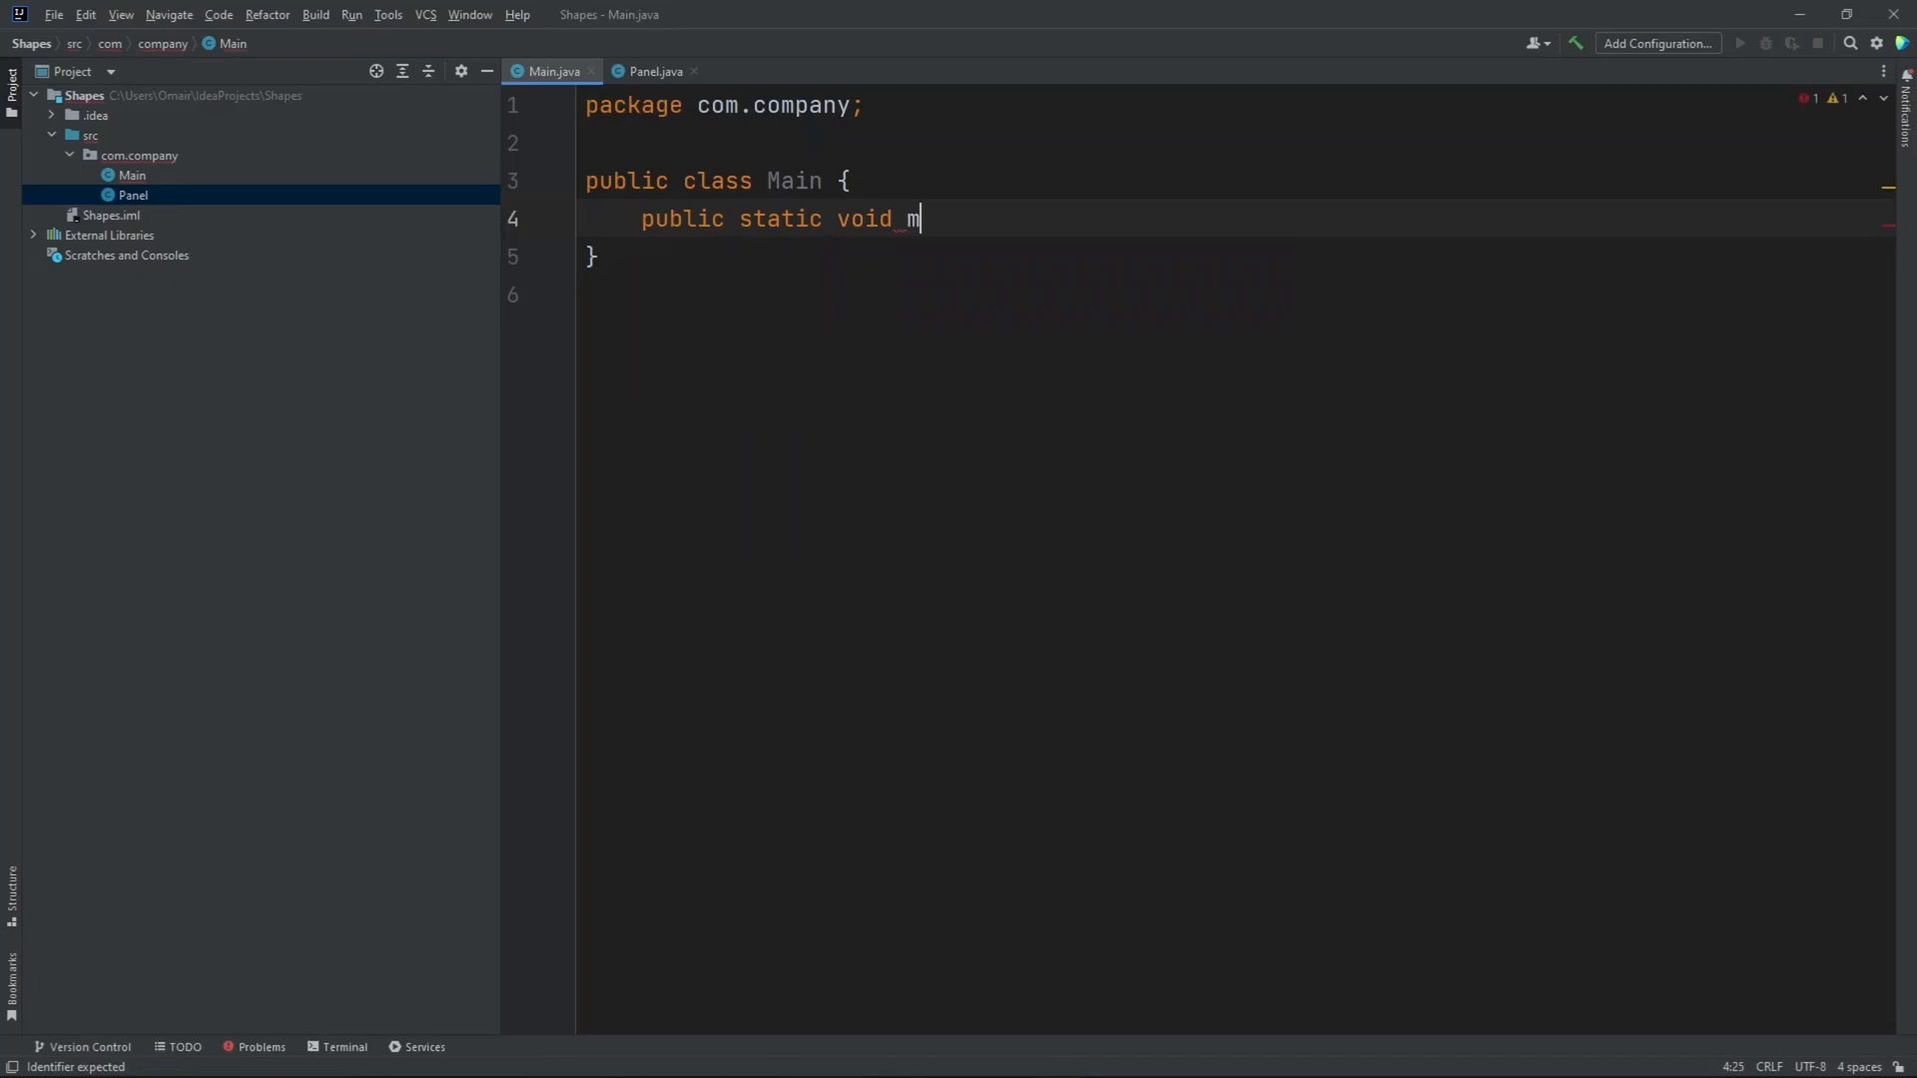
{"action": "type", "text": "ain()"}
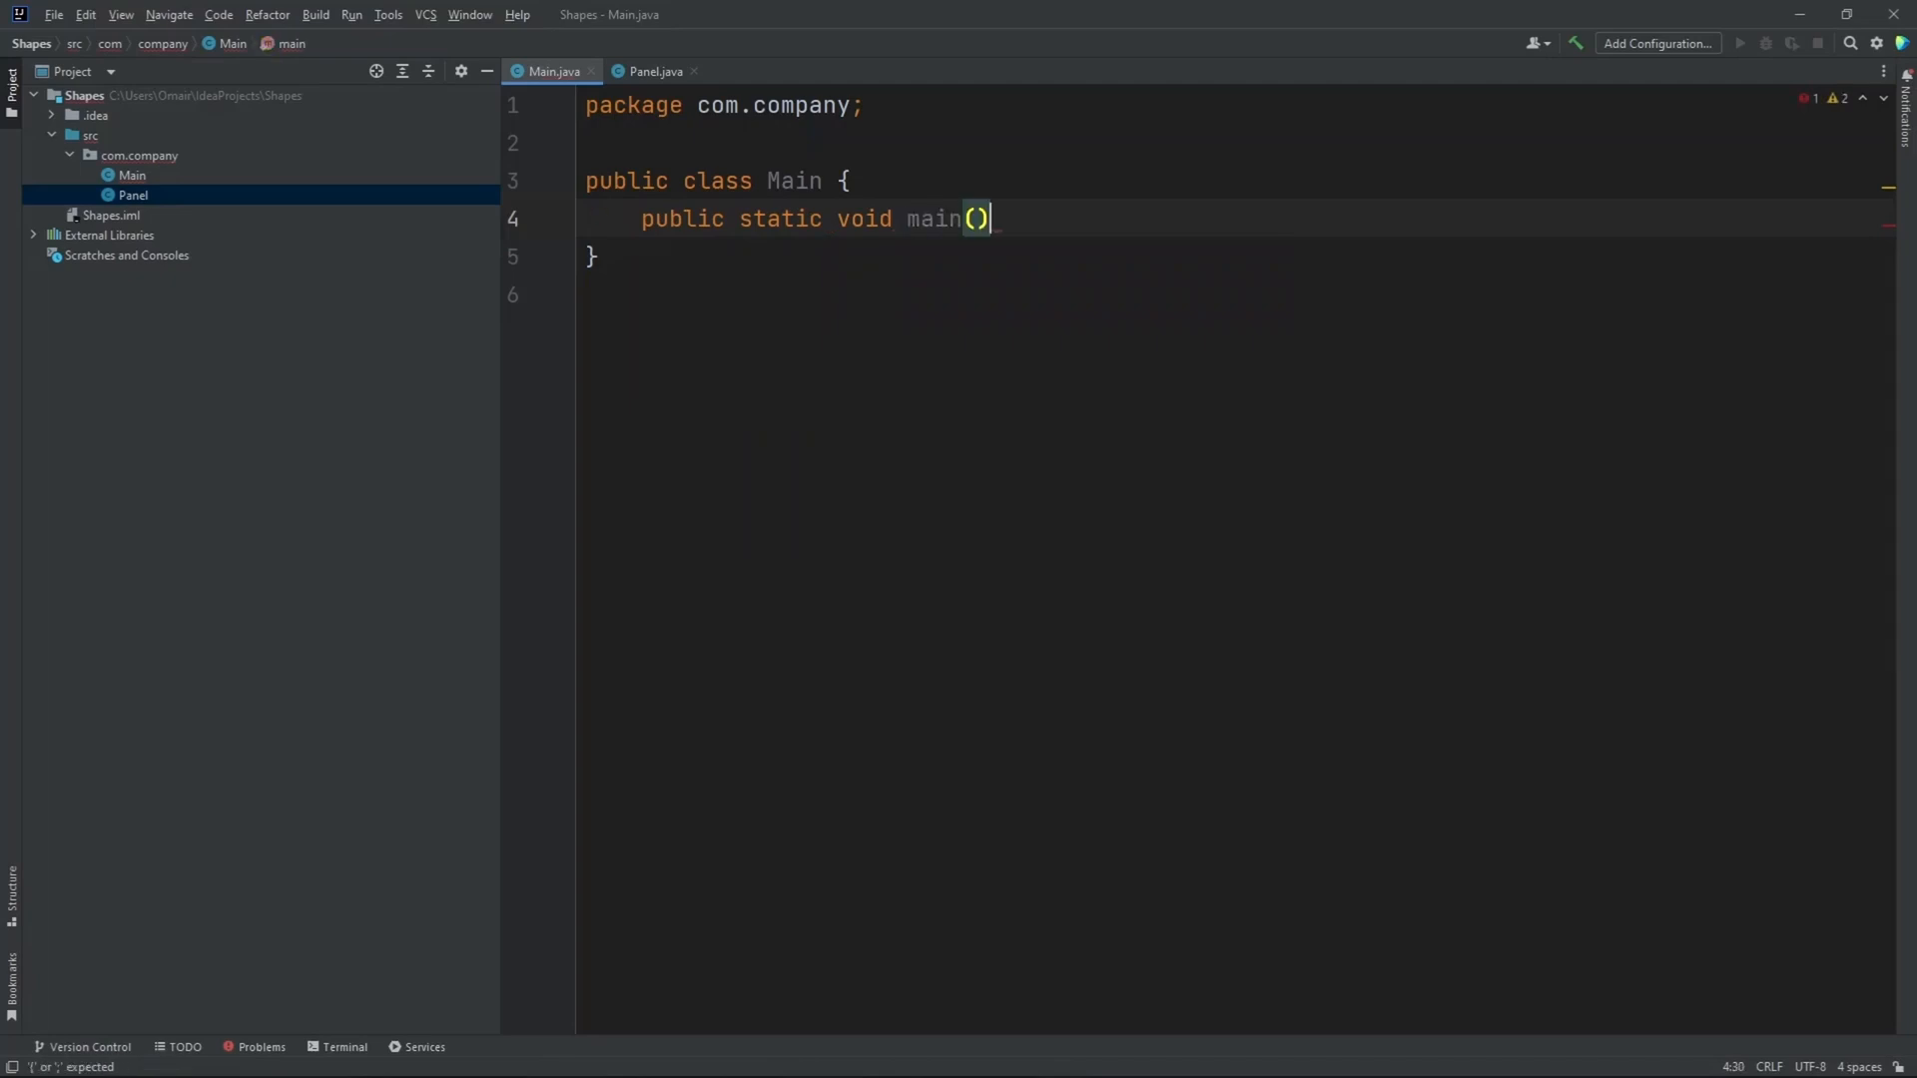
{"action": "type", "text": "String[] args"}
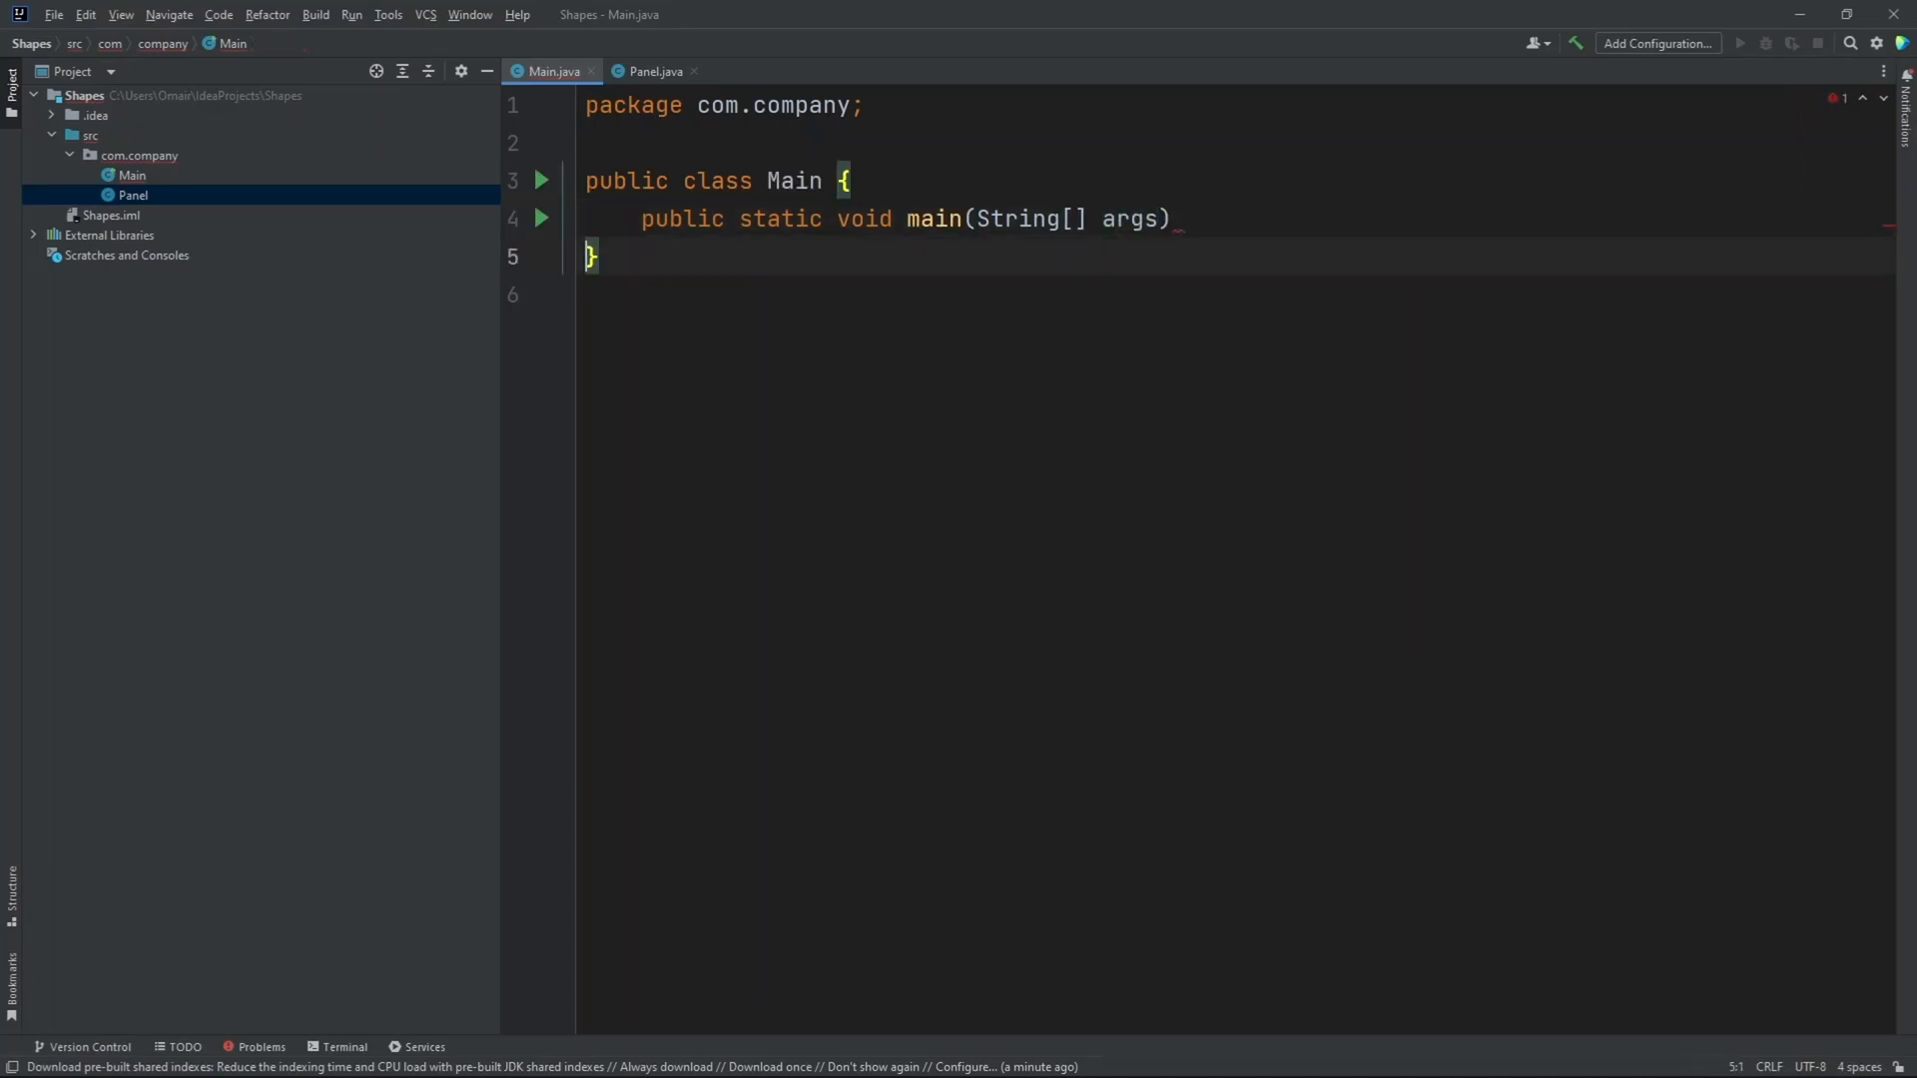
{"action": "key", "text": "Enter"}
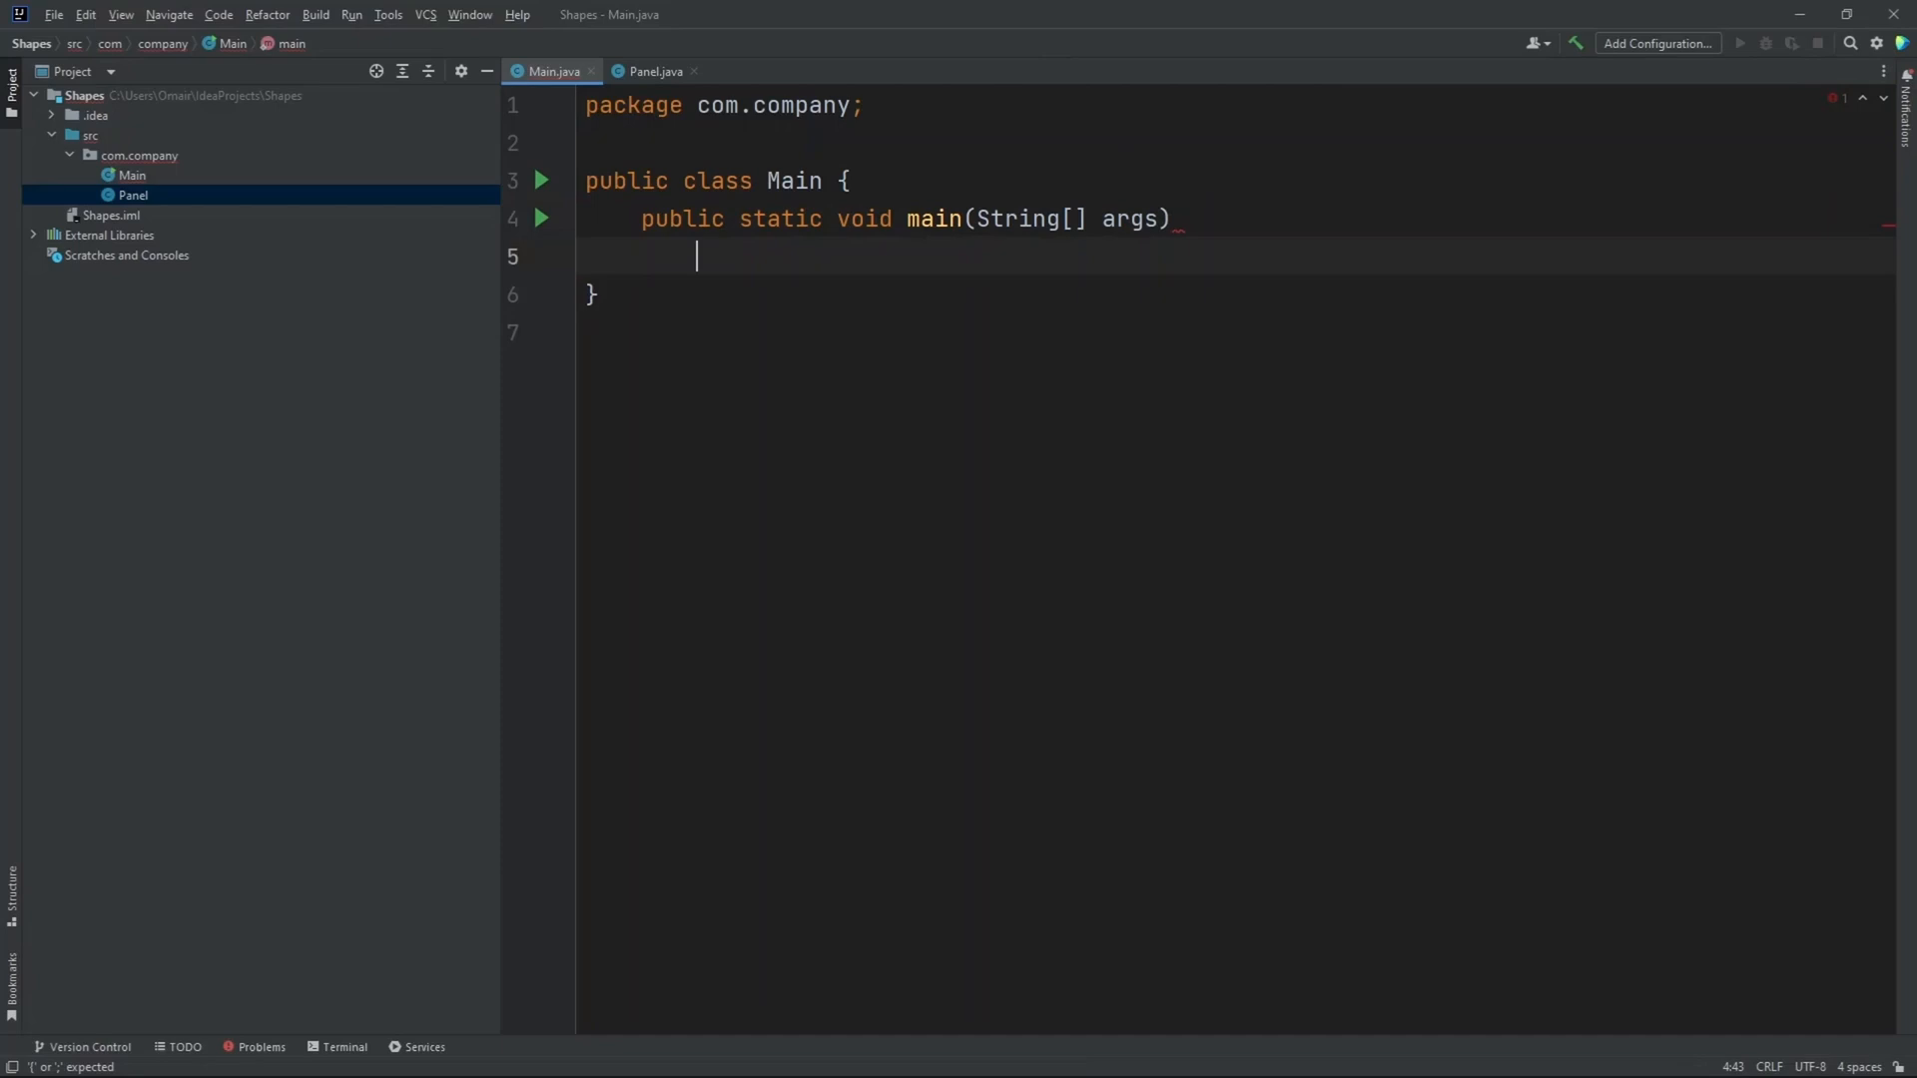
{"action": "type", "text": "{"}
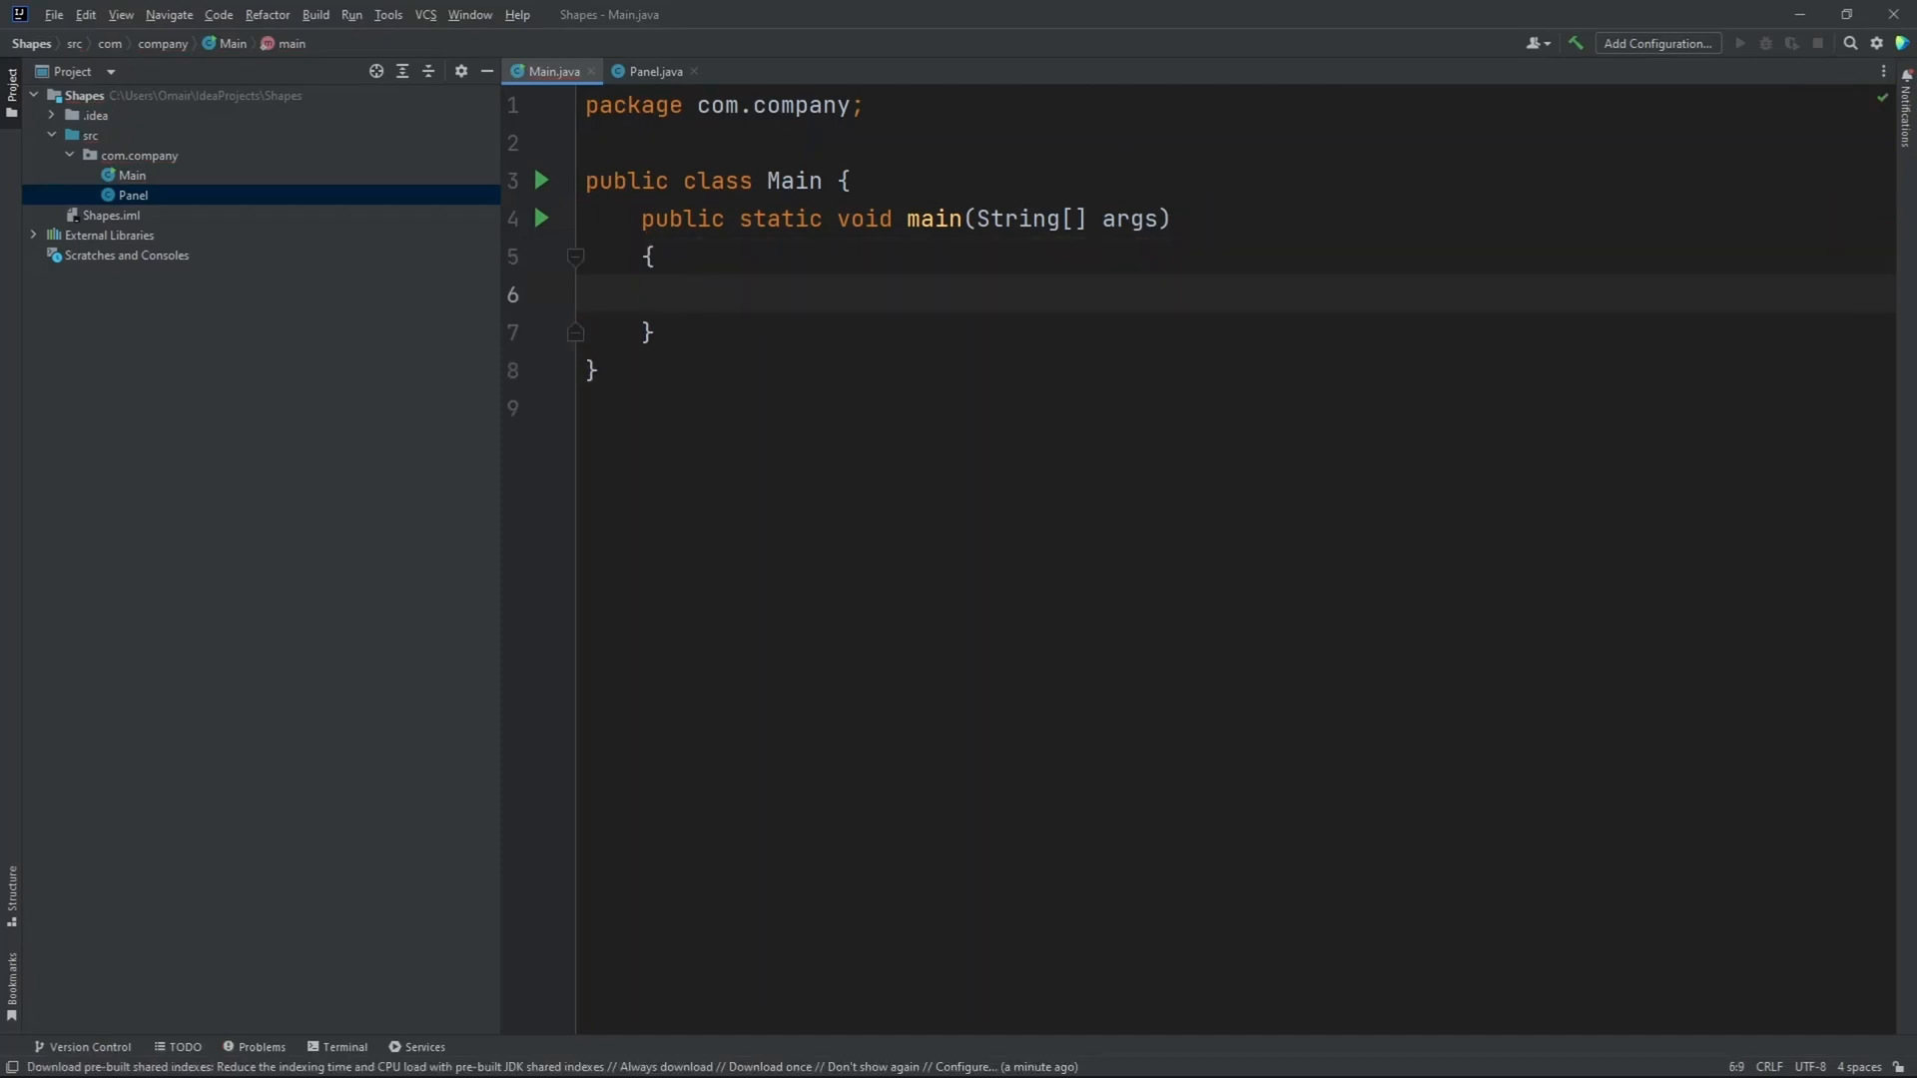
- Declare a JFrame named frame with the title "Shapes" in main
{"action": "type", "text": "JFrame f"}
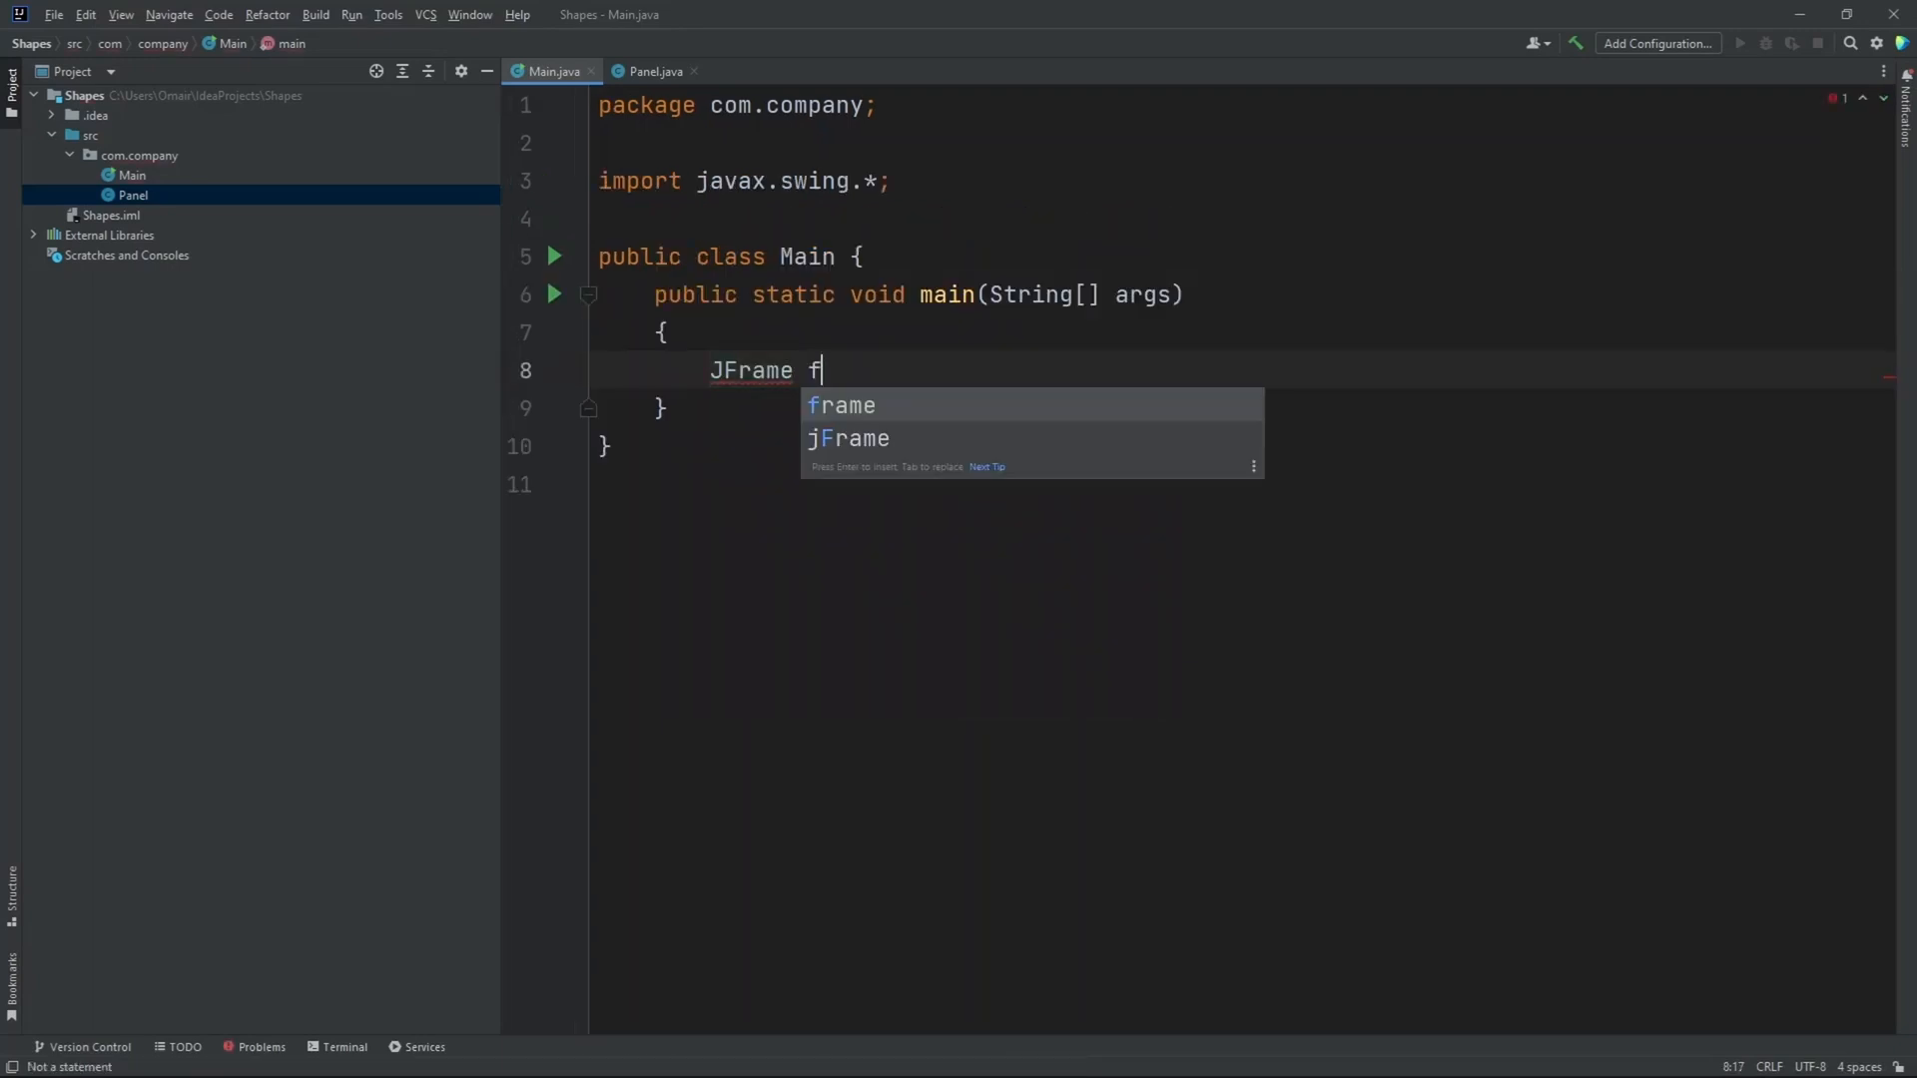
{"action": "type", "text": "rame ="}
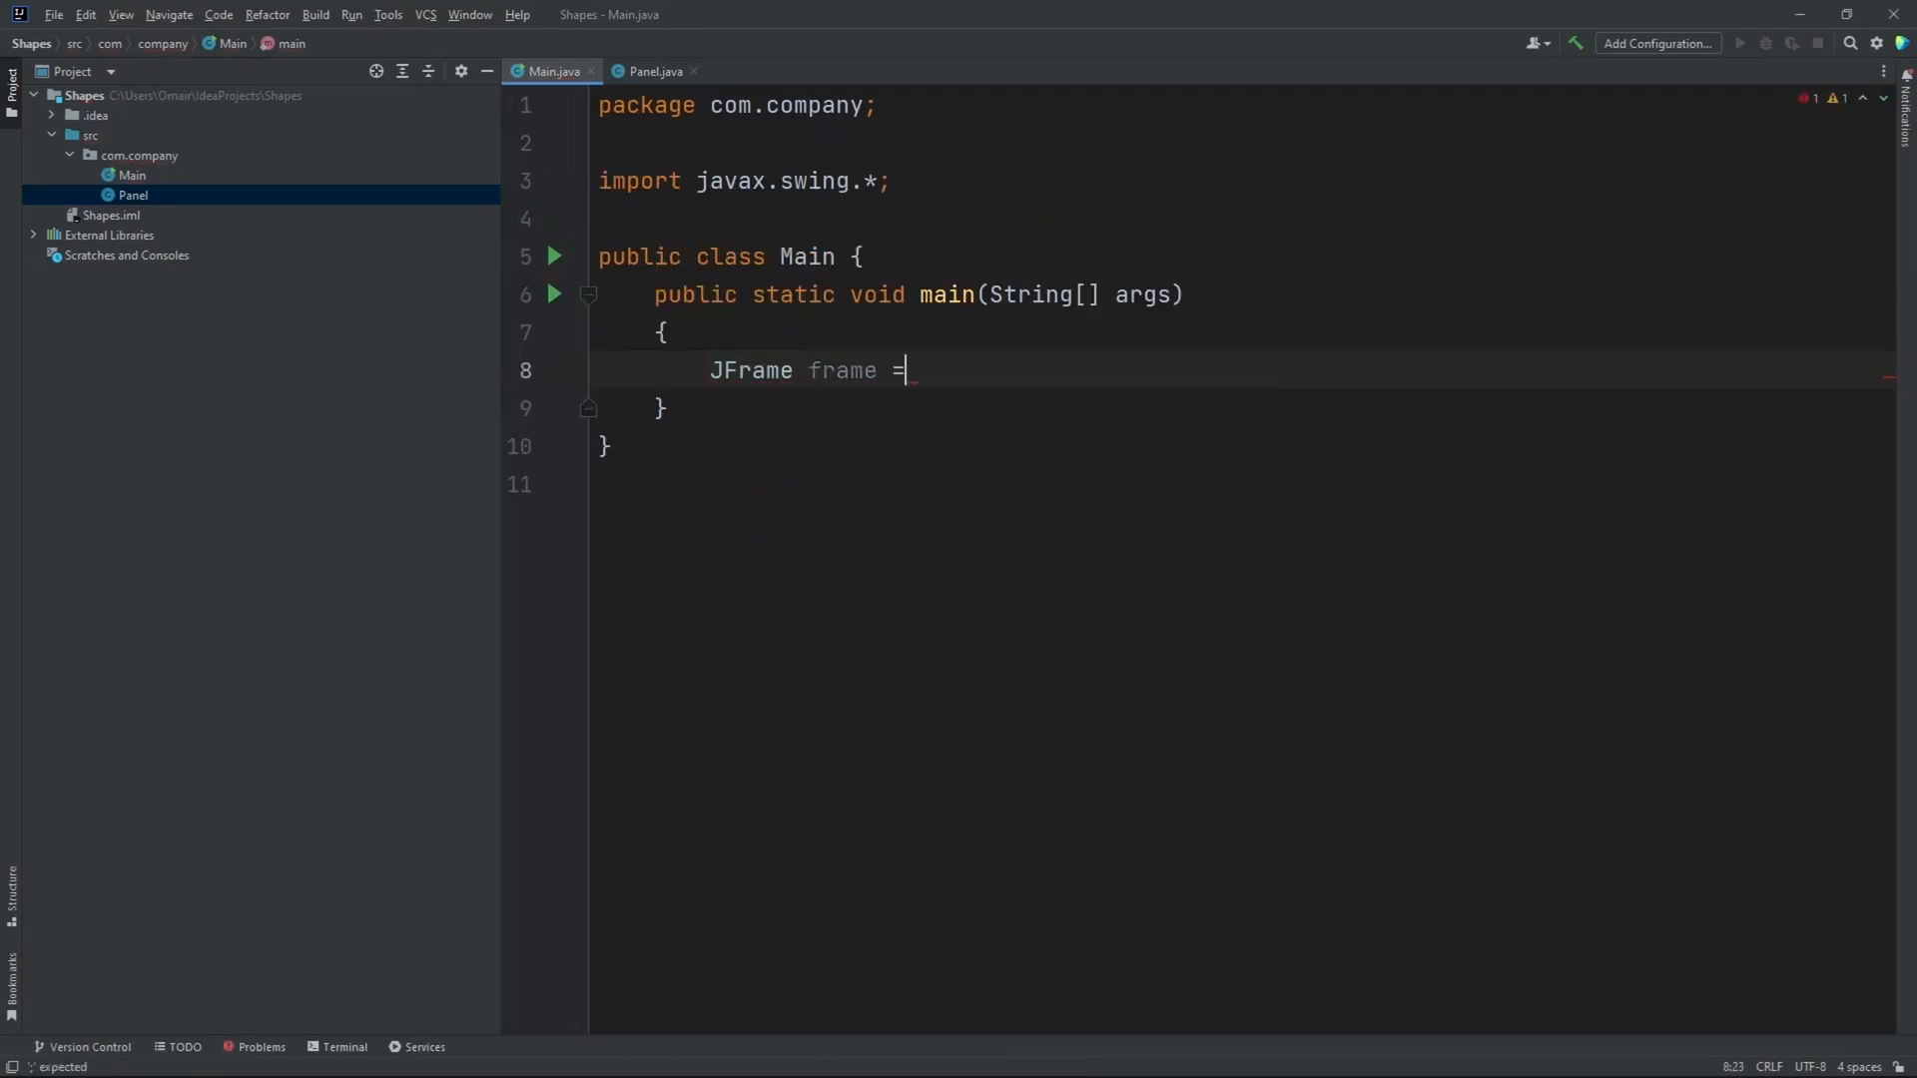
{"action": "type", "text": "new JFrame(\""}
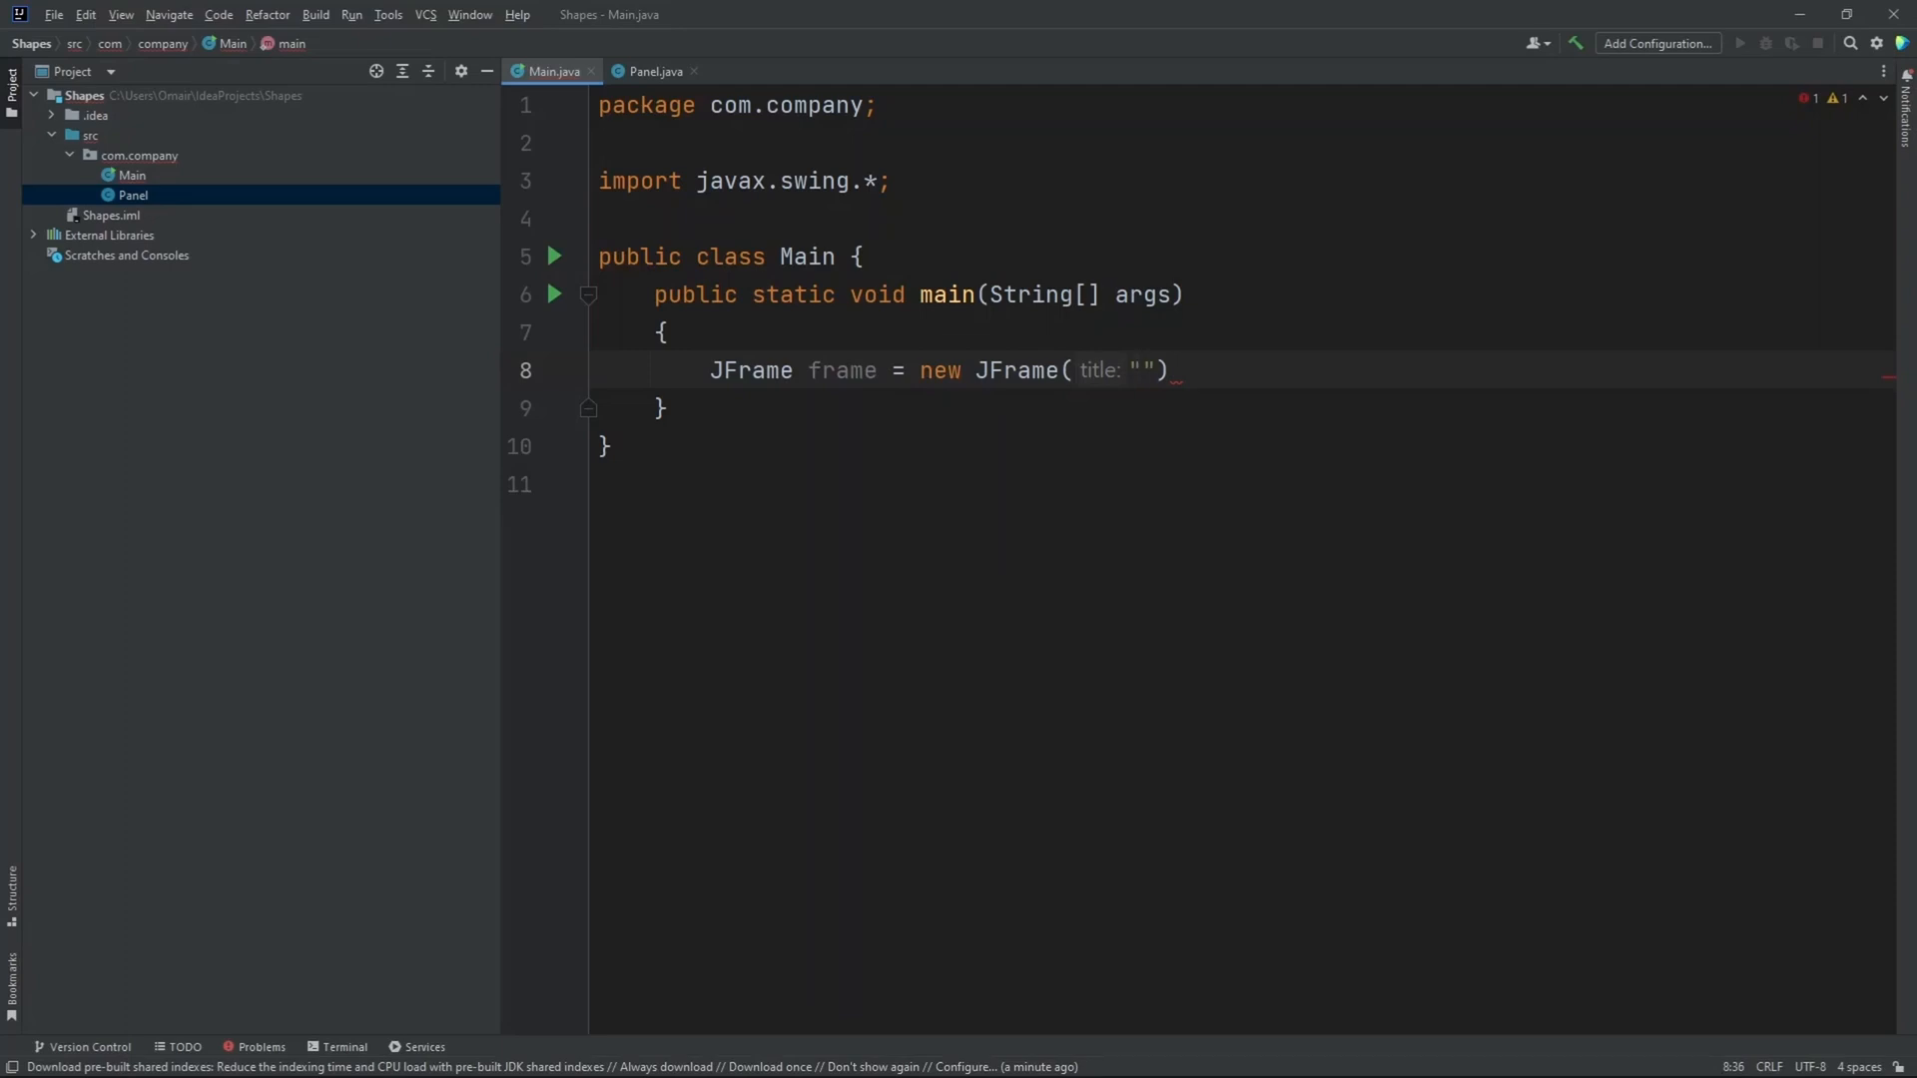
{"action": "type", "text": "Shapes"}
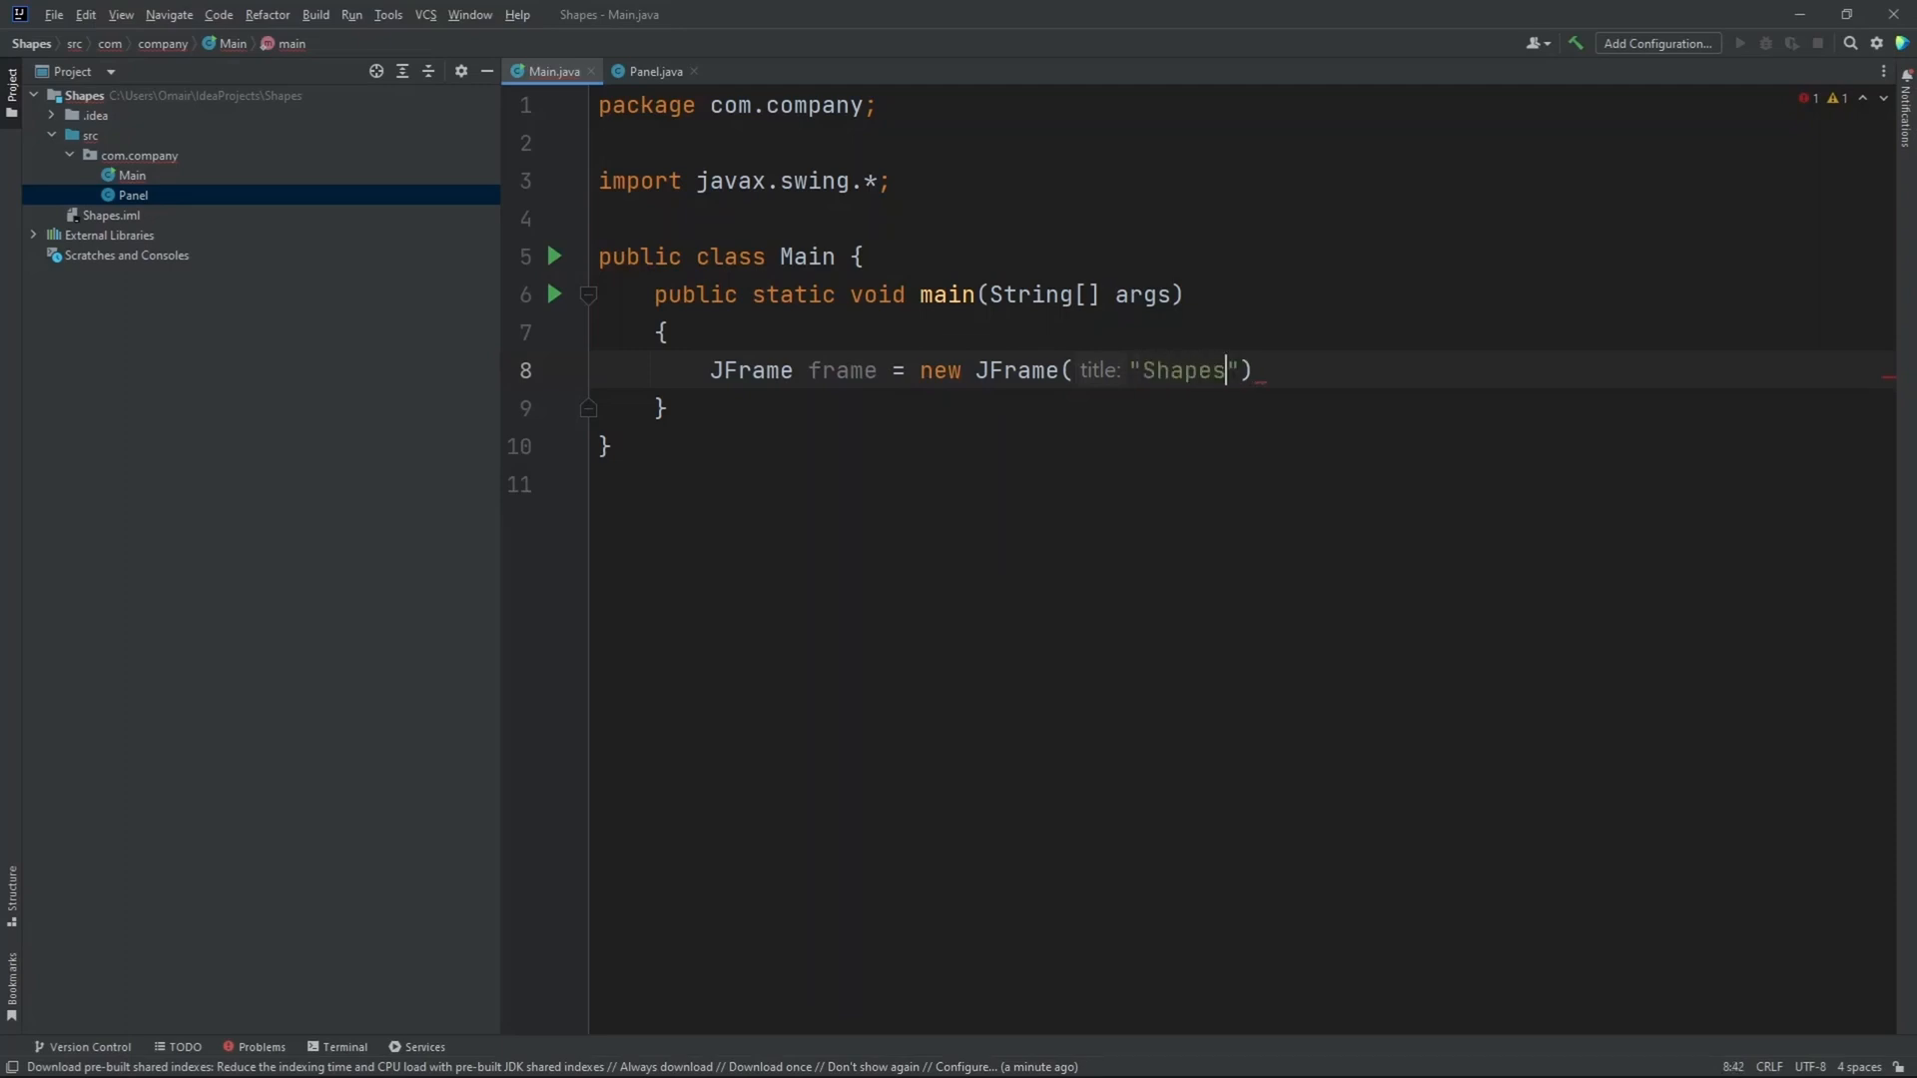
{"action": "type", "text": ";"}
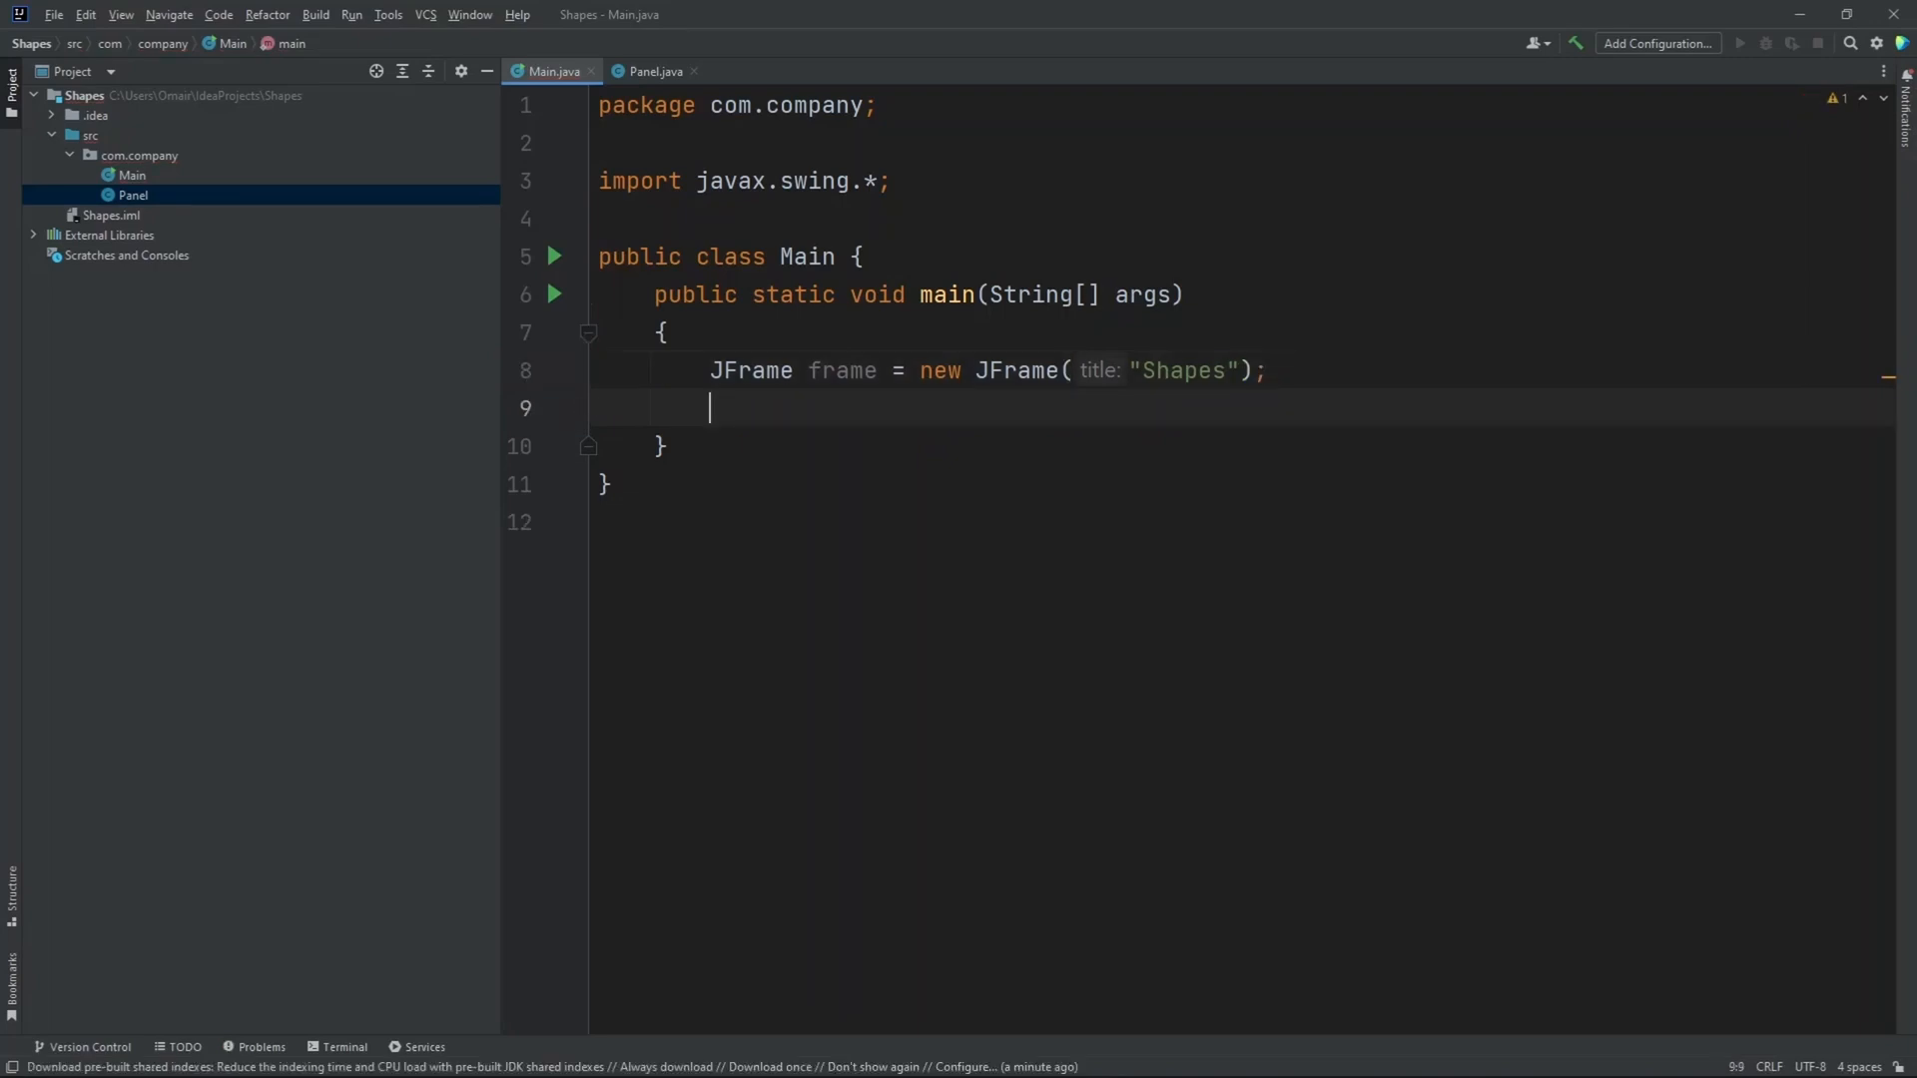
- Add frame.setSize(600, 600) below the frame declaration
{"action": "type", "text": "f"}
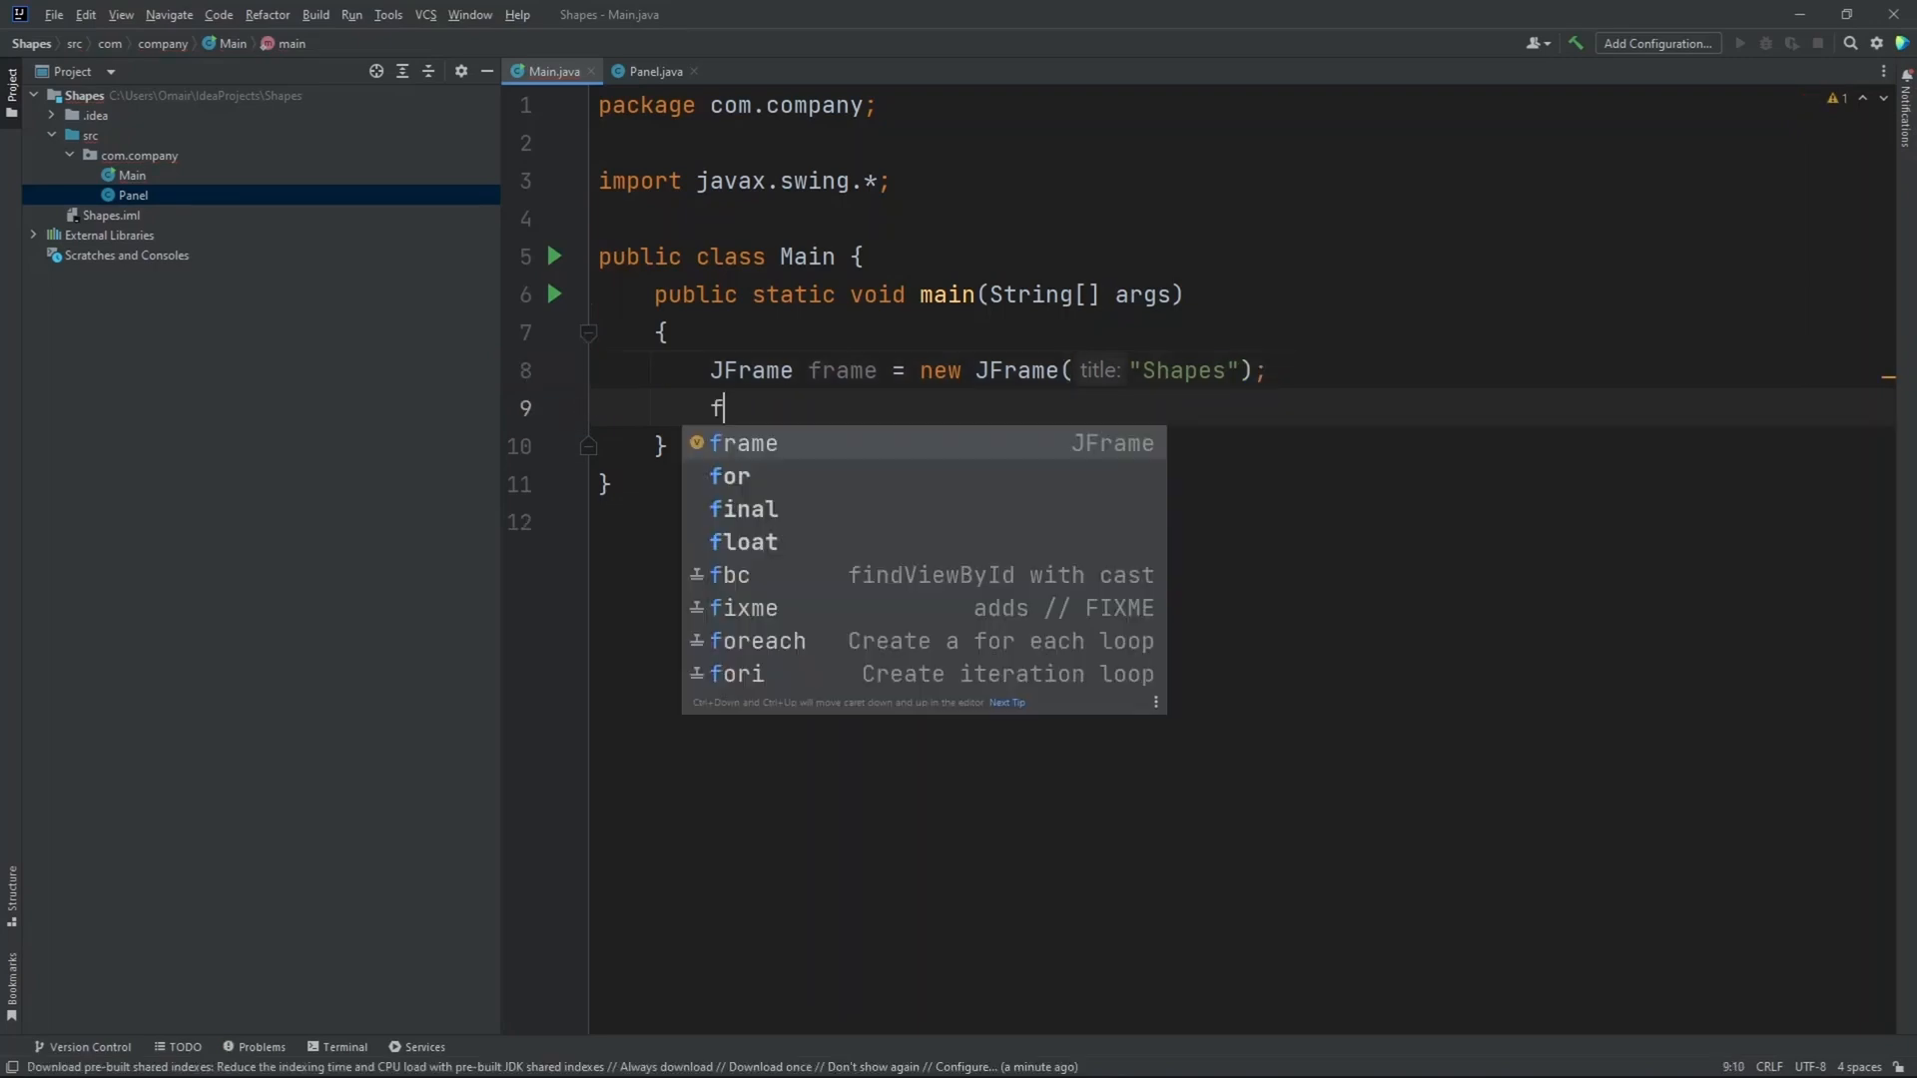
{"action": "type", "text": "rame.setSize();"}
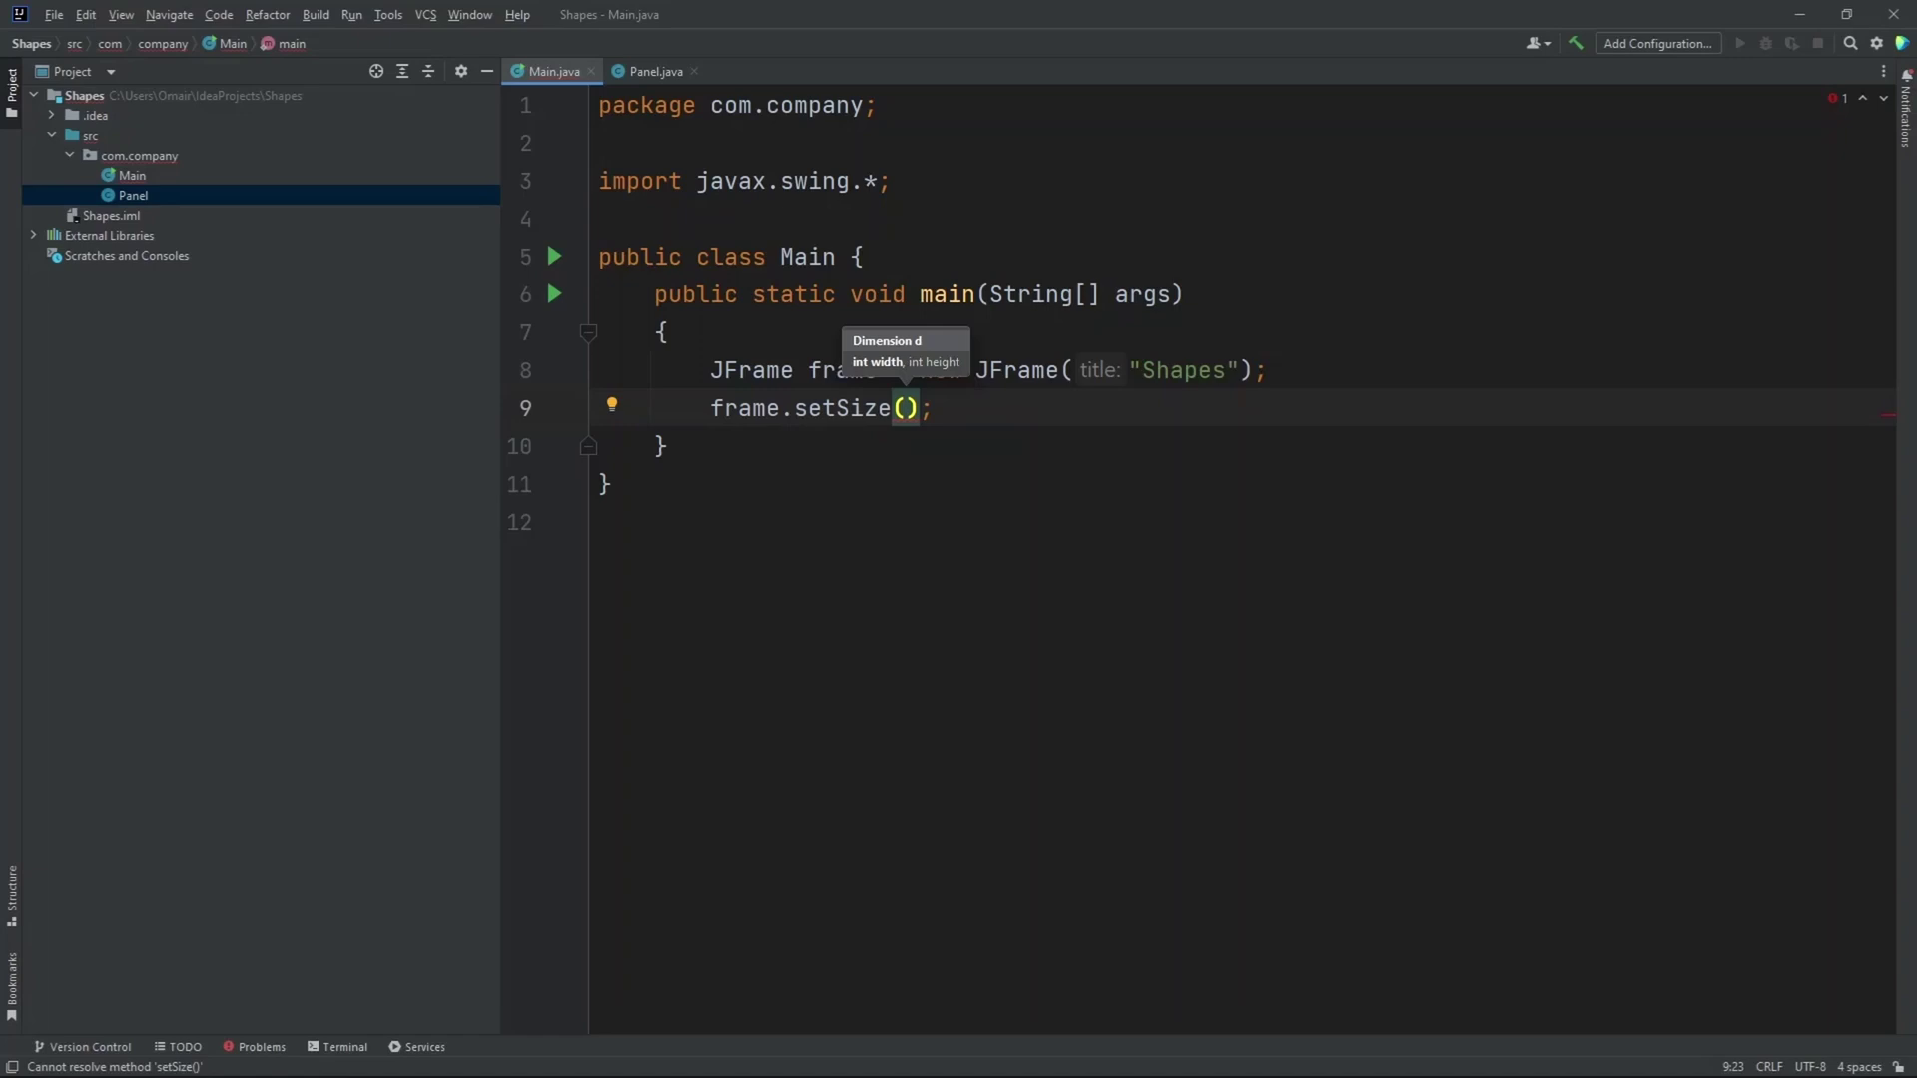
{"action": "type", "text": "600,"}
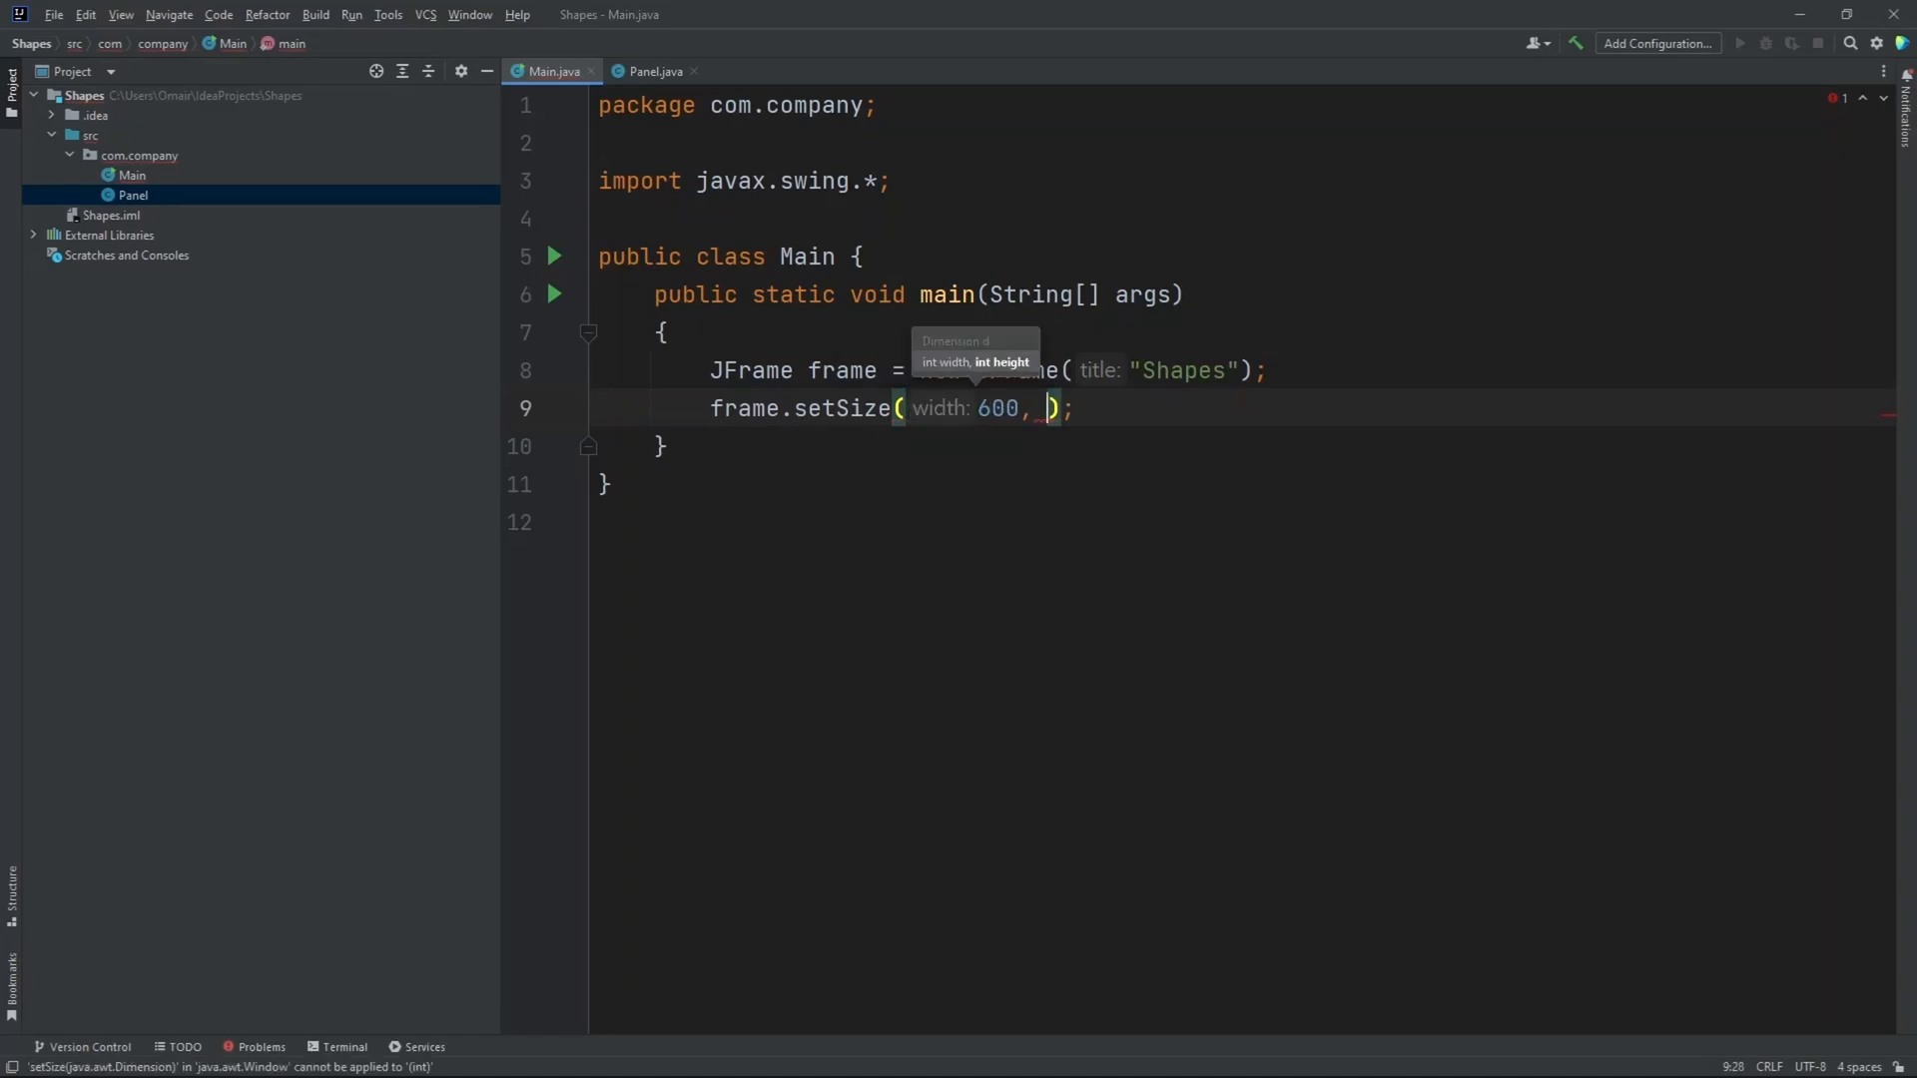
{"action": "type", "text": "600"}
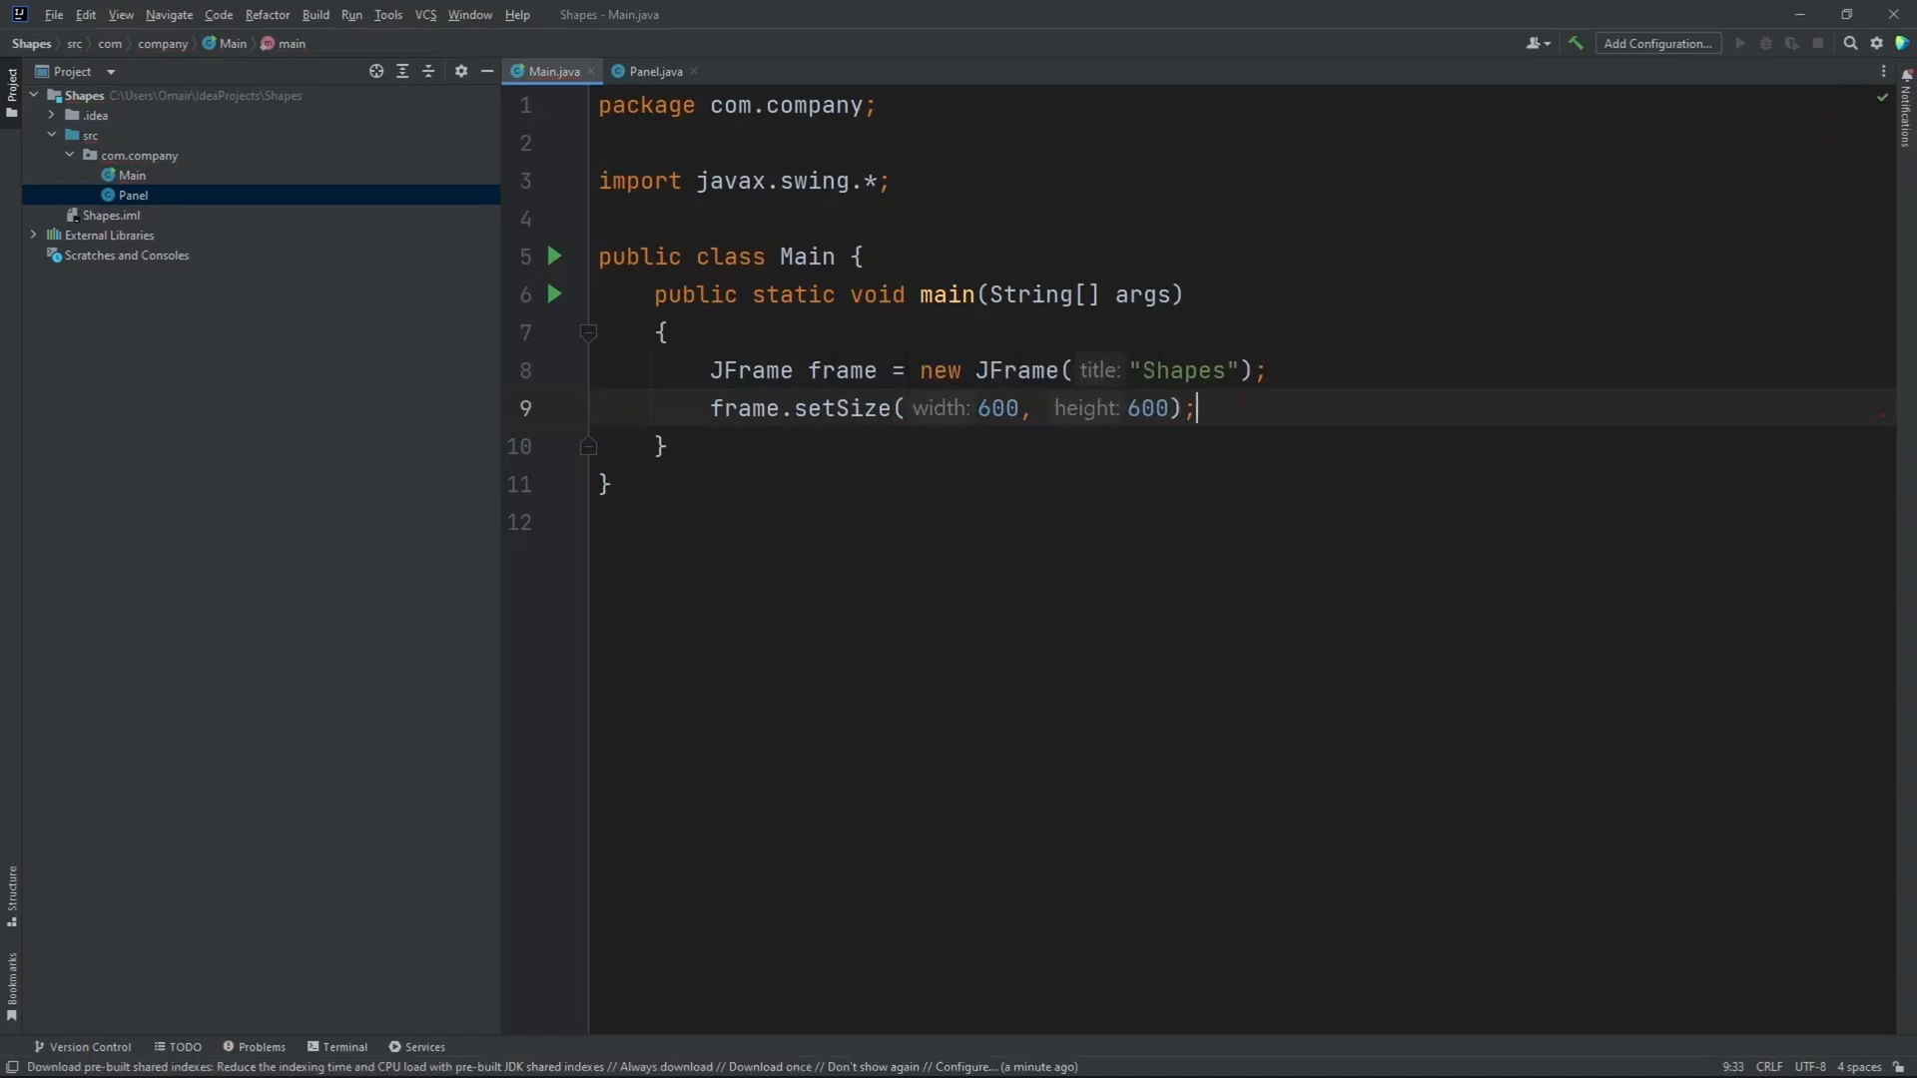
- Add frame.setLocation(500, 250) on a new line
{"action": "key", "text": "Enter"}
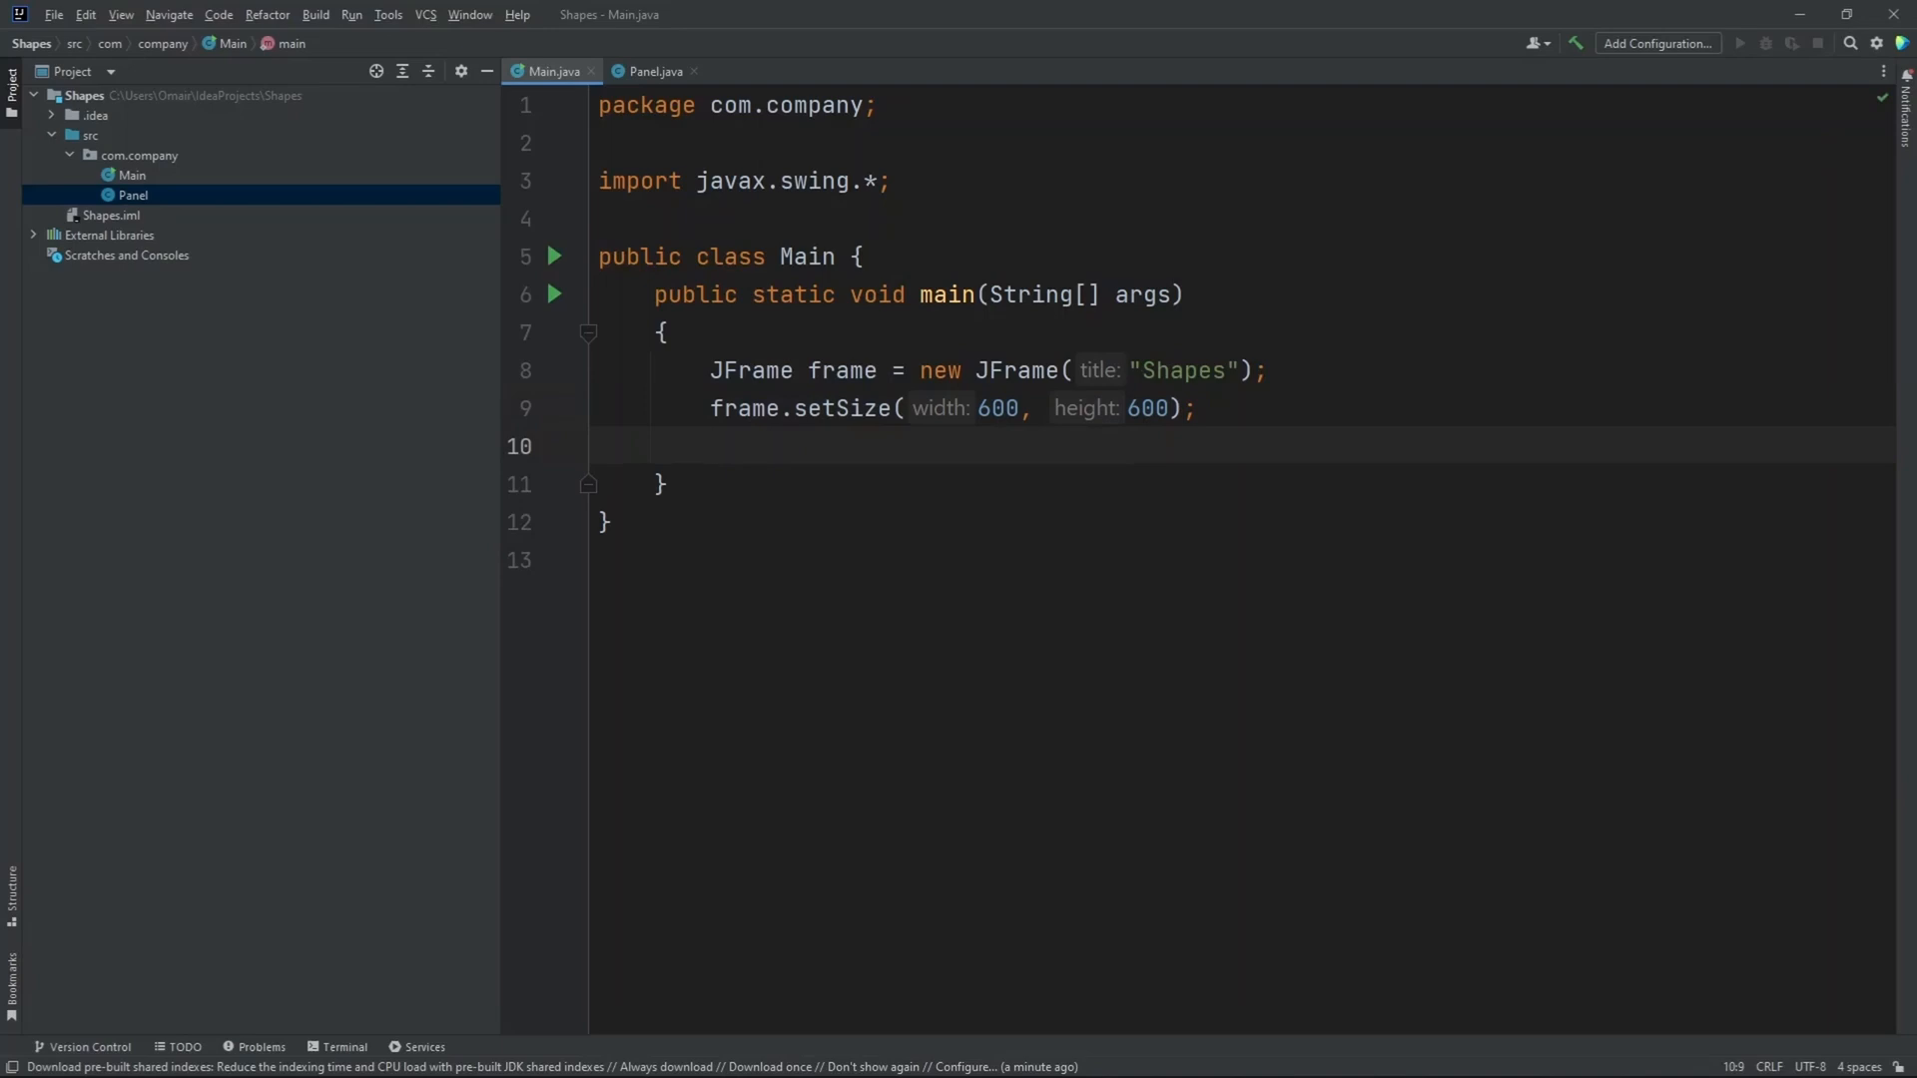
{"action": "type", "text": "f"}
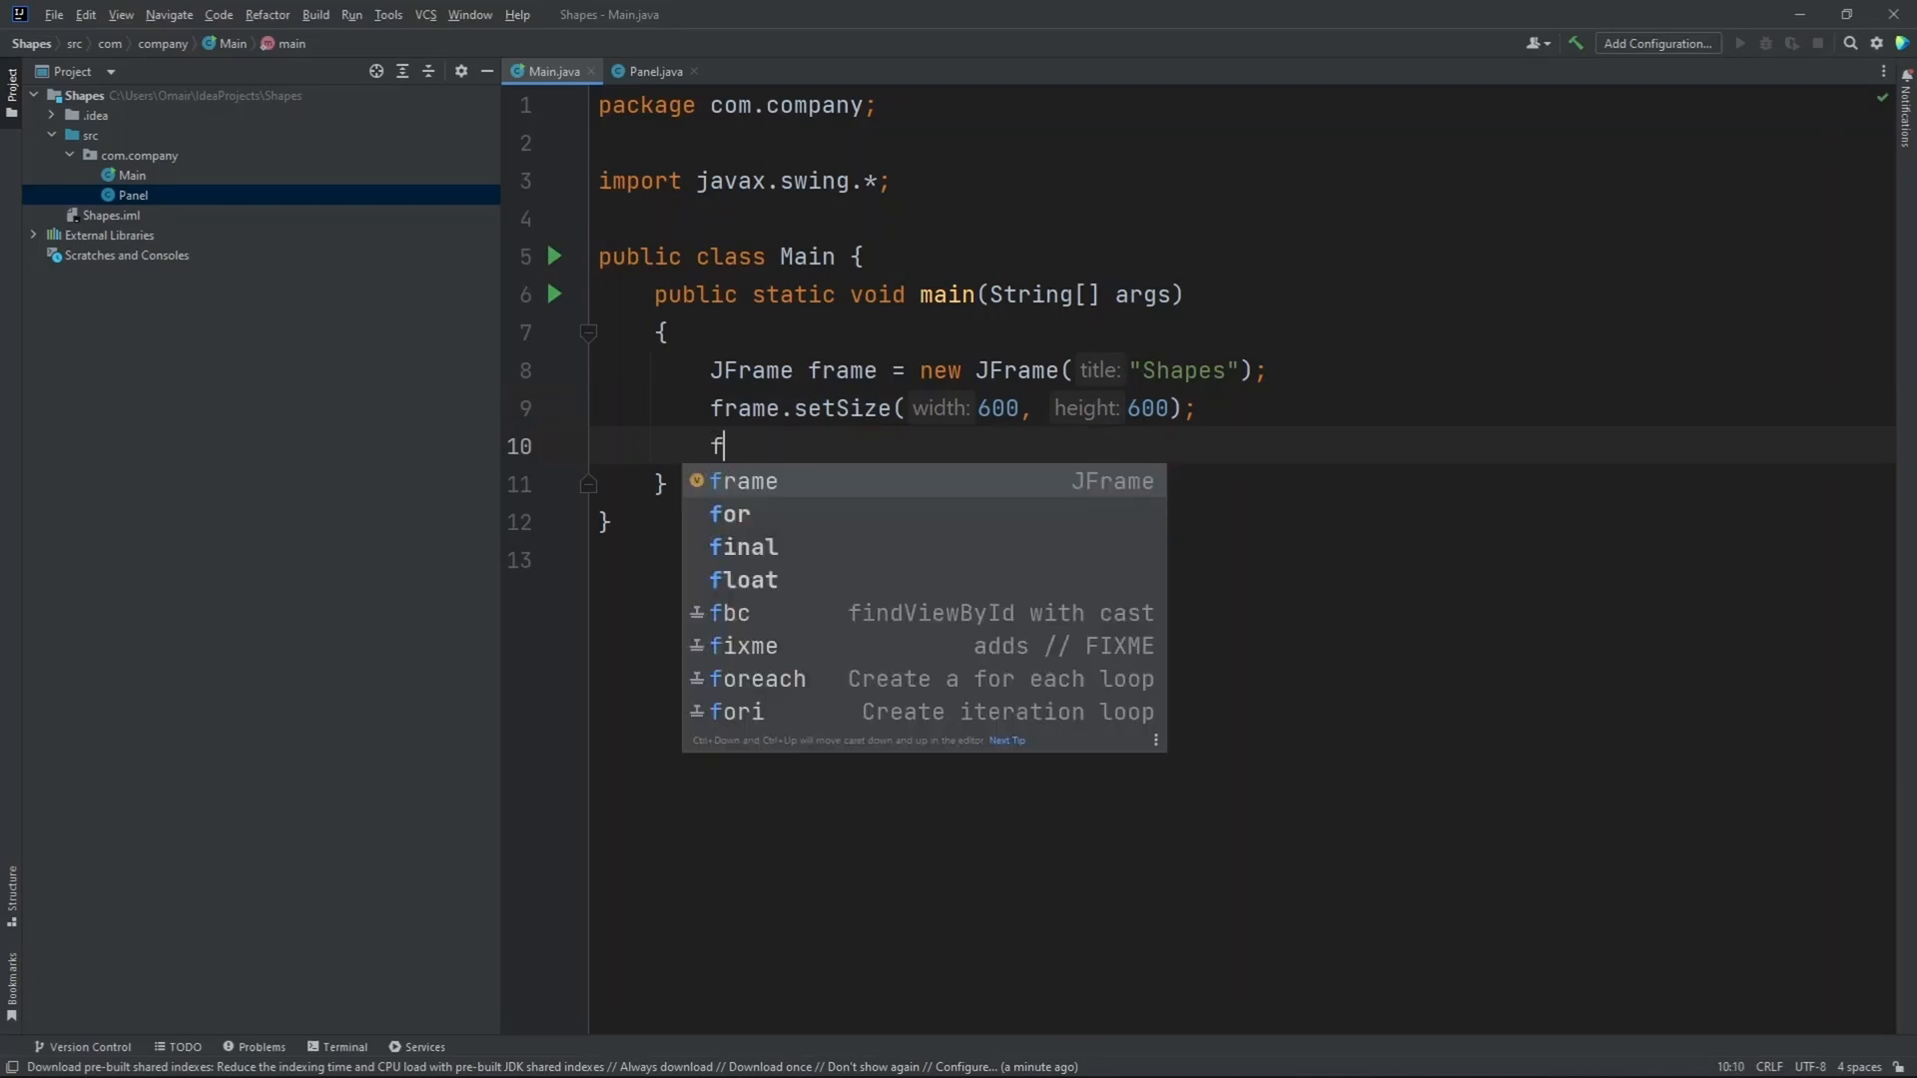
{"action": "type", "text": "rame.setLocation();"}
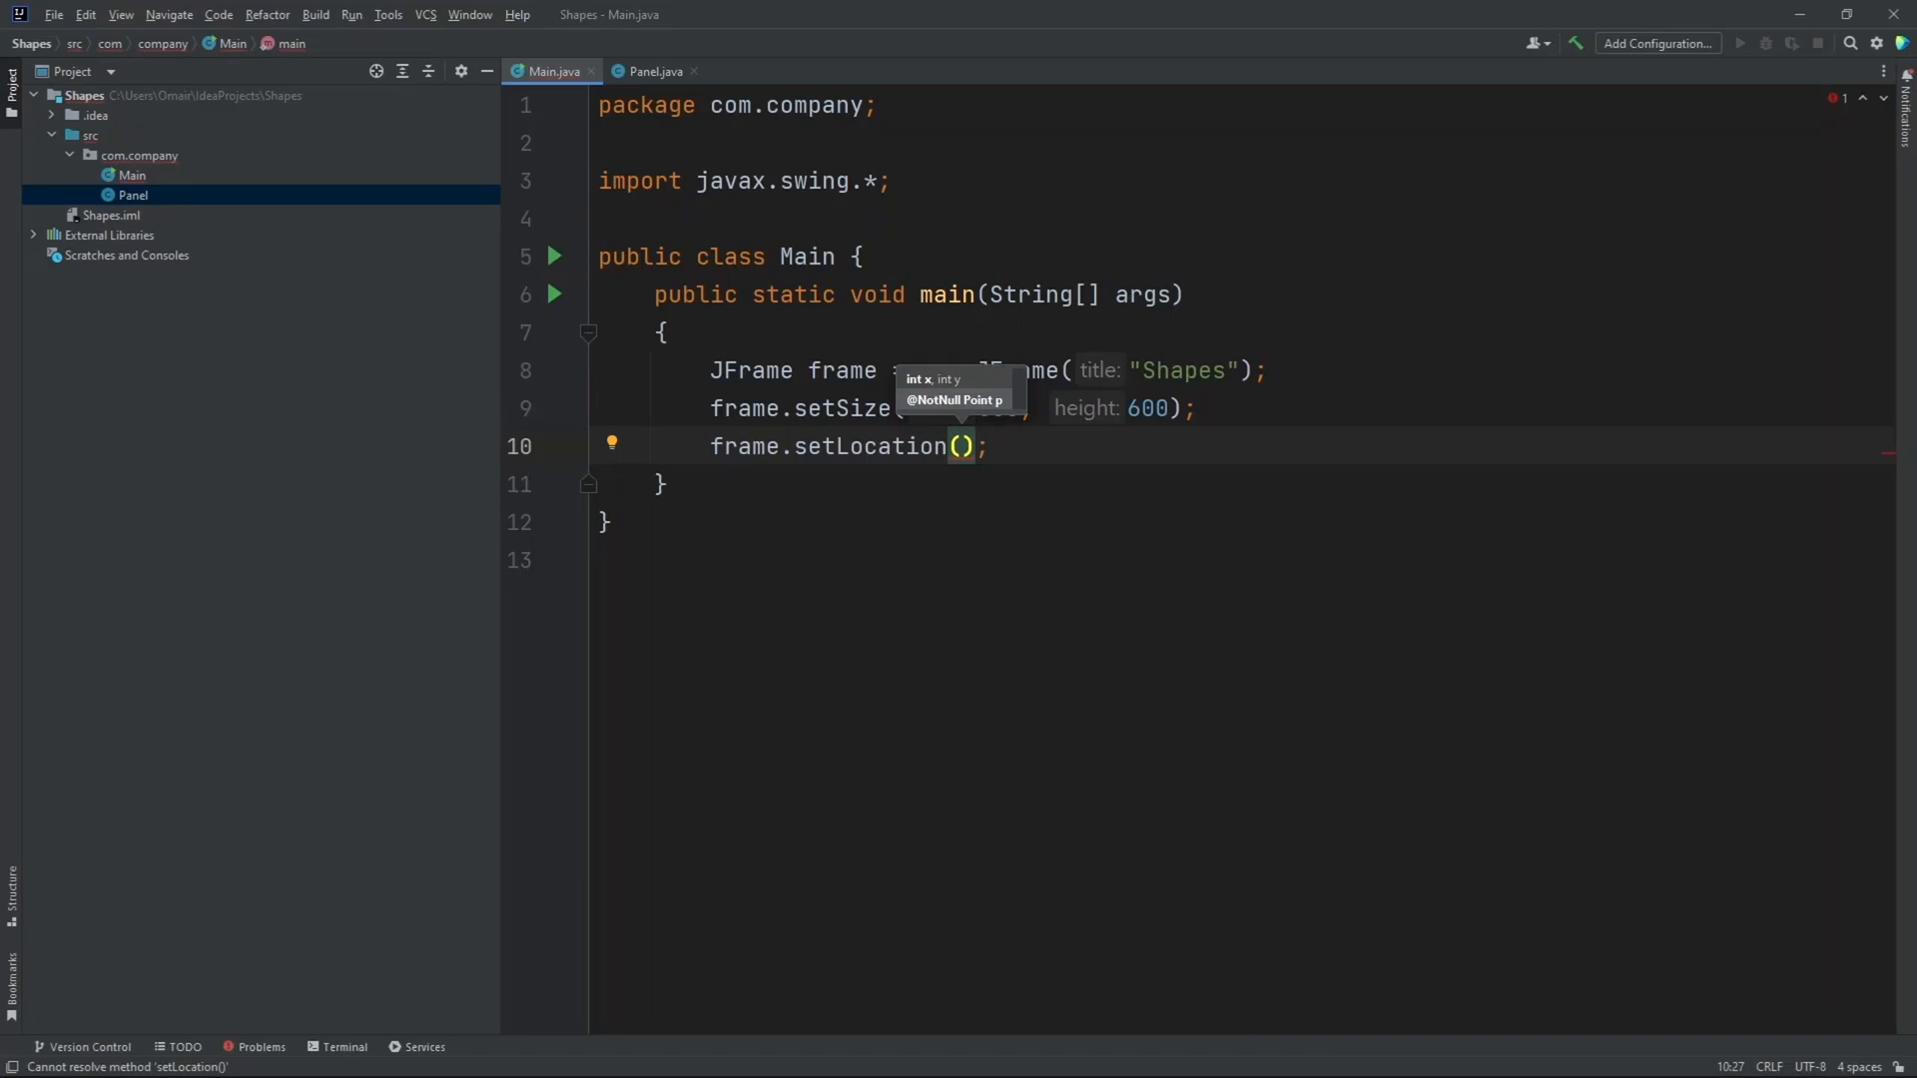
{"action": "type", "text": "500"}
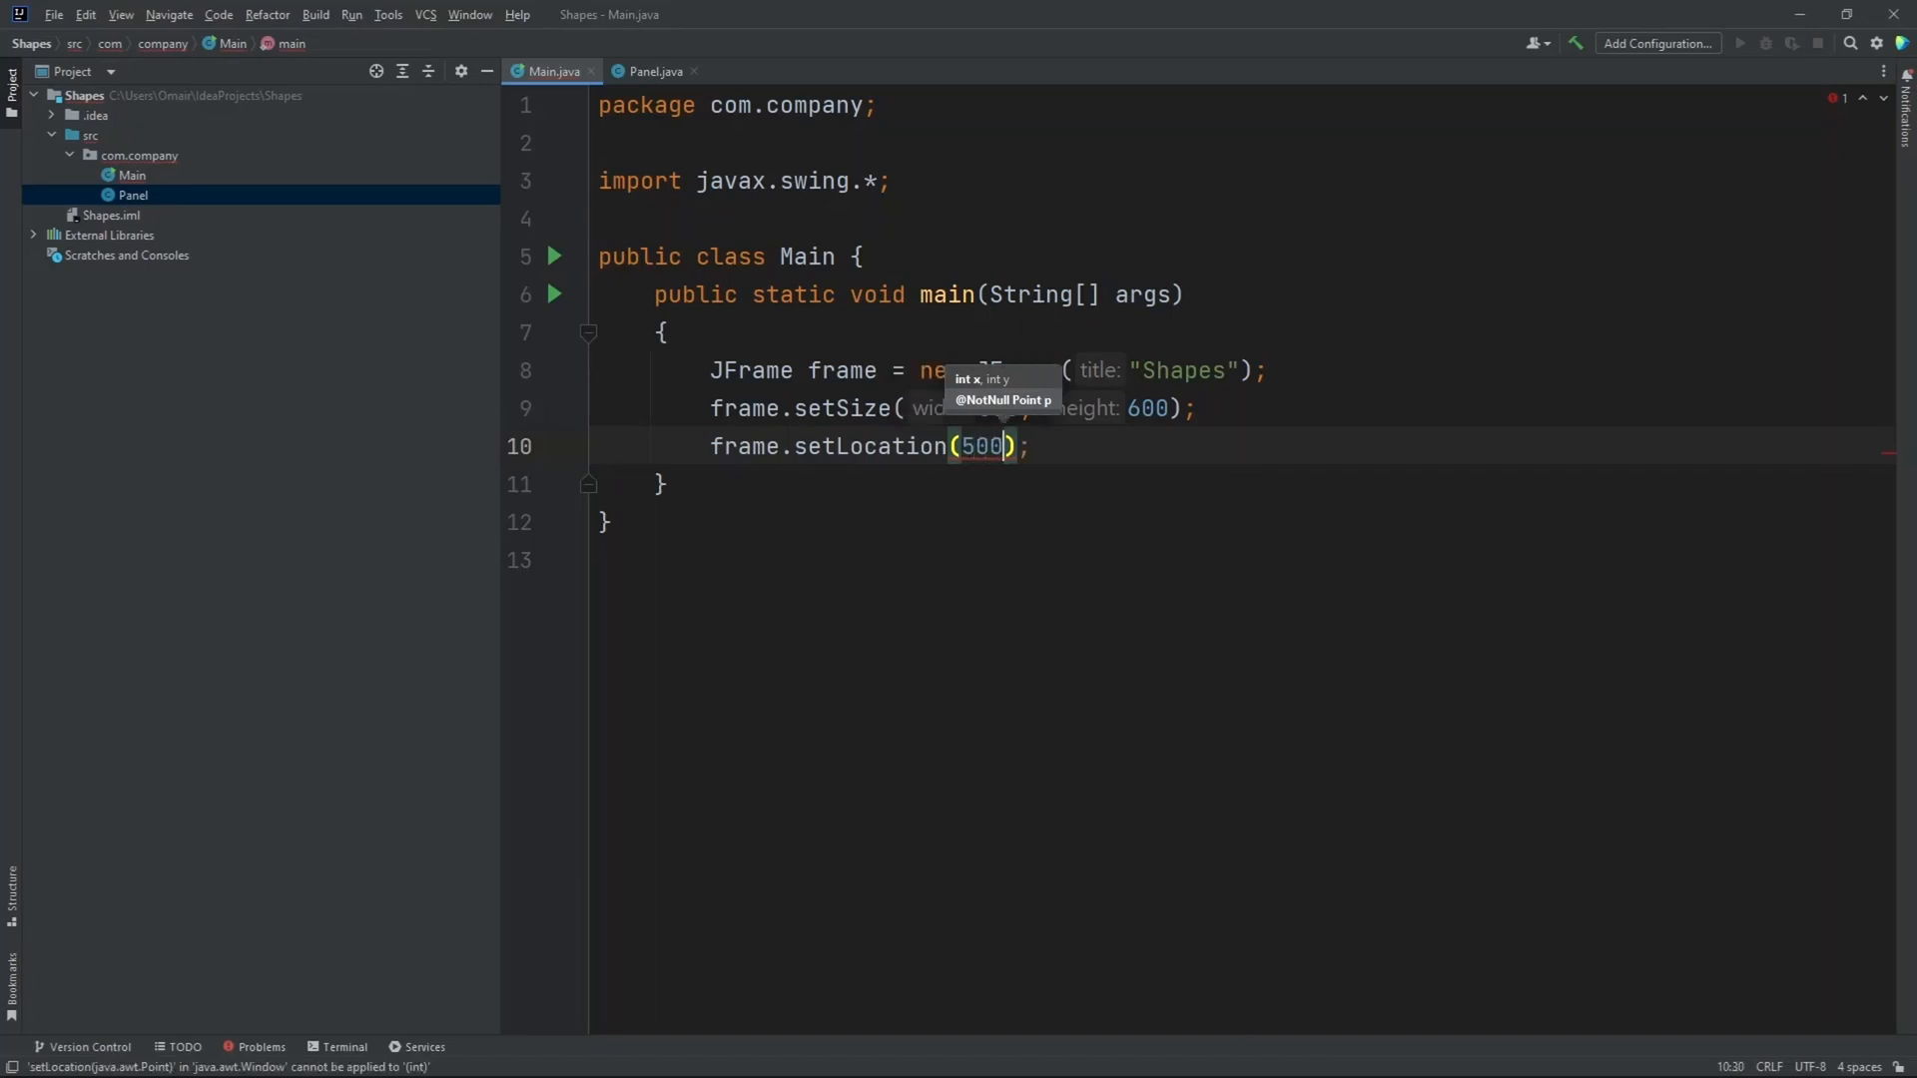
{"action": "type", "text": ", 250"}
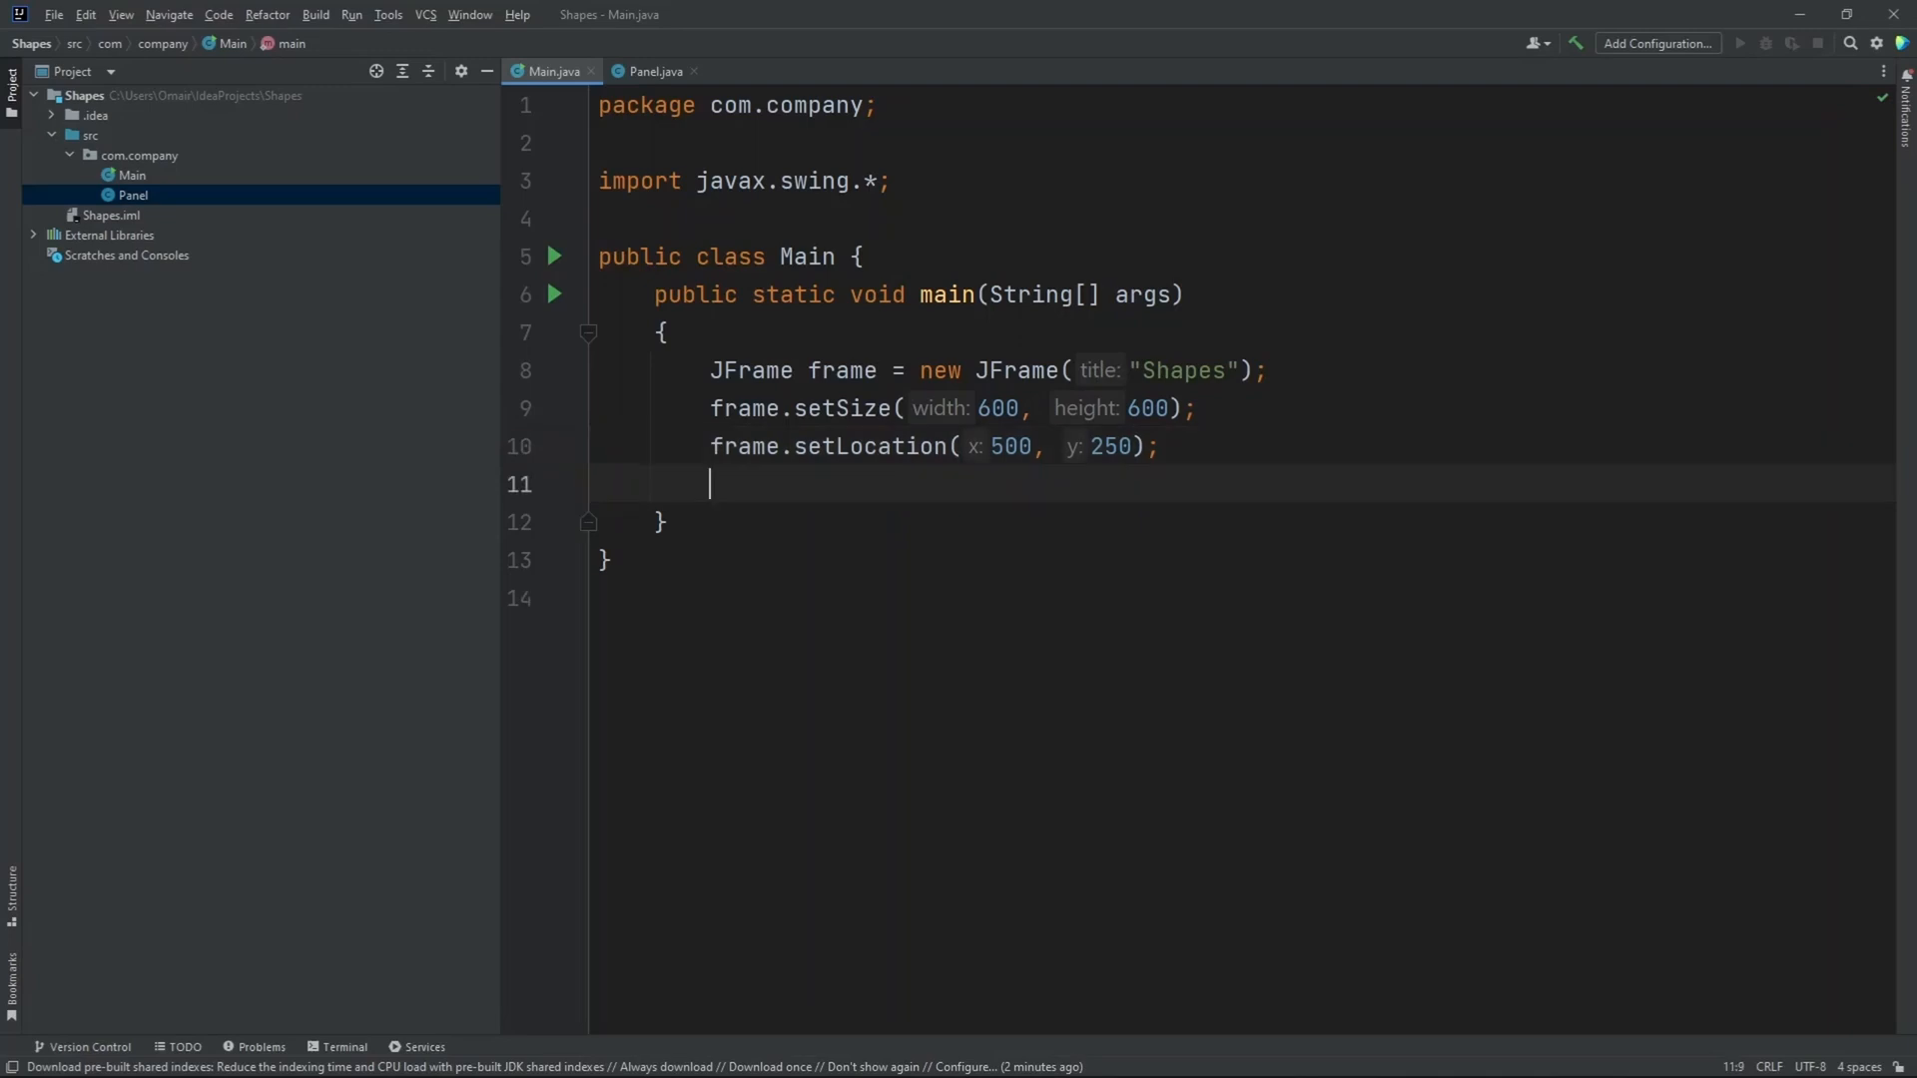
- Set the frame's default close operation to JFrame.EXIT_ON_CLOSE
{"action": "type", "text": "fr"}
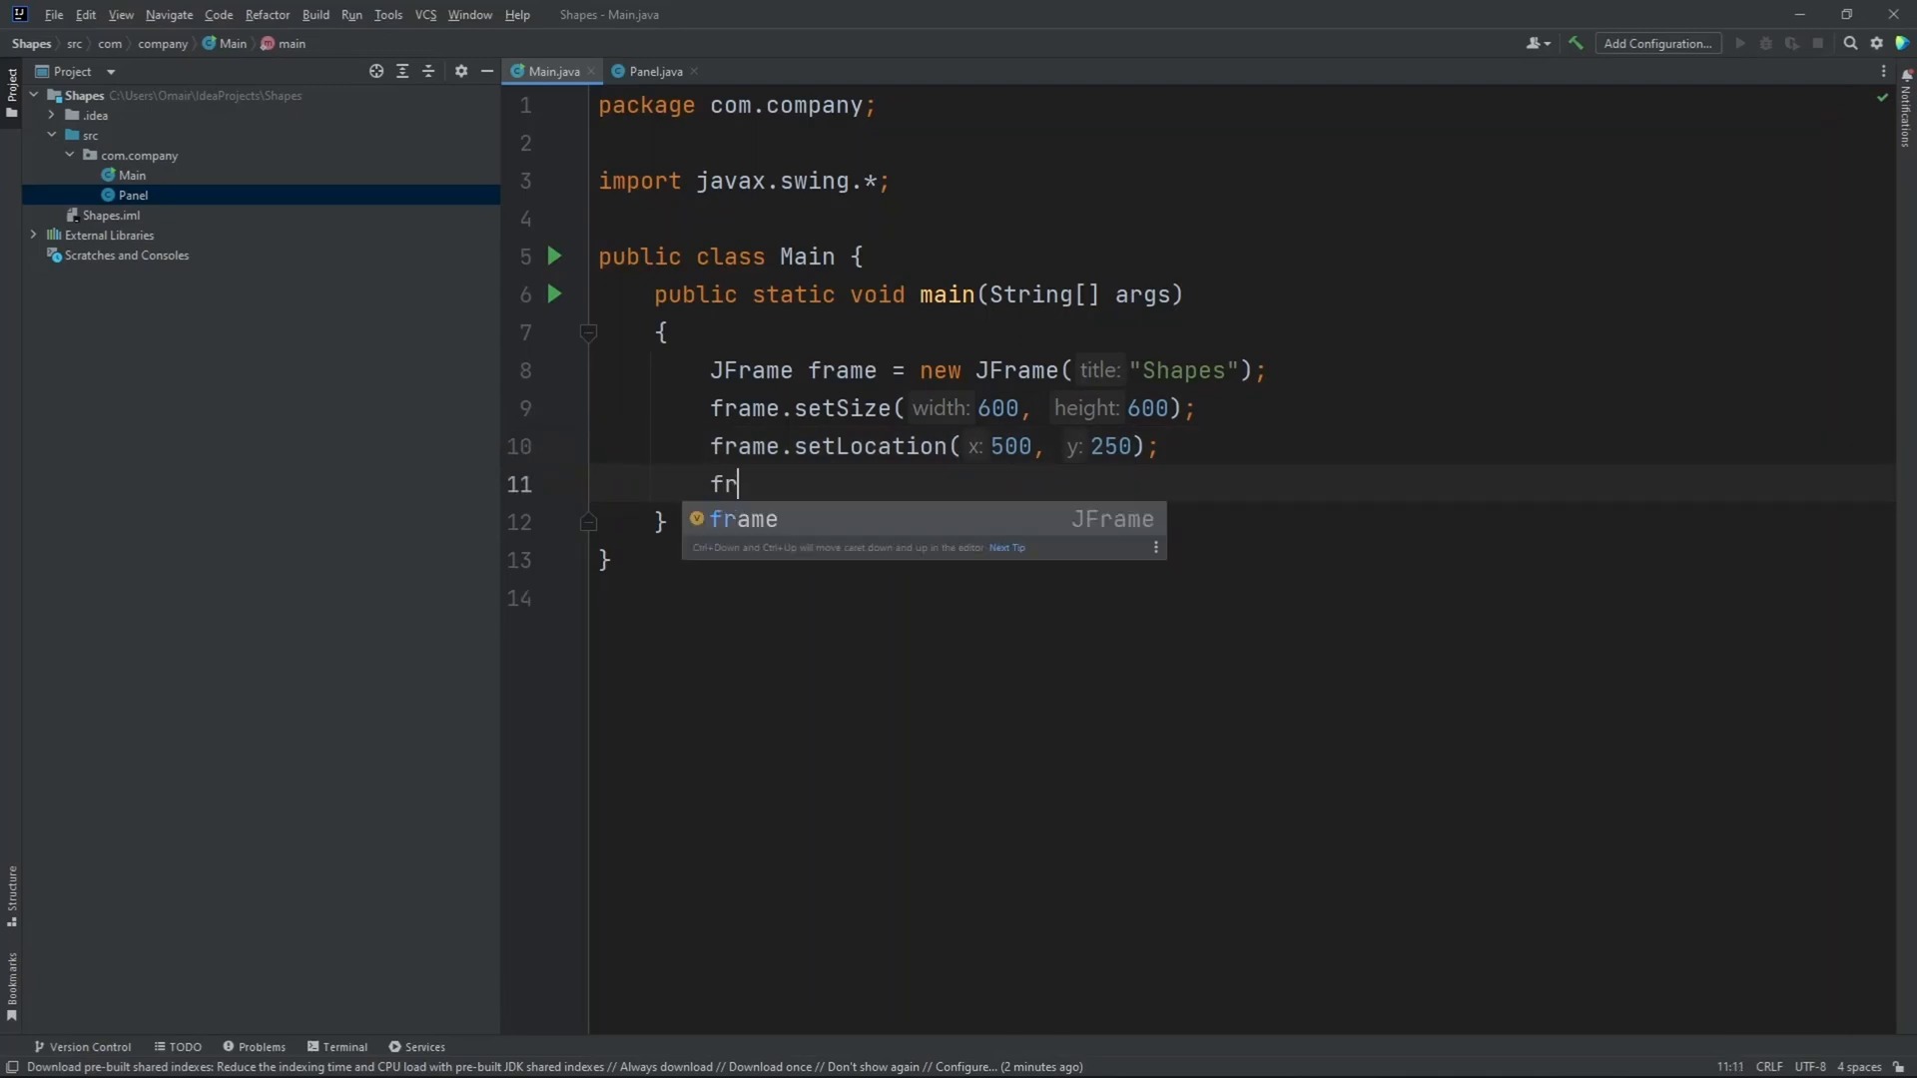
{"action": "type", "text": "ame.setDefaultCloseOperation();"}
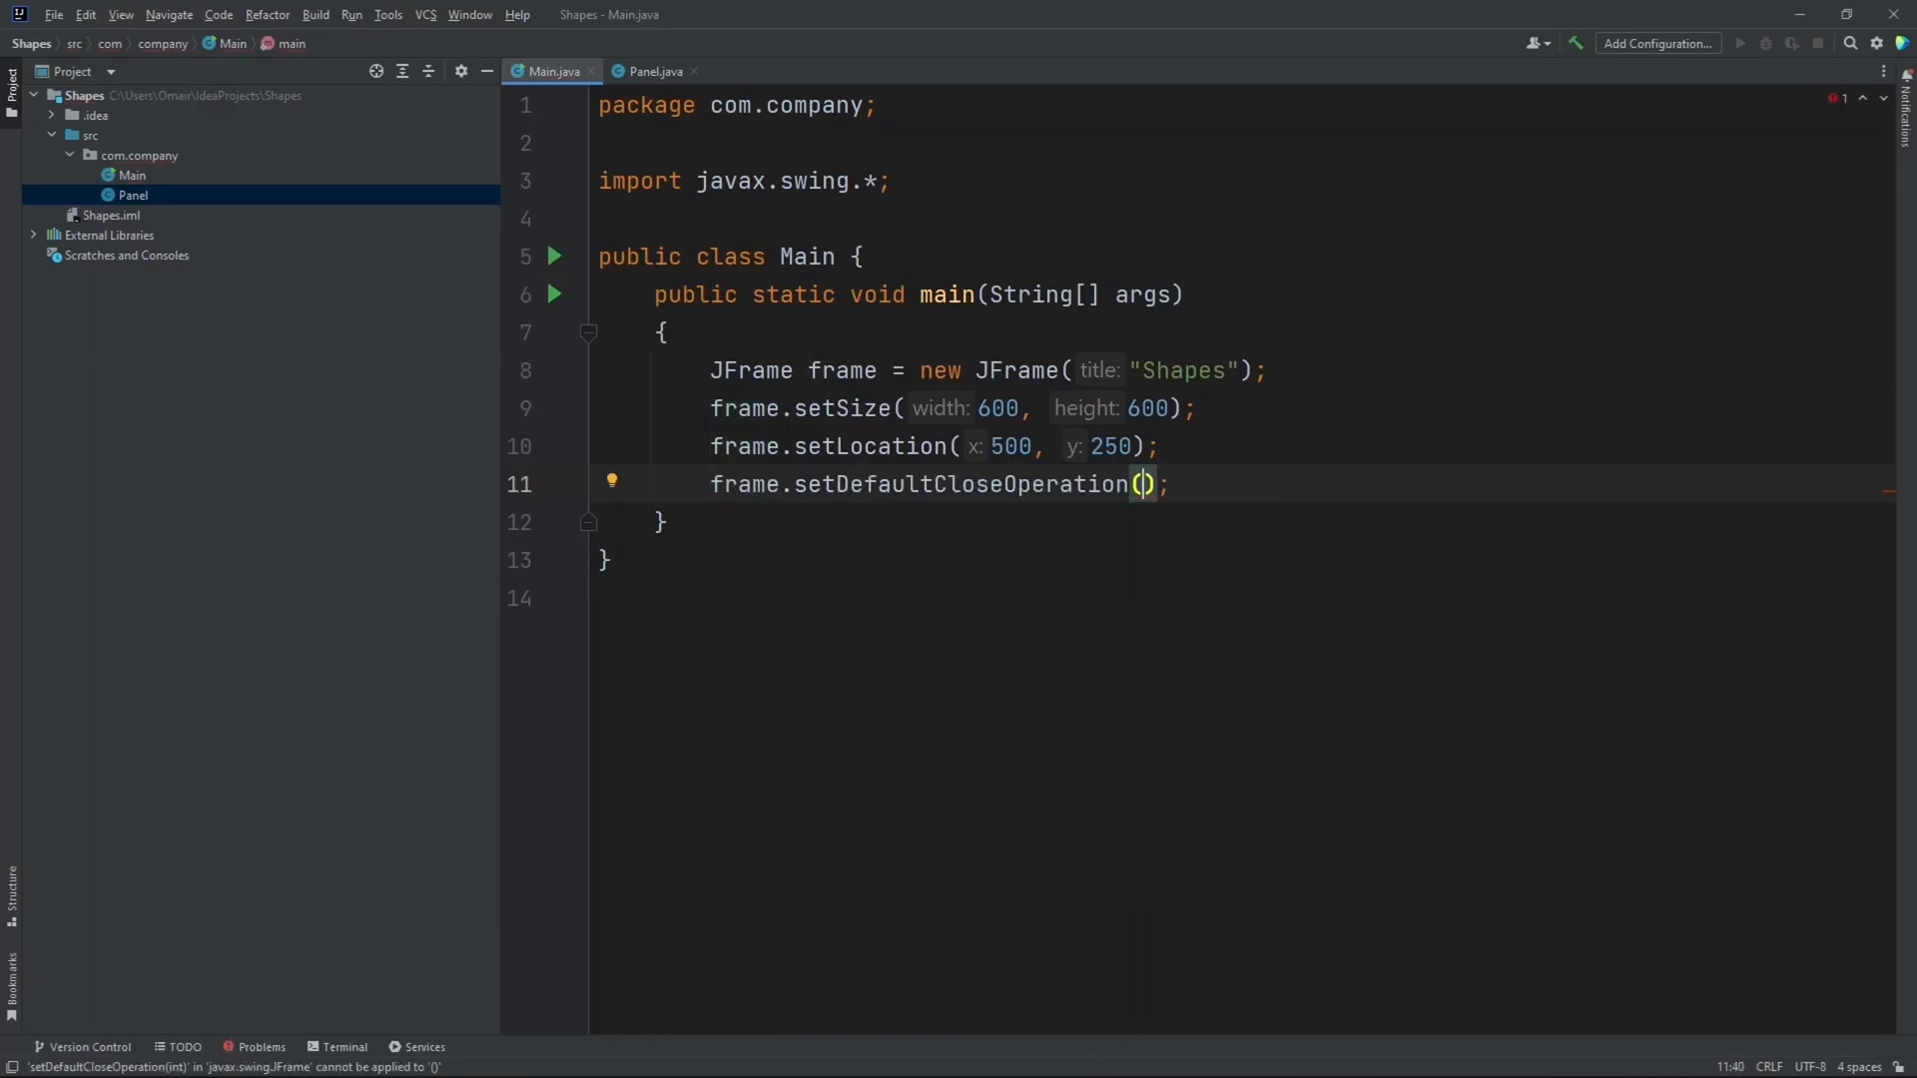
{"action": "type", "text": "J"}
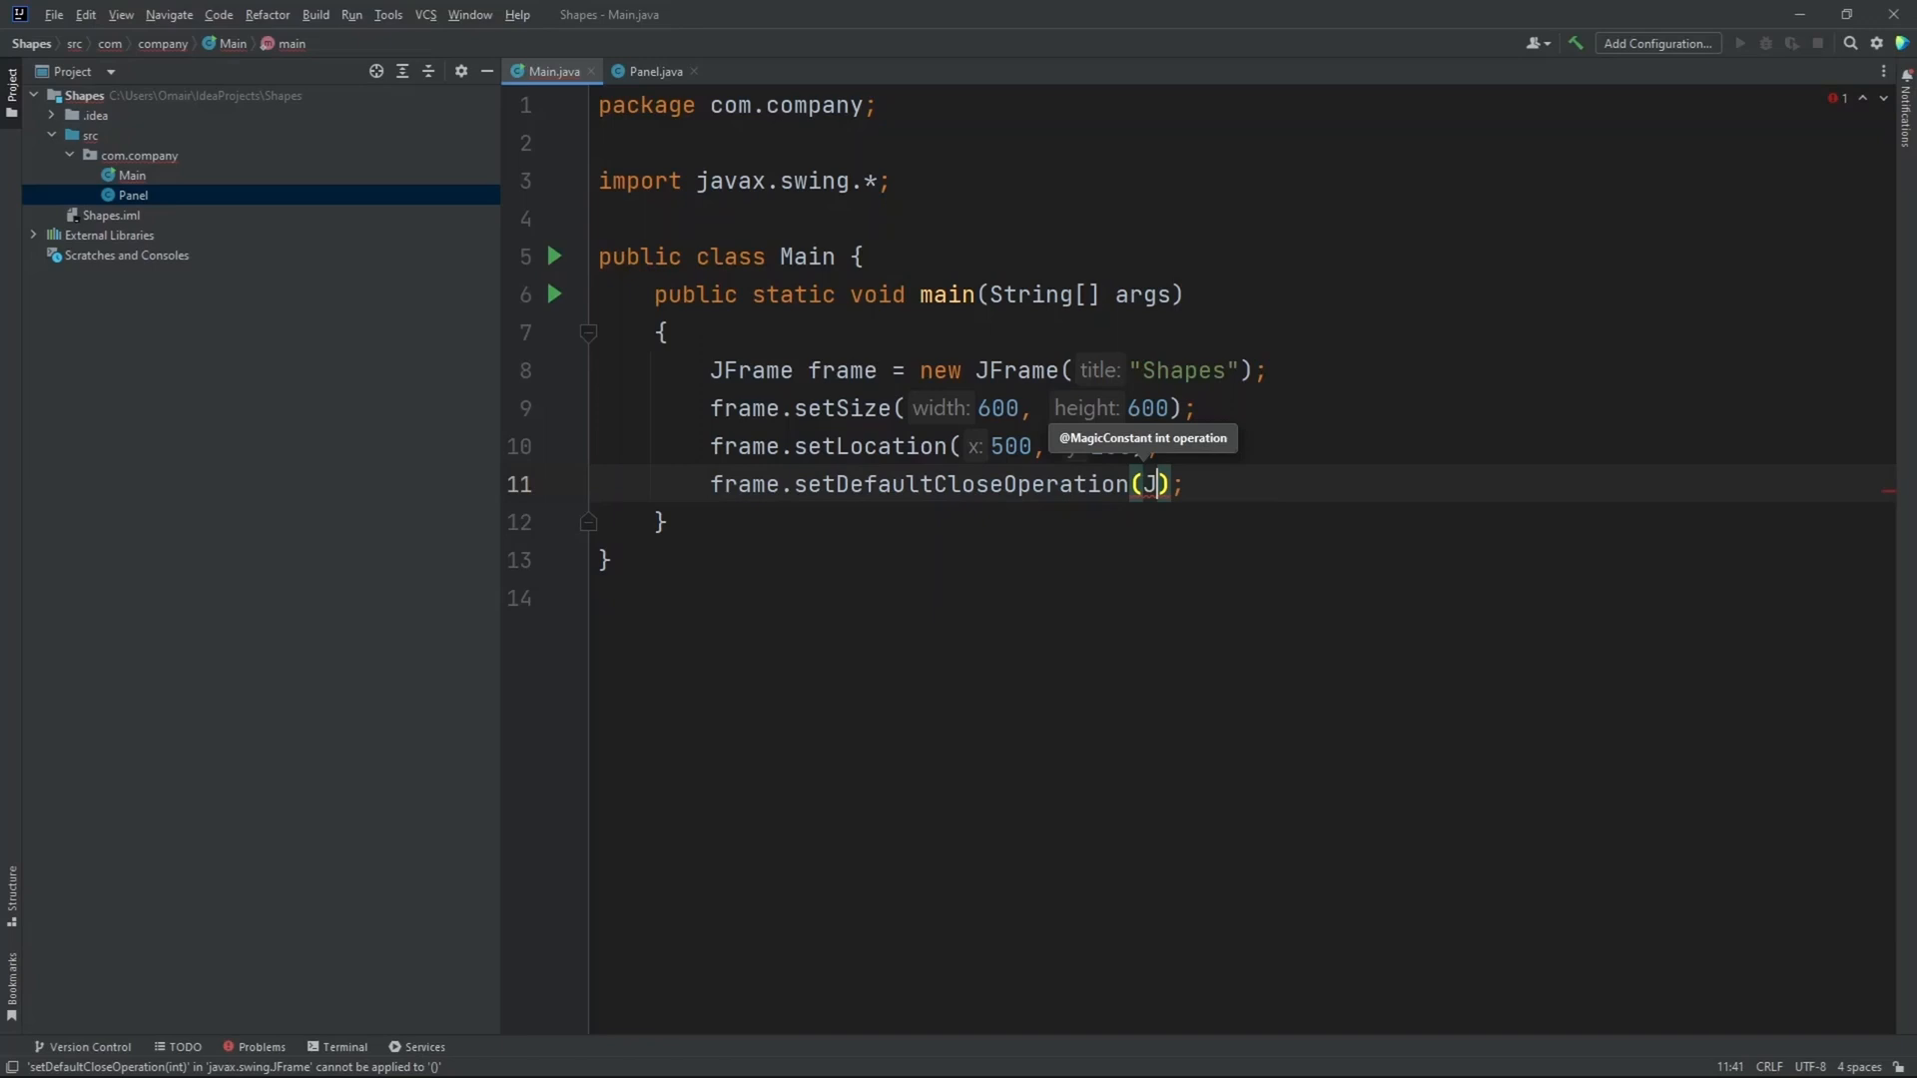
{"action": "type", "text": "Frame.EXIT_ON_CLOSE"}
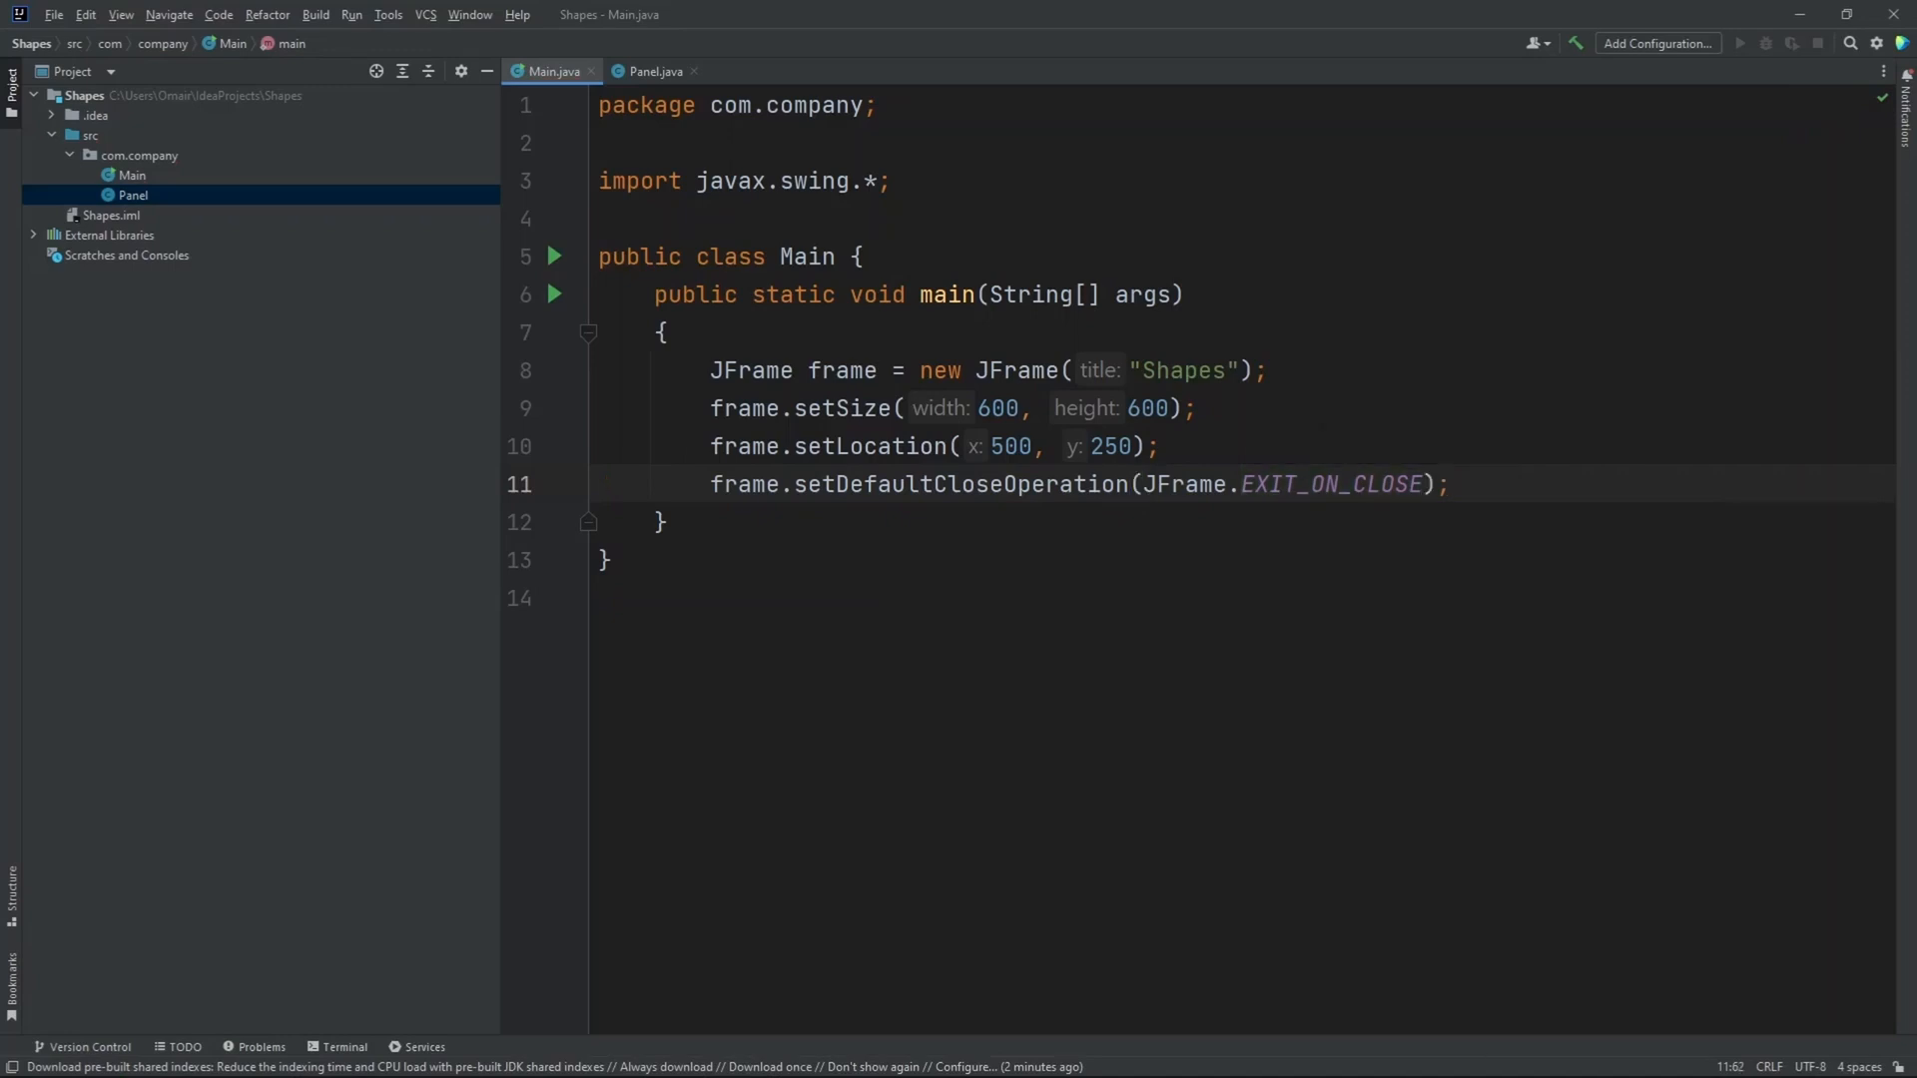
- Set the frame's content pane to a new Panel()
{"action": "type", "text": "frame."}
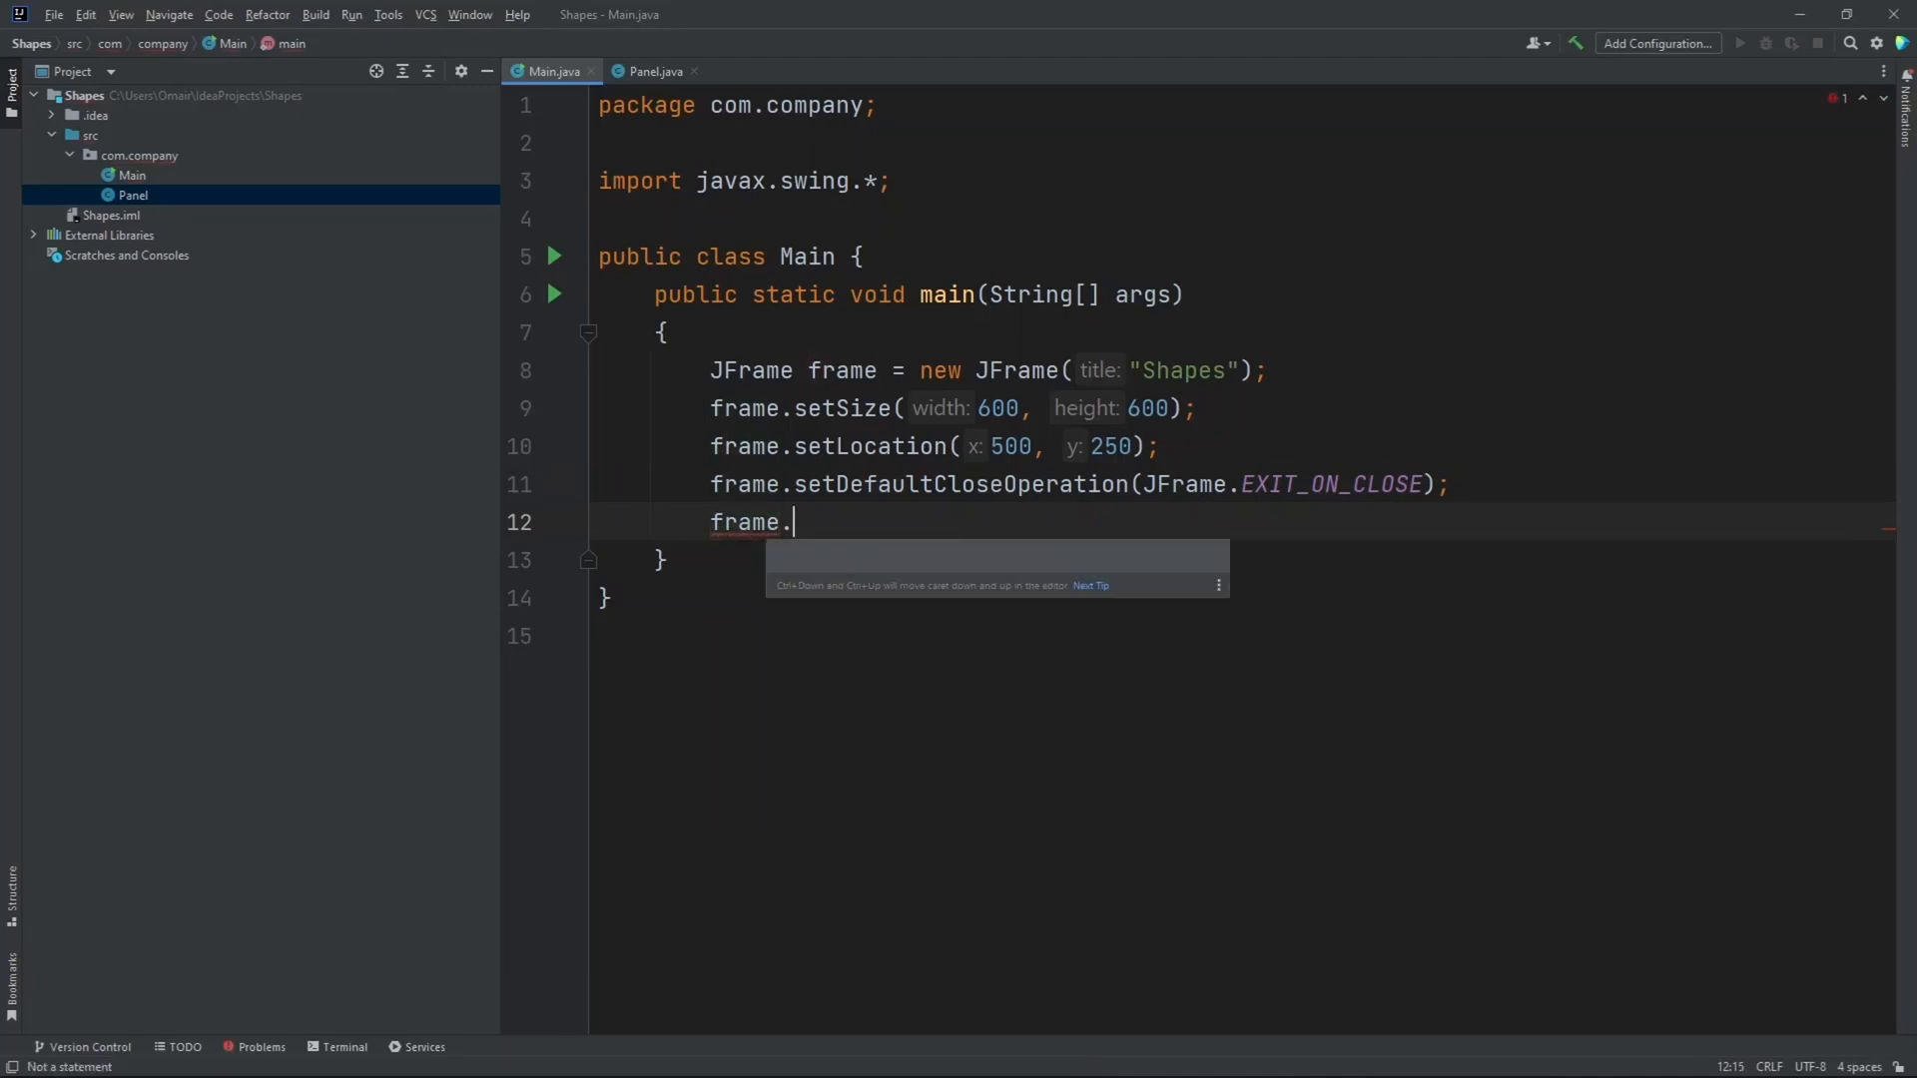
{"action": "type", "text": "set"}
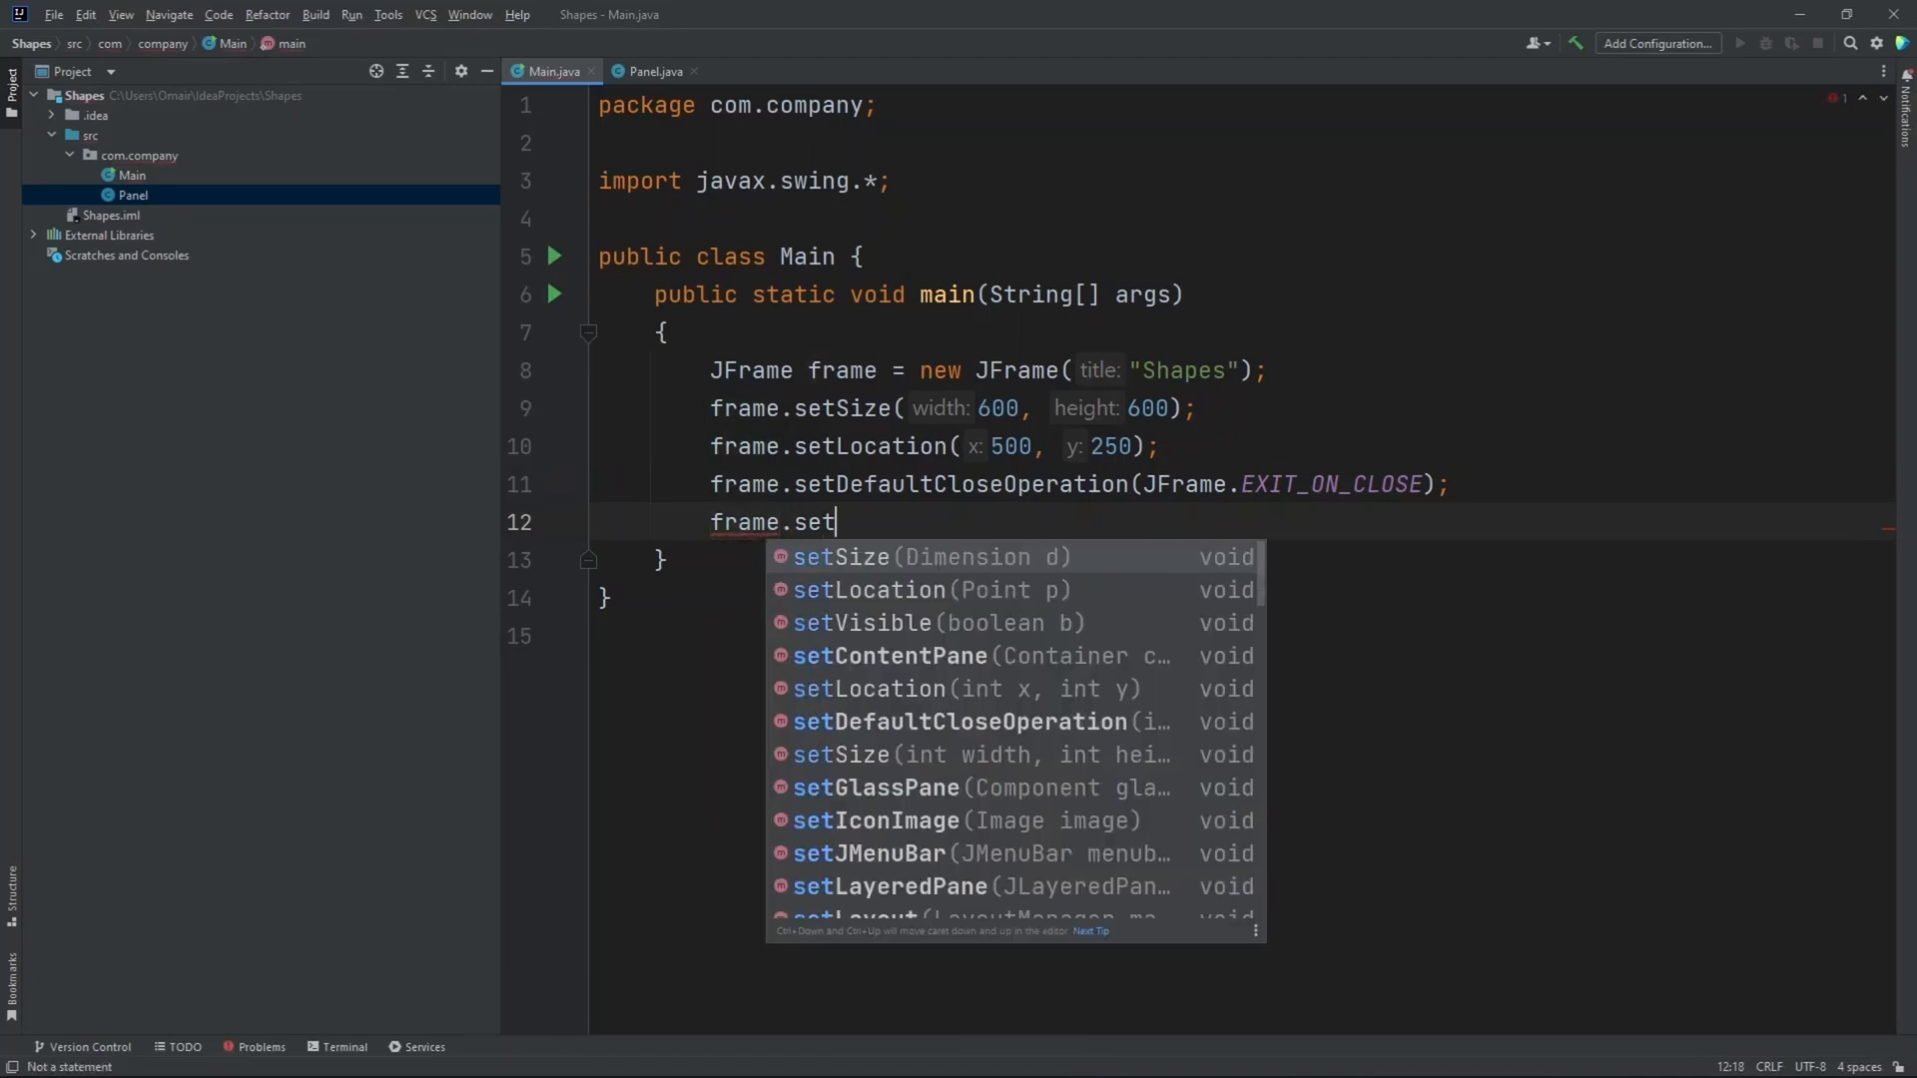
{"action": "left_click", "coordinate": [890, 656]}
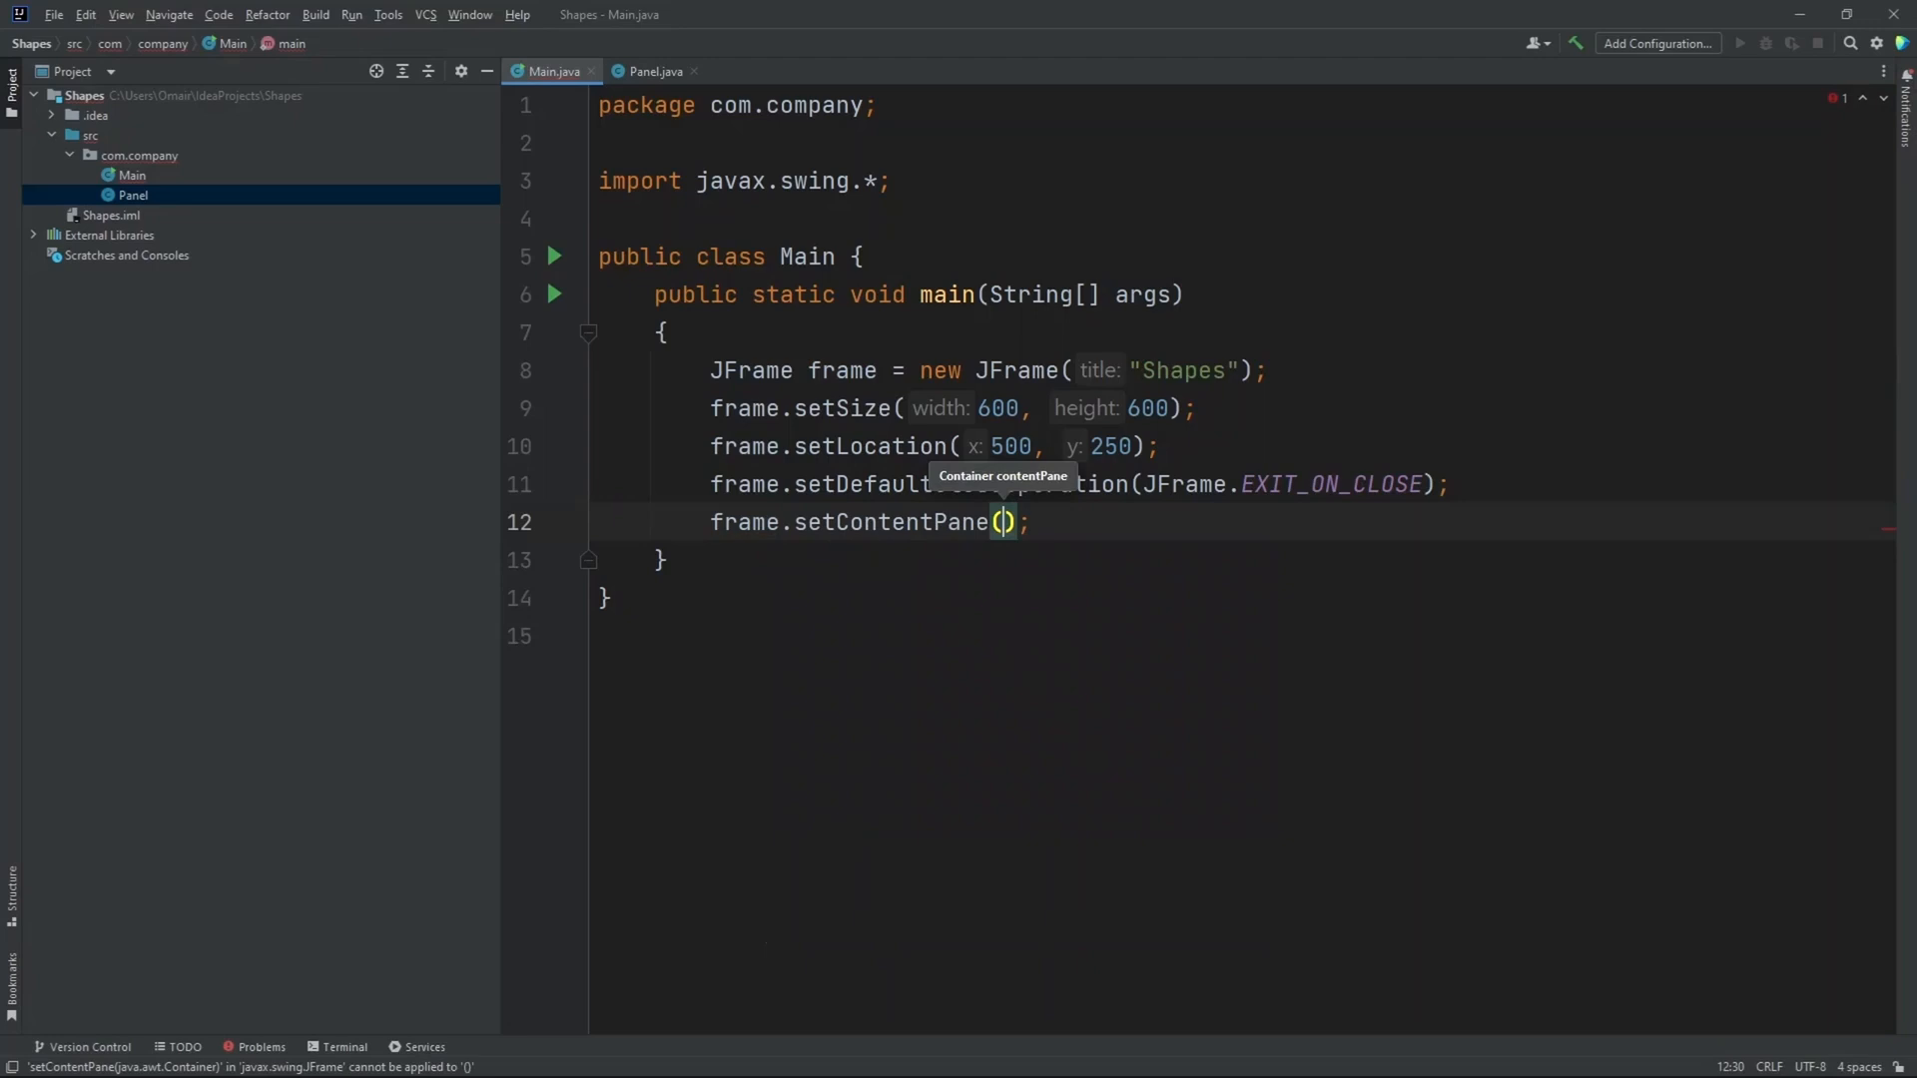
{"action": "type", "text": "new P"}
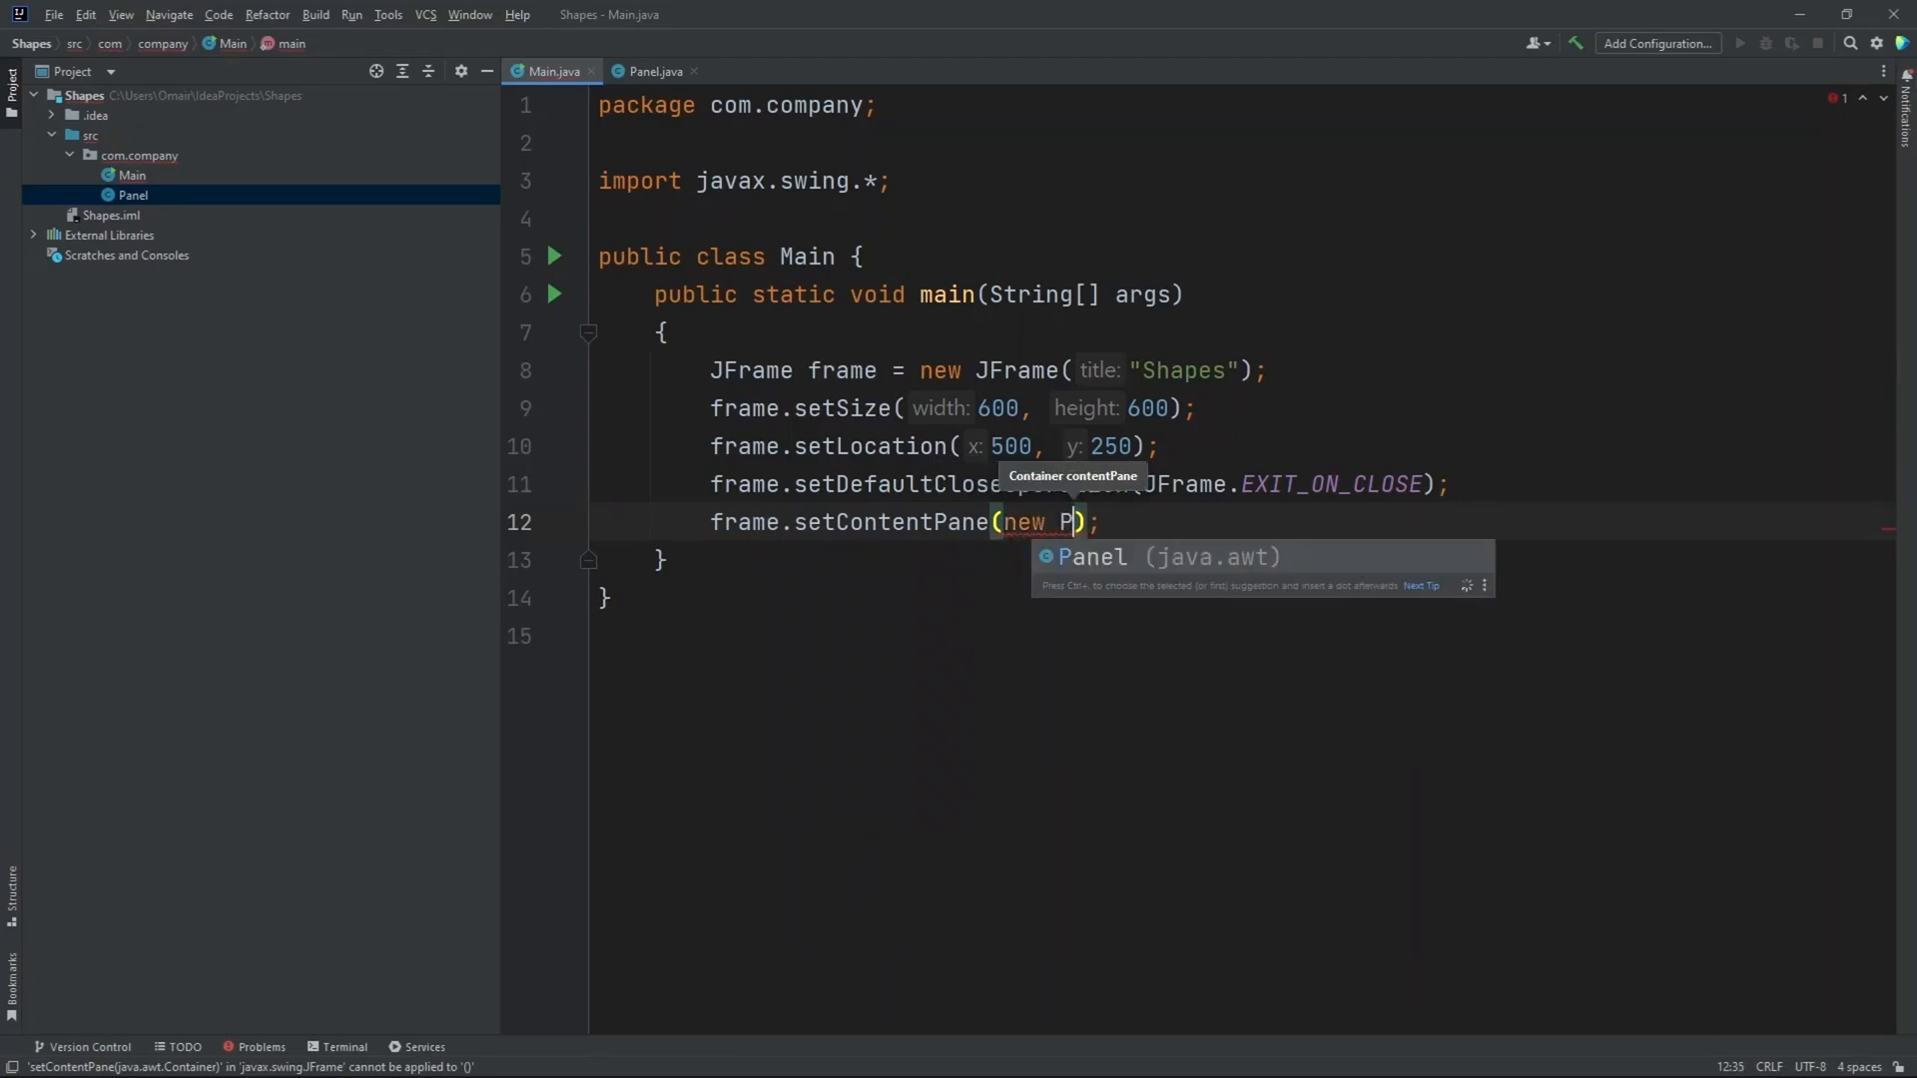
{"action": "type", "text": "anel"}
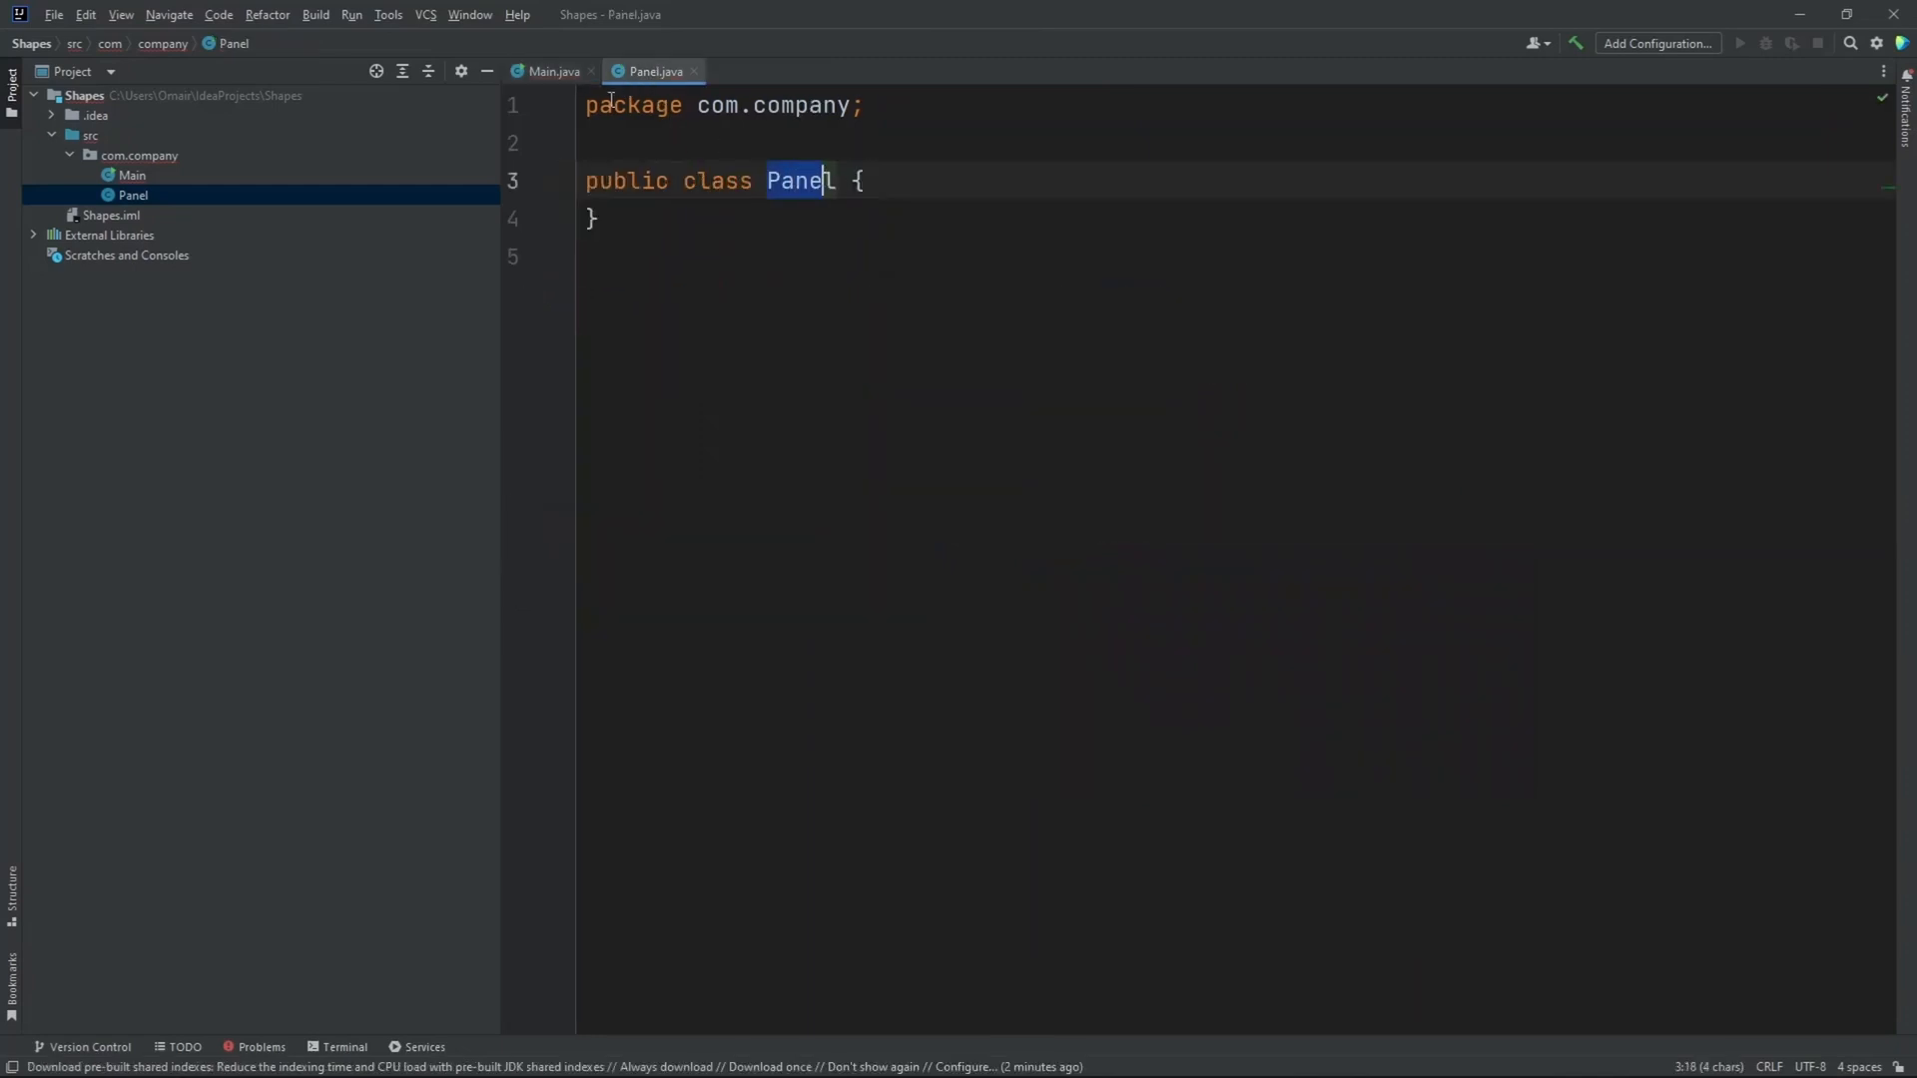
{"action": "left_click", "coordinate": [550, 71]}
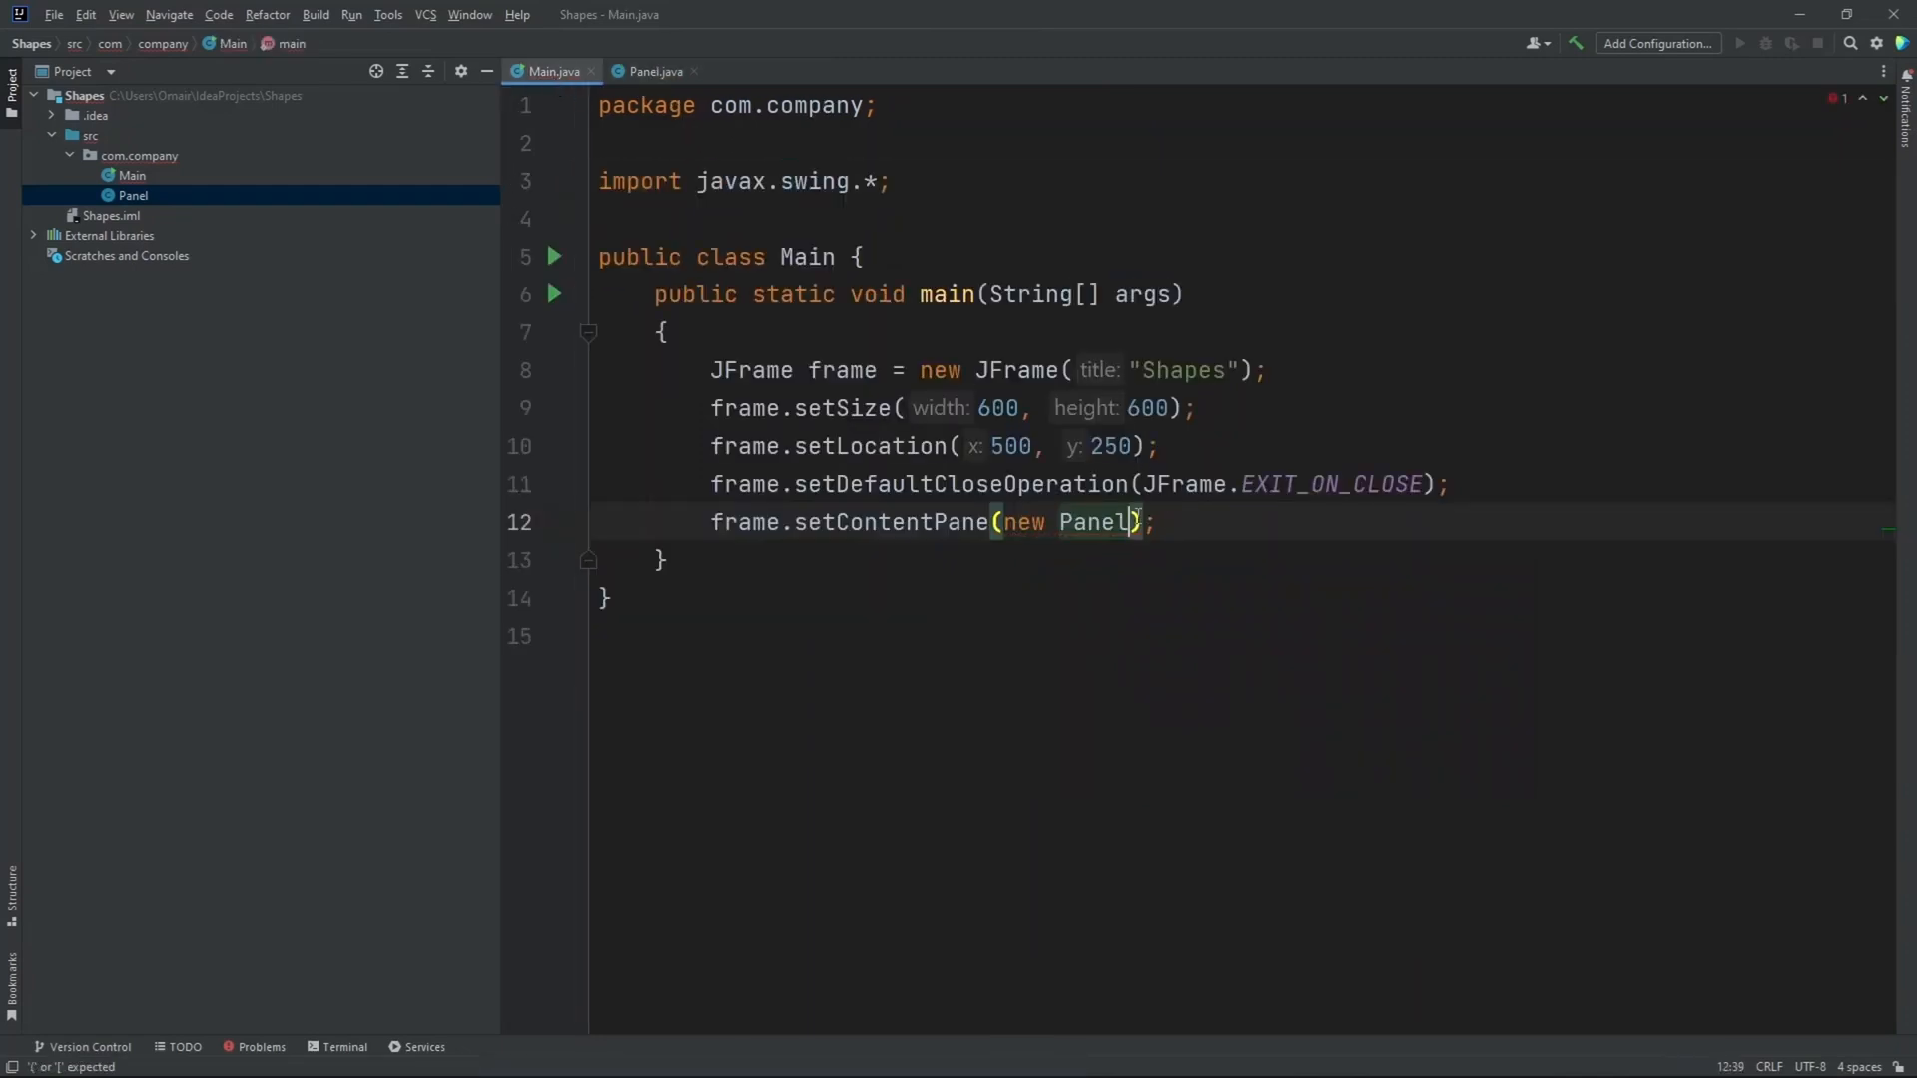
{"action": "type", "text": "()"}
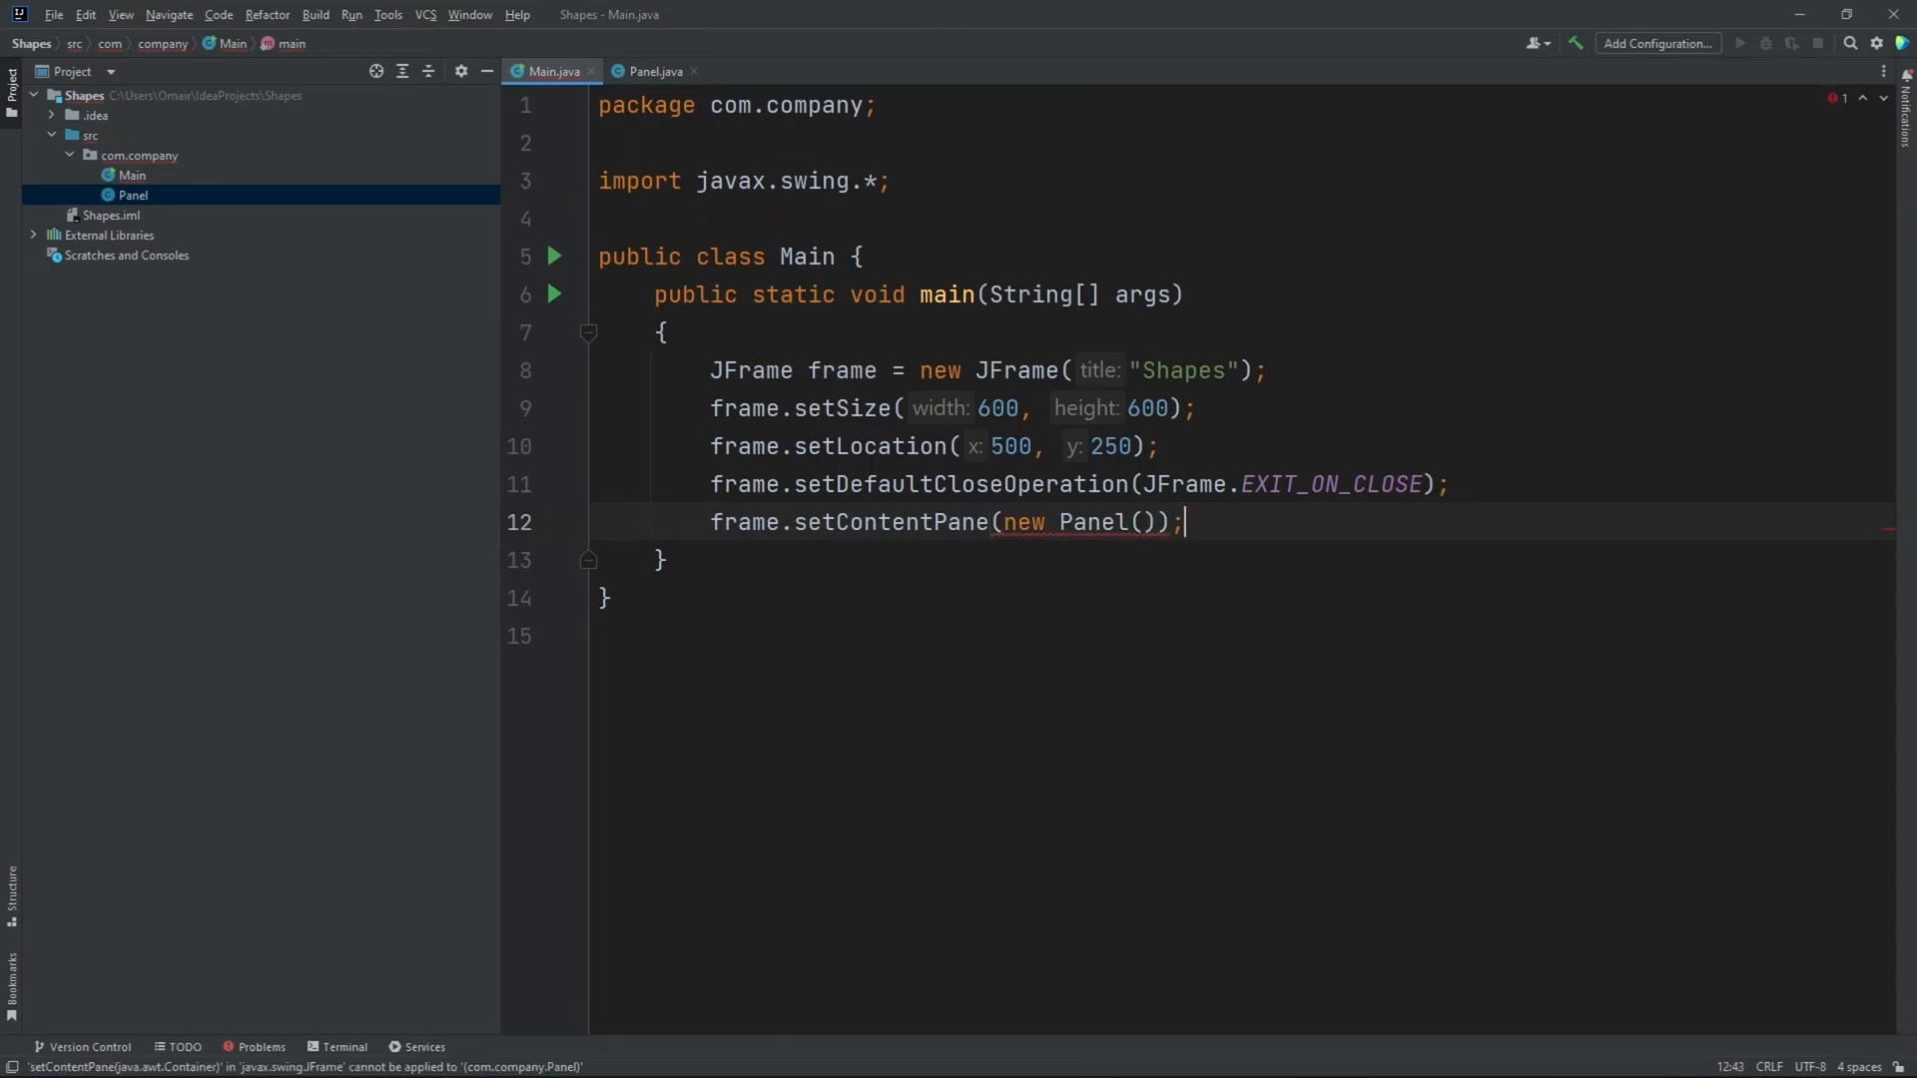
{"action": "key", "text": "Enter"}
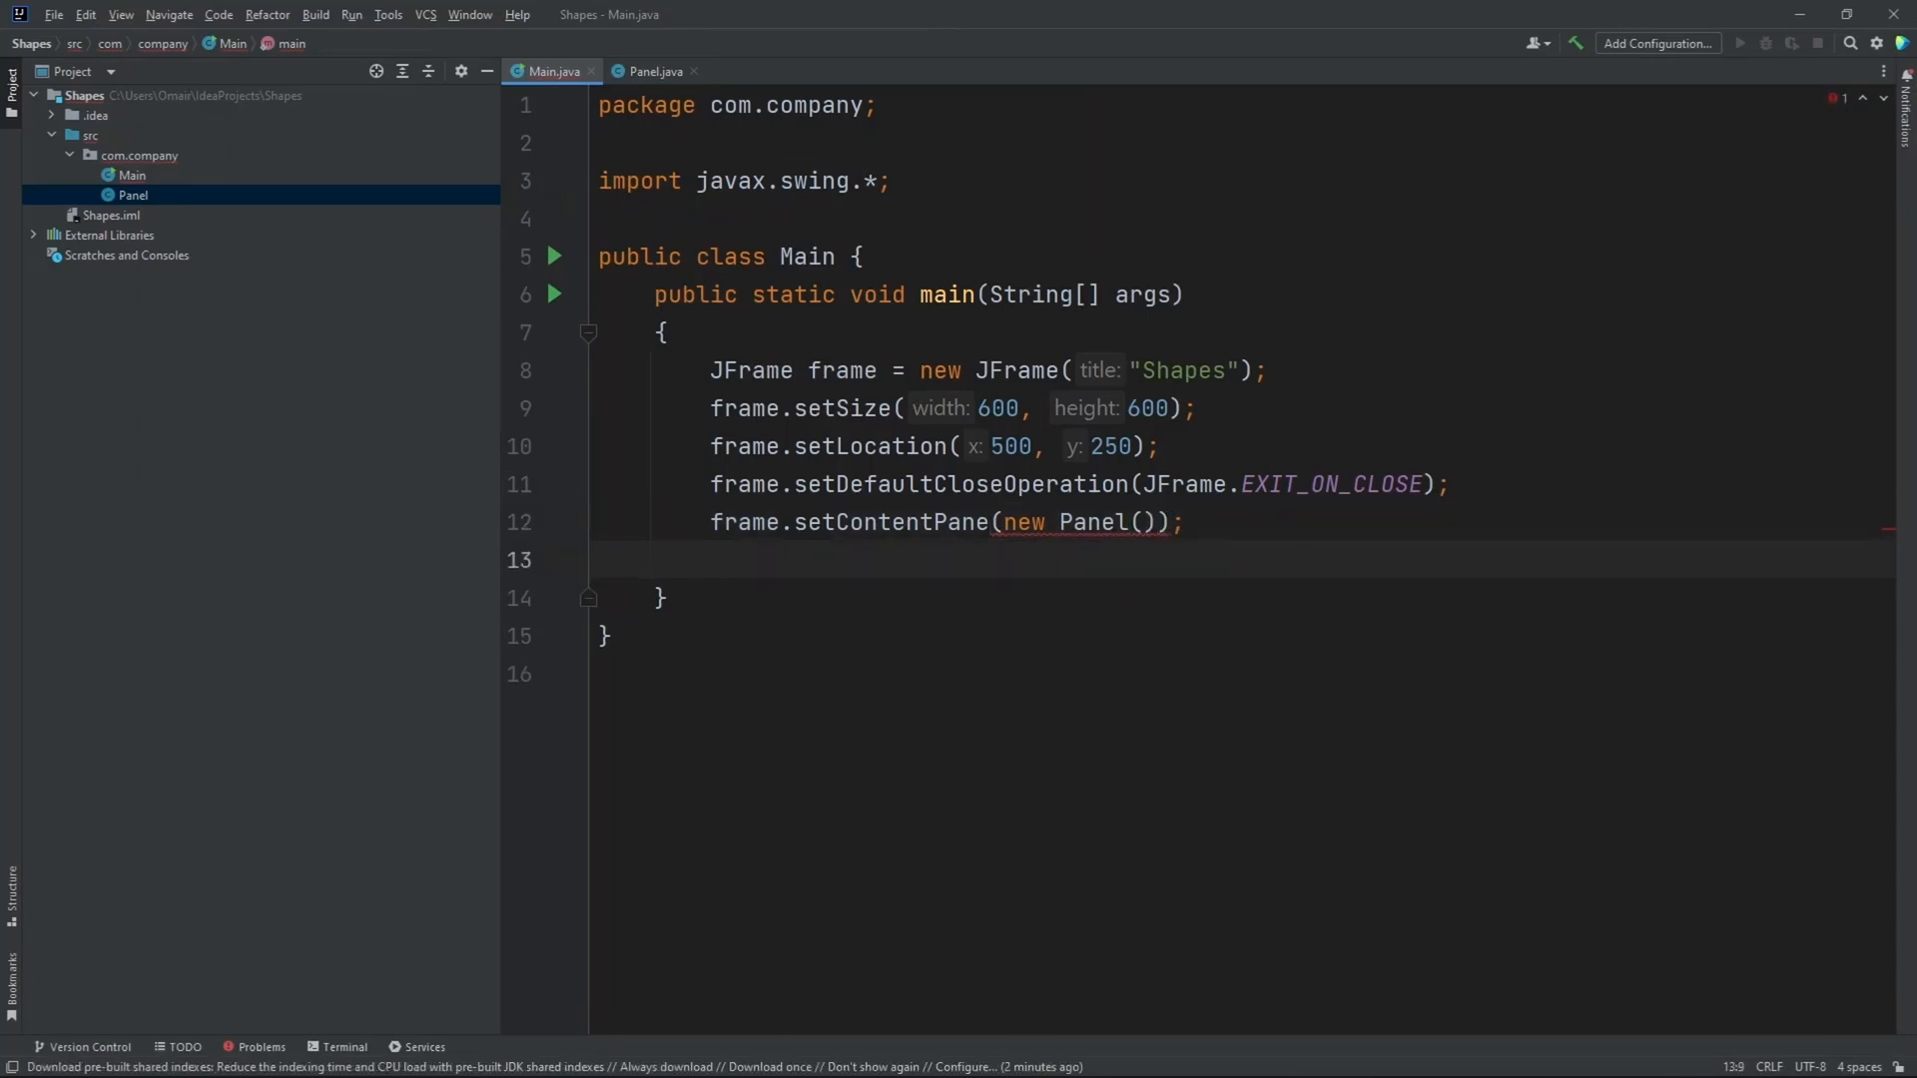
- Make the frame visible with frame.setVisible(true)
{"action": "type", "text": "fr"}
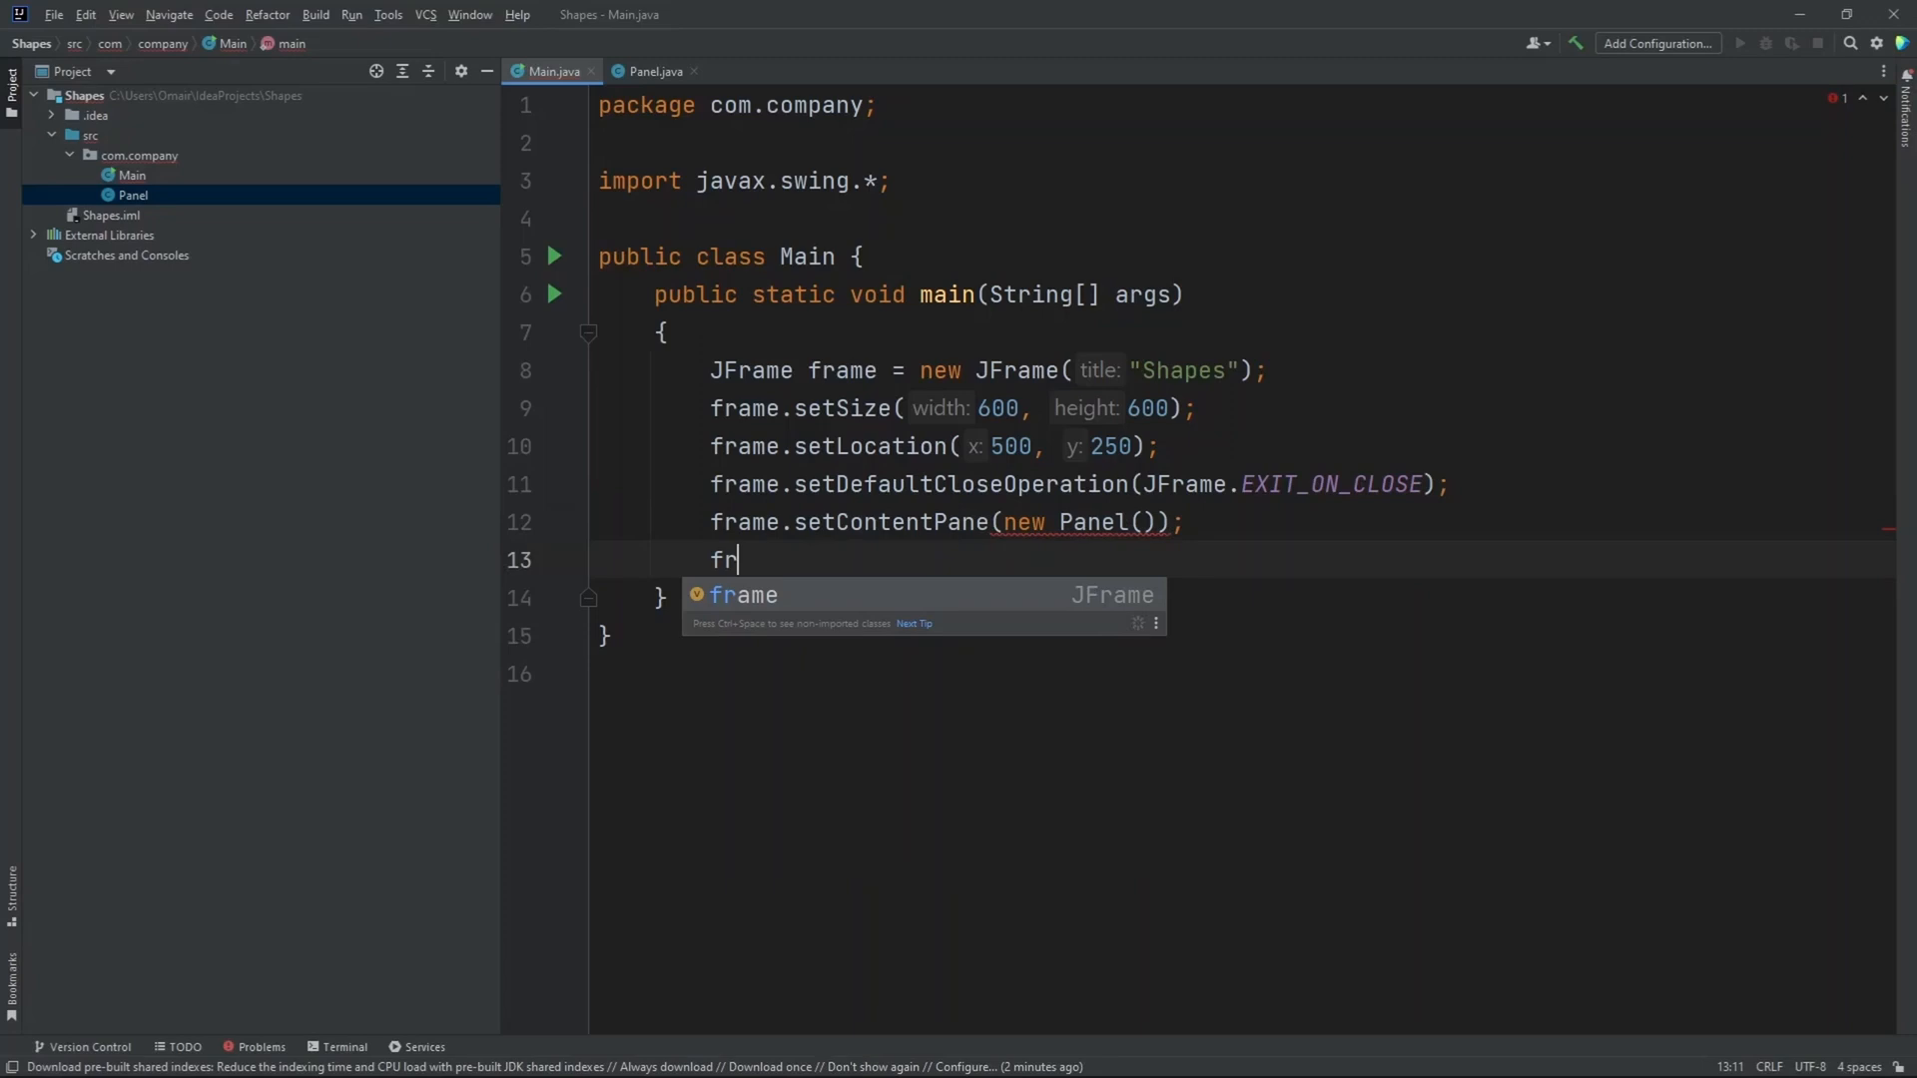
{"action": "type", "text": "ame.set"}
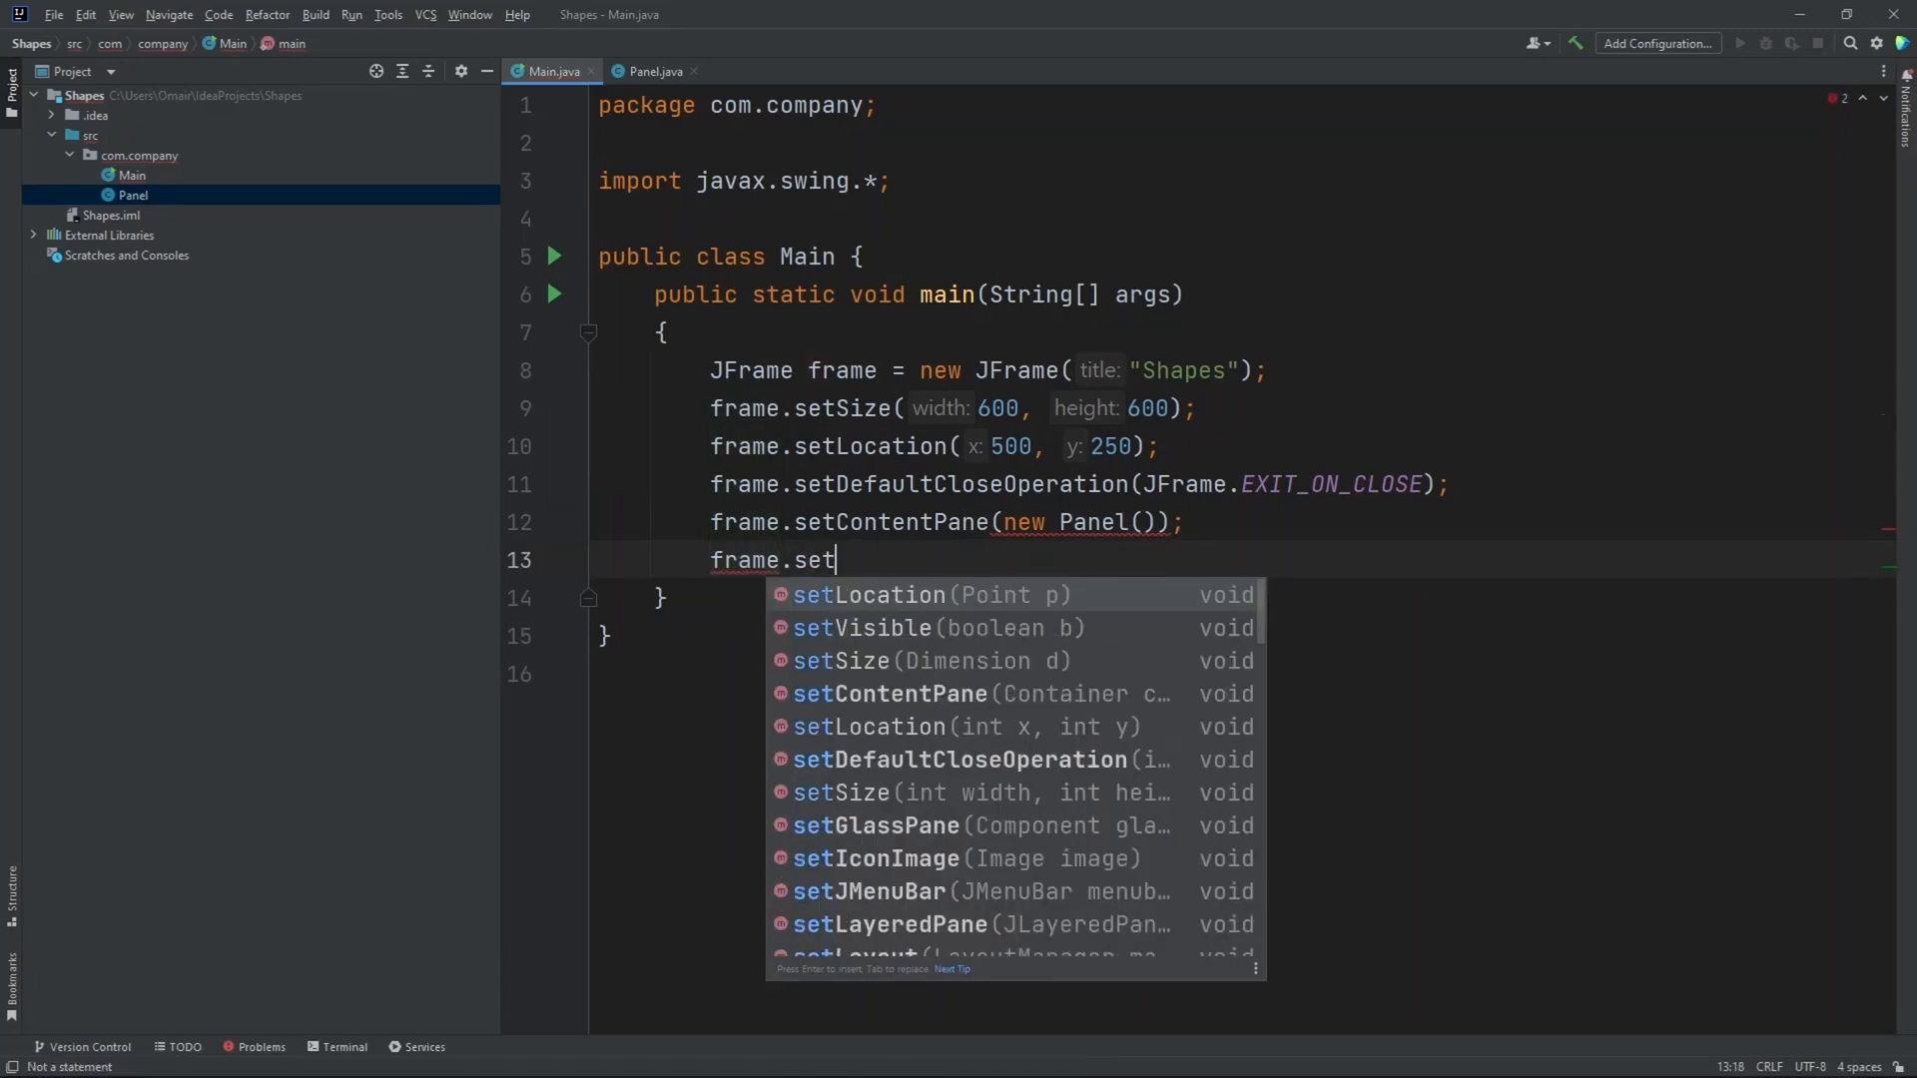
{"action": "left_click", "coordinate": [857, 628]}
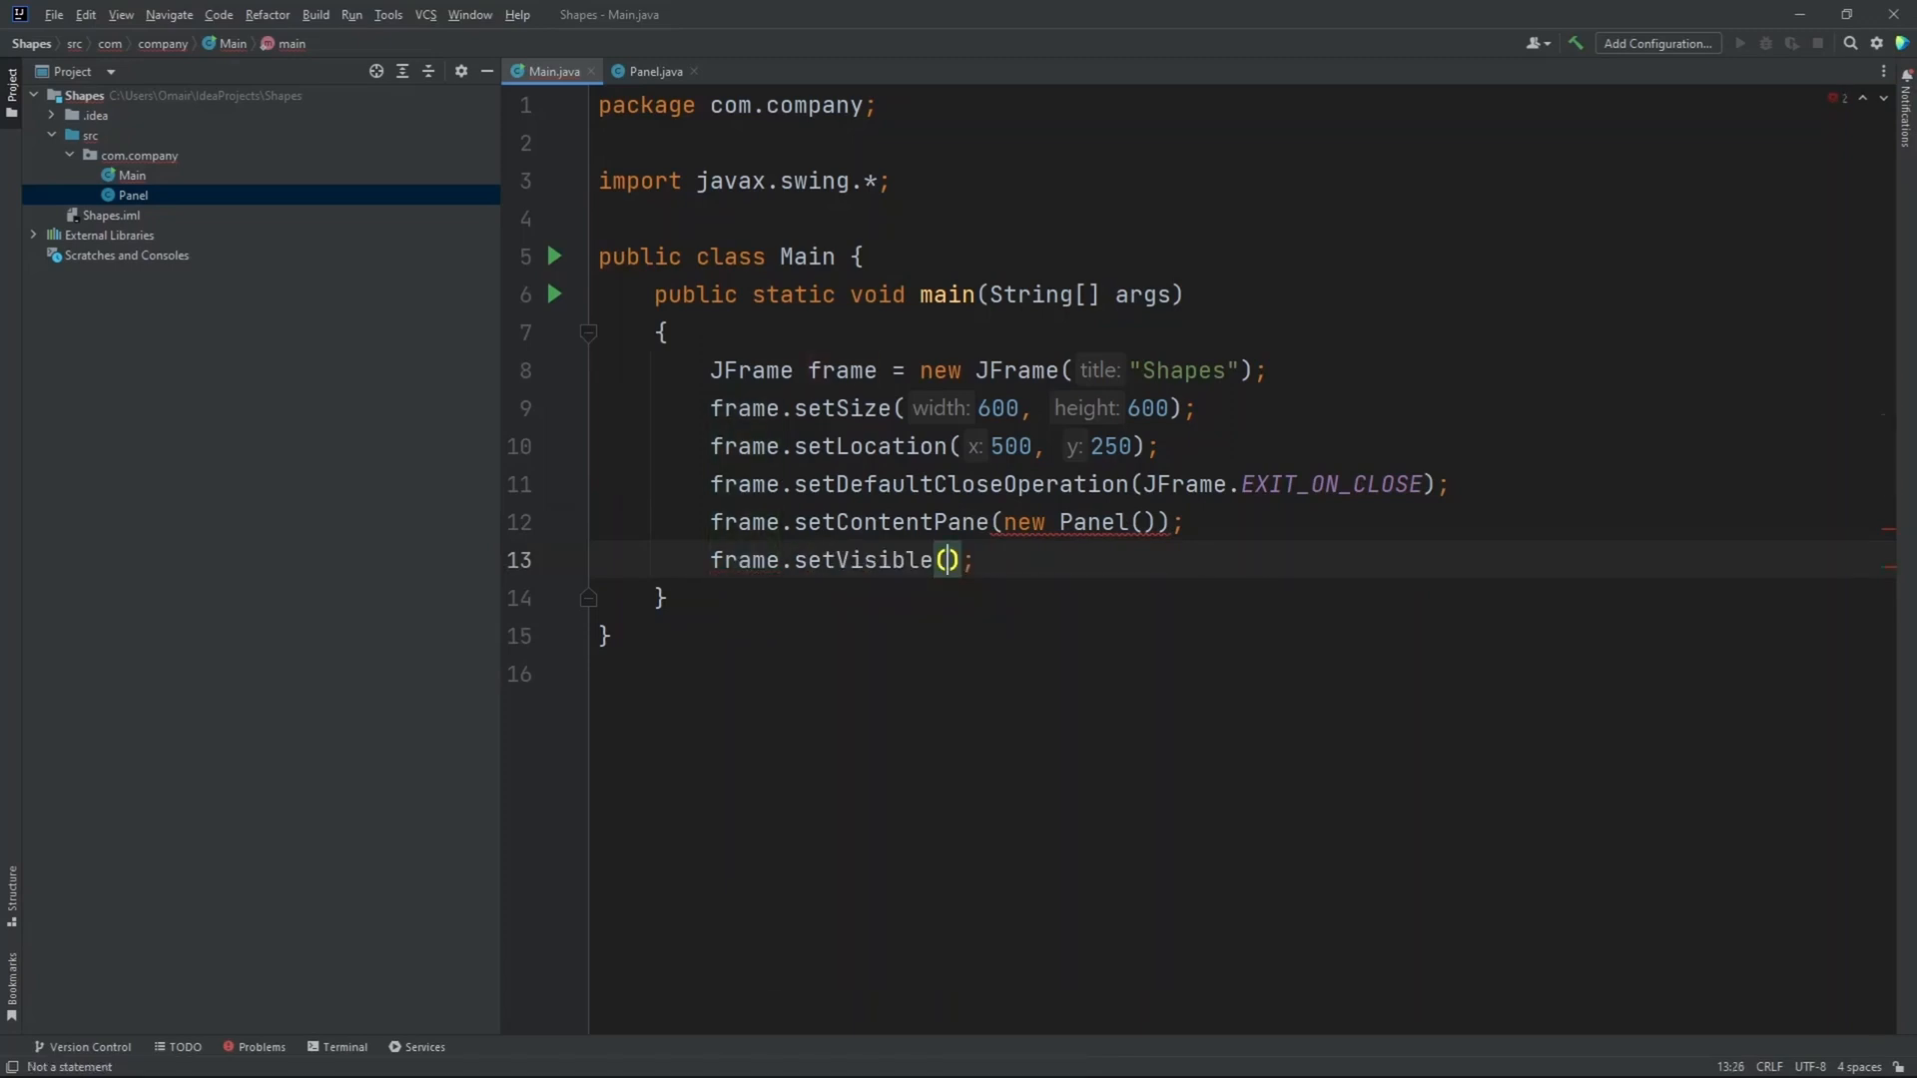
{"action": "type", "text": "true"}
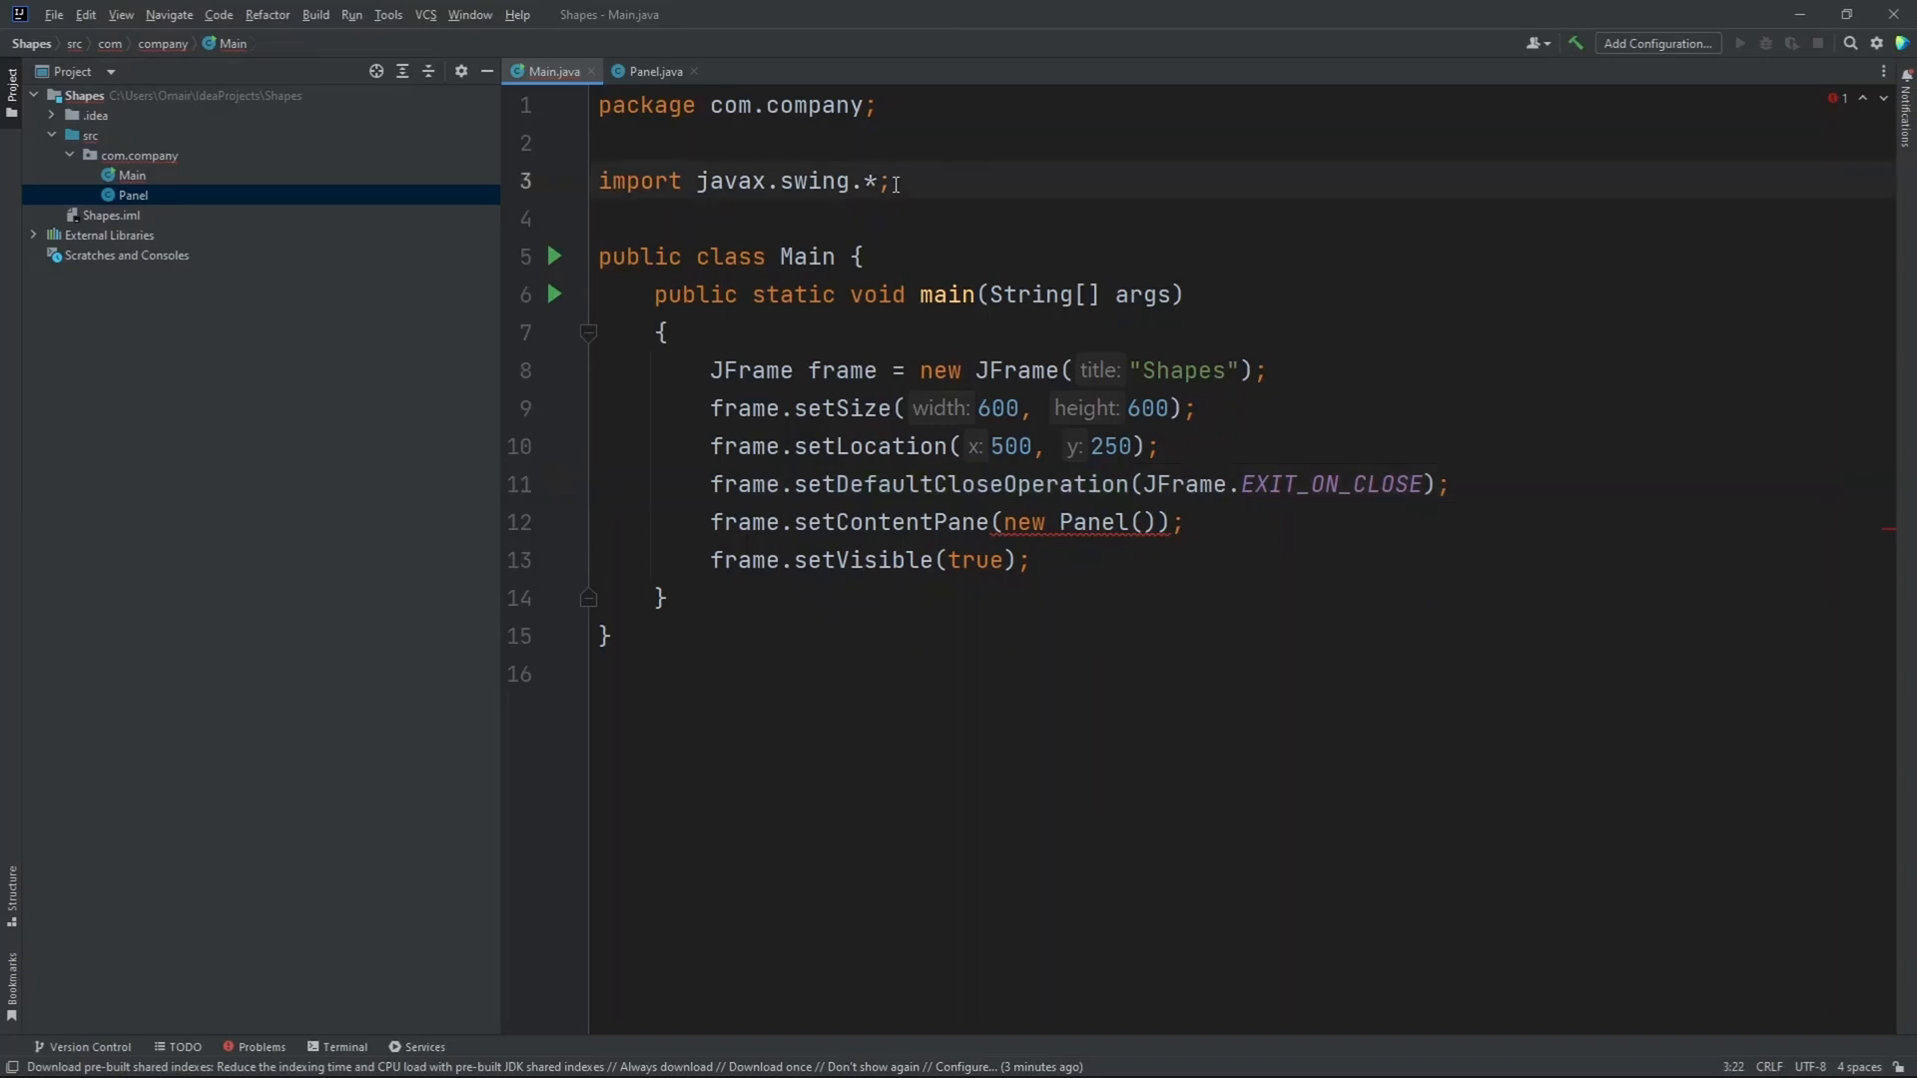
- Add 'import java.awt.*;' below the javax.swing import in Main
{"action": "key", "text": "Enter"}
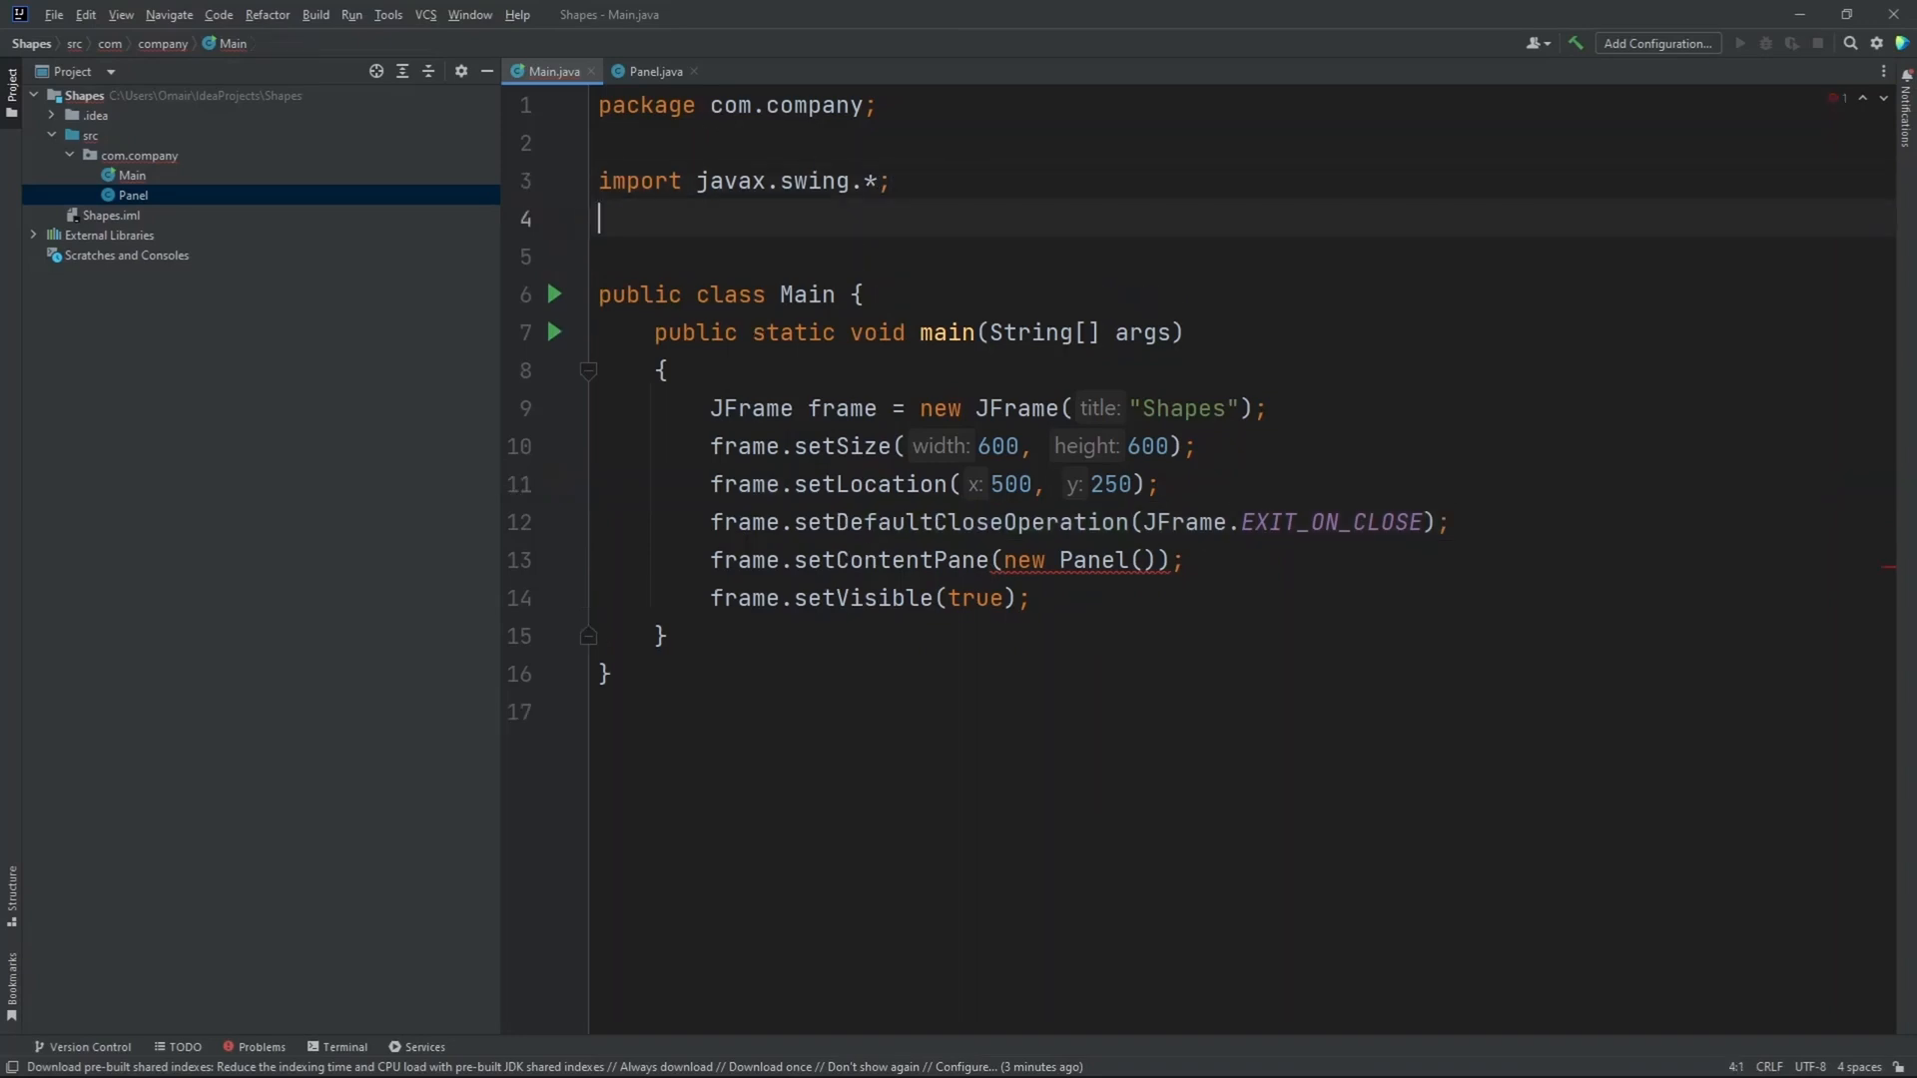
{"action": "type", "text": "import"}
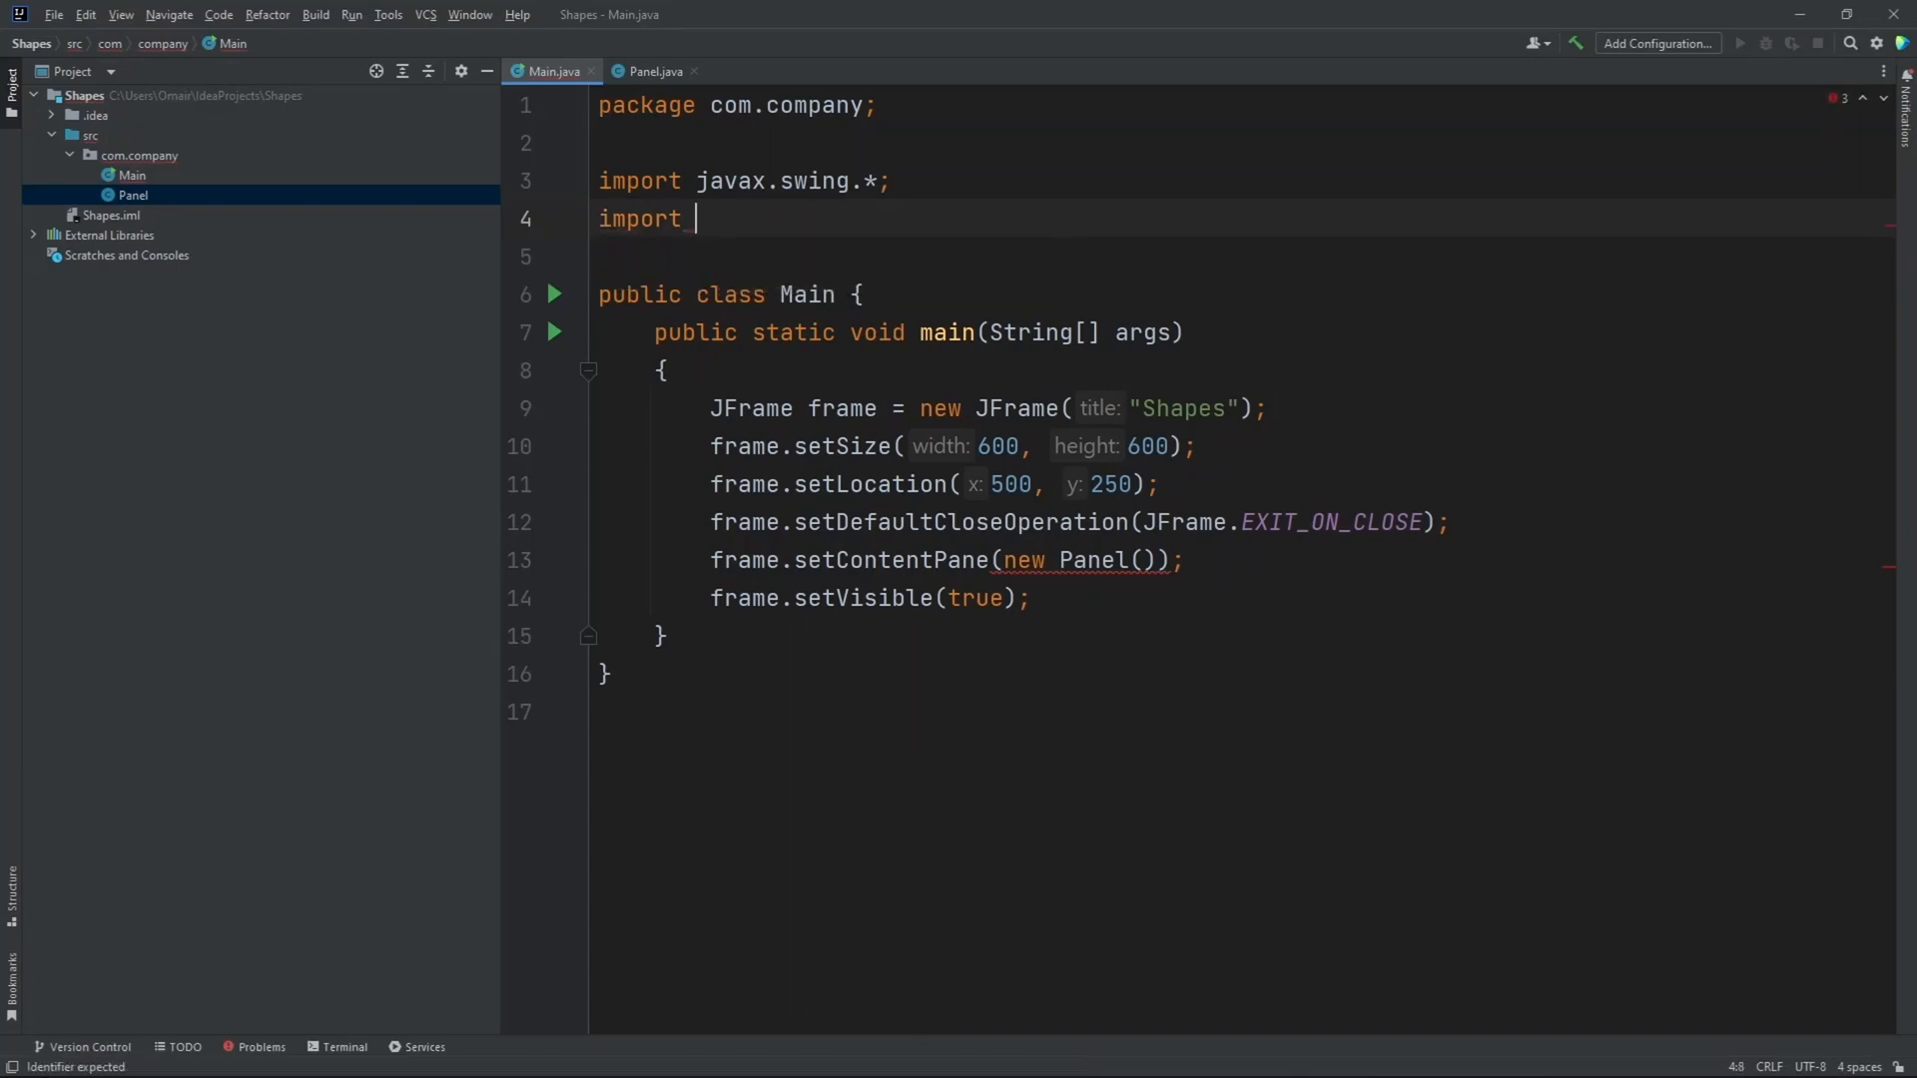
{"action": "type", "text": "java/"}
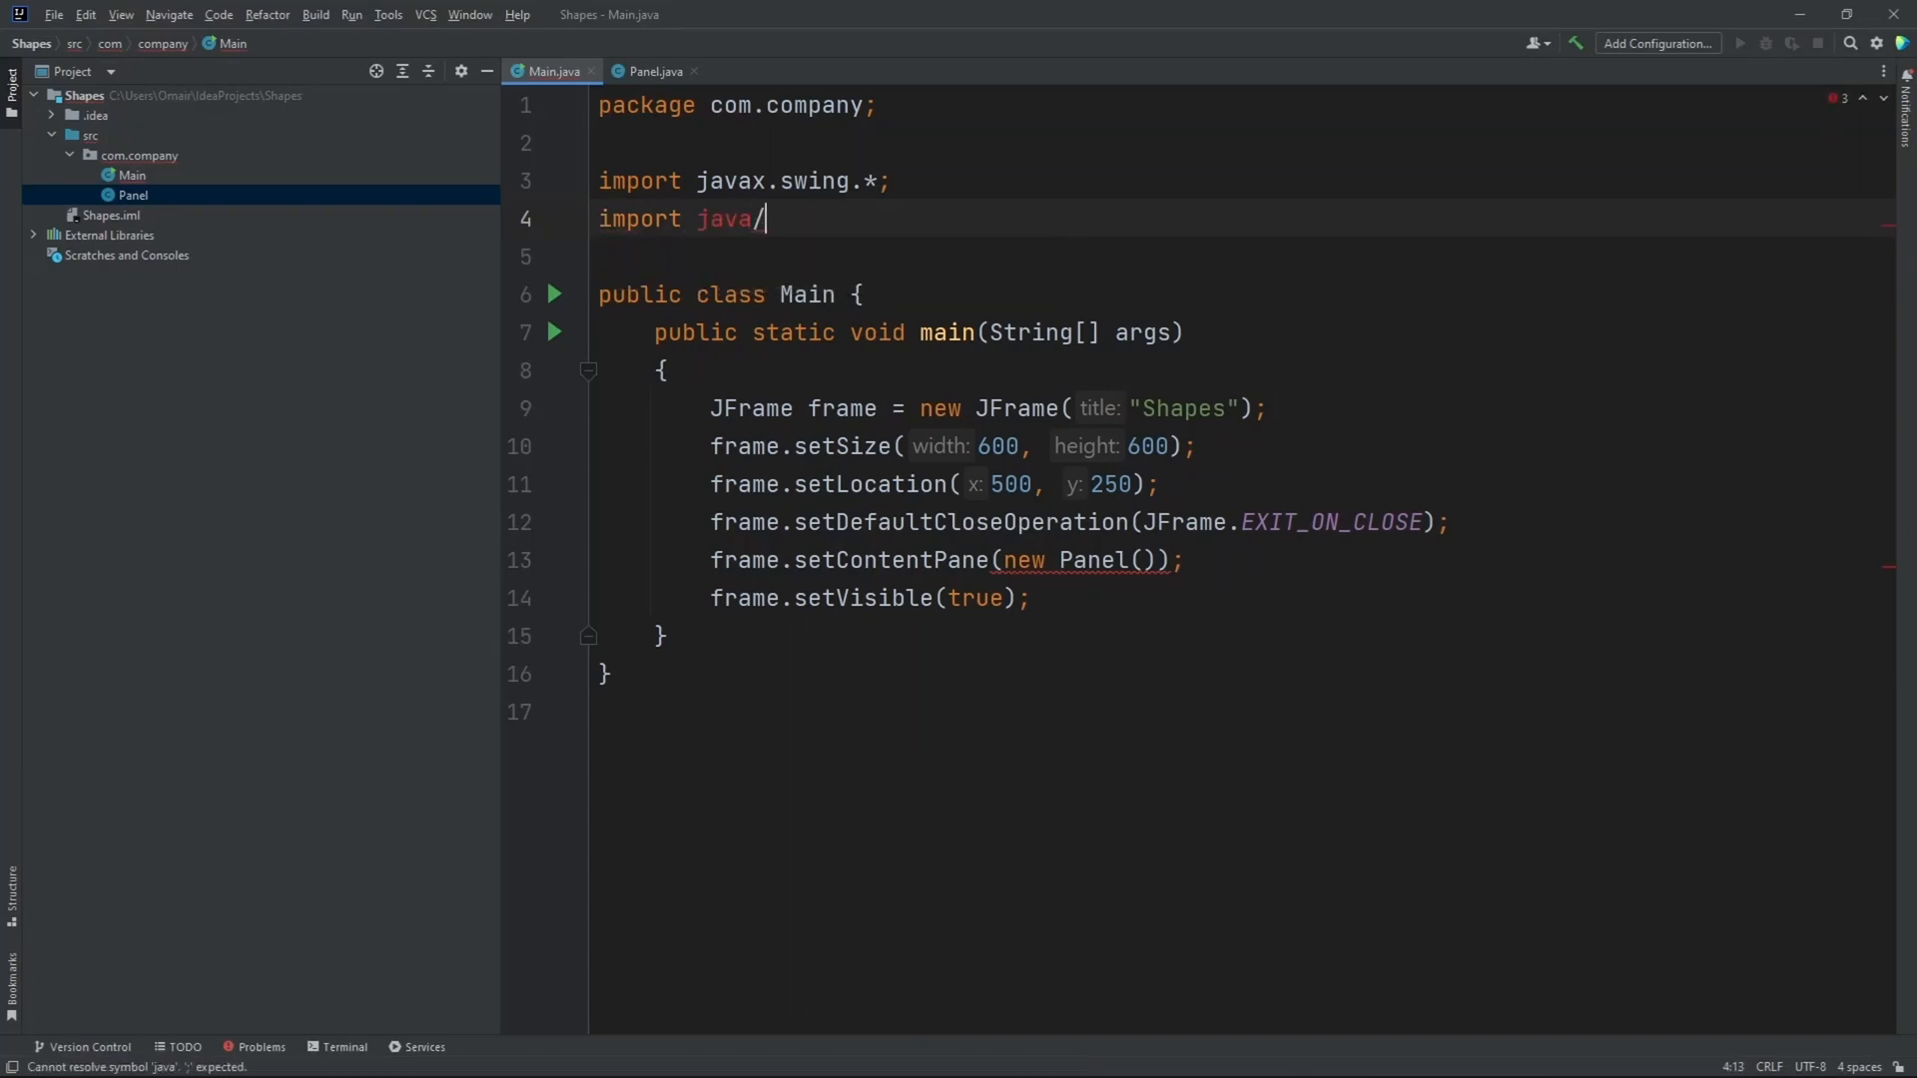
{"action": "type", "text": ".awt.*;"}
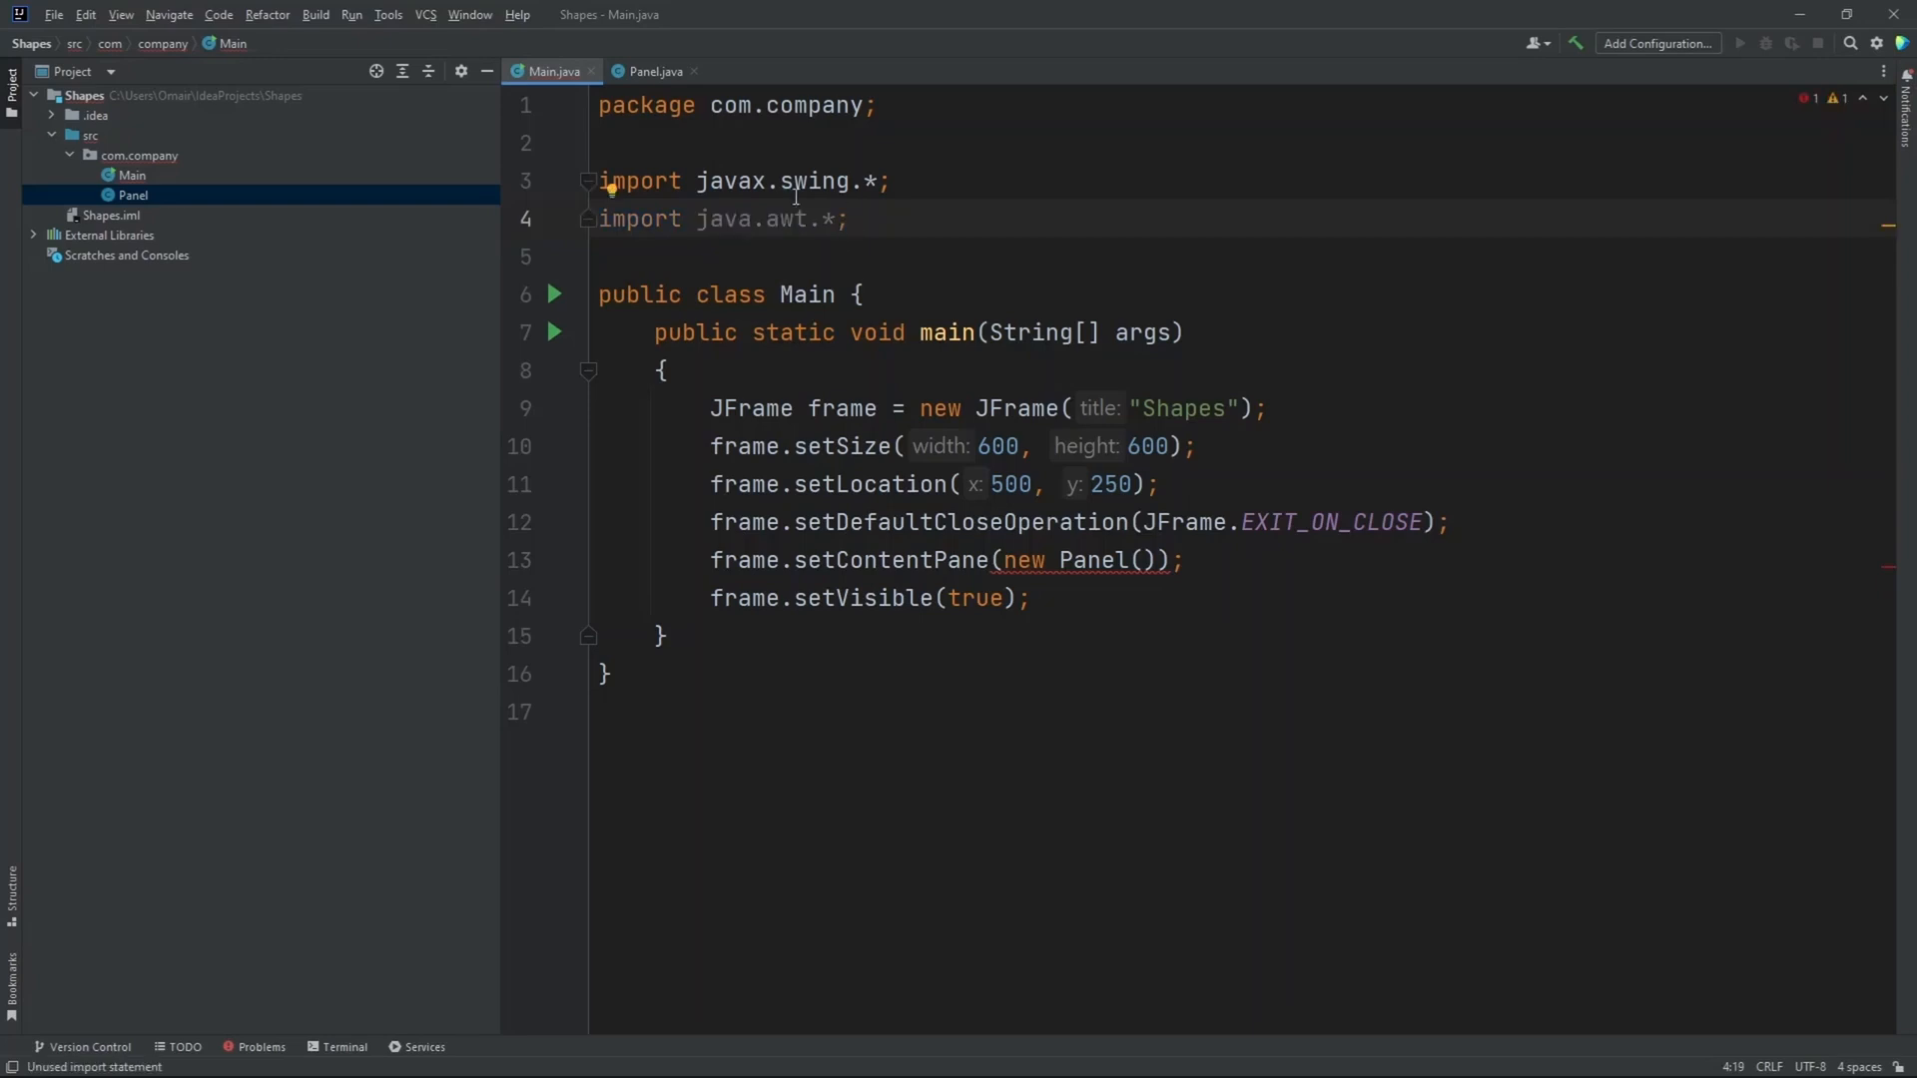
- Select and copy both import lines in Main, then go to Panel.java
{"action": "left_click", "coordinate": [652, 70]}
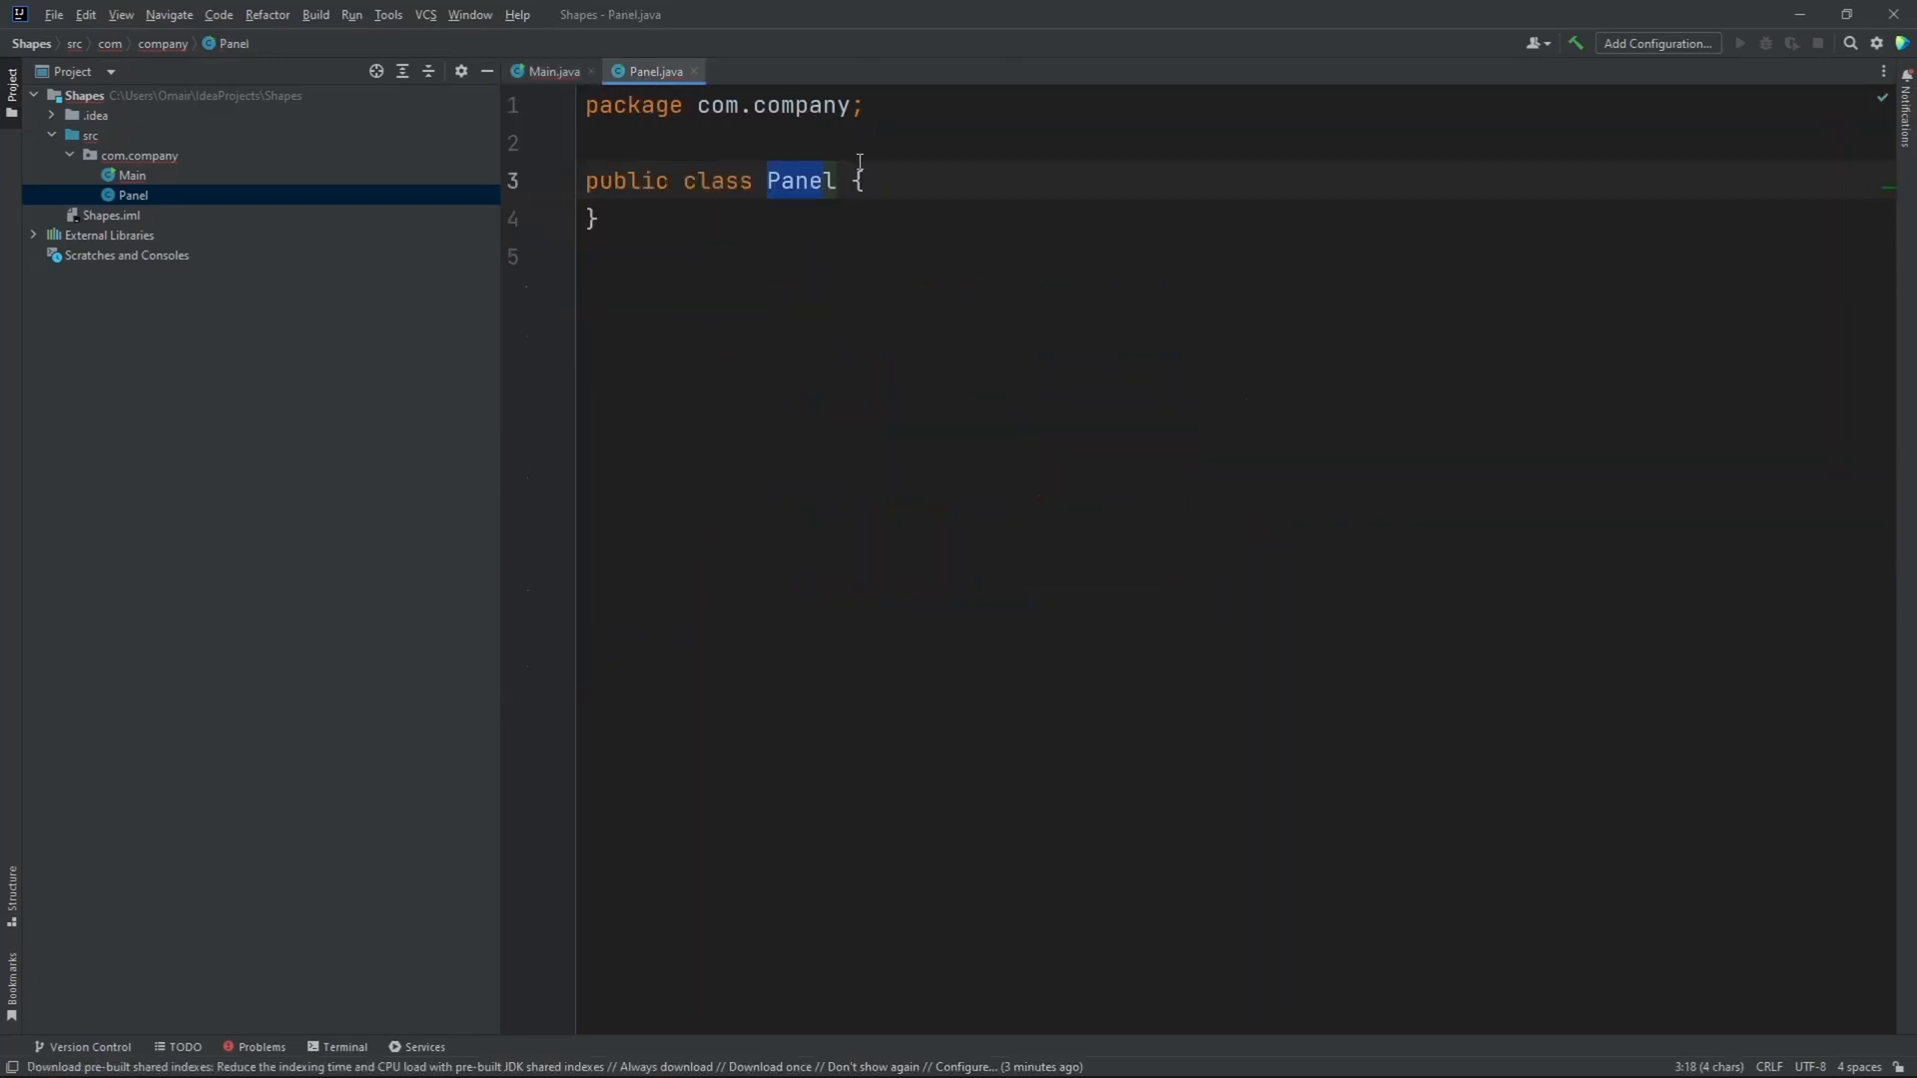
{"action": "left_click", "coordinate": [550, 70]}
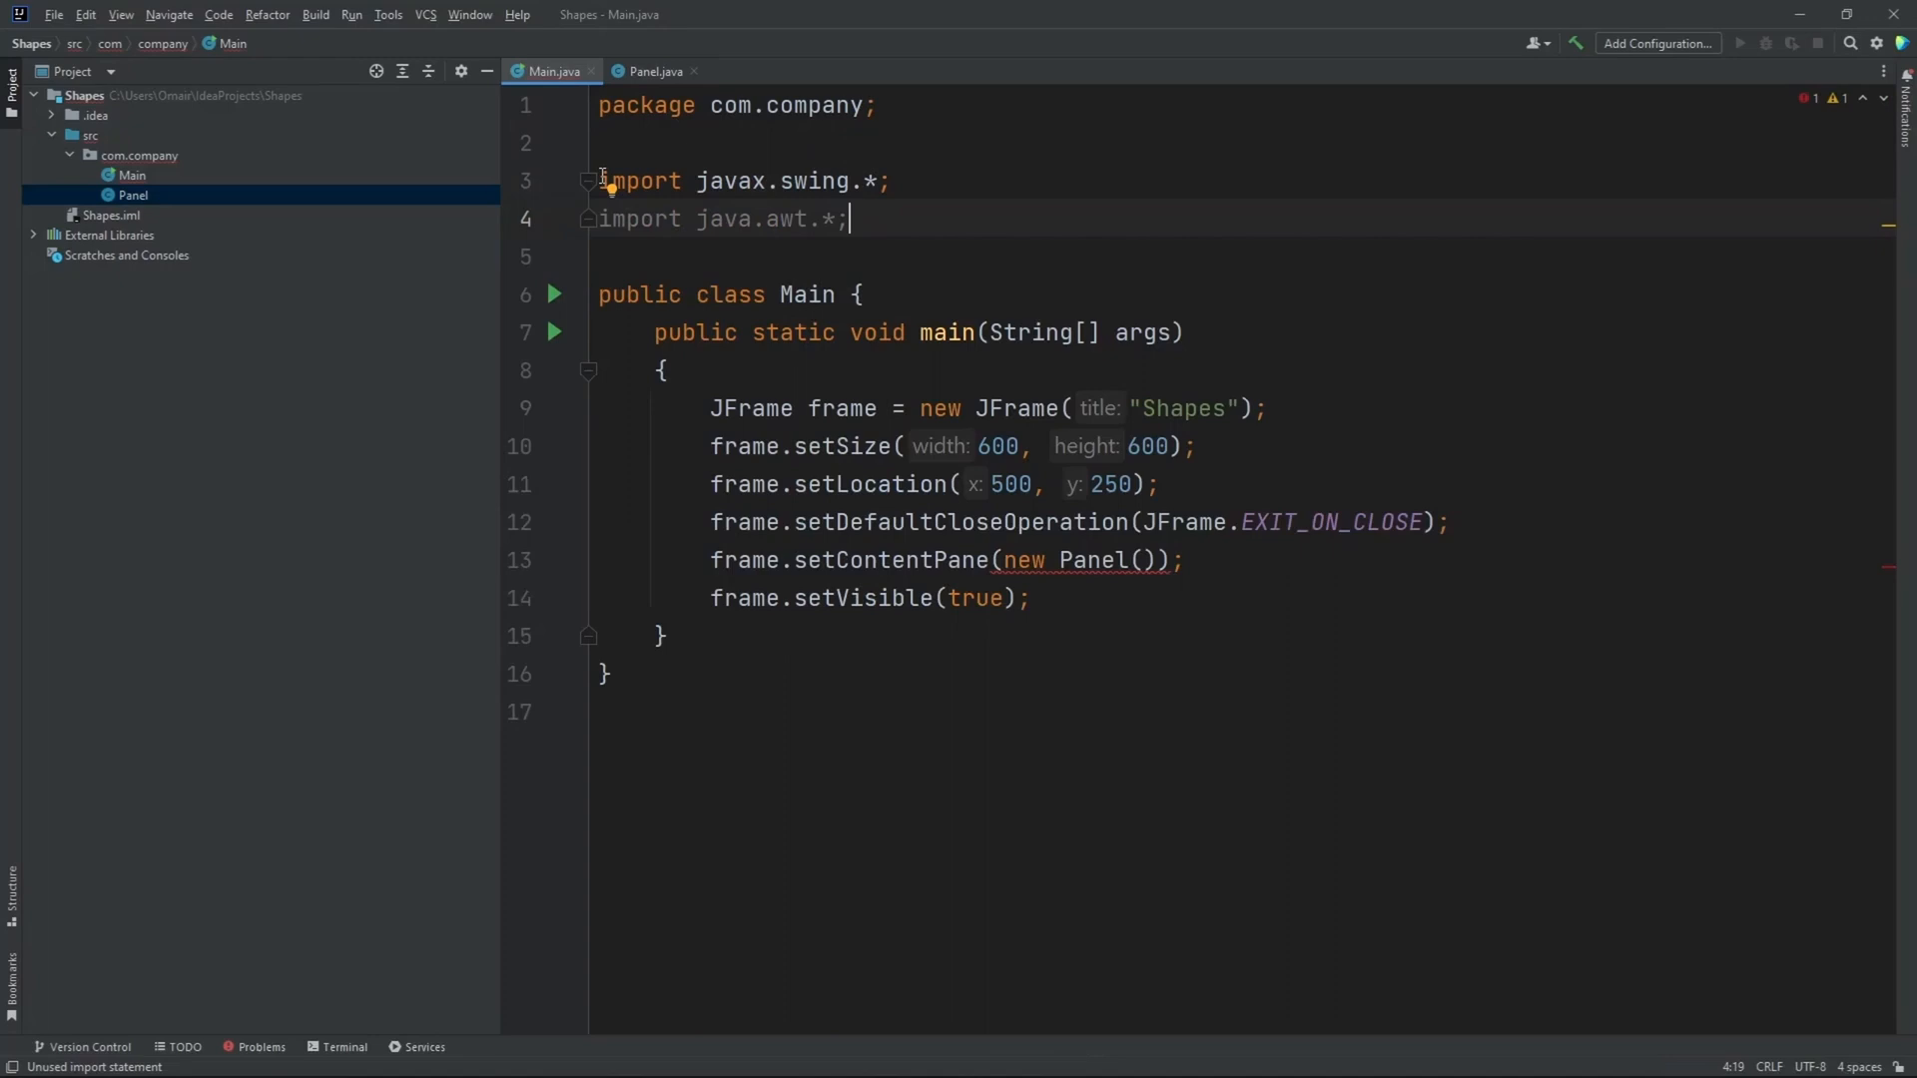
{"action": "left_click_drag", "start_coordinate": [599, 180], "coordinate": [848, 218]}
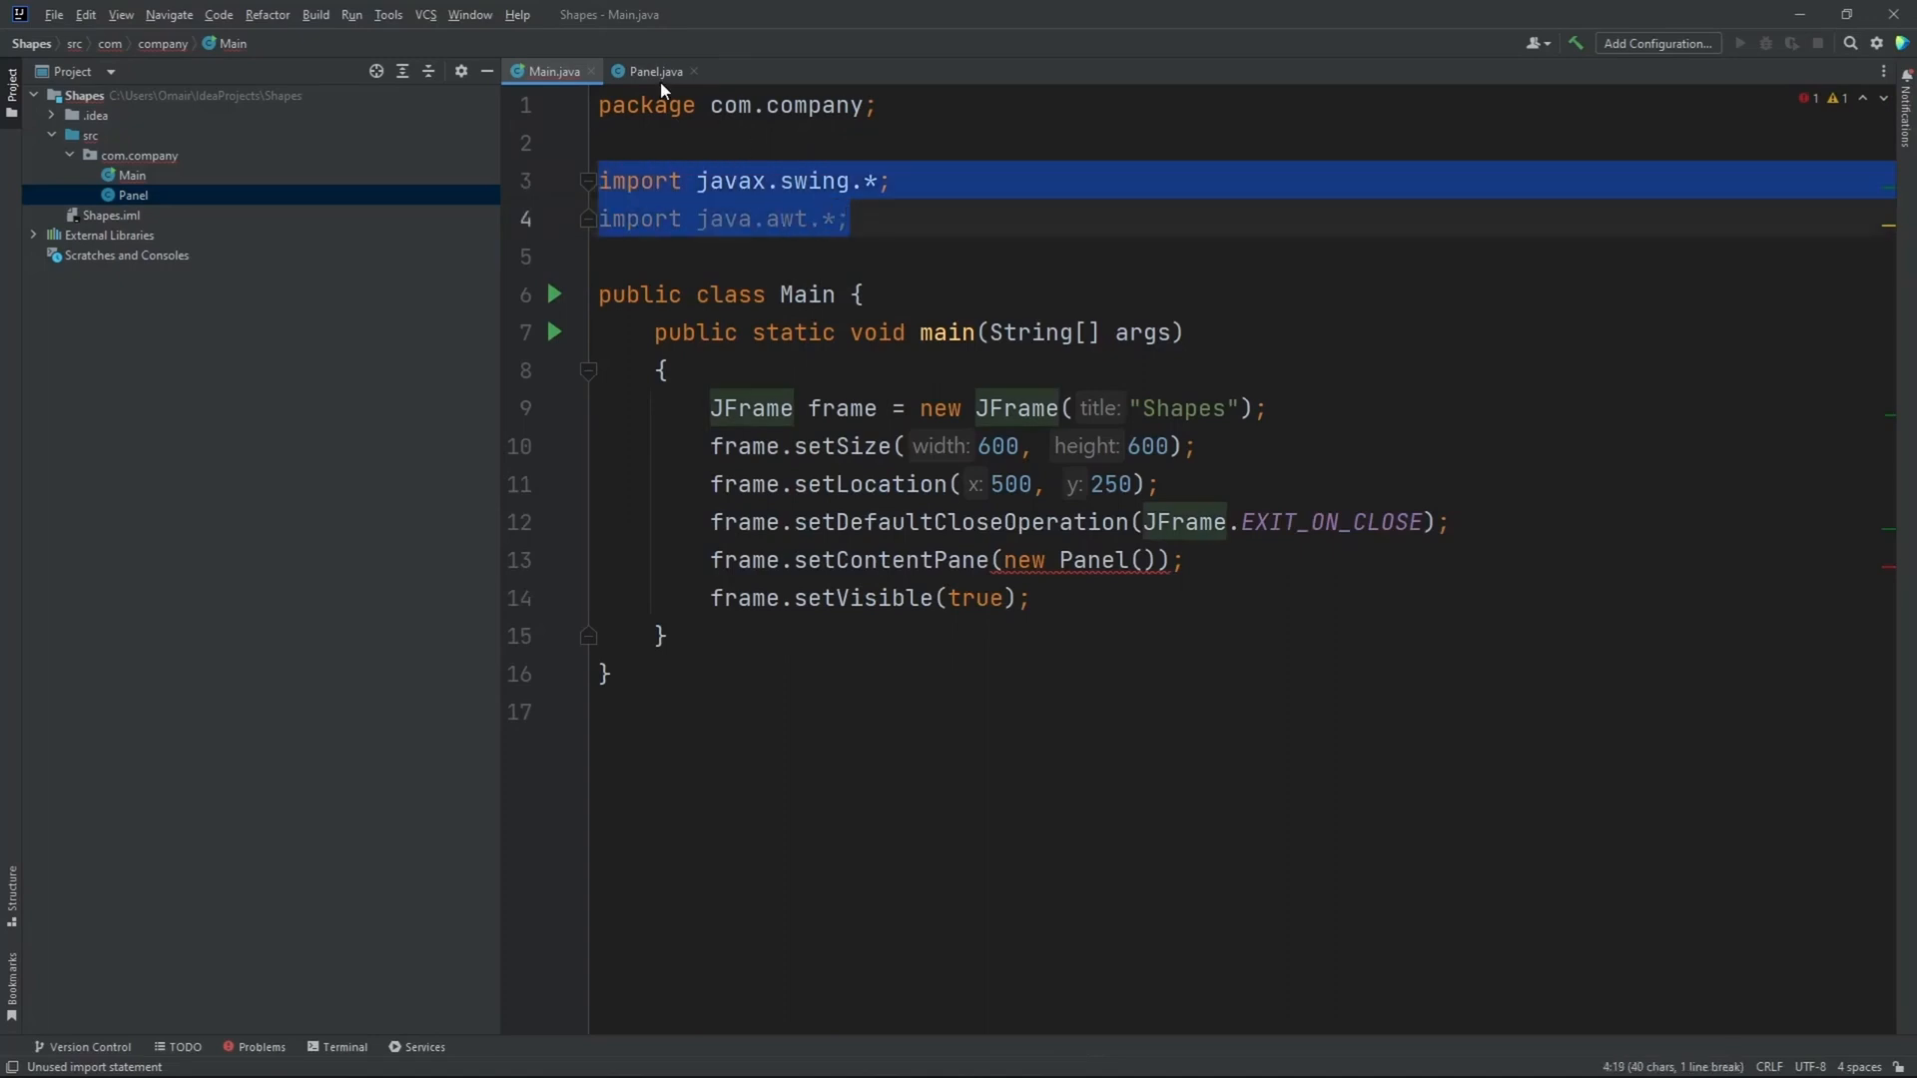
{"action": "left_click", "coordinate": [653, 70]}
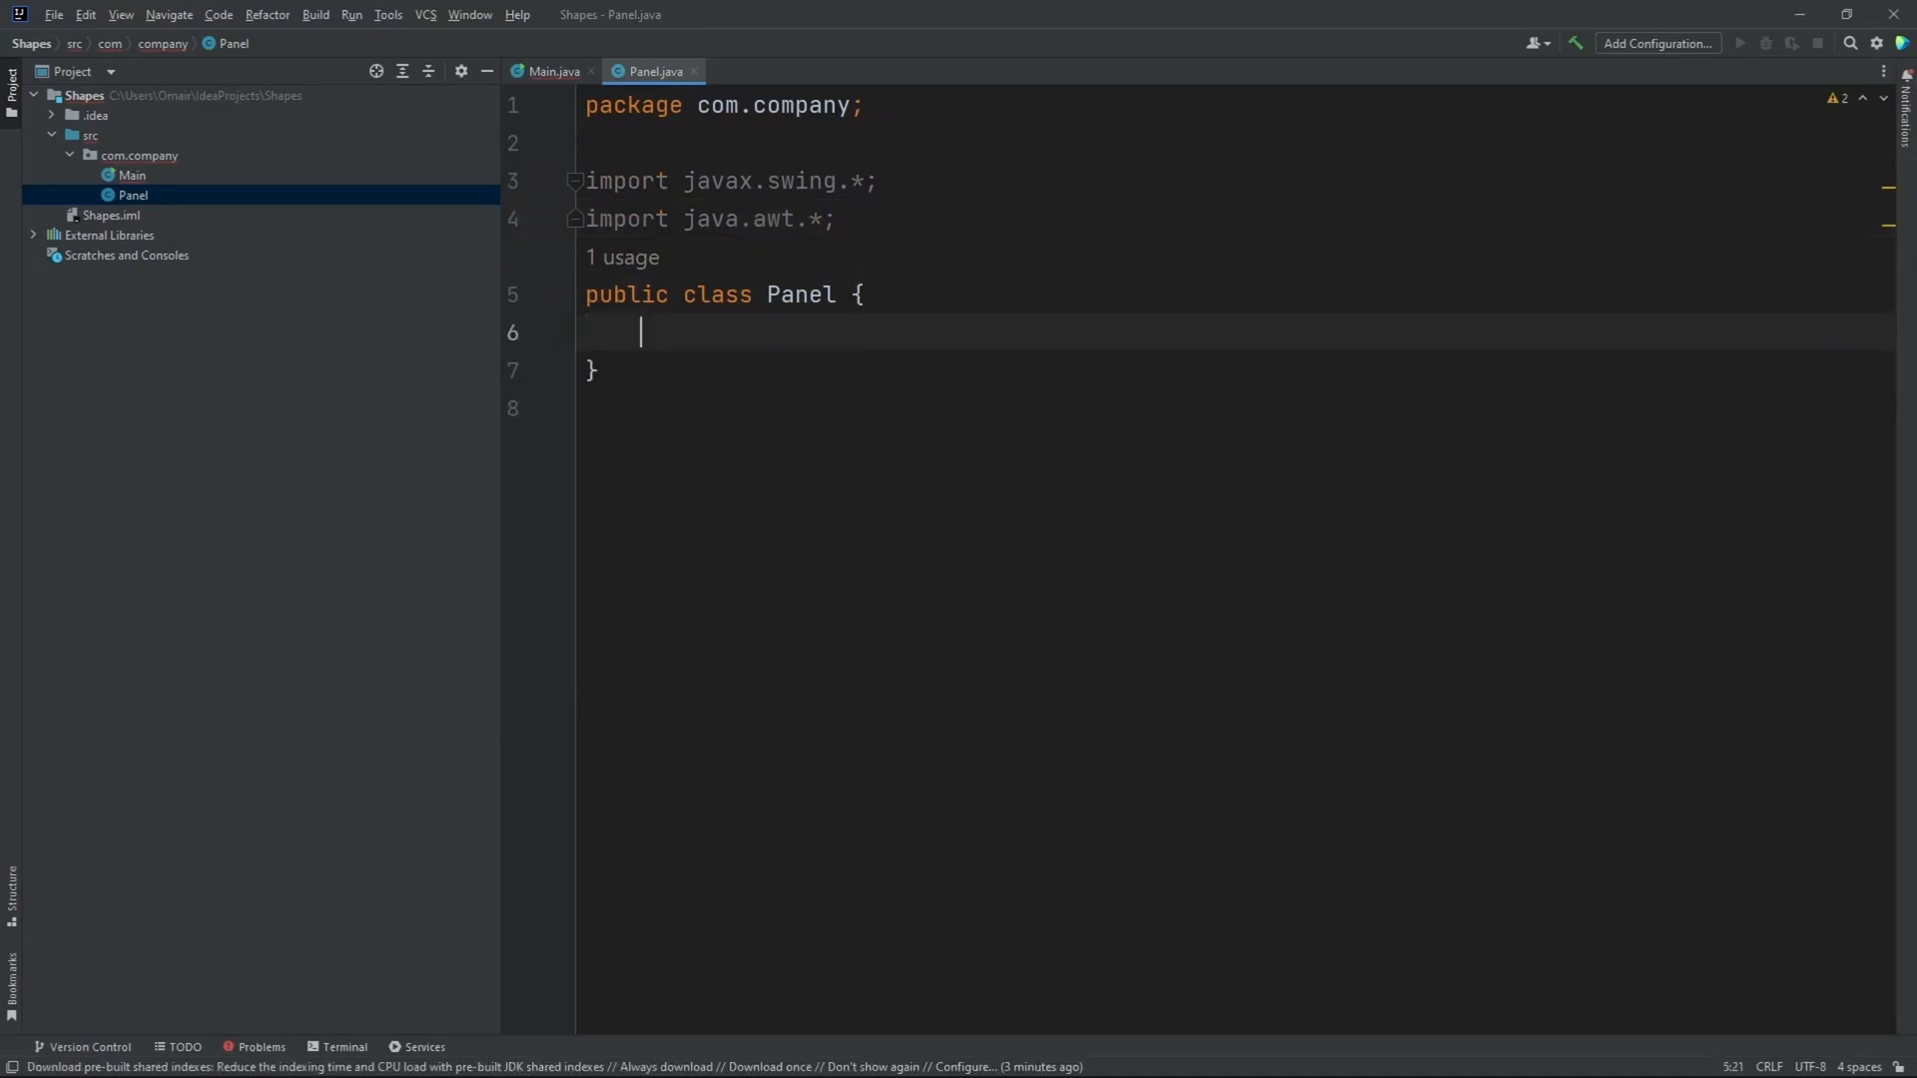
- Add an empty 'public void paintComponent(Graphics g)' method to Panel
{"action": "type", "text": "public void"}
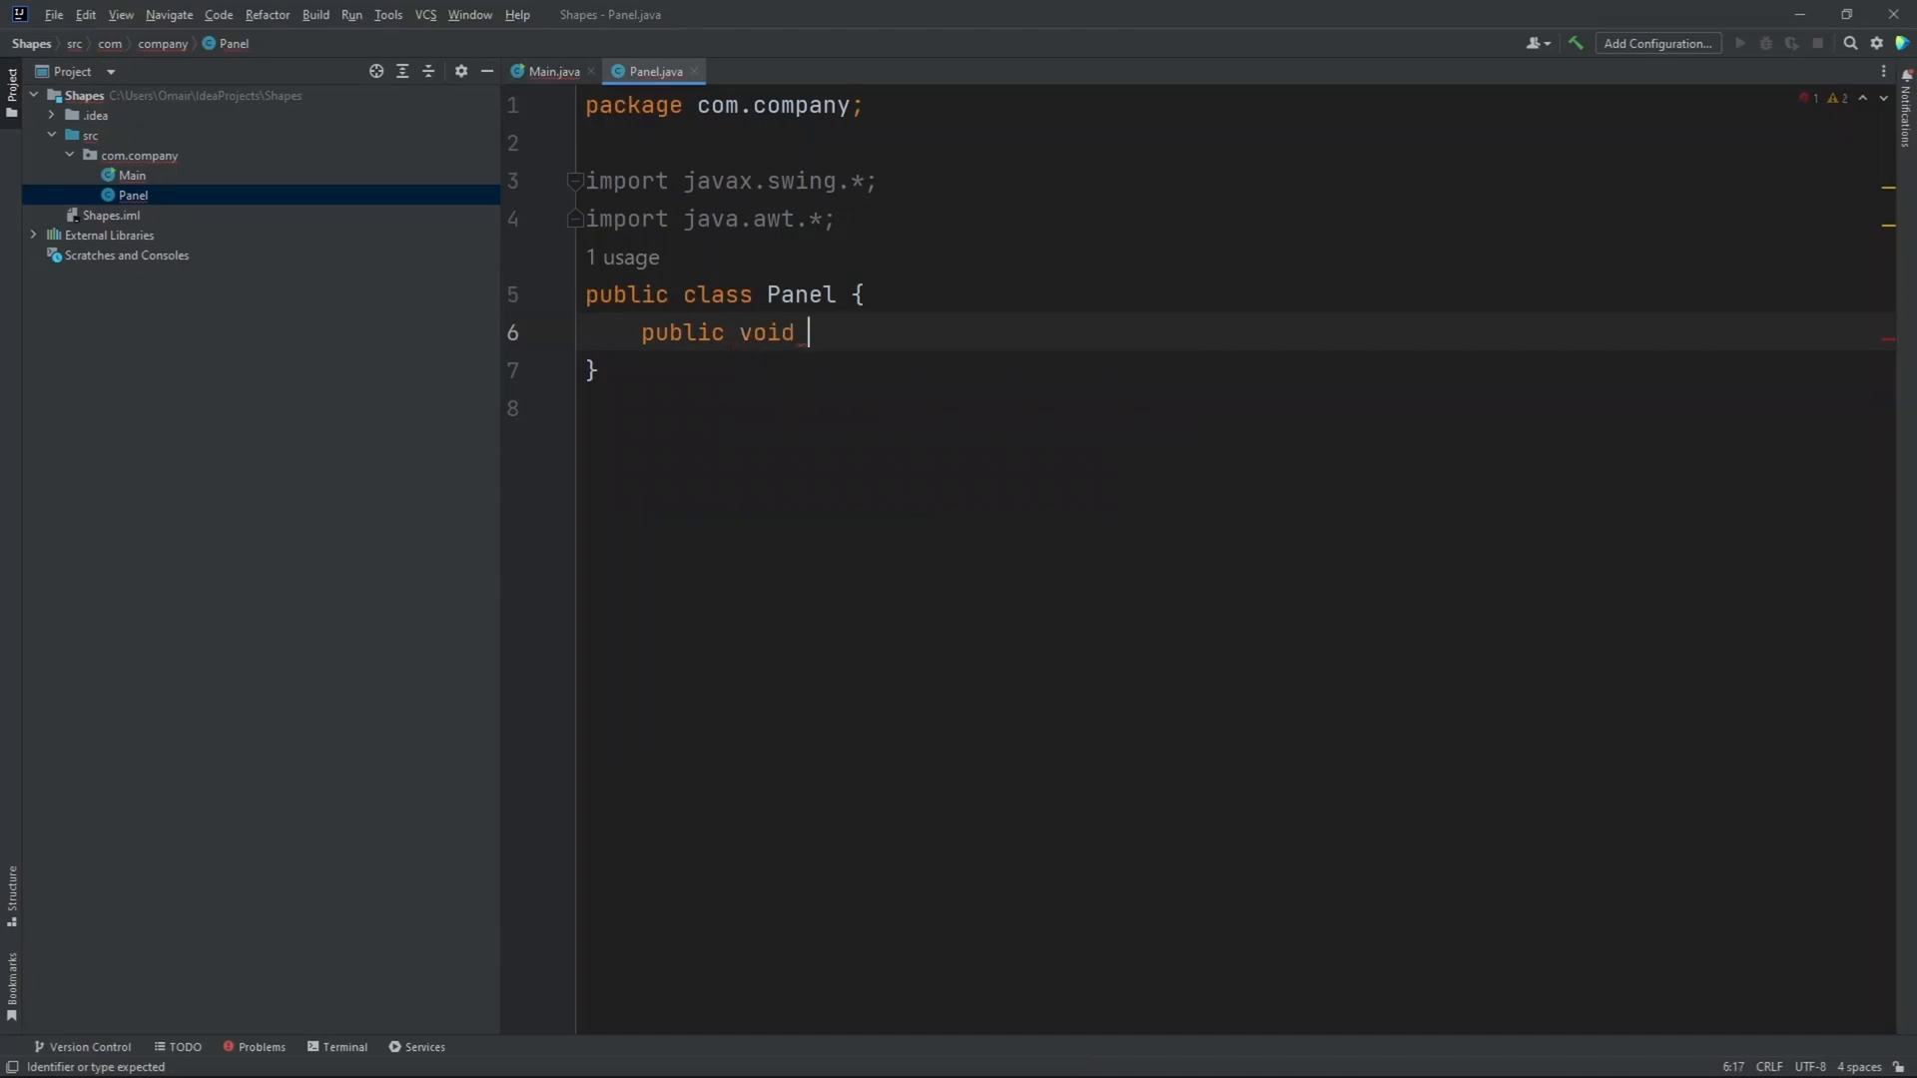
{"action": "type", "text": "paint"}
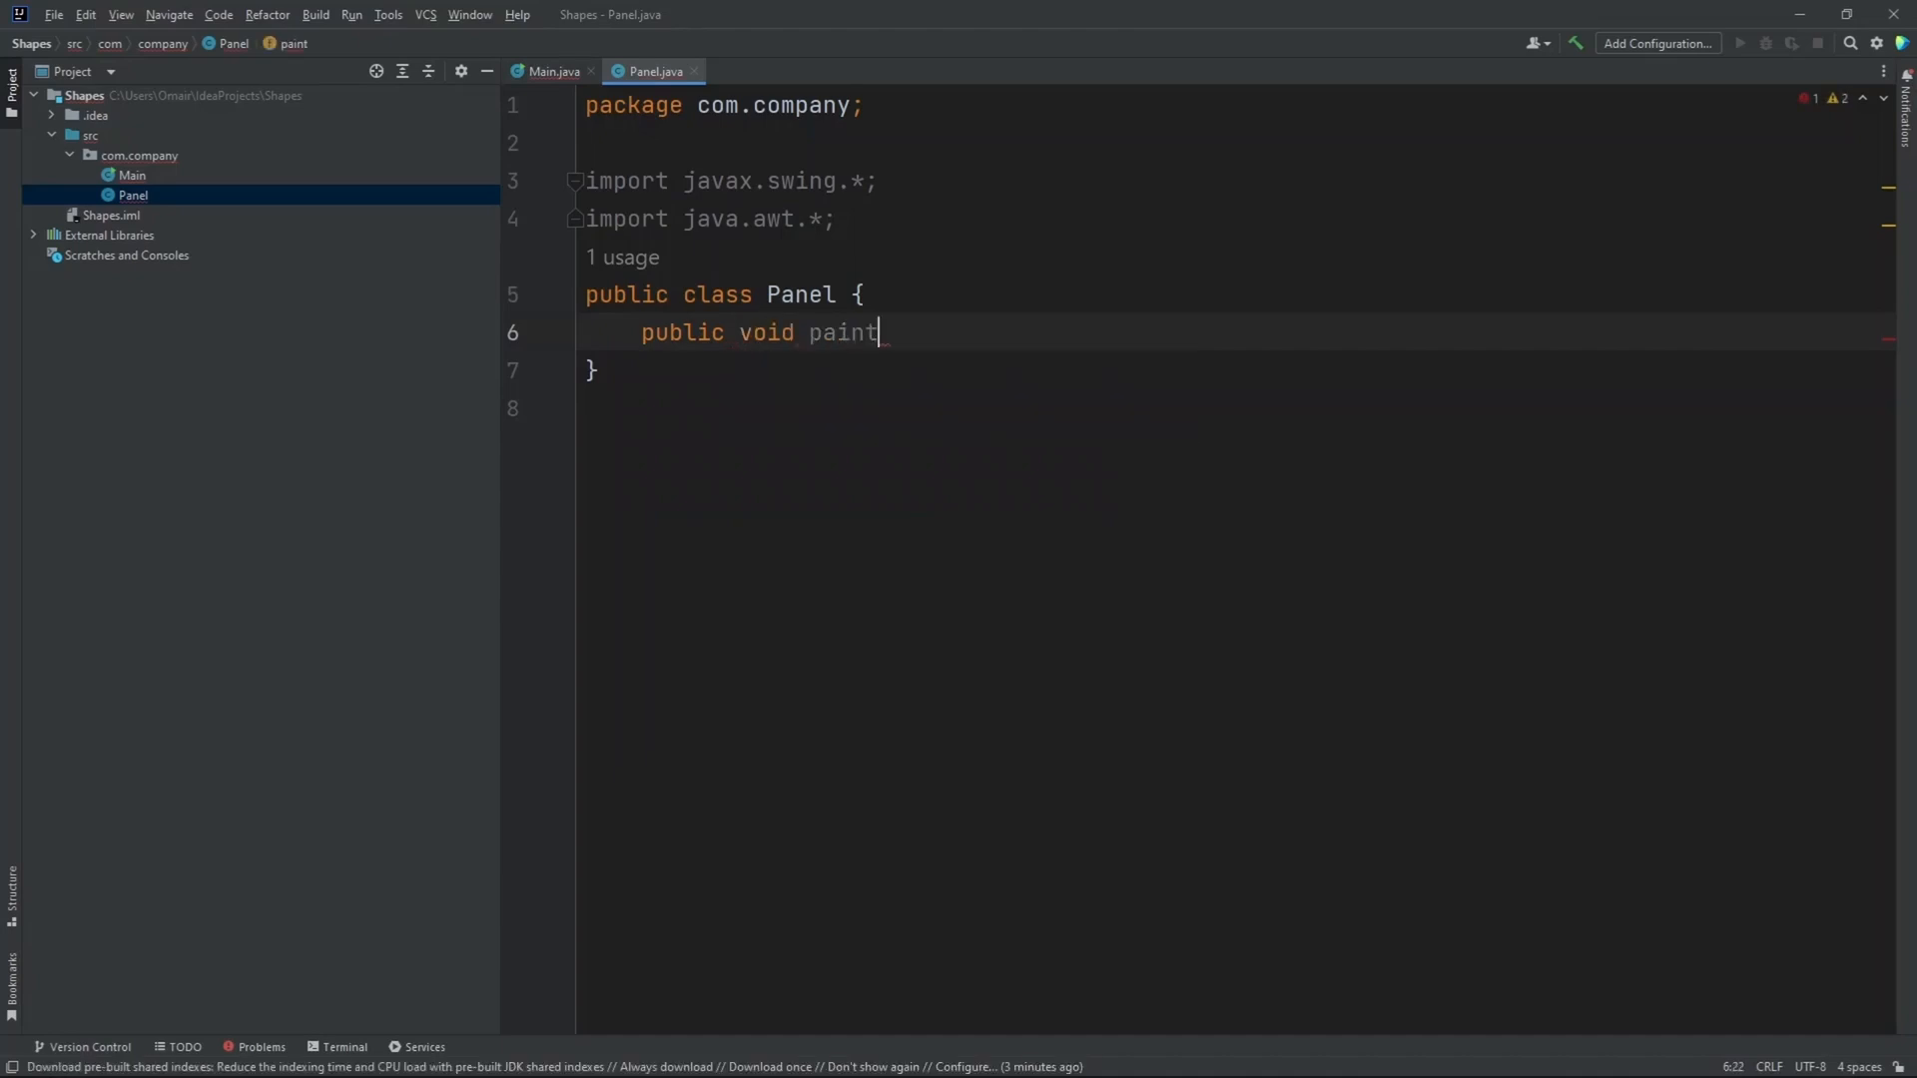
{"action": "type", "text": "Componen"}
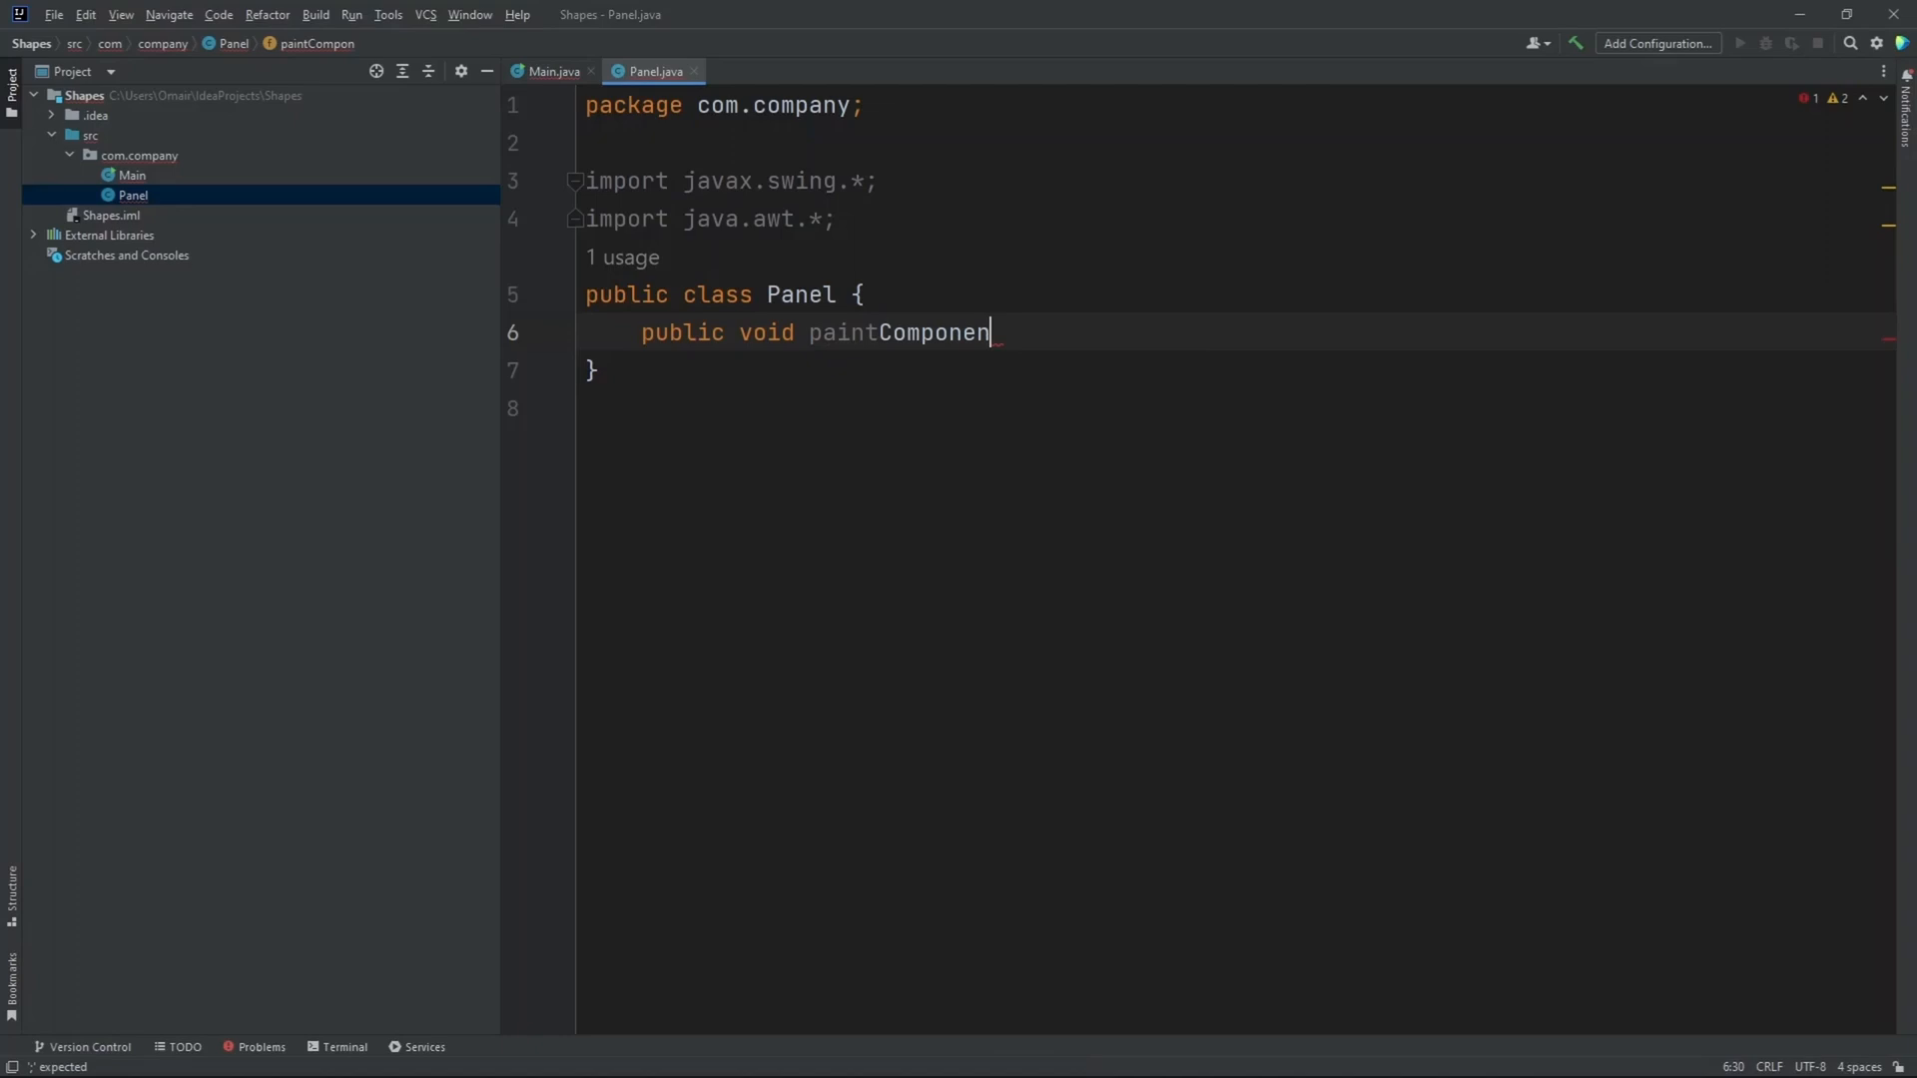
{"action": "type", "text": "t()"}
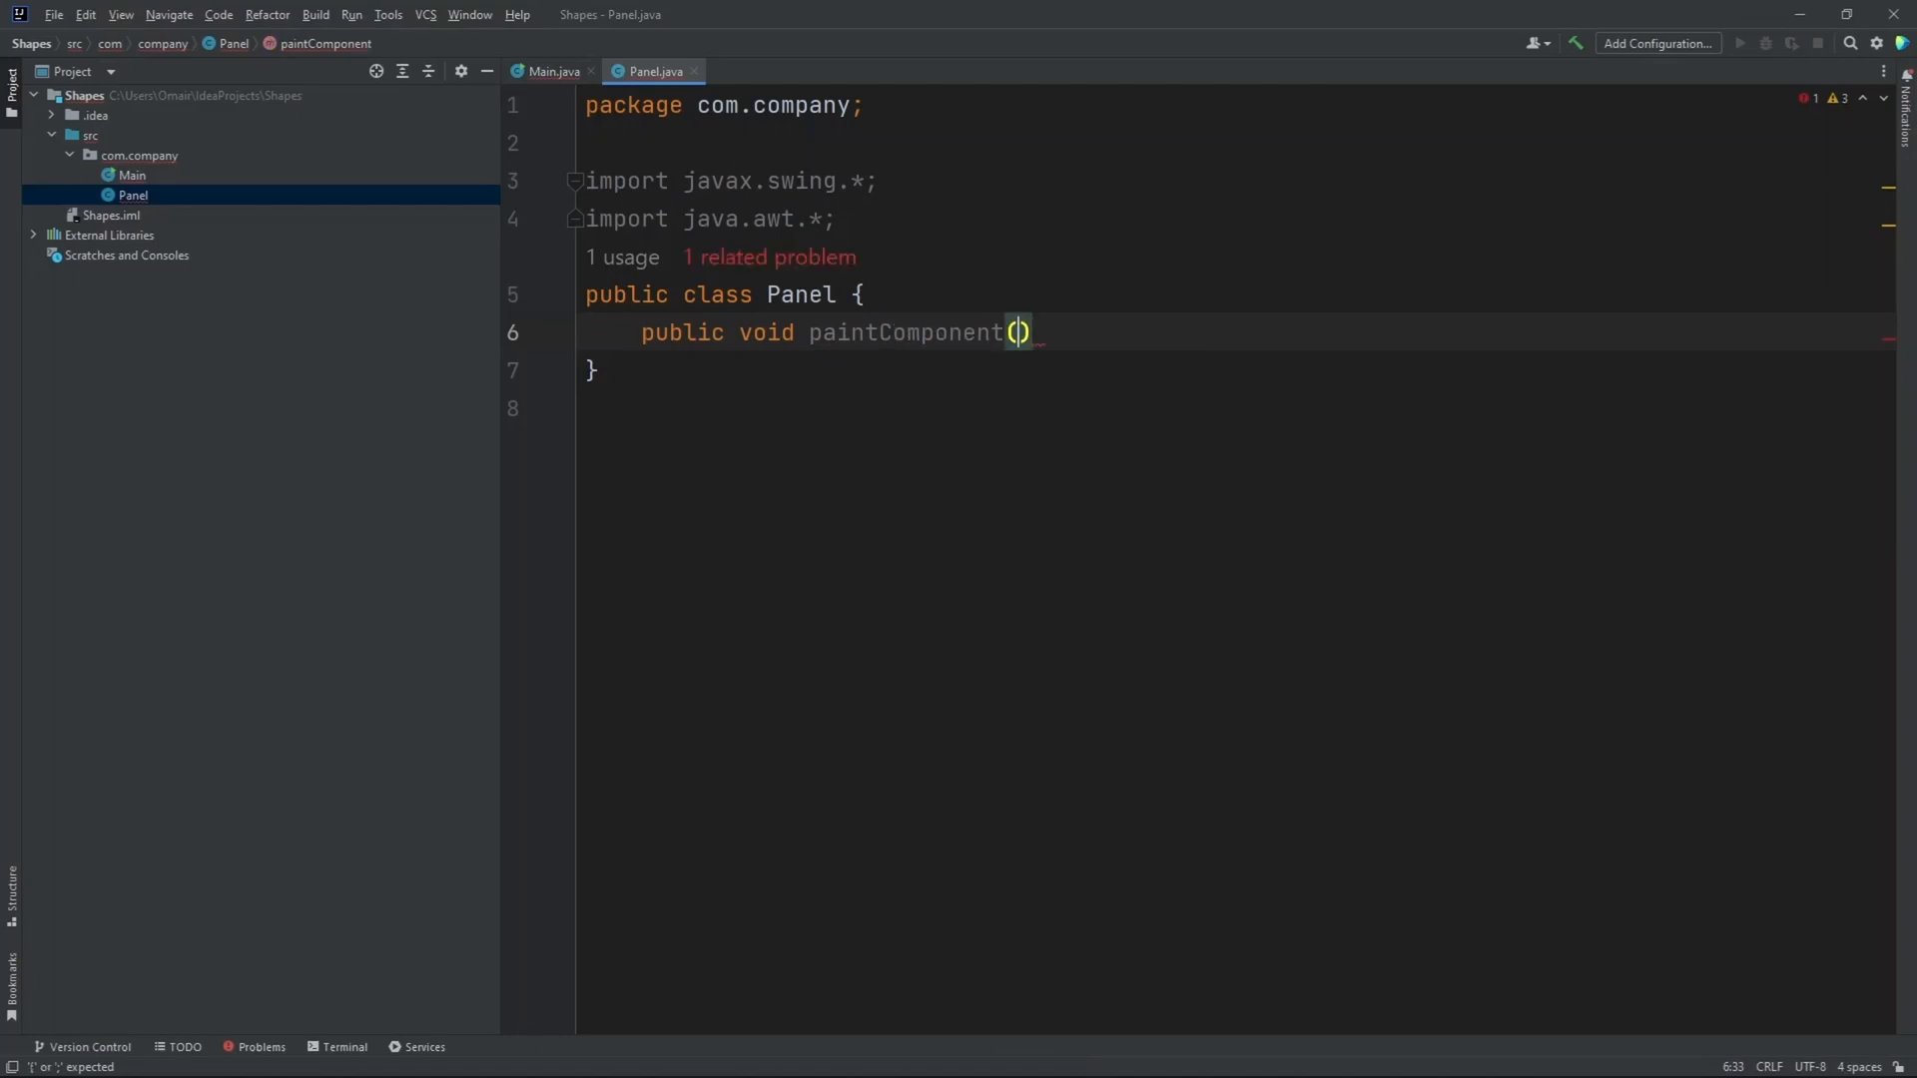
{"action": "type", "text": "Graphics"}
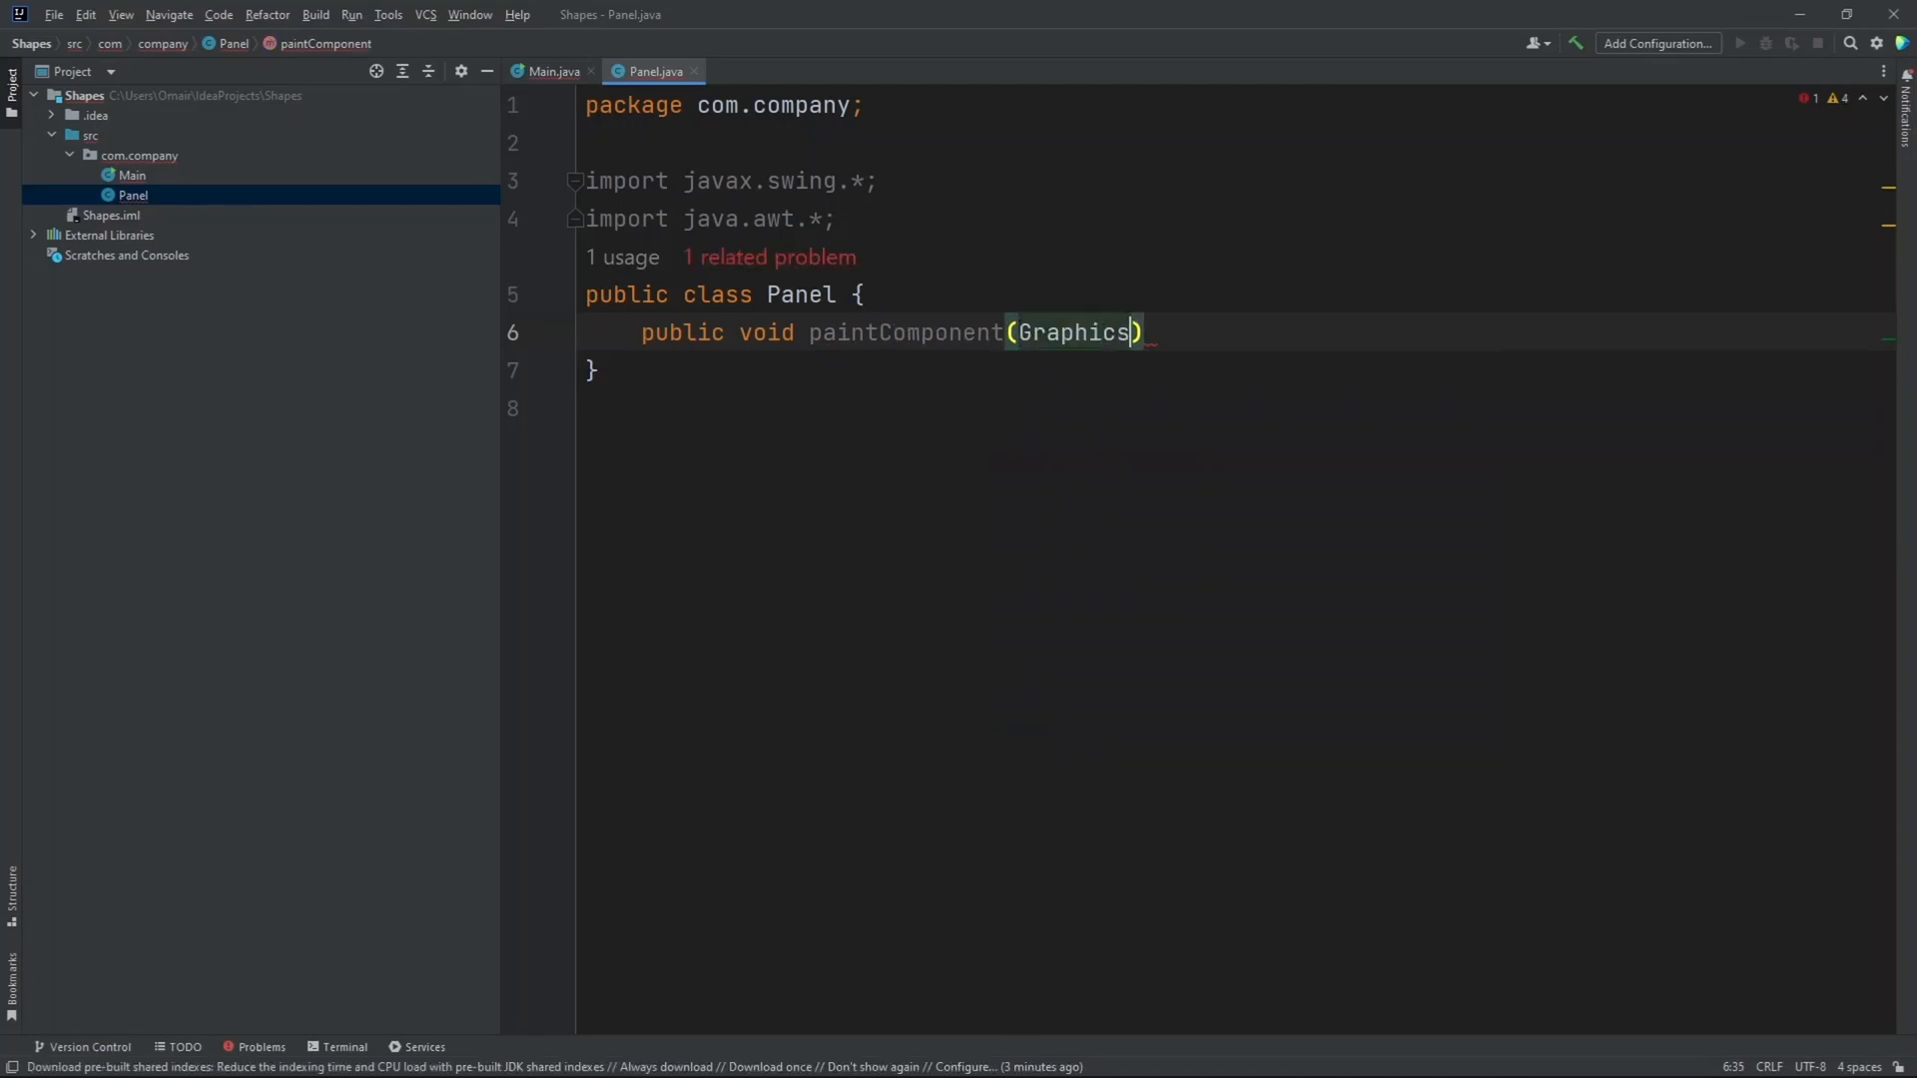
{"action": "type", "text": "g"}
{"action": "type", "text": "{}"}
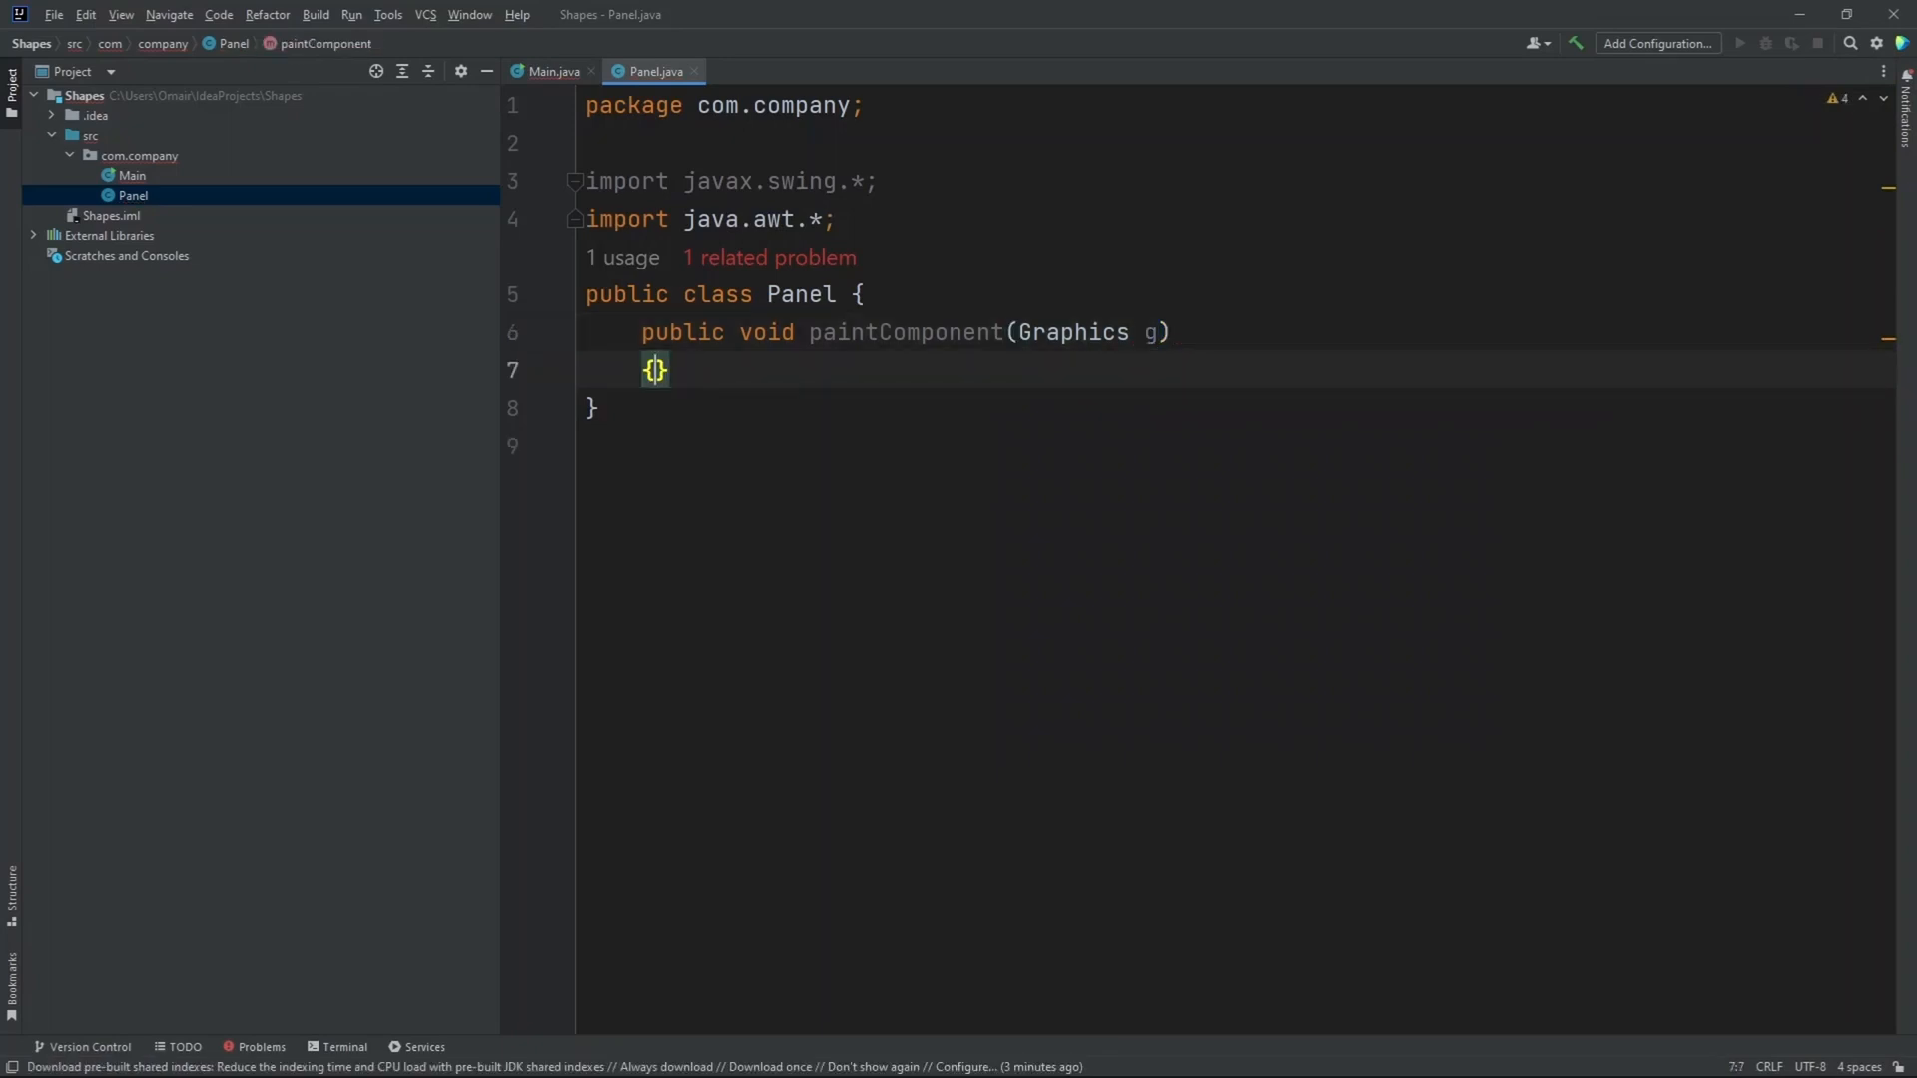
{"action": "key", "text": "Enter"}
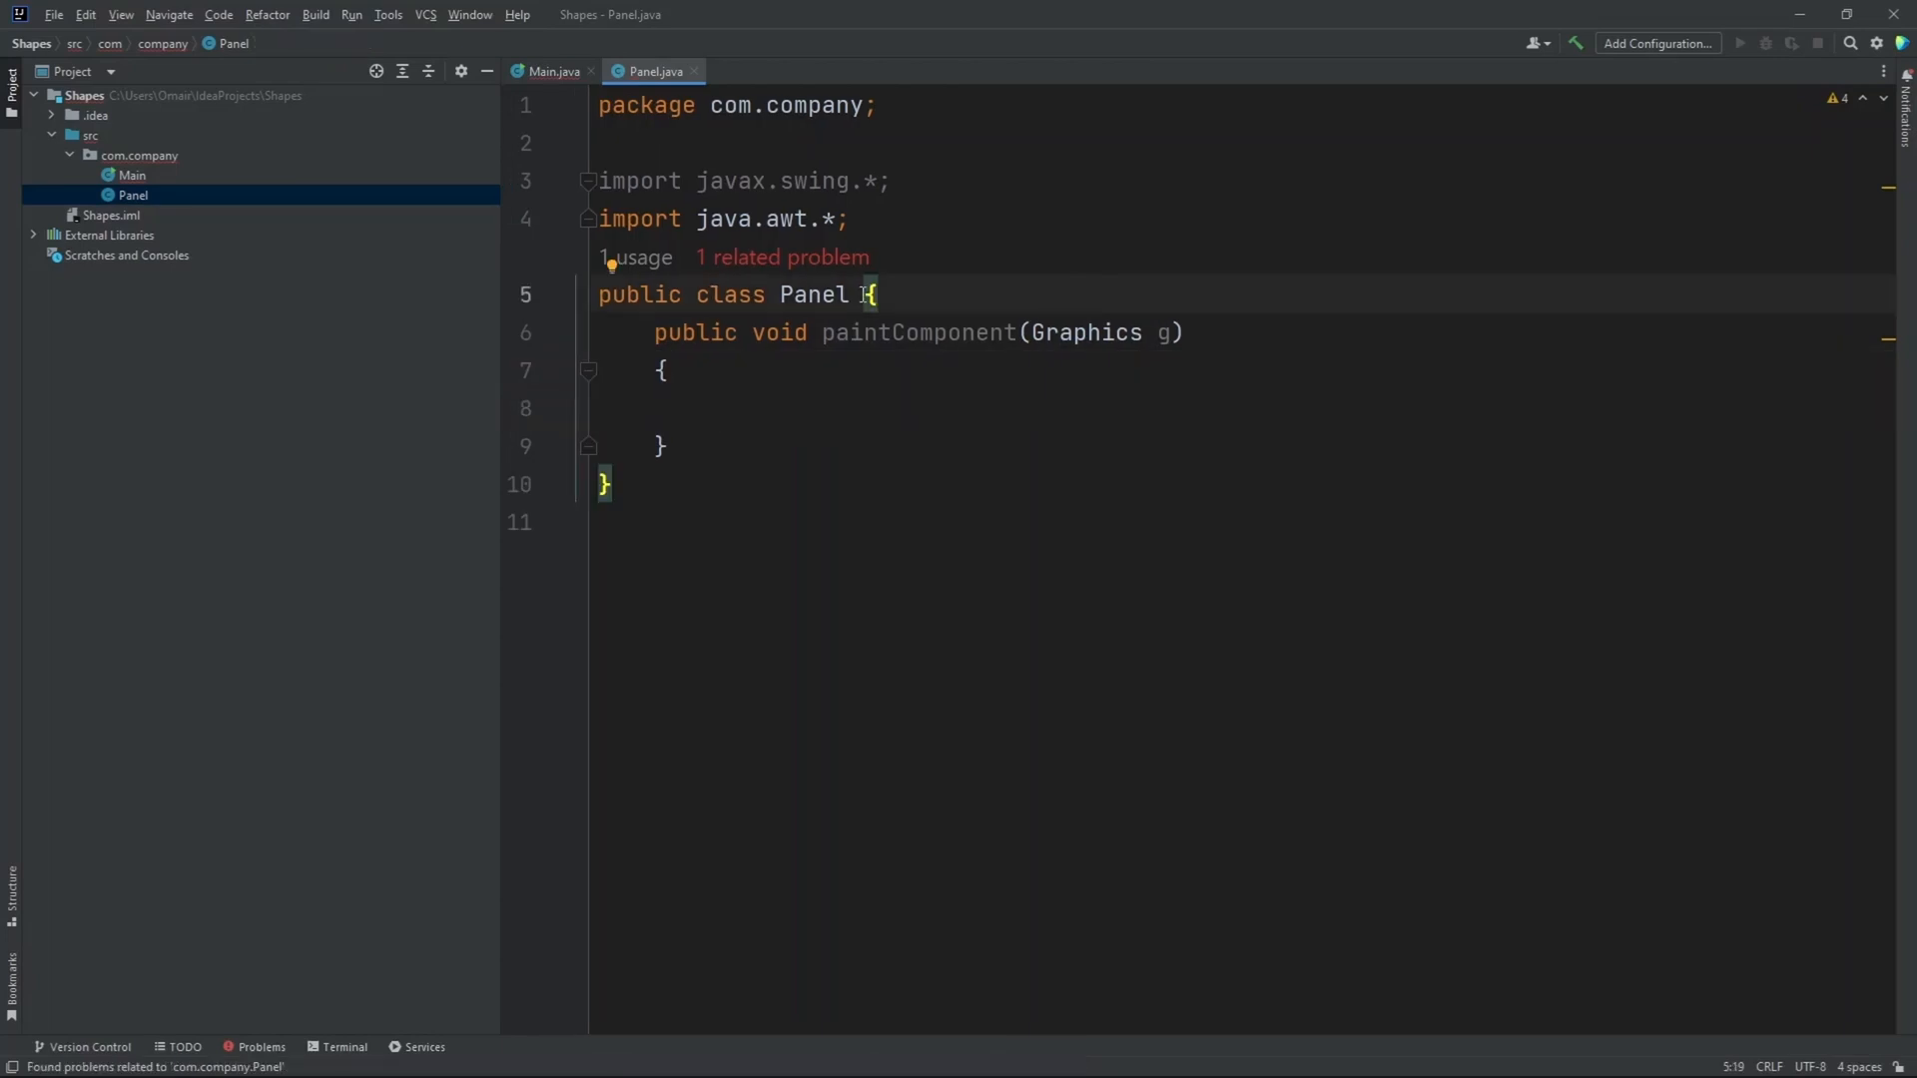
- Make the Panel class declaration extend JPanel
{"action": "type", "text": "ex"}
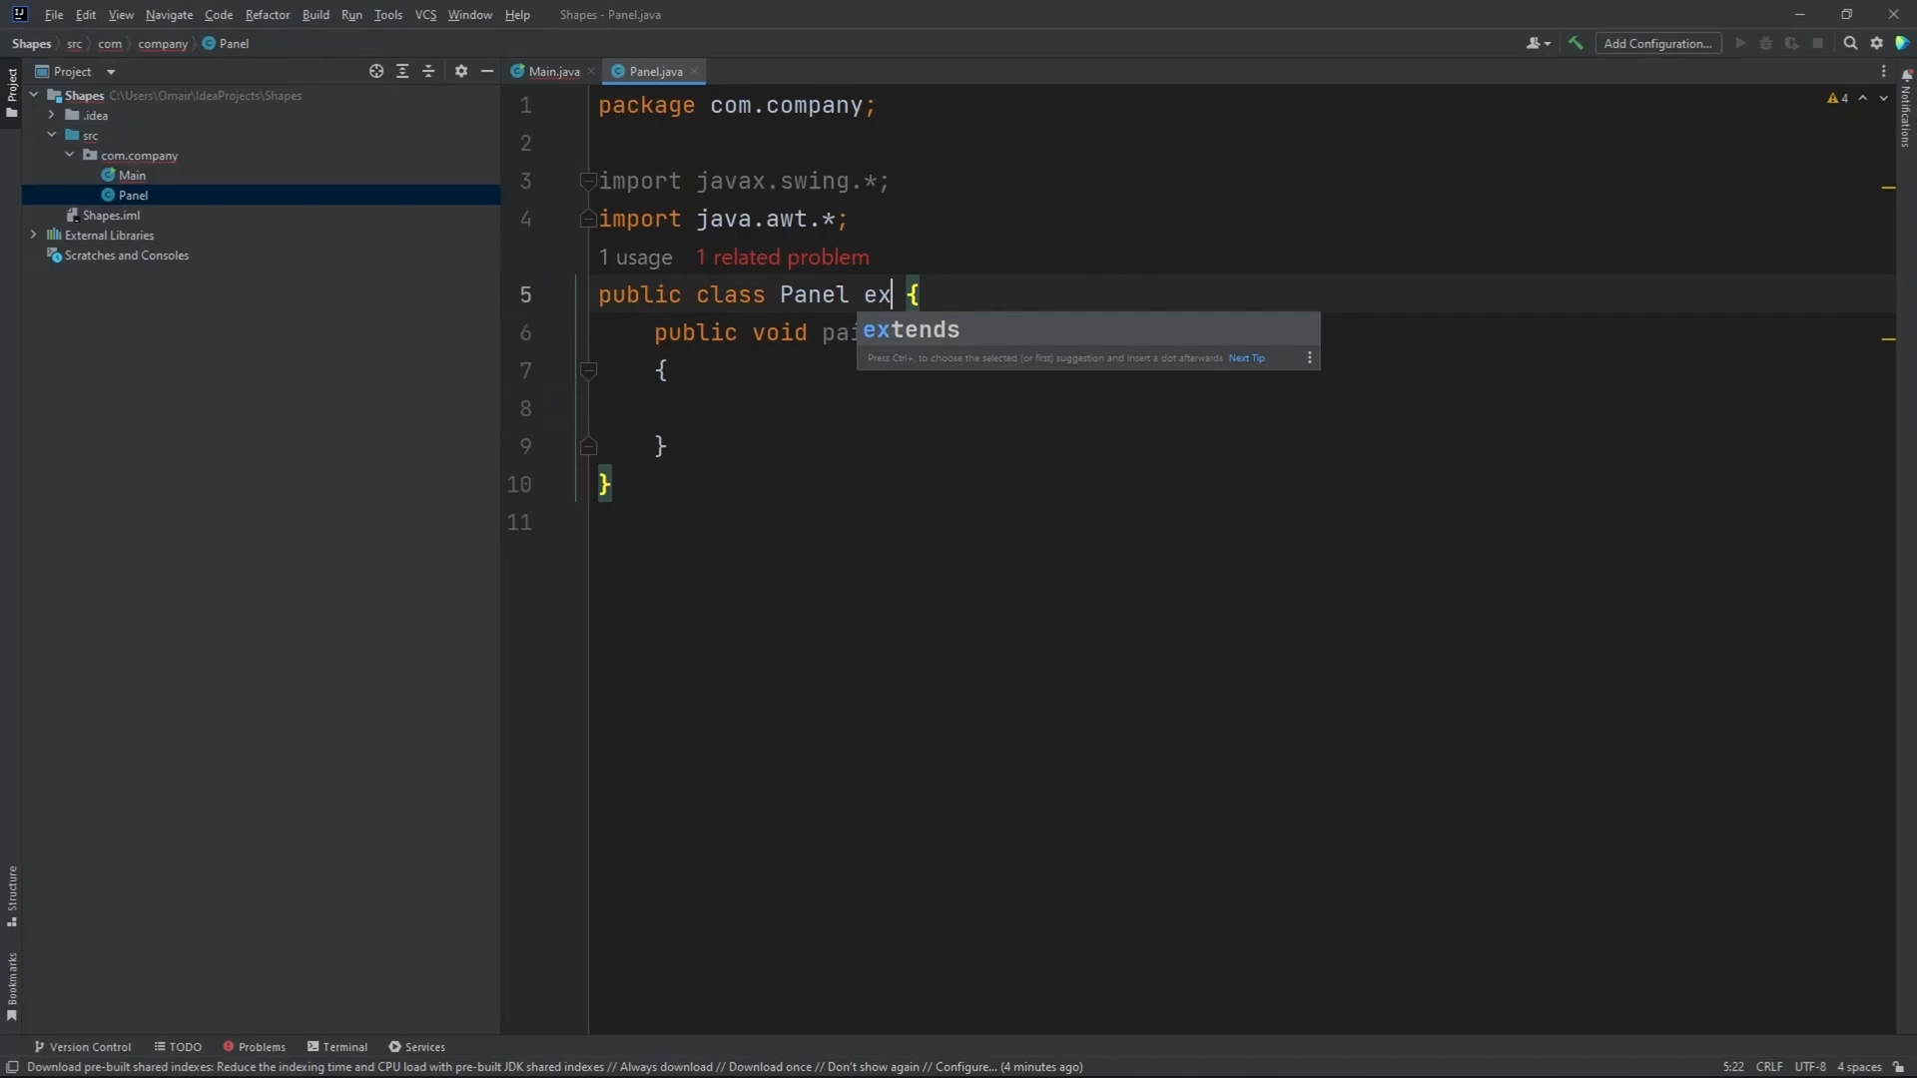
{"action": "type", "text": "tends J"}
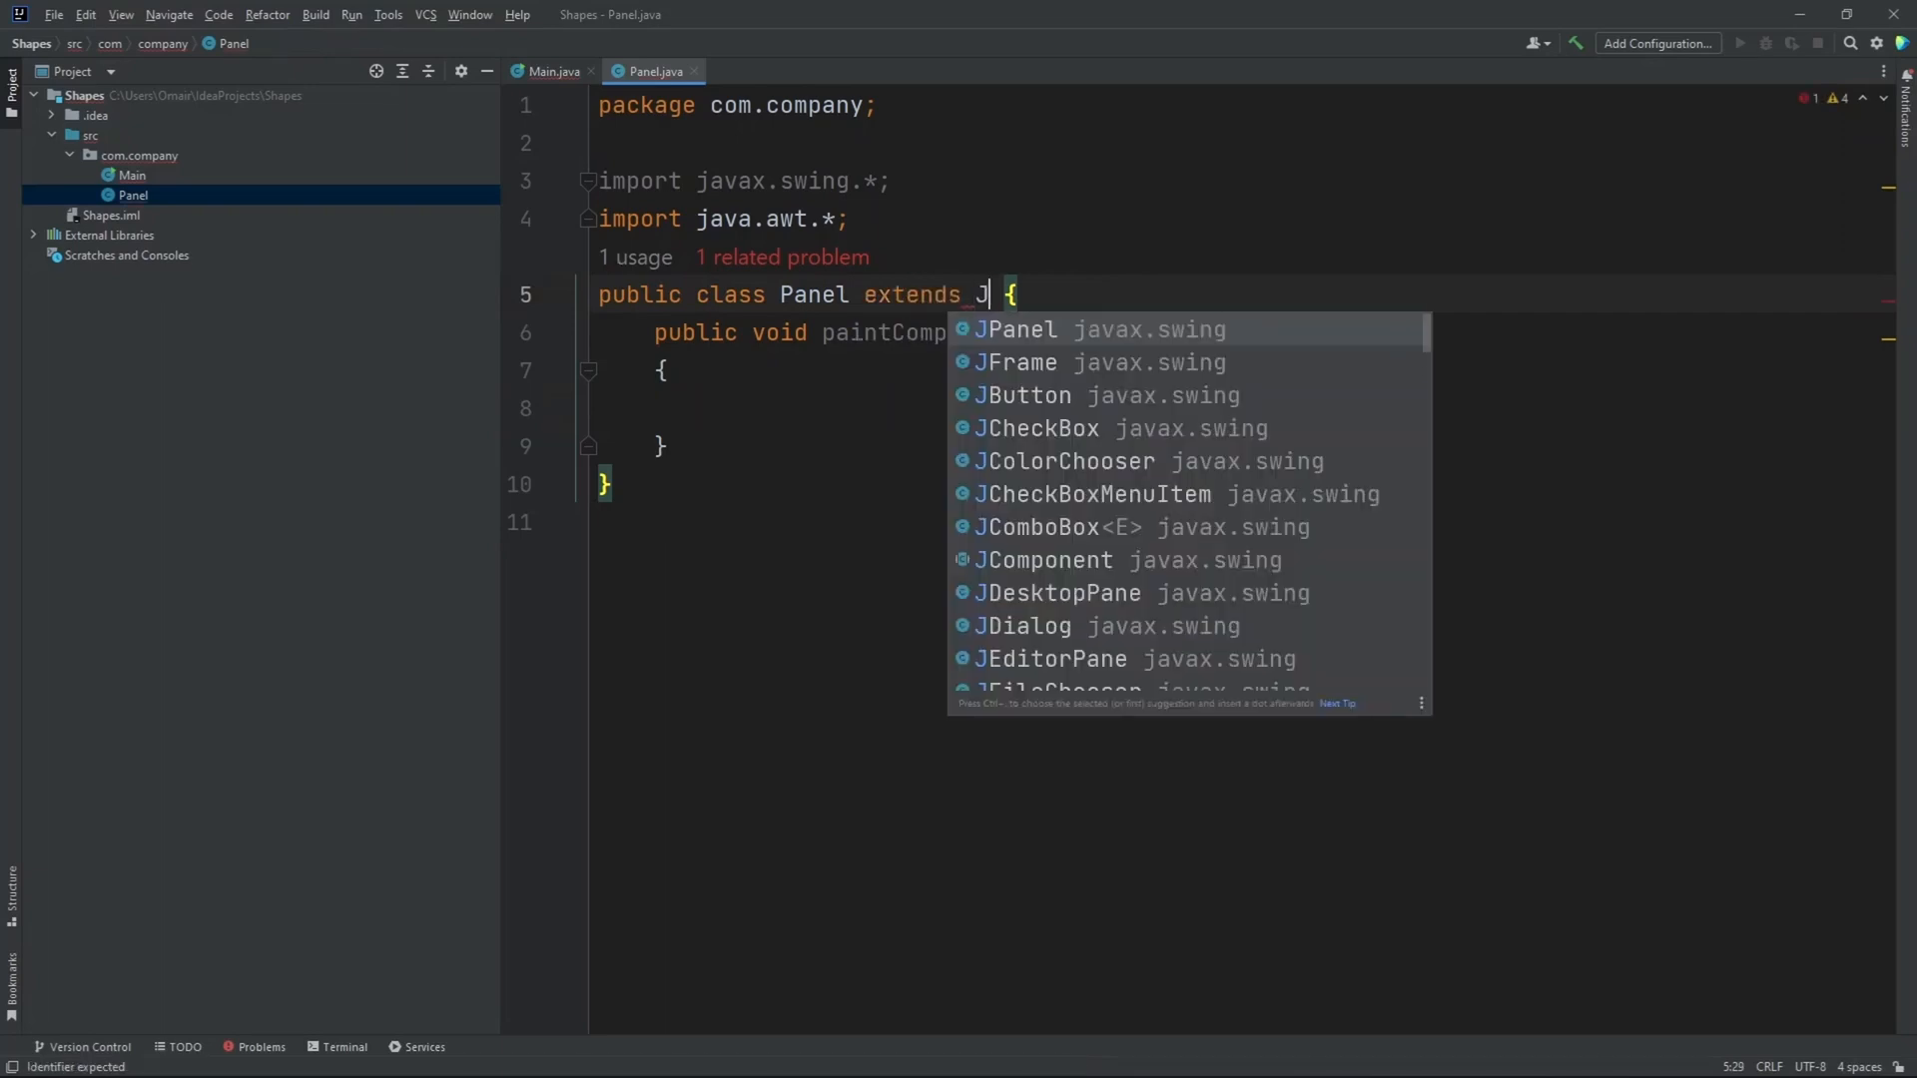
{"action": "left_click", "coordinate": [1014, 330]}
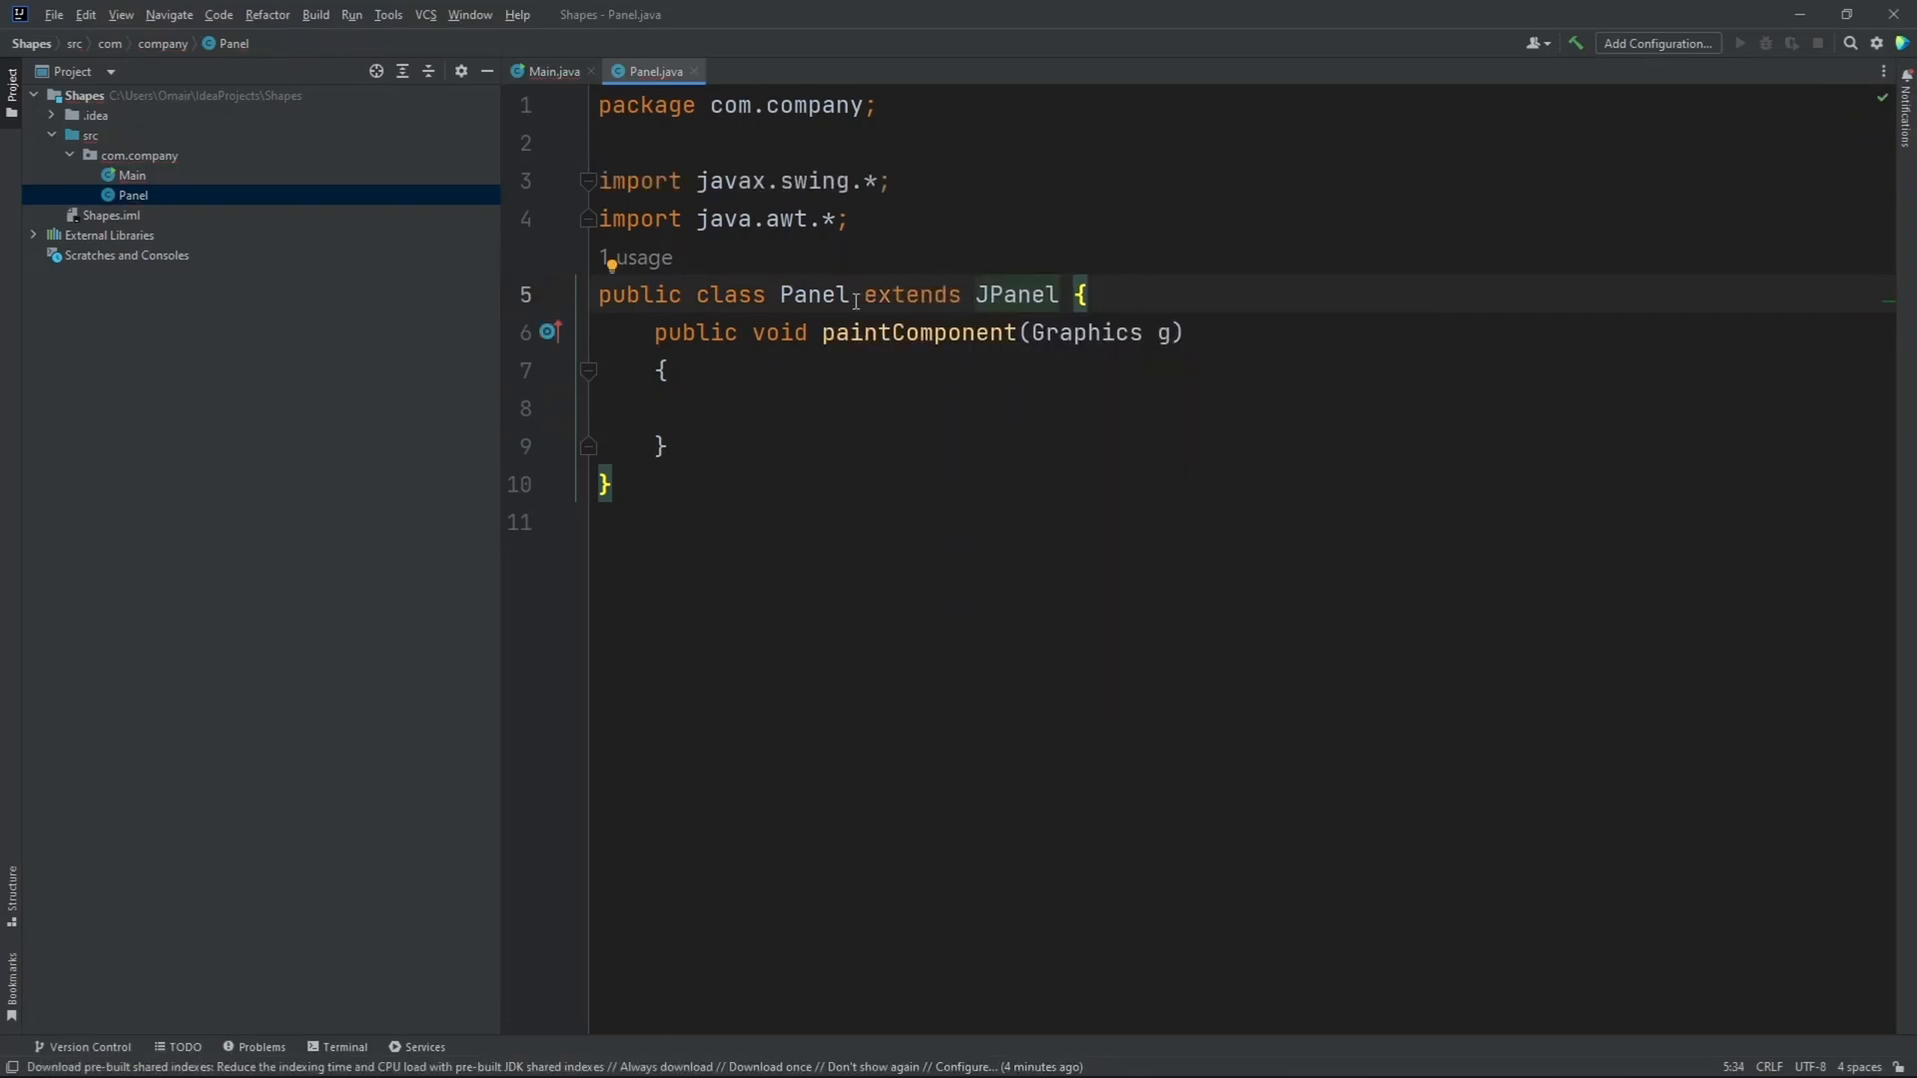
{"action": "left_click", "coordinate": [801, 405]}
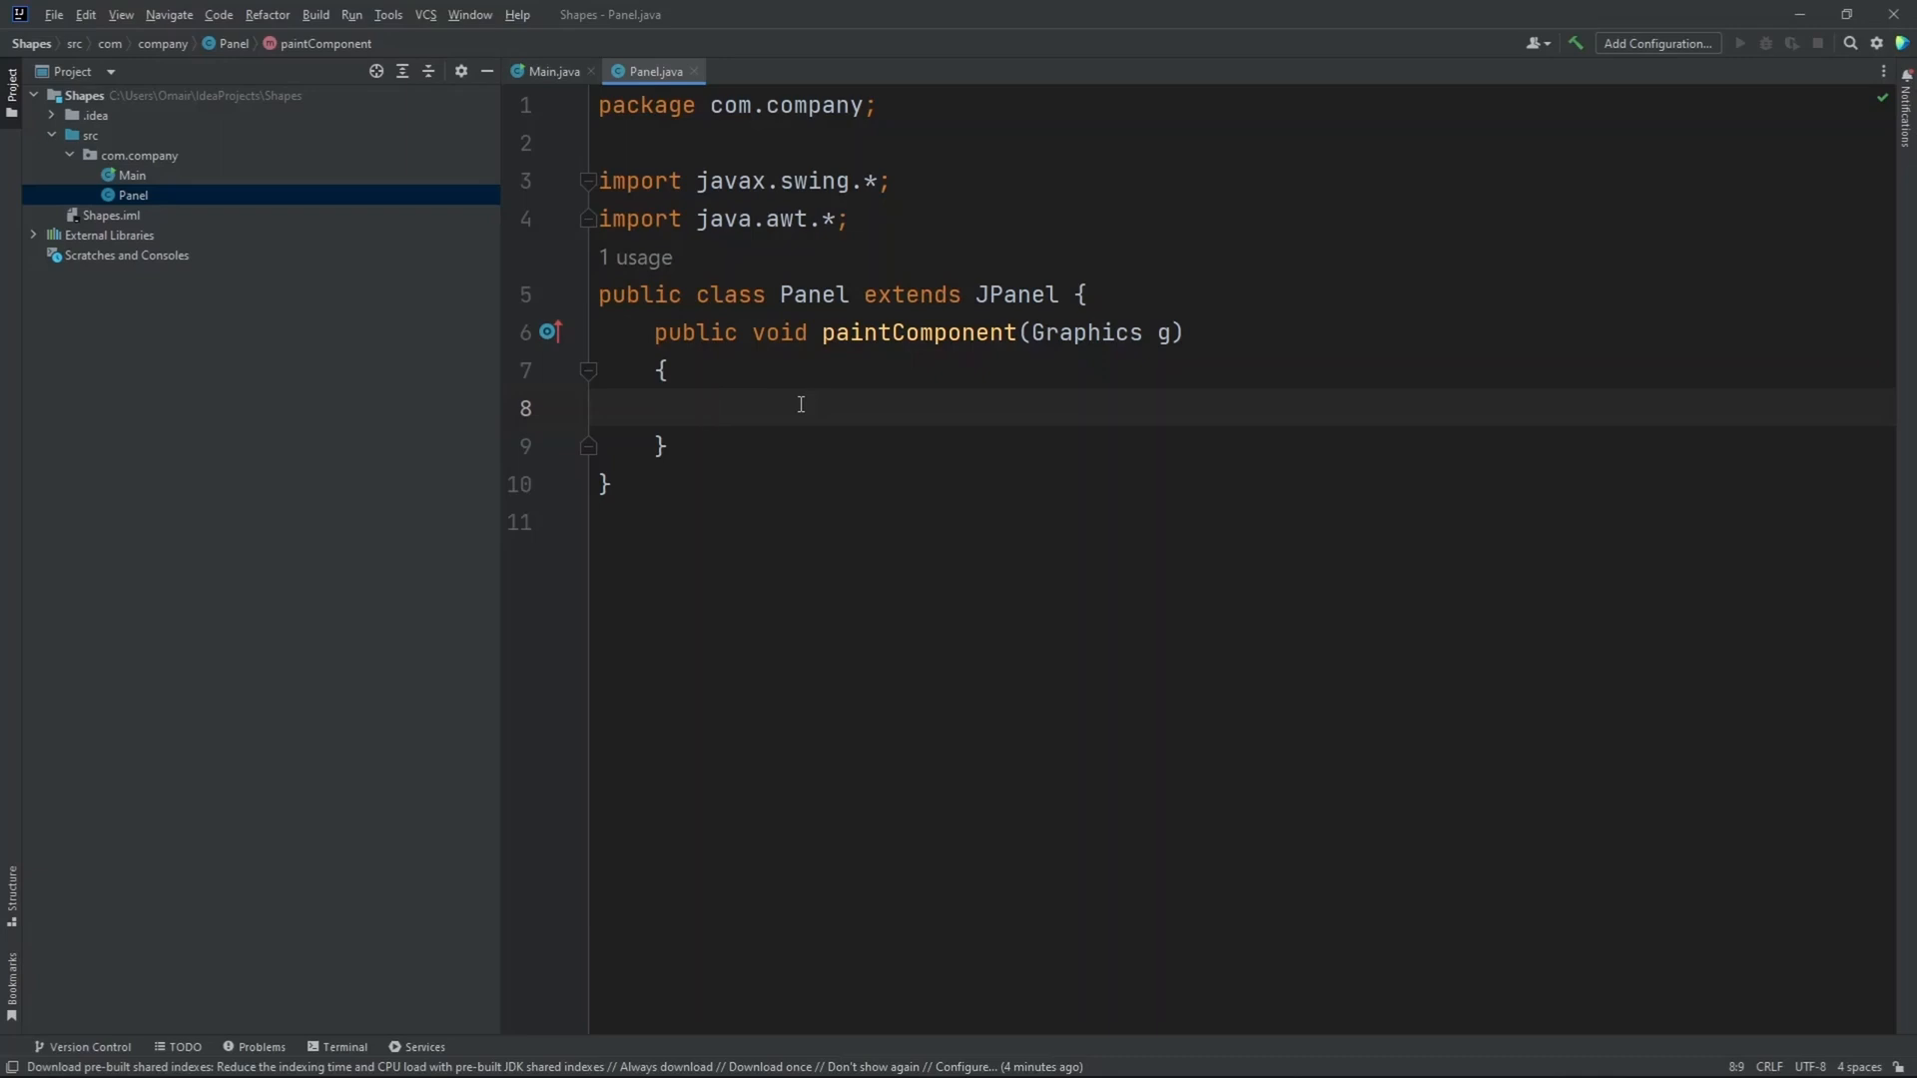
- Add g.setColor(Color.BLUE) inside paintComponent
{"action": "type", "text": "g.set"}
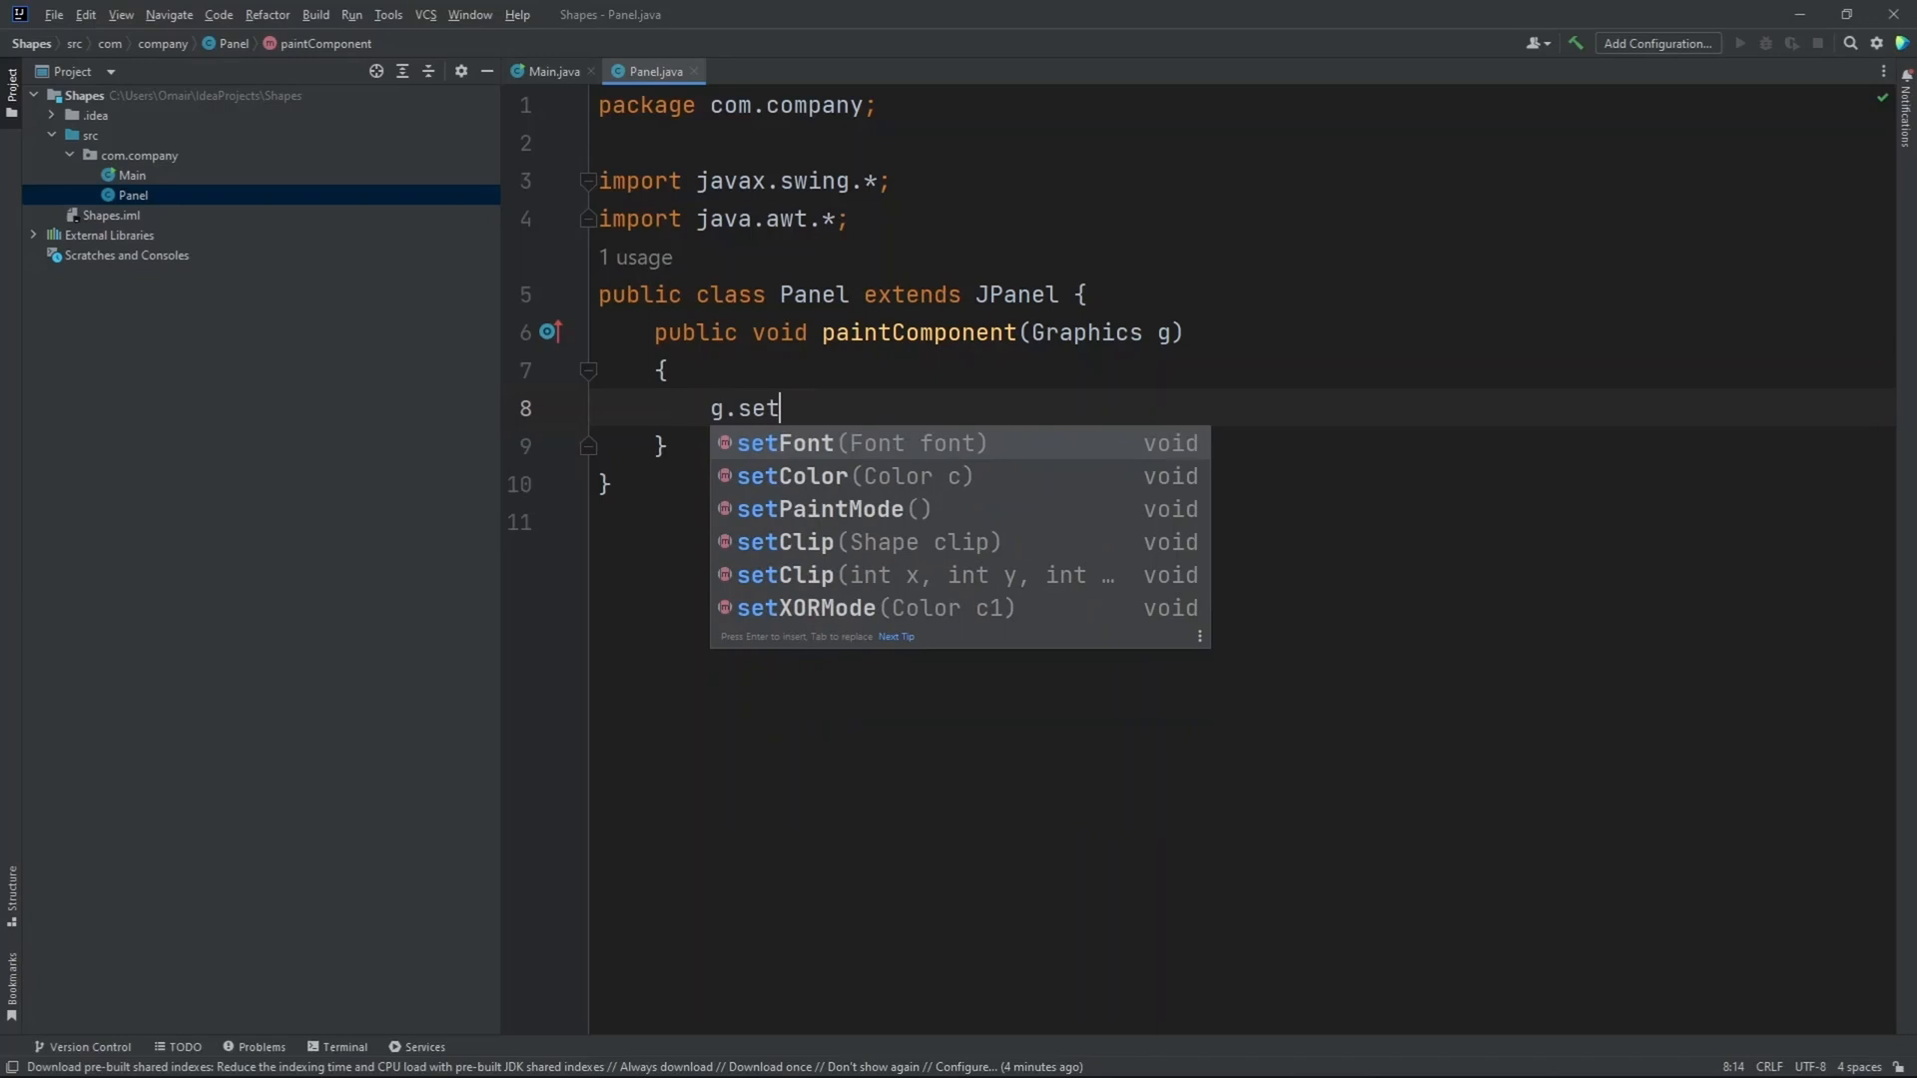
{"action": "left_click", "coordinate": [792, 476]}
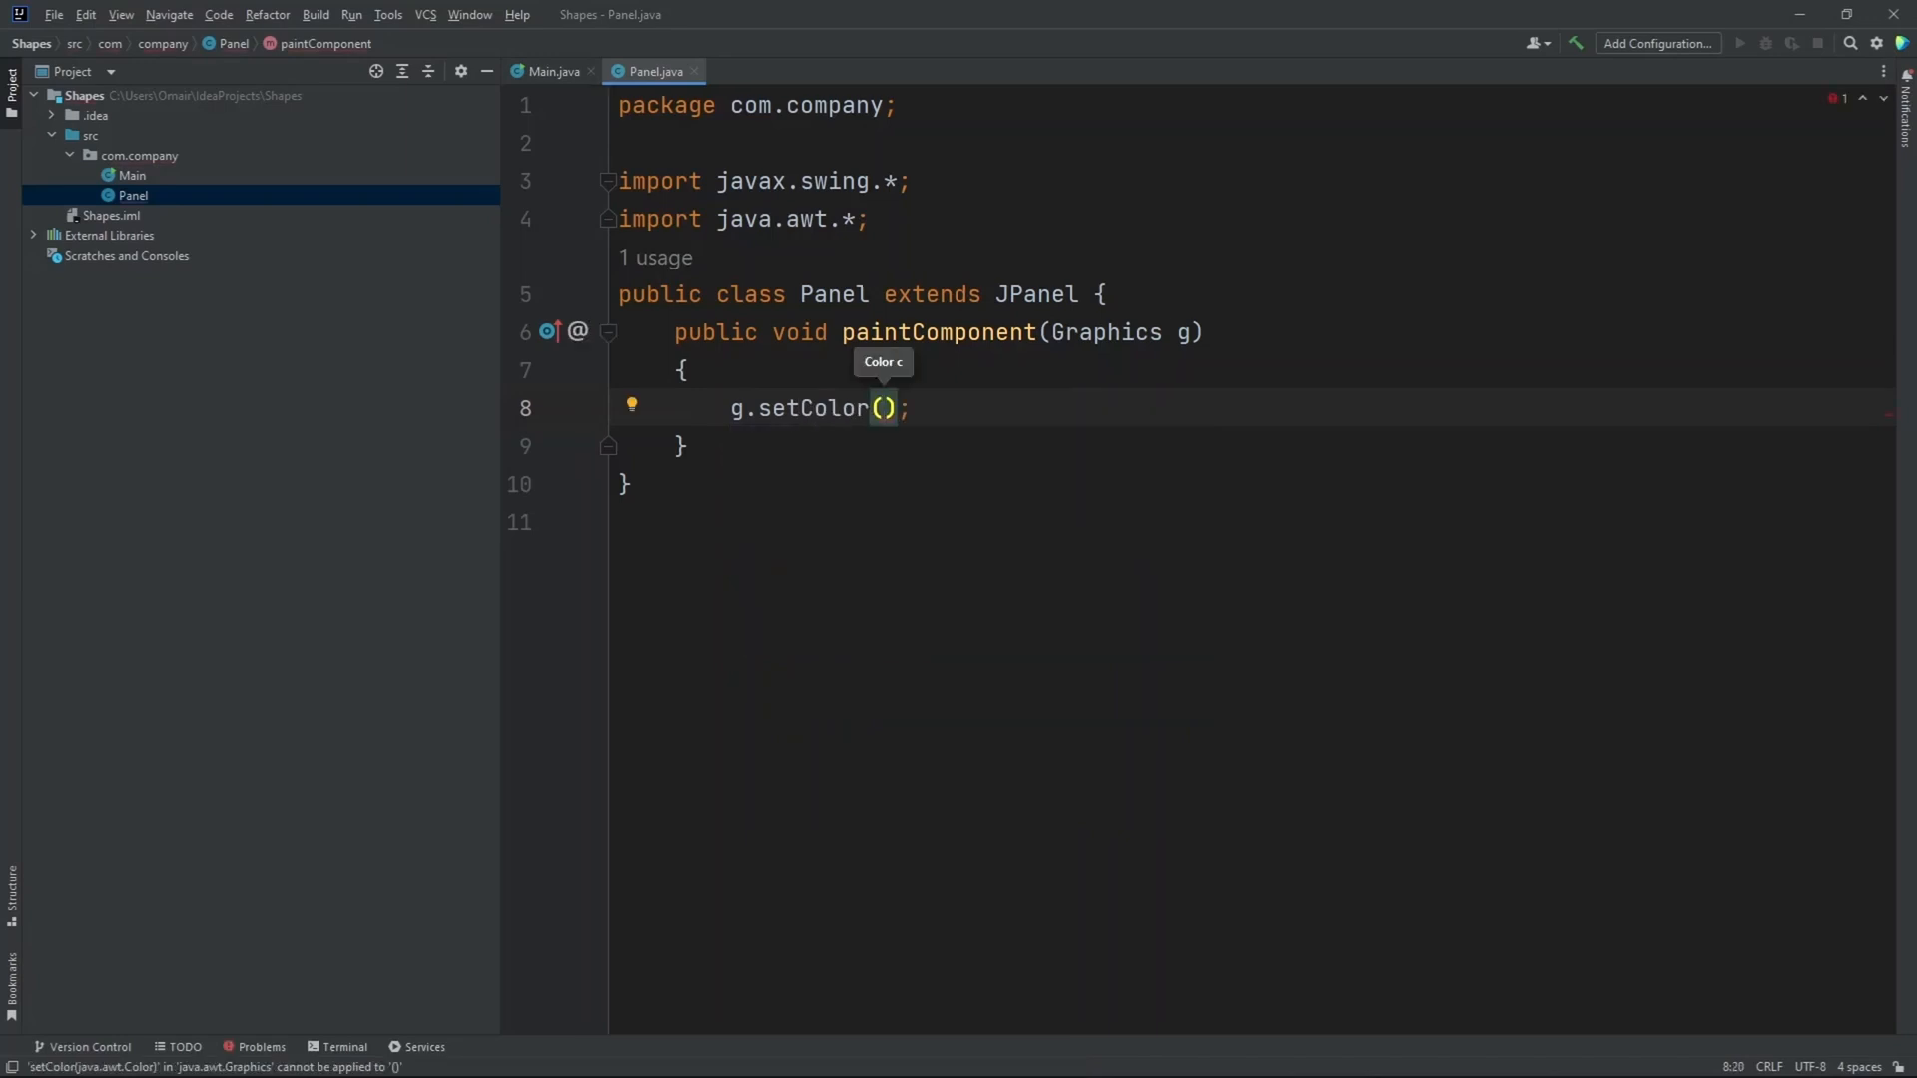
{"action": "type", "text": "Color.BLUE"}
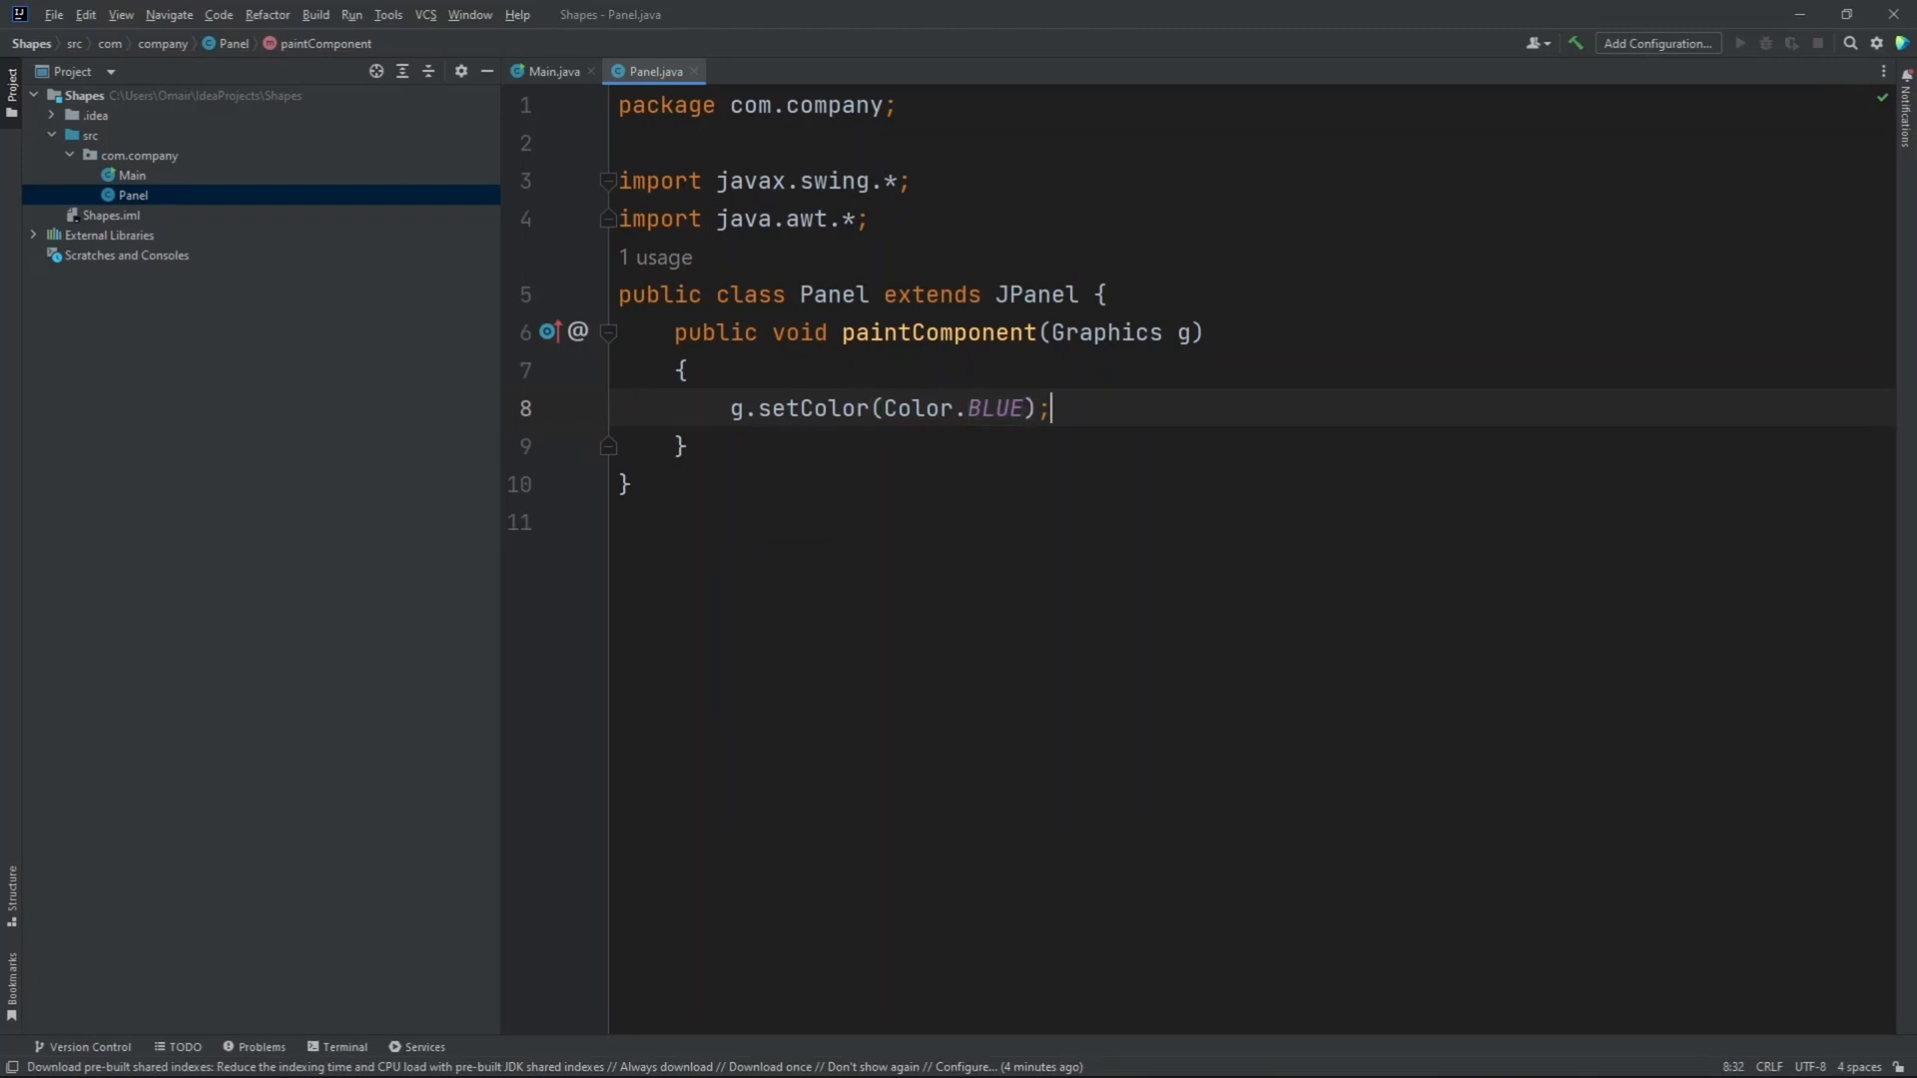
{"action": "key", "text": "Enter"}
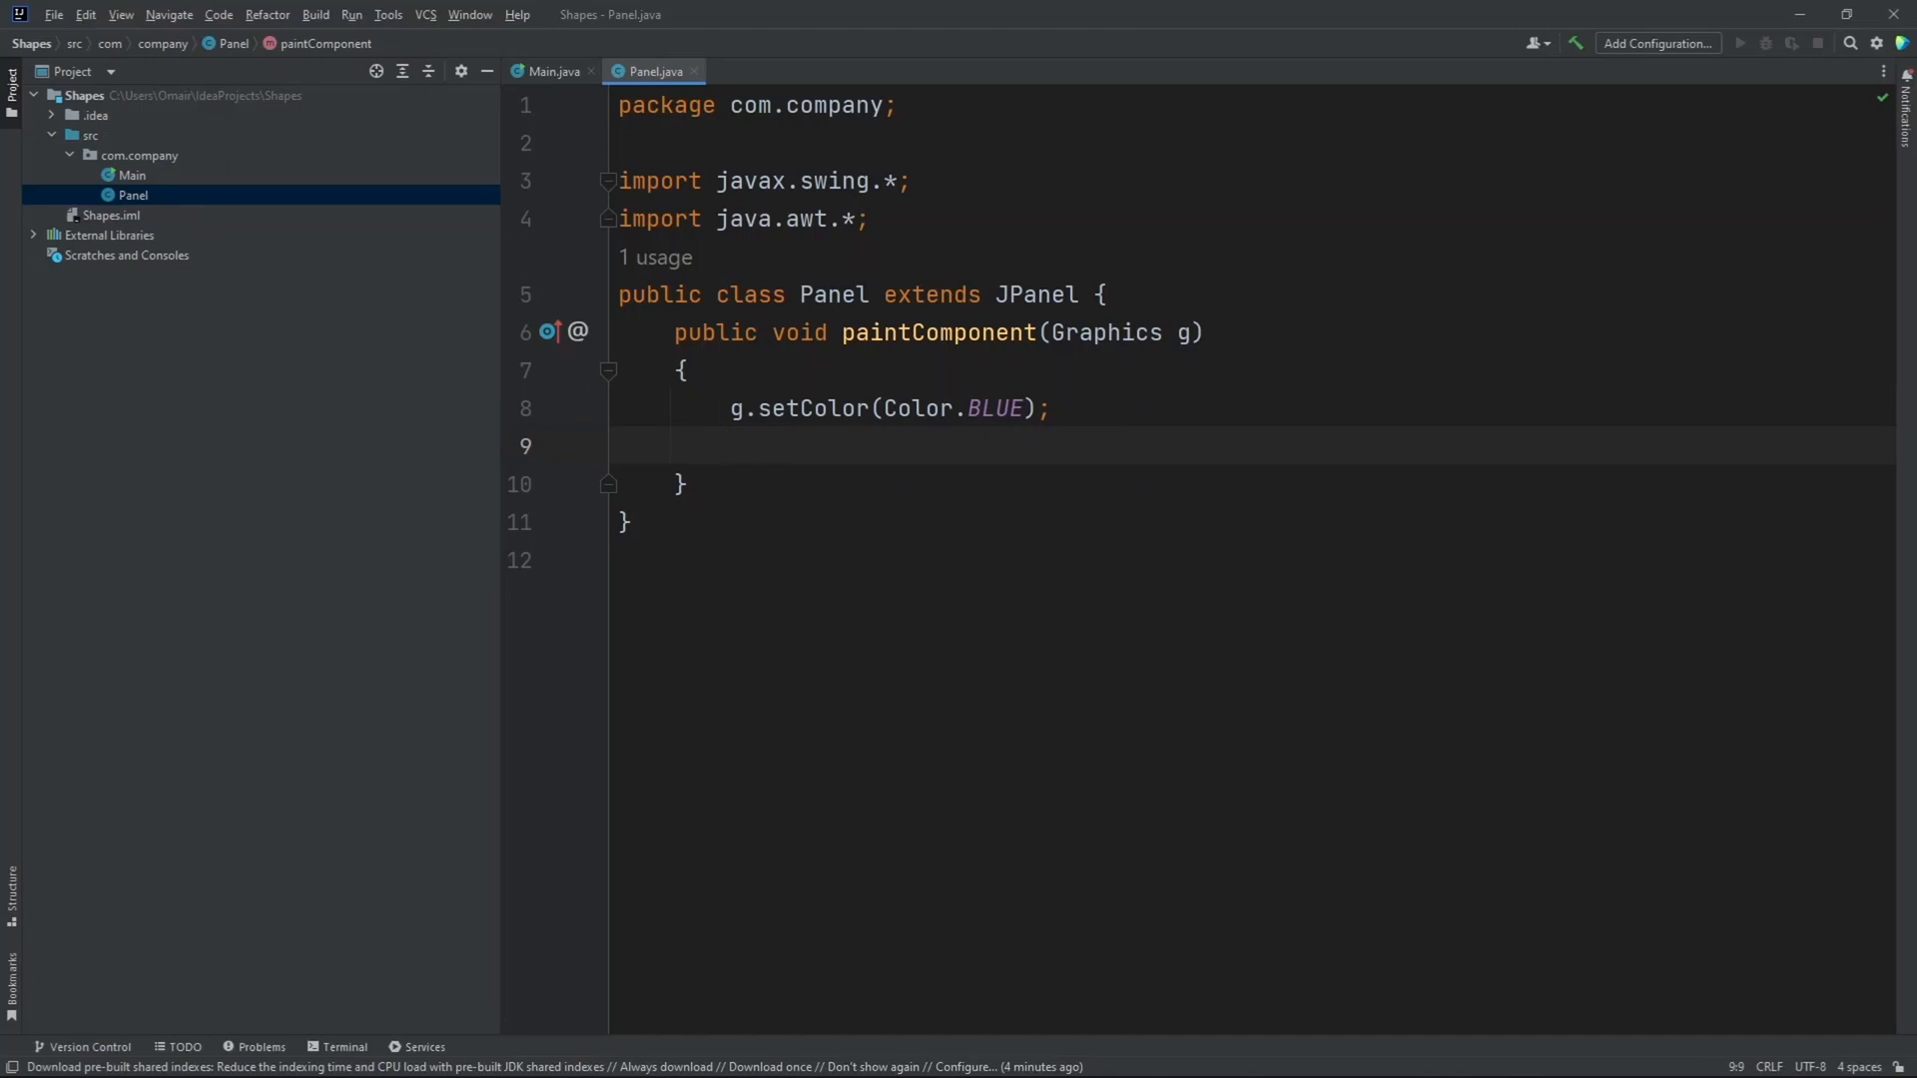
- Add g.fillOval(100, 100, 50, 50) after the blue colour line
{"action": "type", "text": "g.draw"}
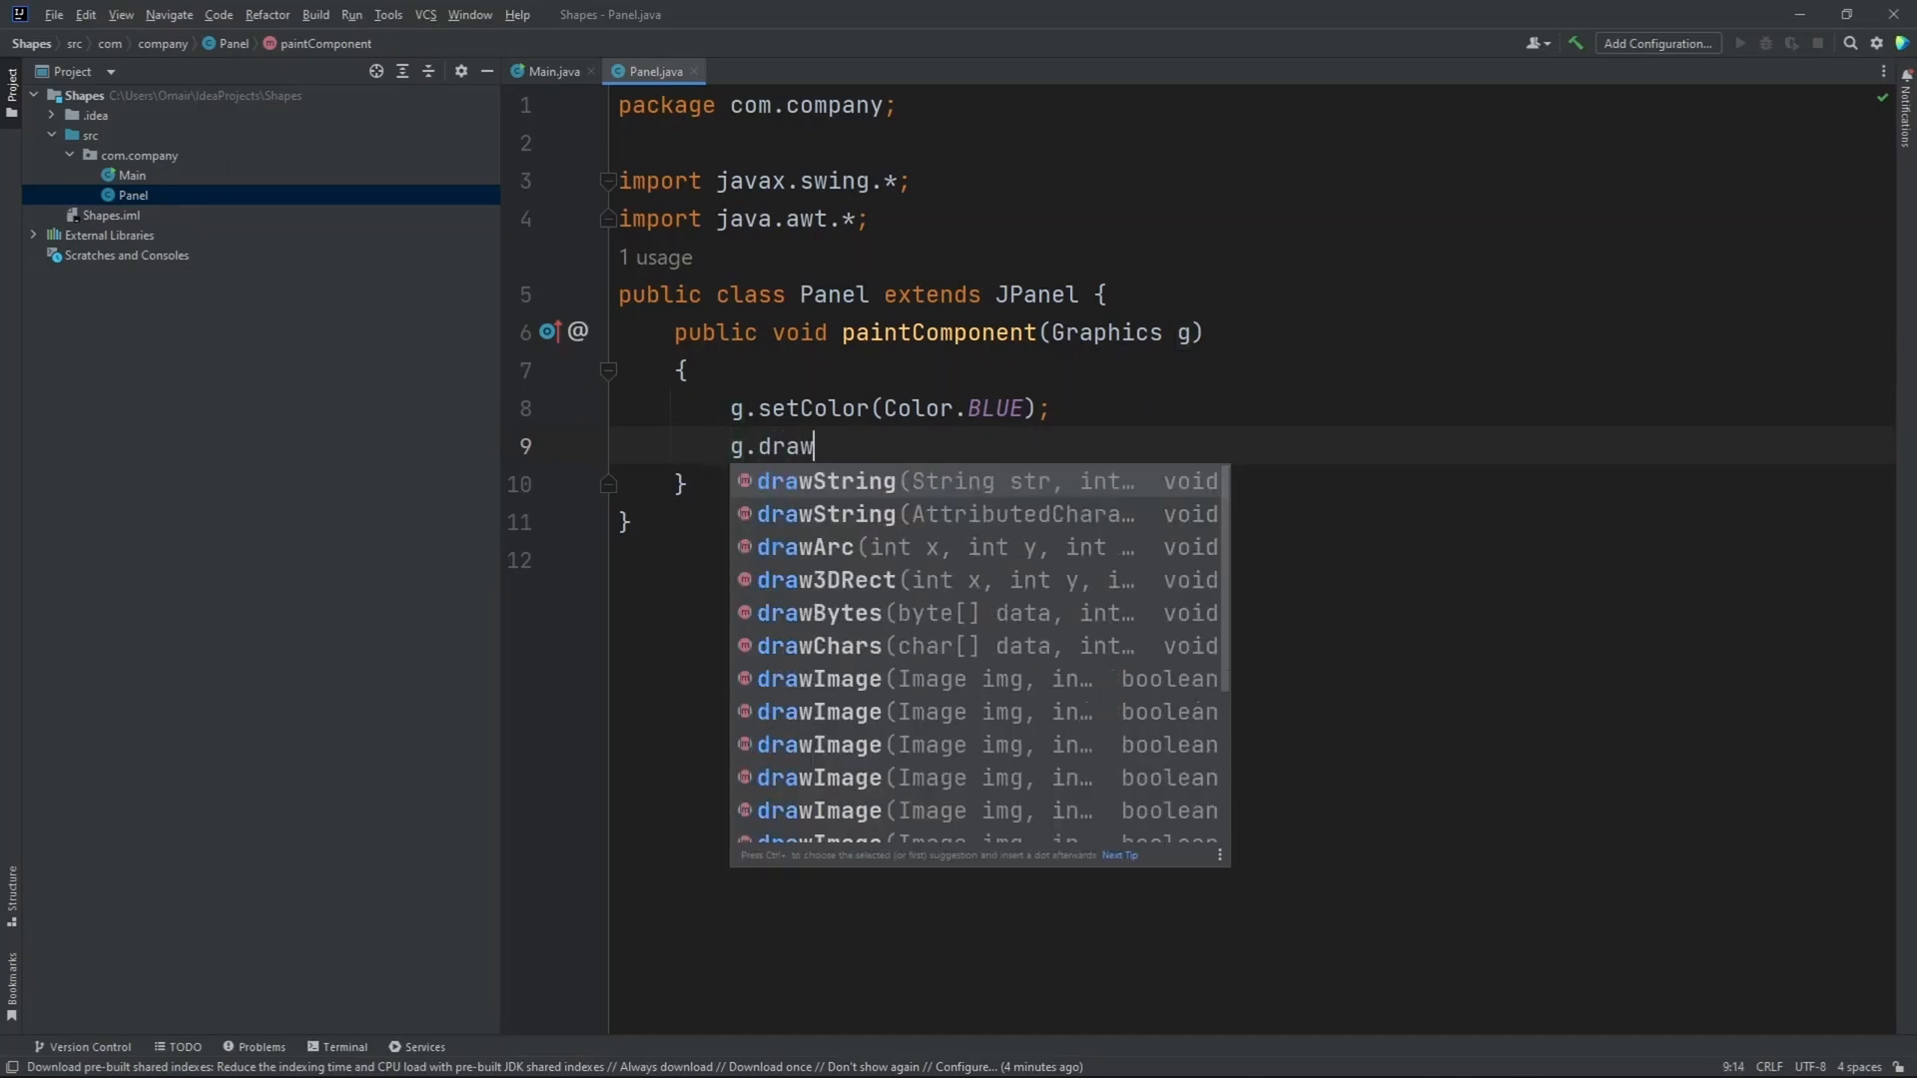
{"action": "type", "text": "O"}
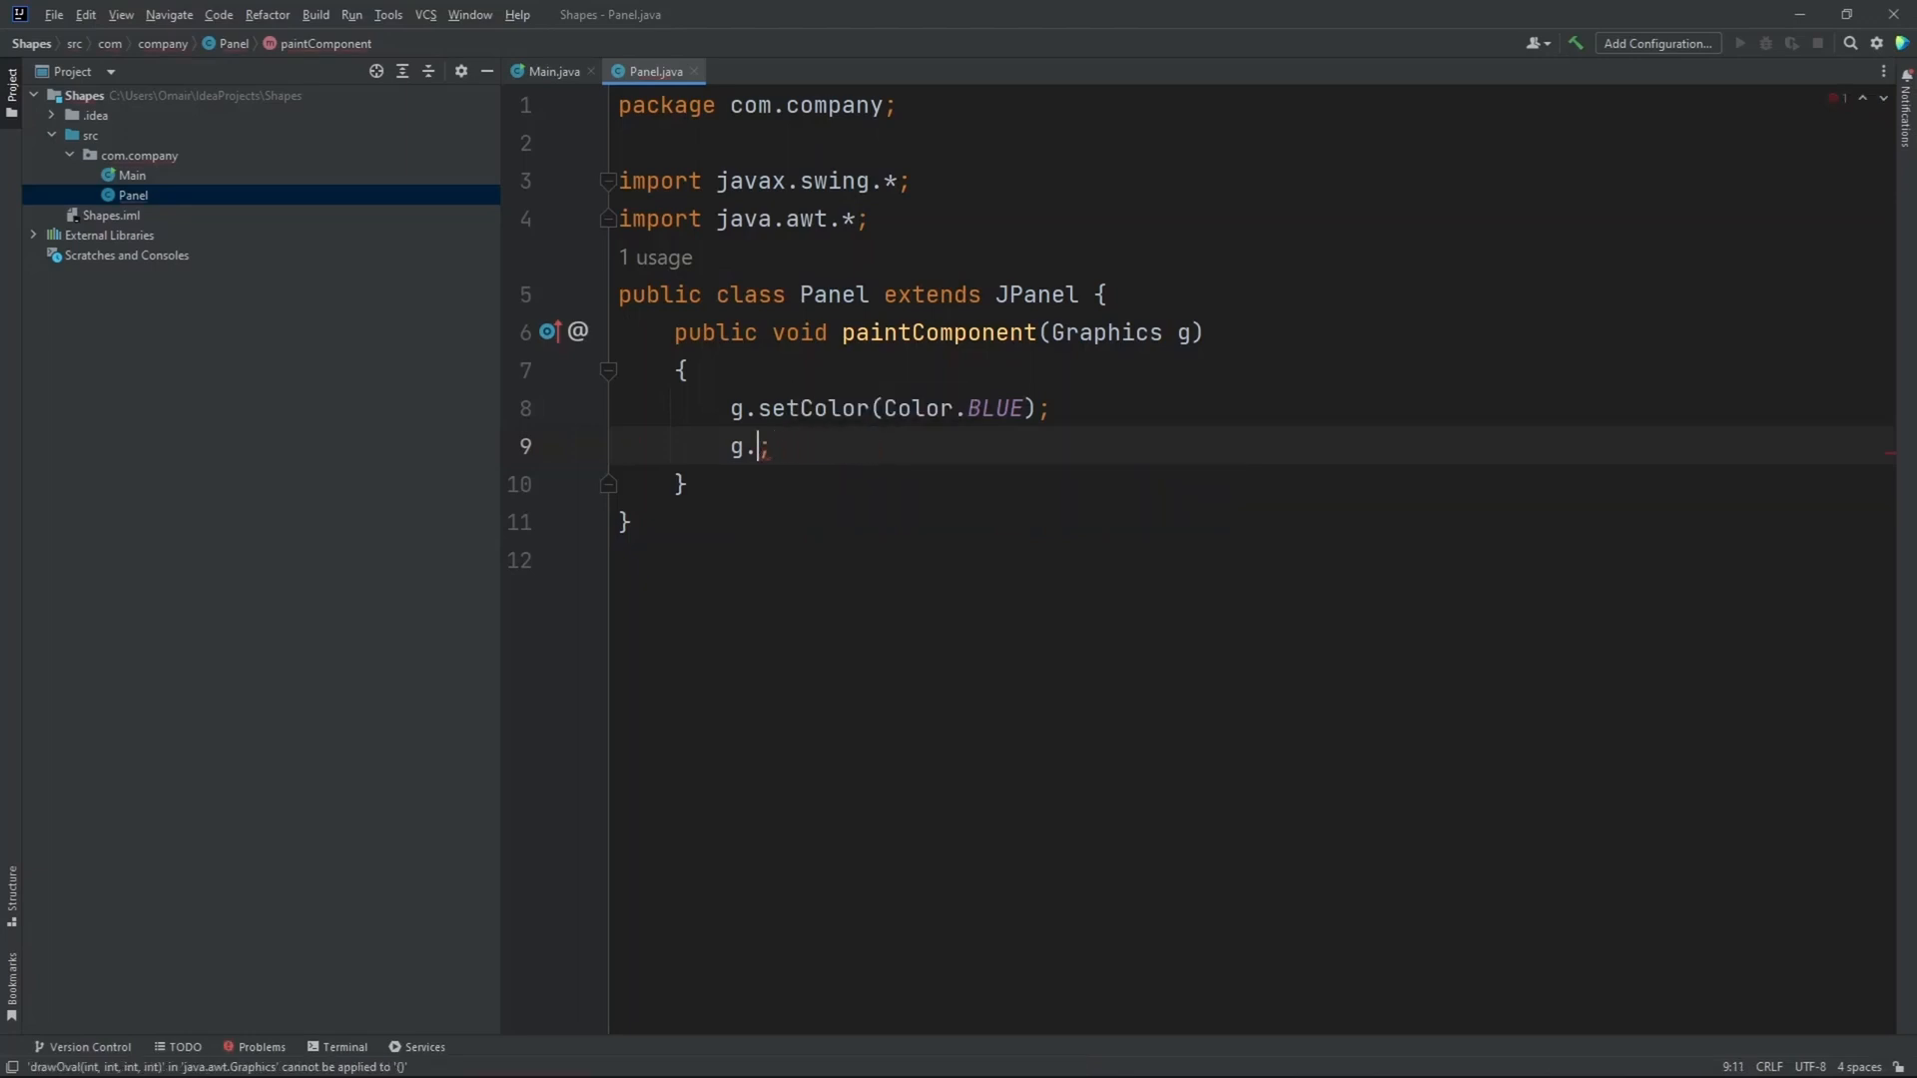
{"action": "type", "text": "fol"}
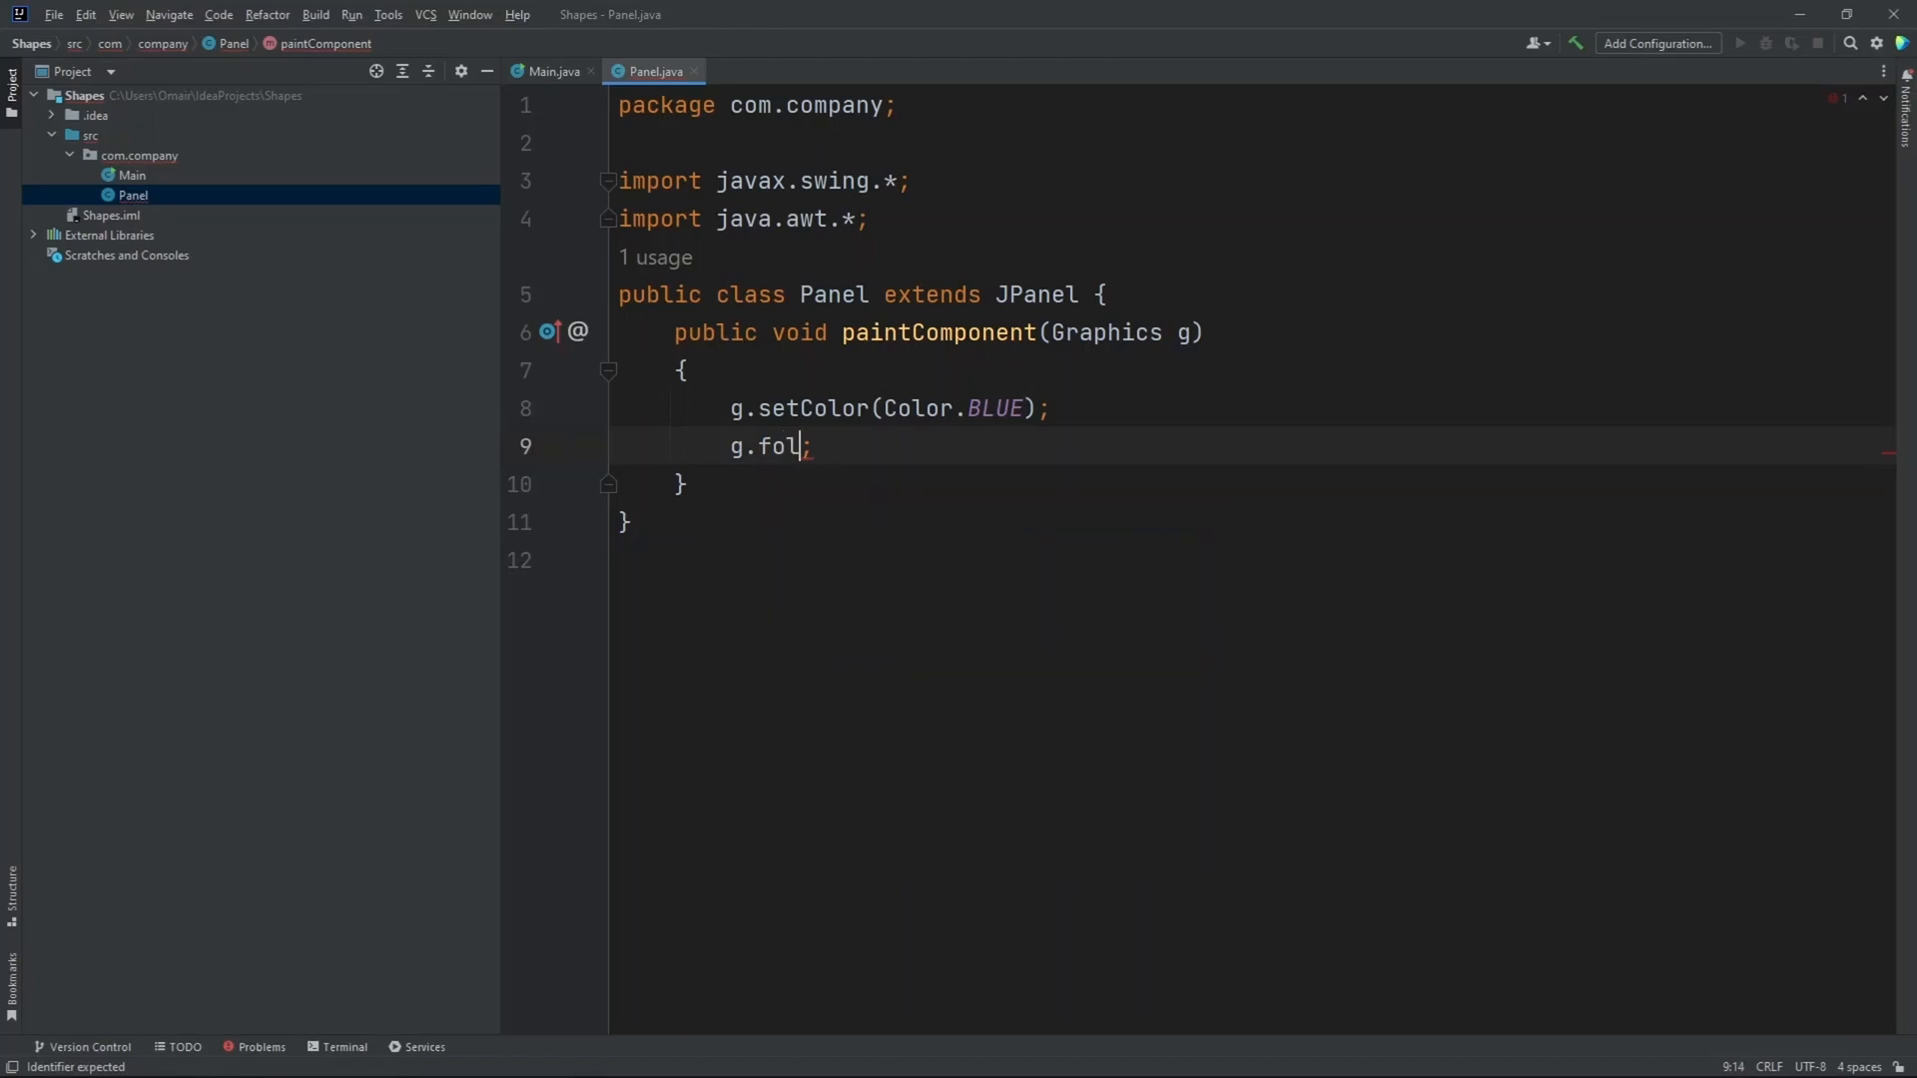
{"action": "type", "text": "illOval("}
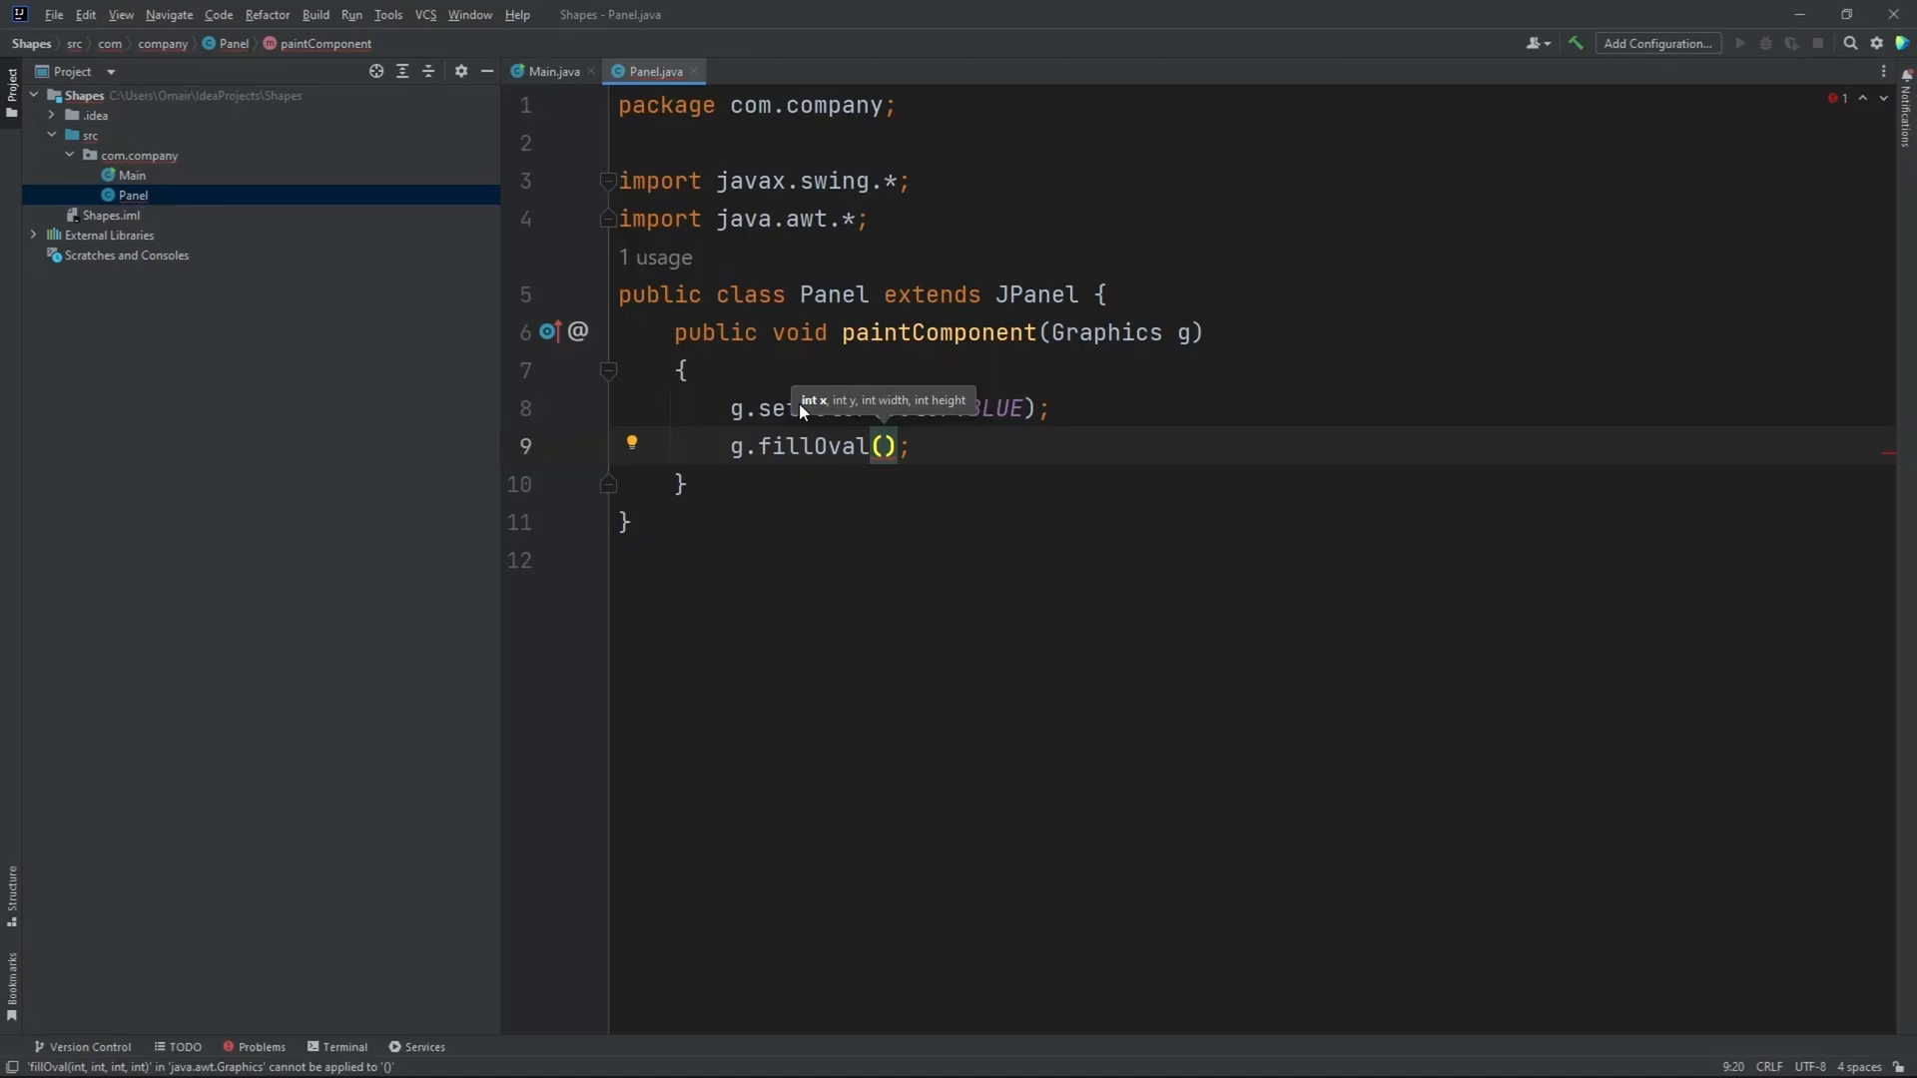
{"action": "left_click", "coordinate": [885, 447]}
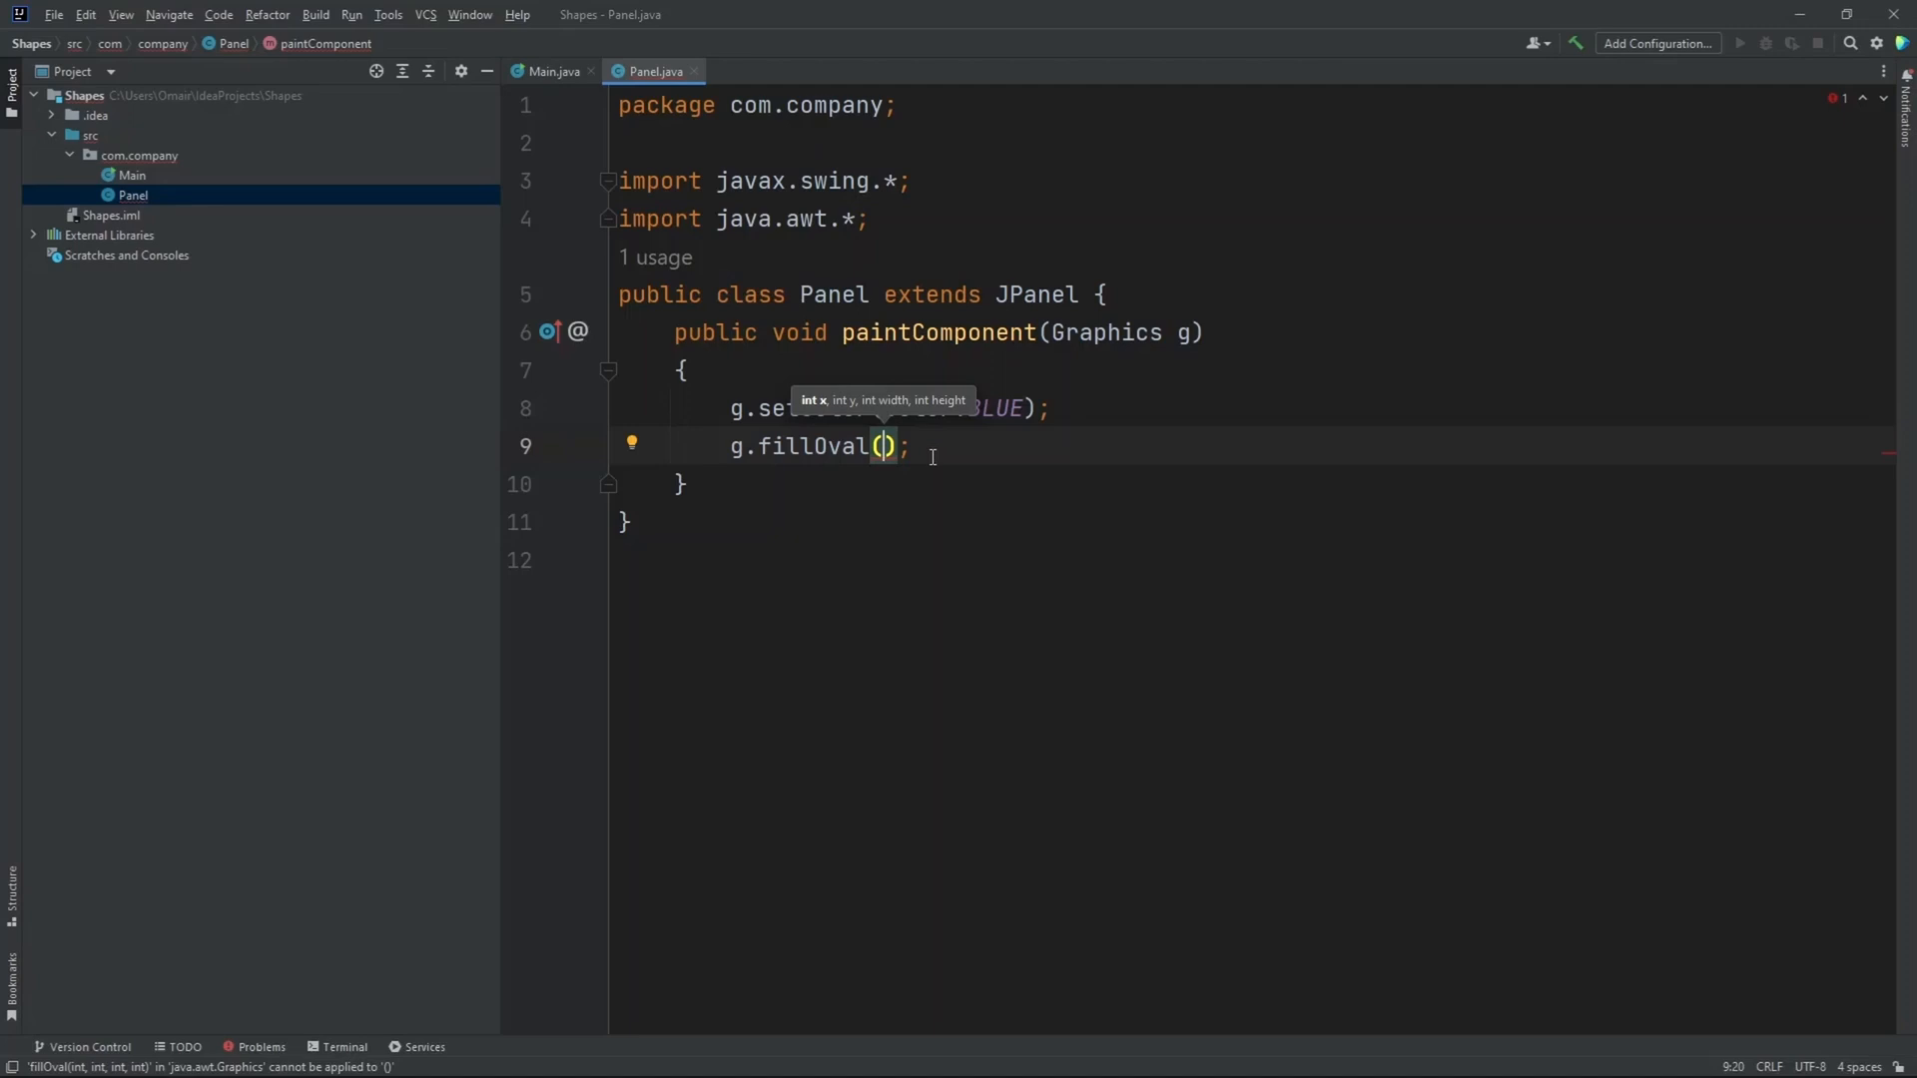
{"action": "type", "text": "100, 100,"}
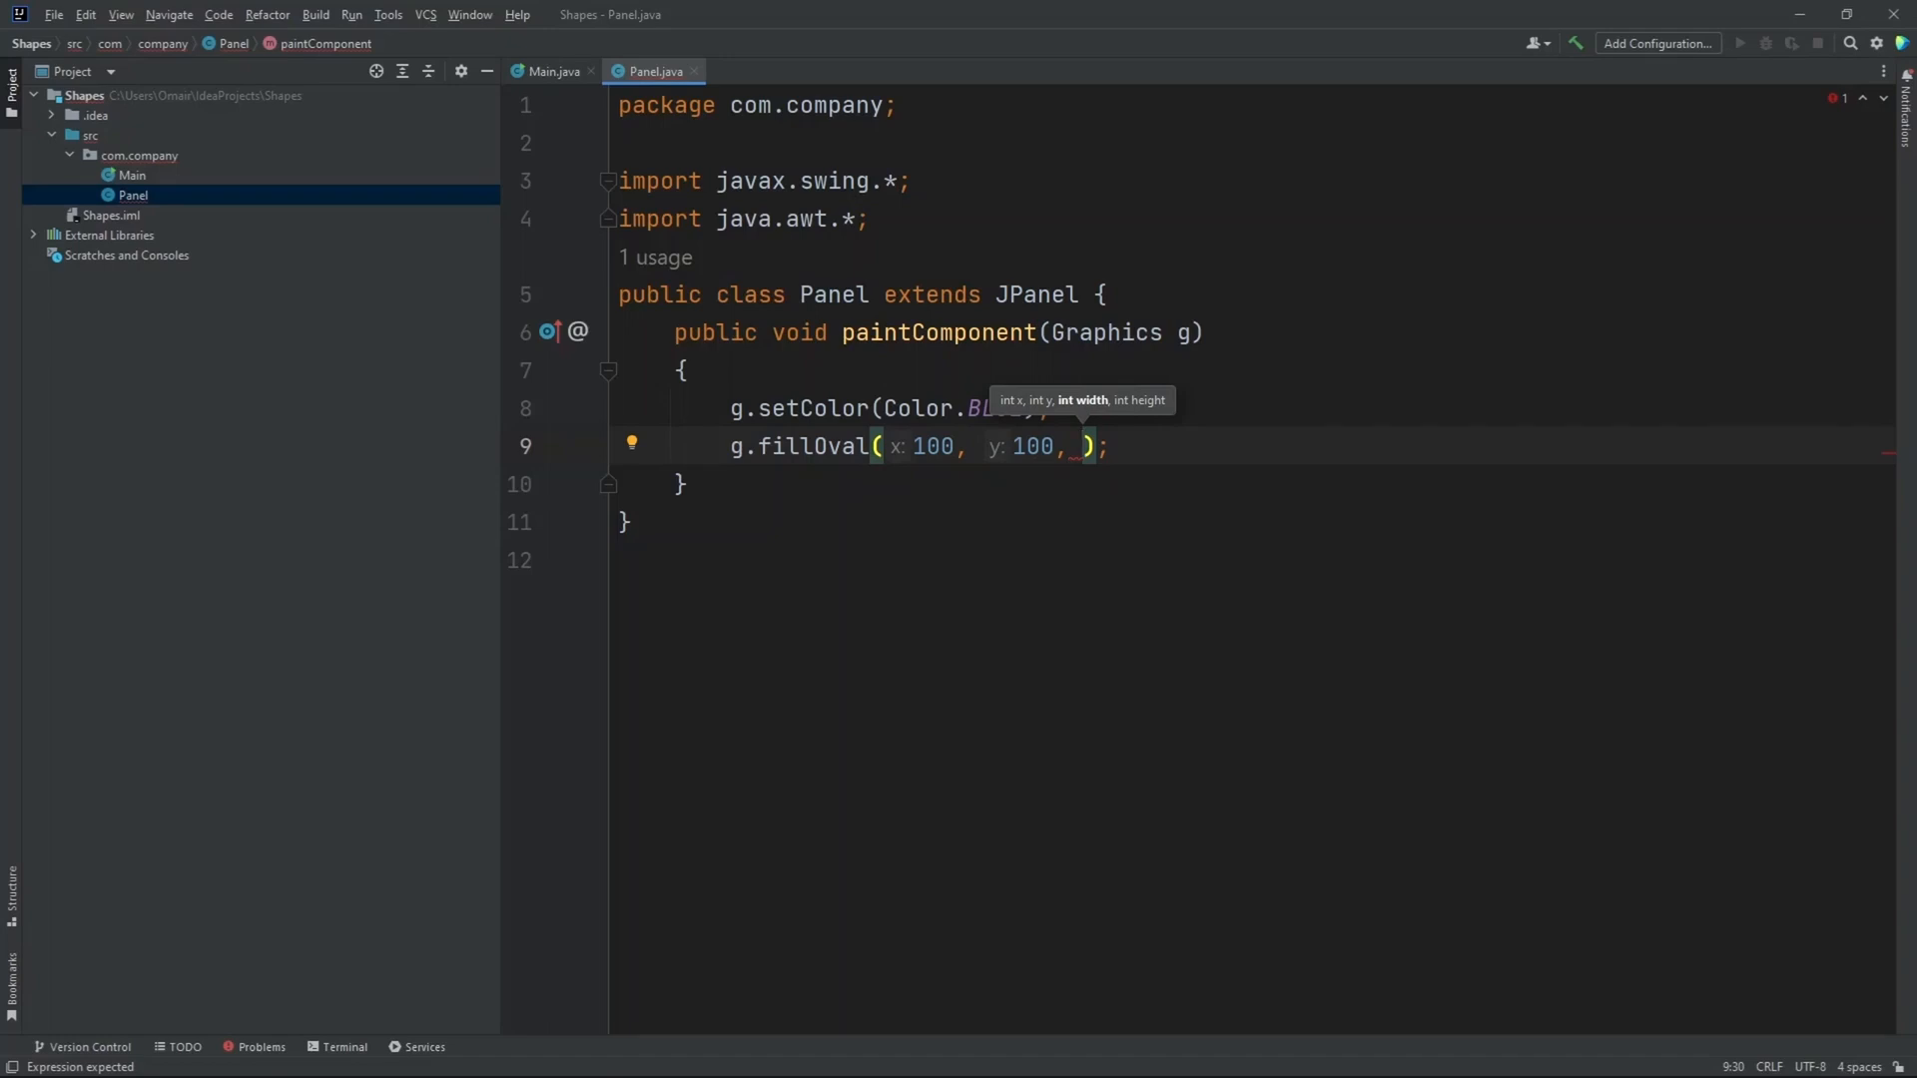
{"action": "type", "text": "50, 50"}
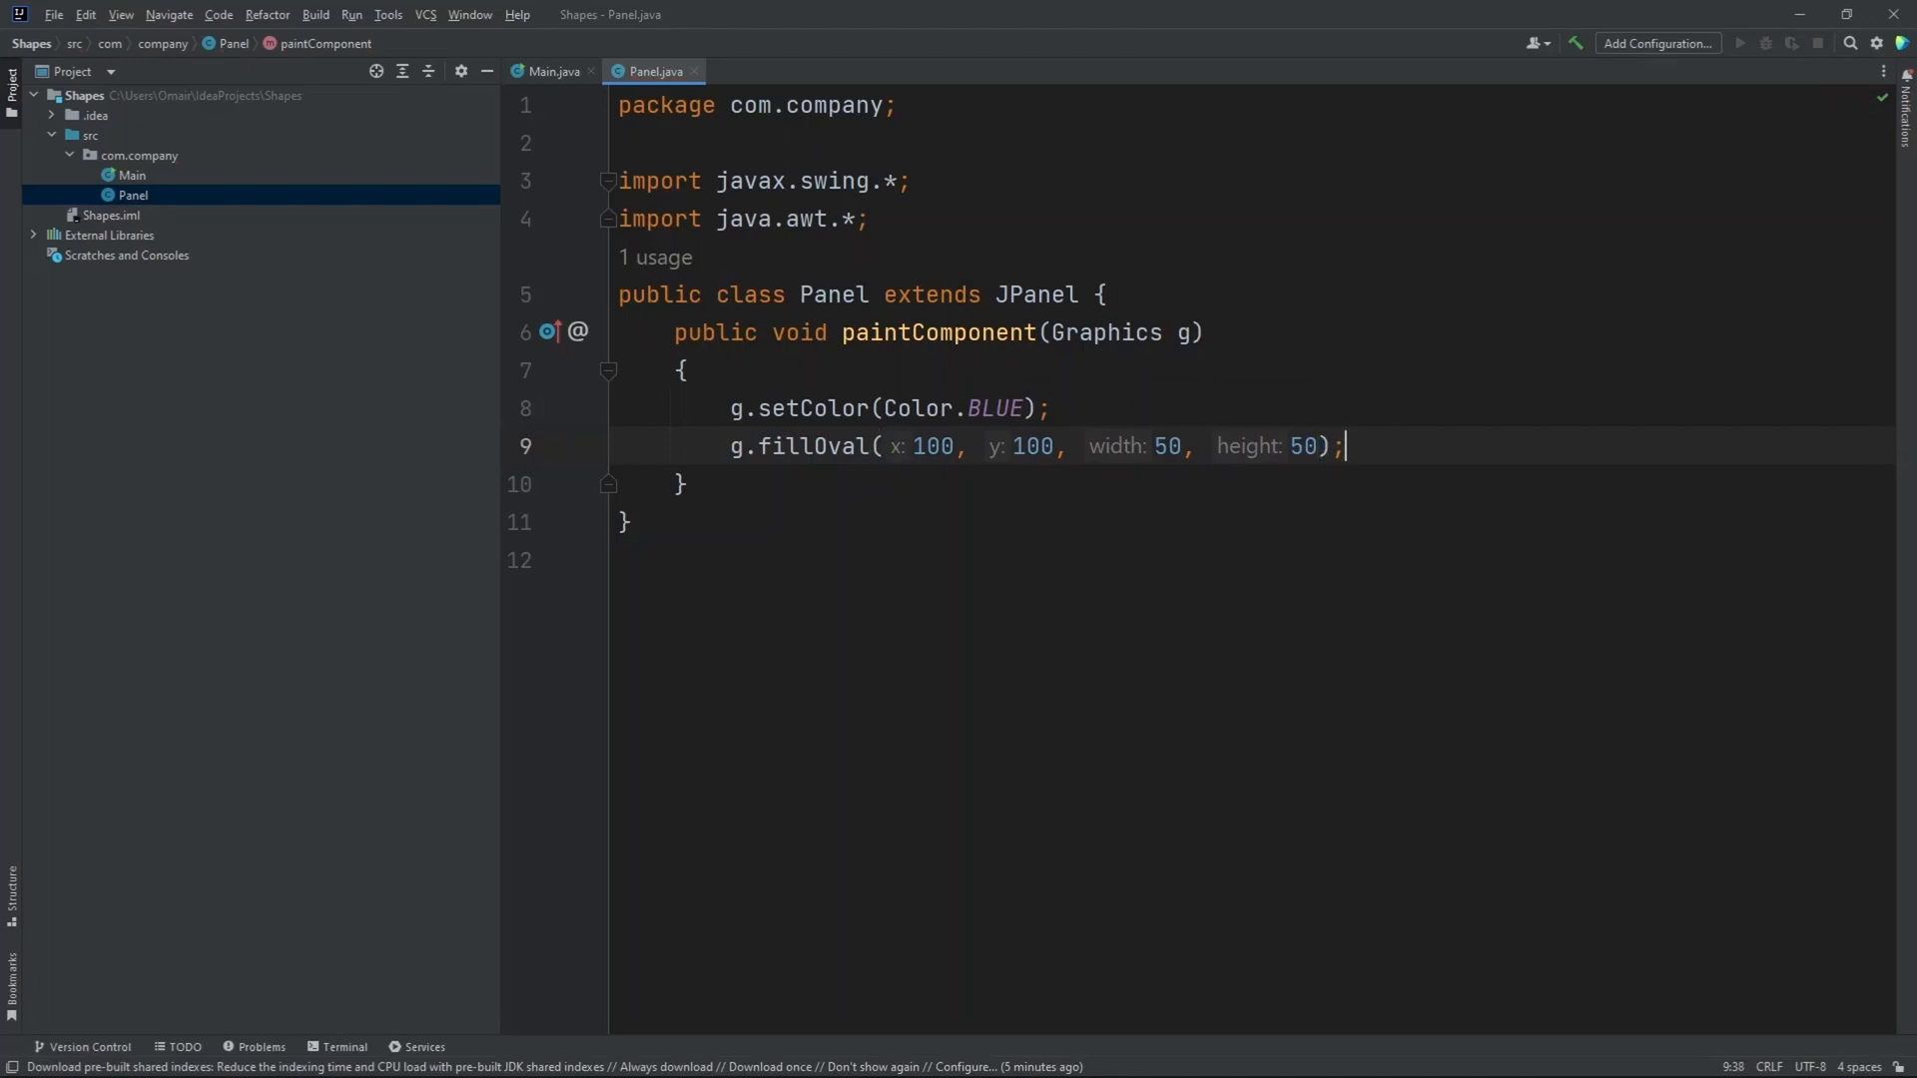
- Add g.setColor(Color.RED) followed by g.drawOval(200, 100, 25, 50)
{"action": "type", "text": "g.setColor();"}
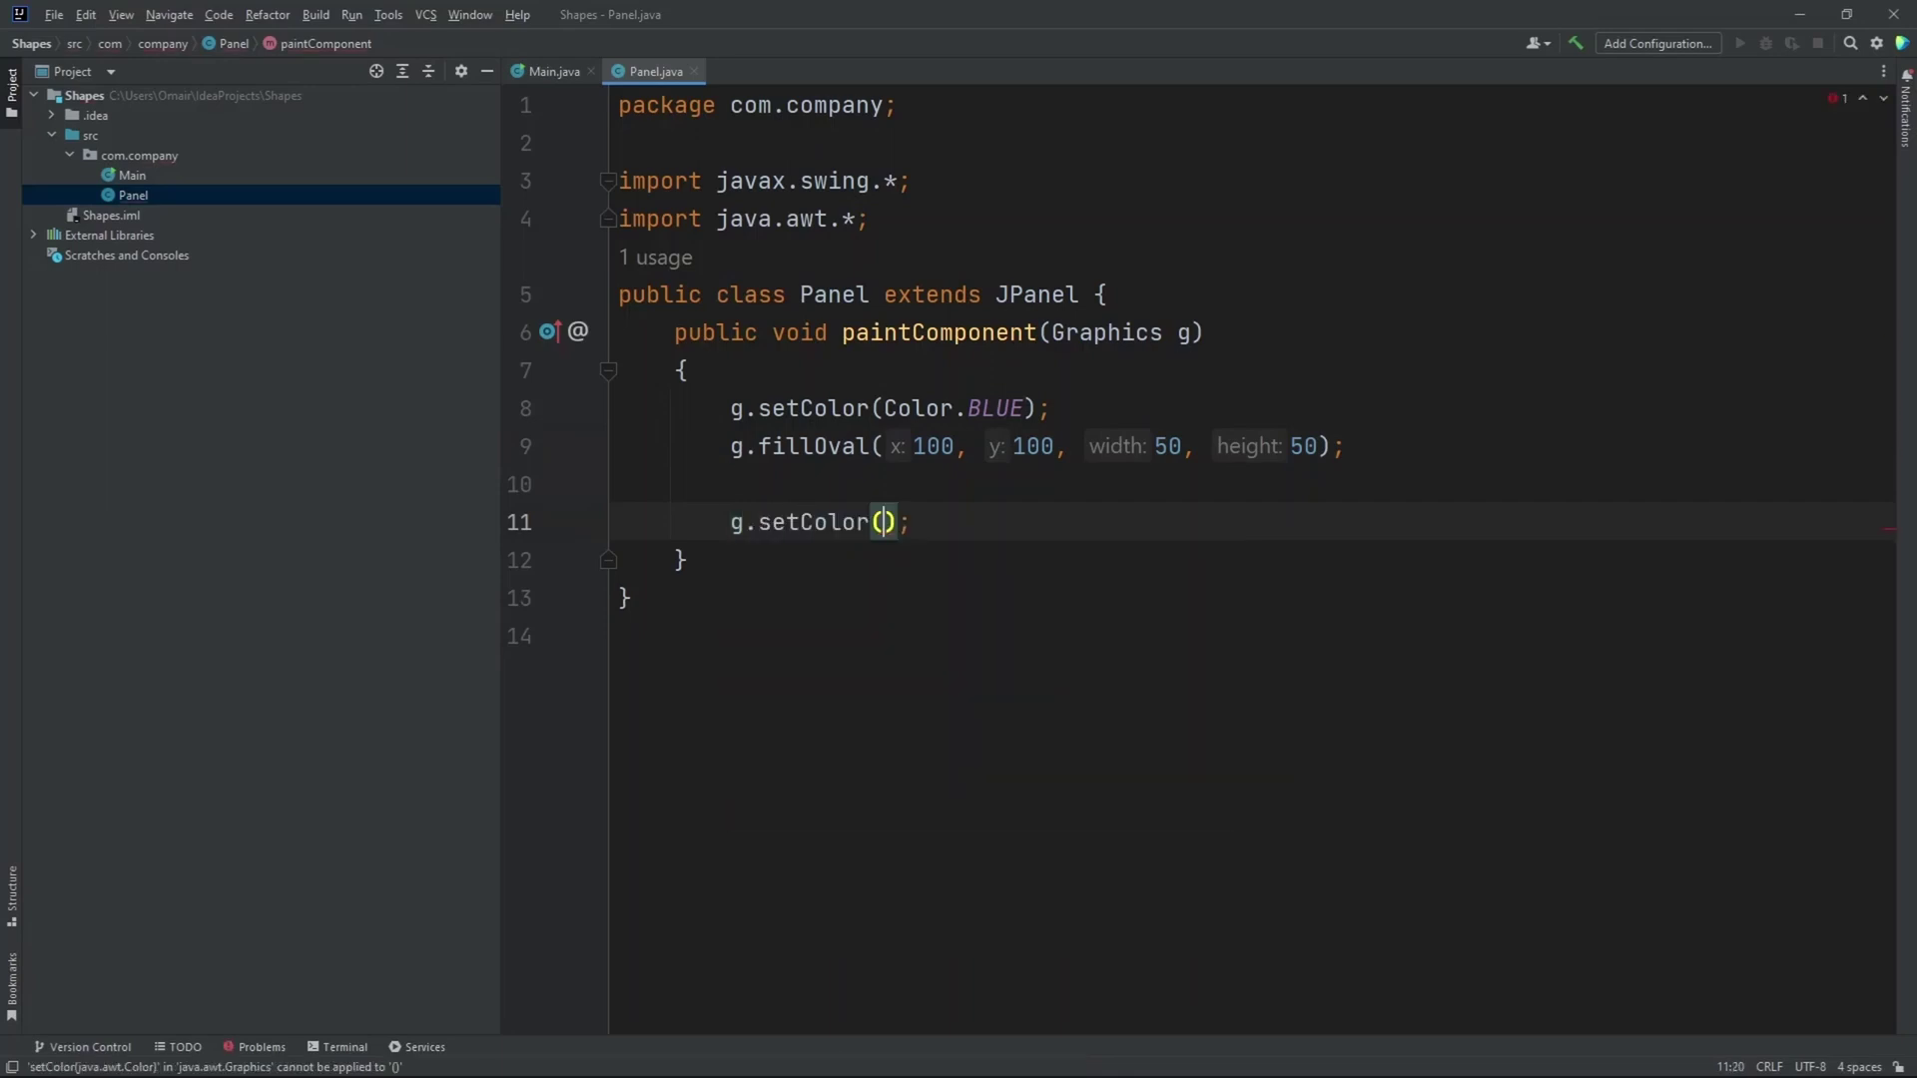
{"action": "type", "text": "Col"}
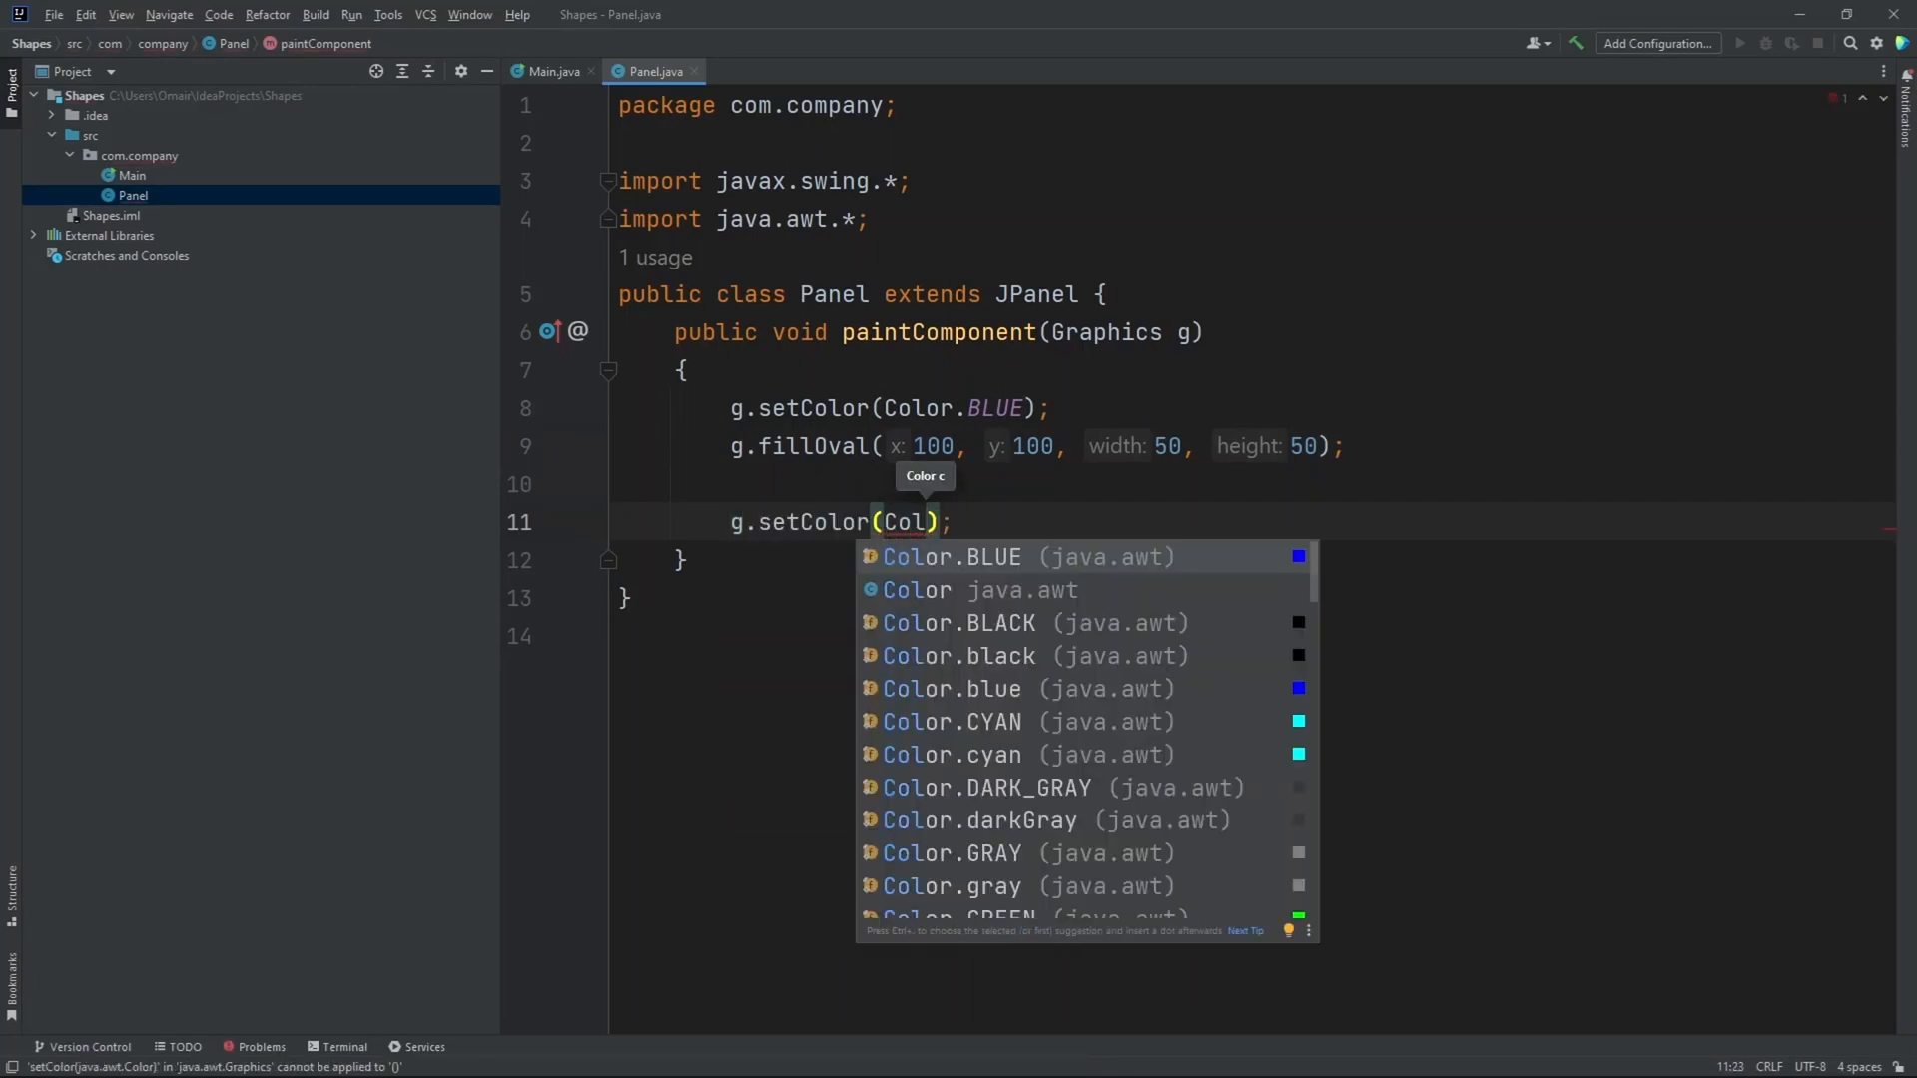
{"action": "type", "text": "Color.RED"}
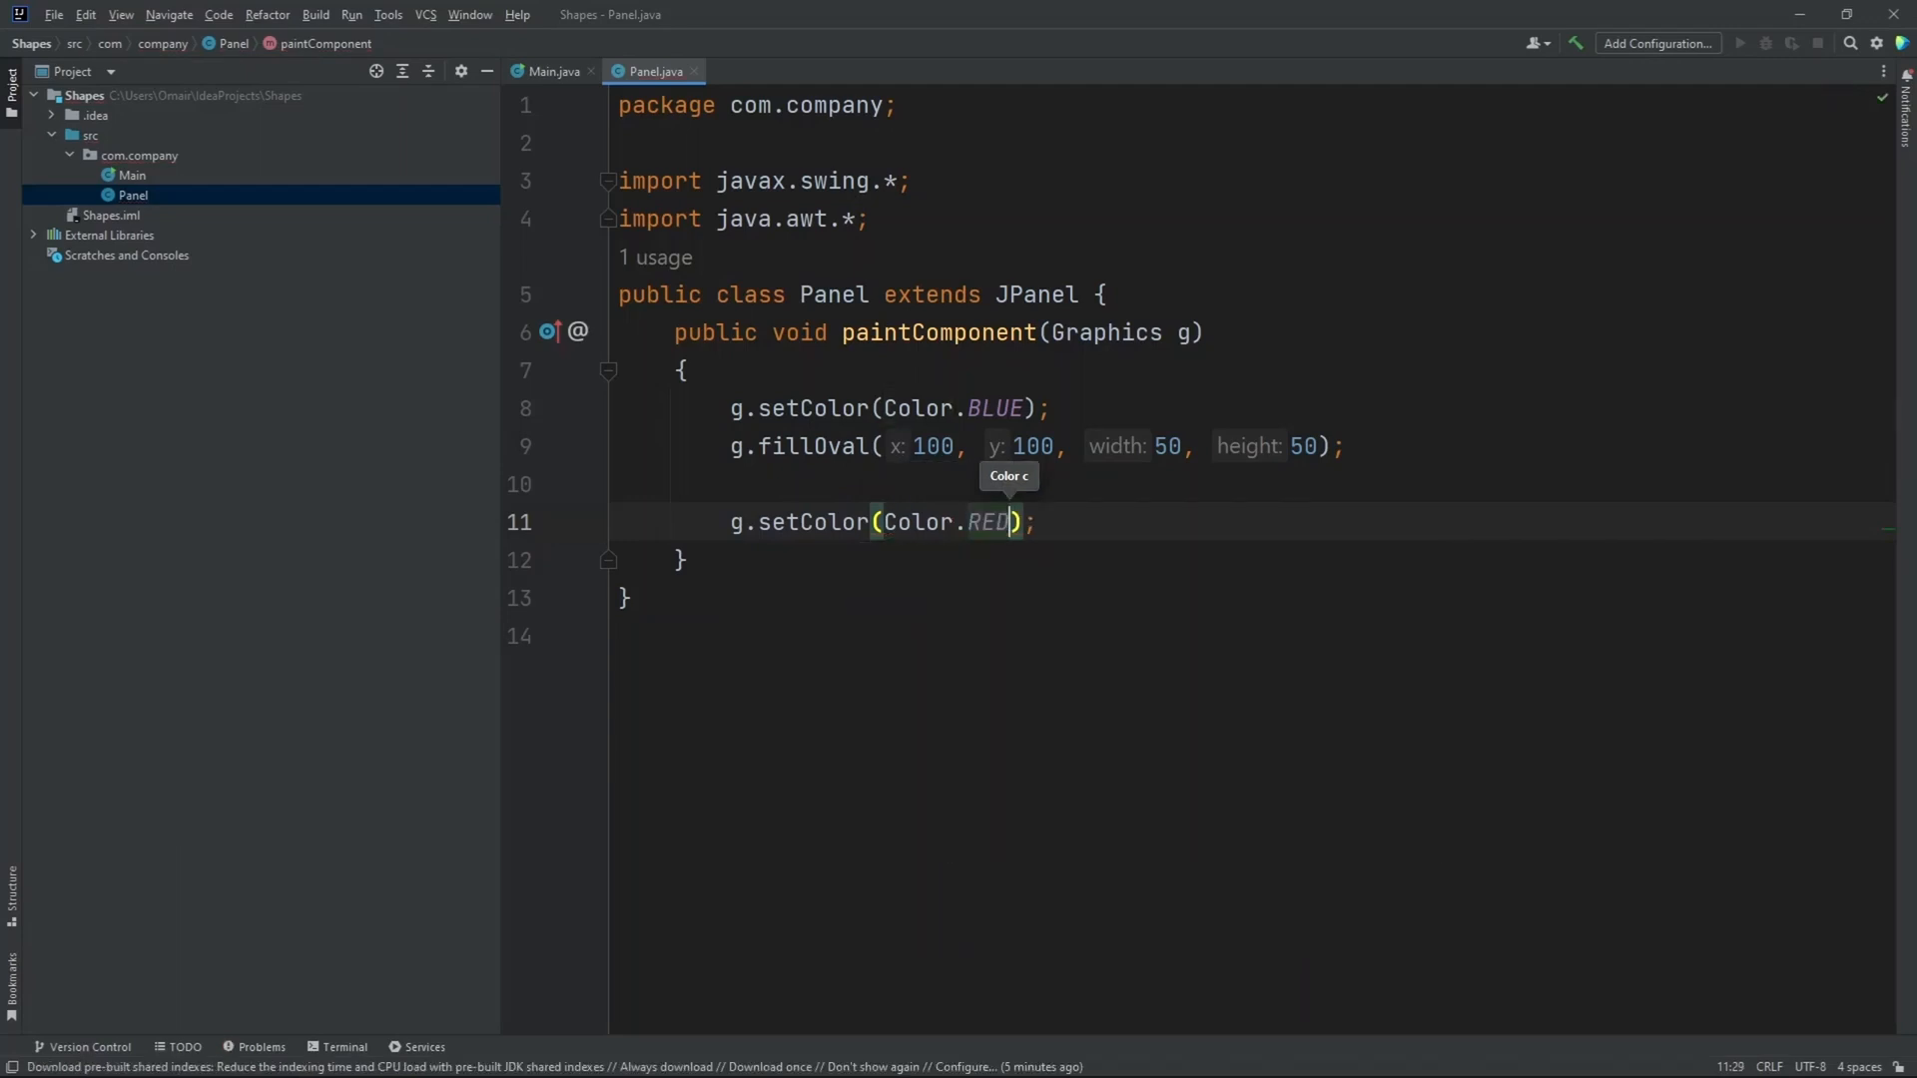
{"action": "key", "text": "Enter"}
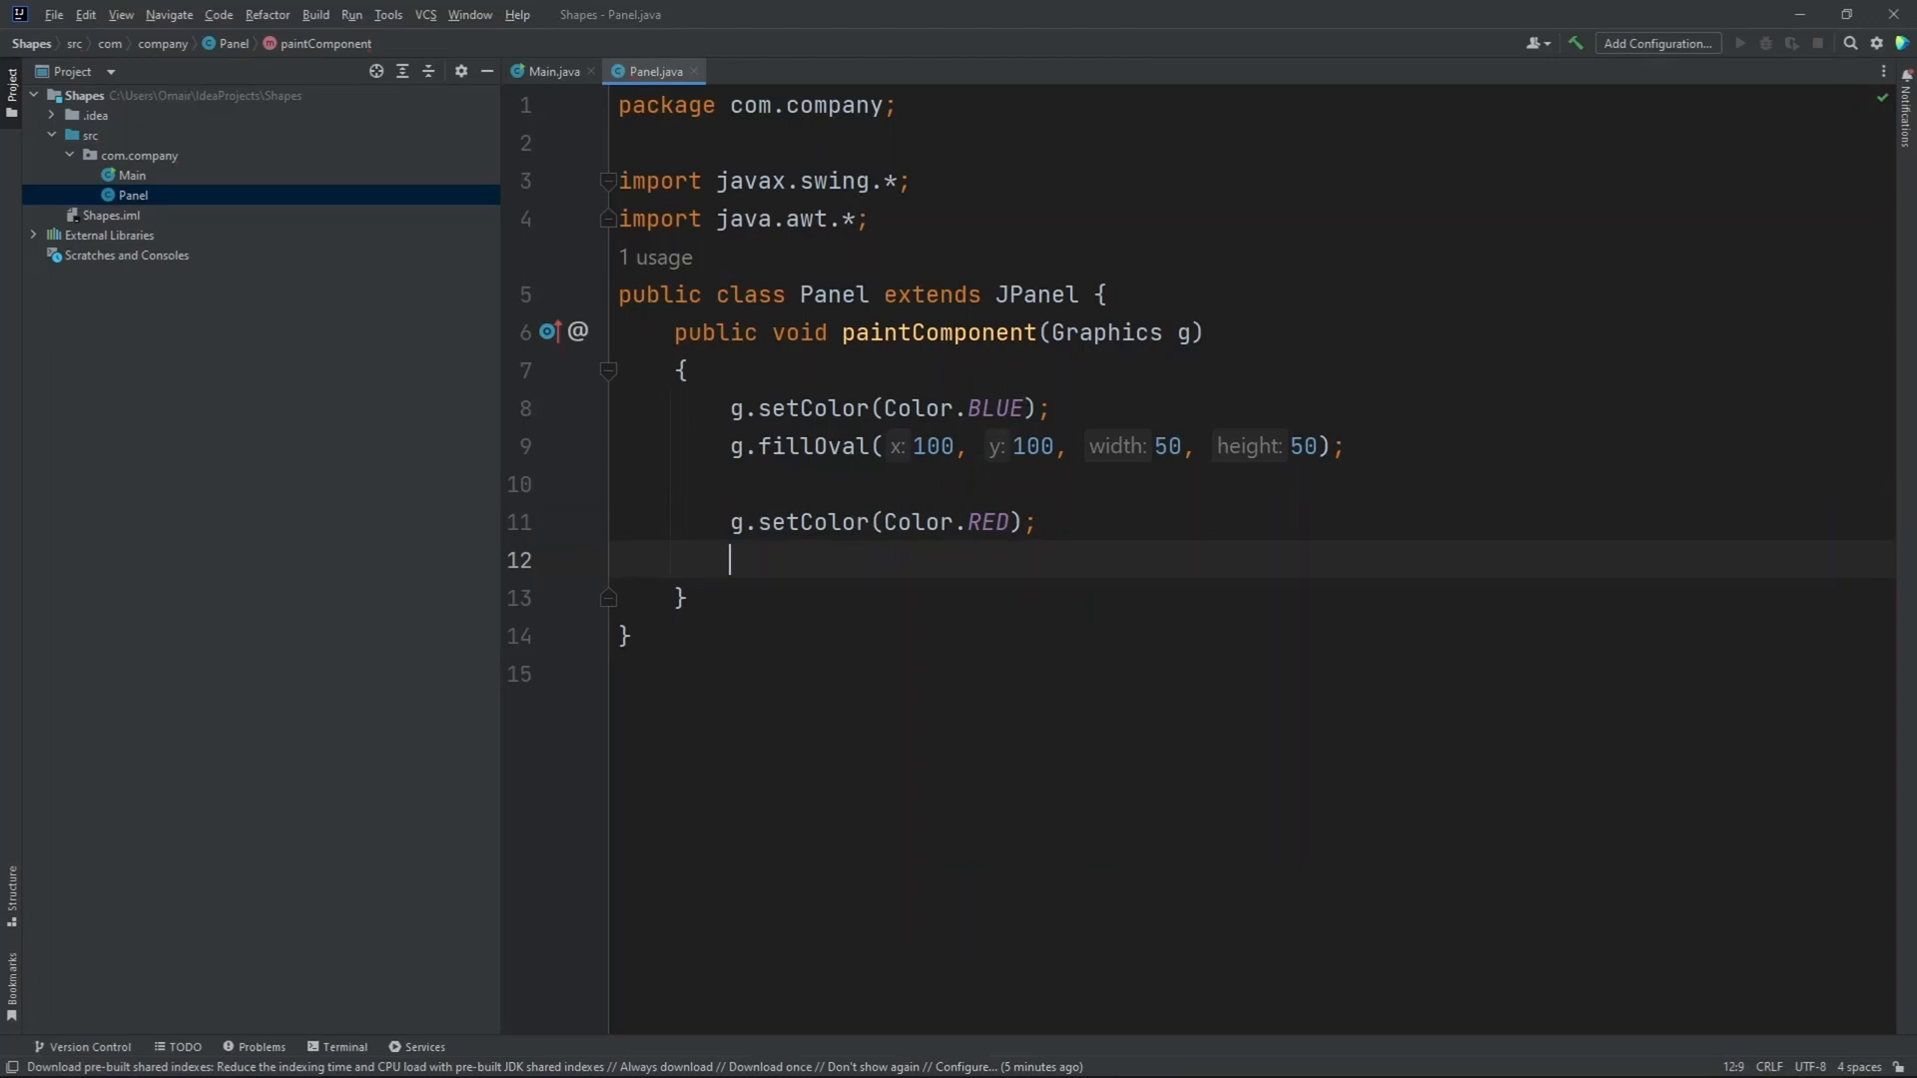
{"action": "type", "text": "g.drawOv"}
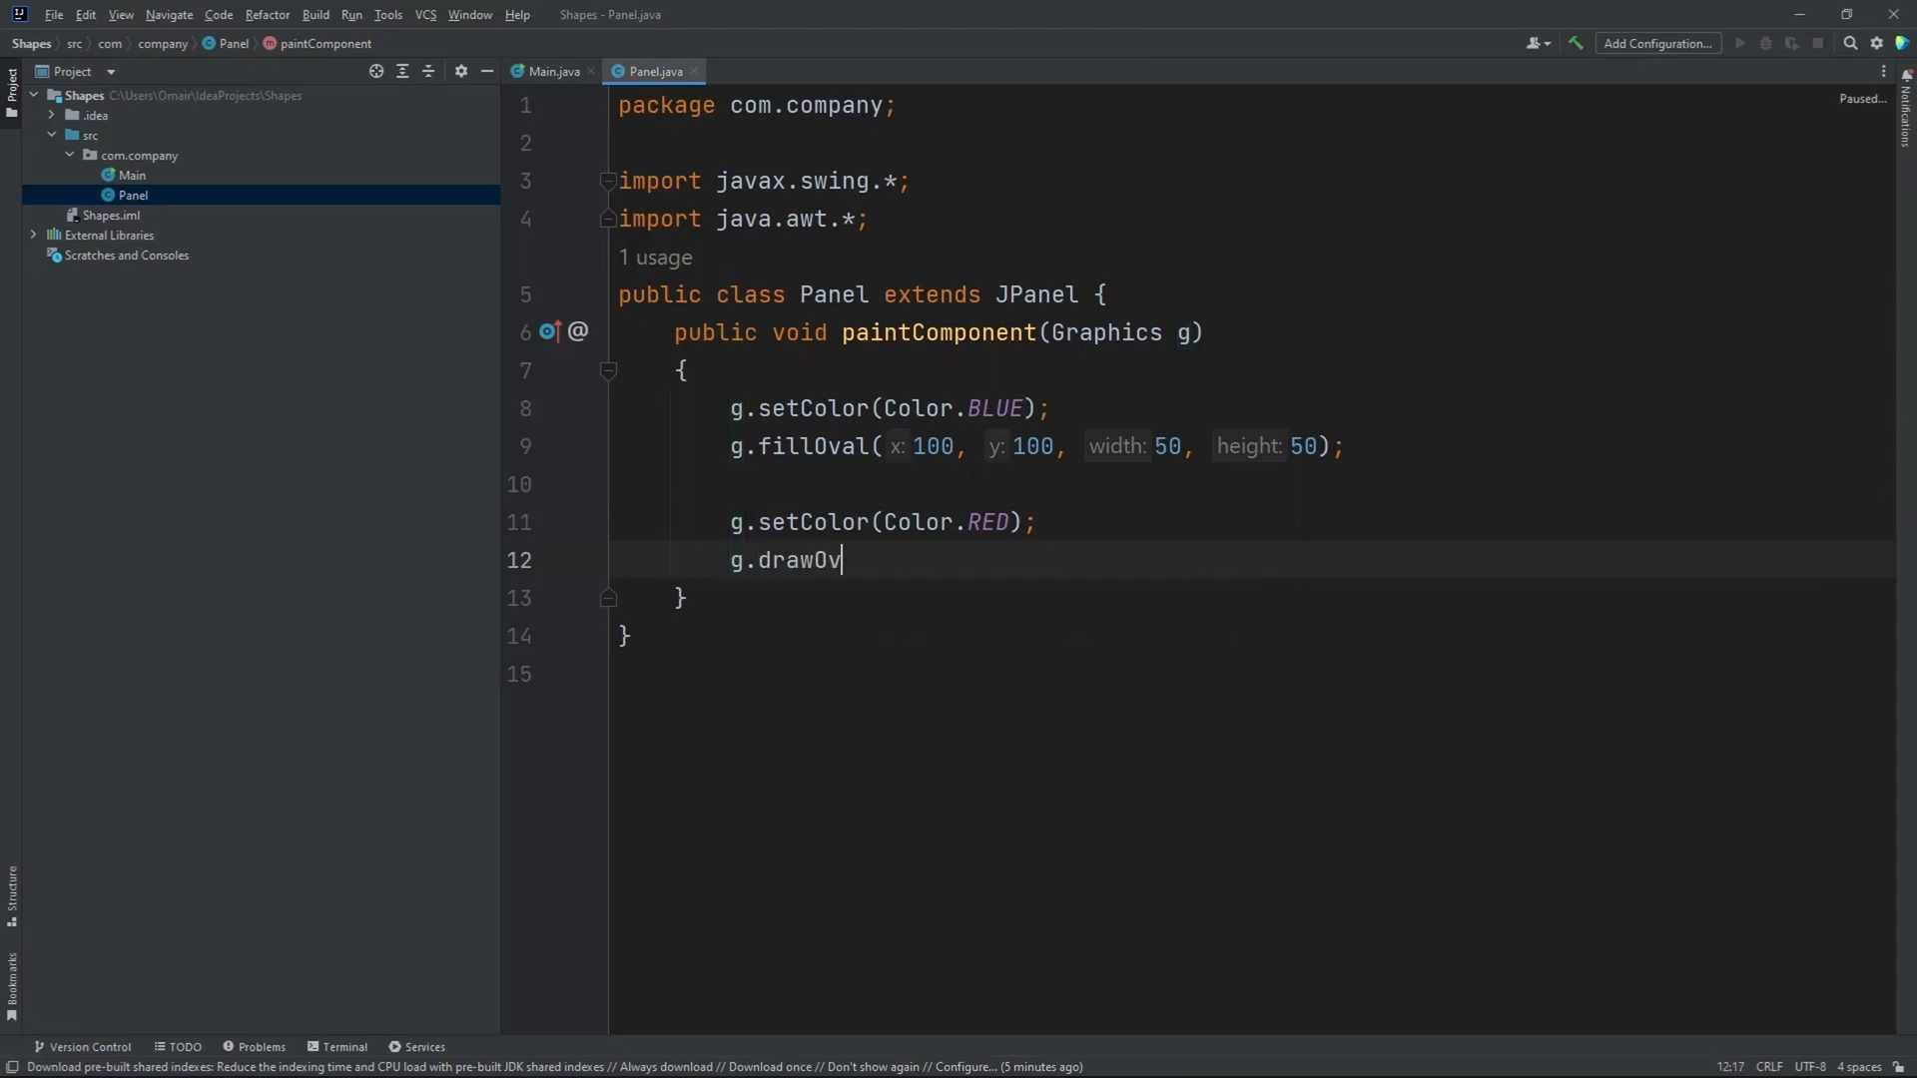
{"action": "type", "text": "al()"}
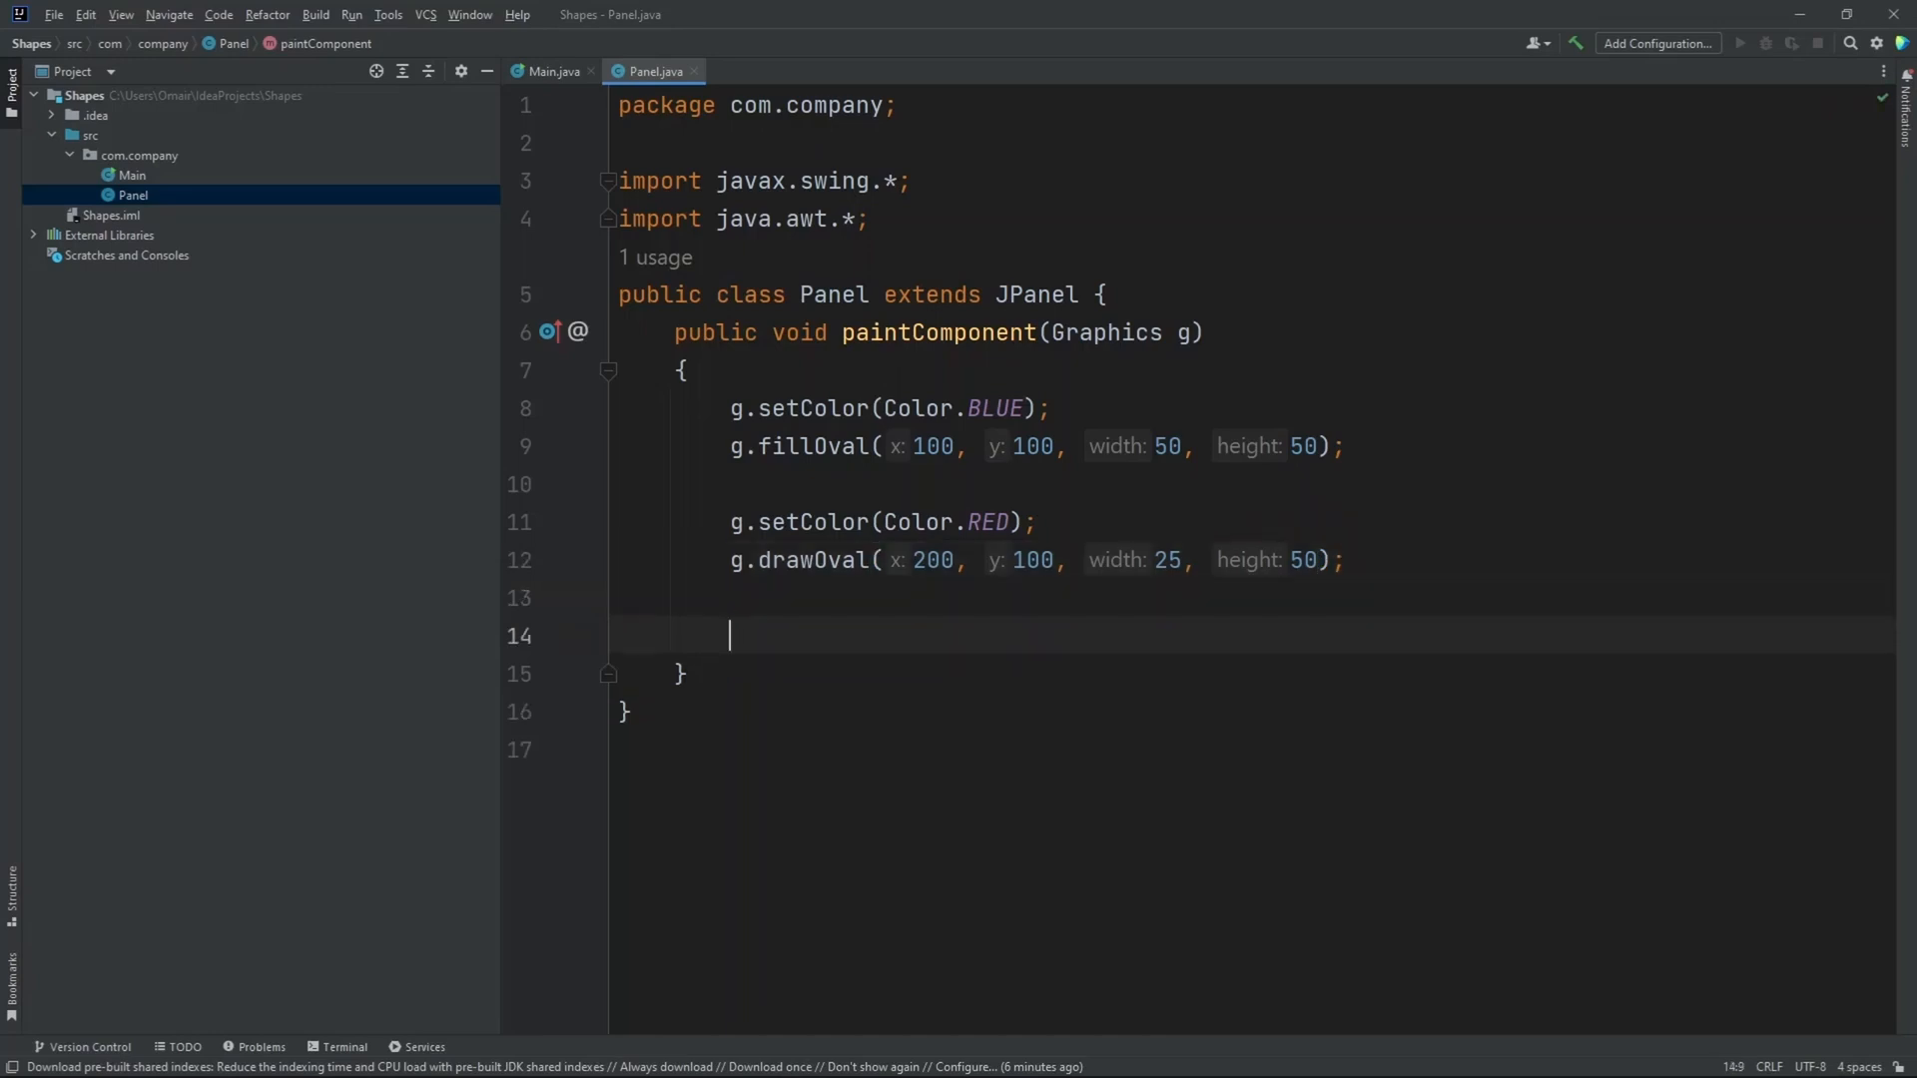
- Add g.setColor(Color.GREEN); to paintComponent
{"action": "type", "text": "g."}
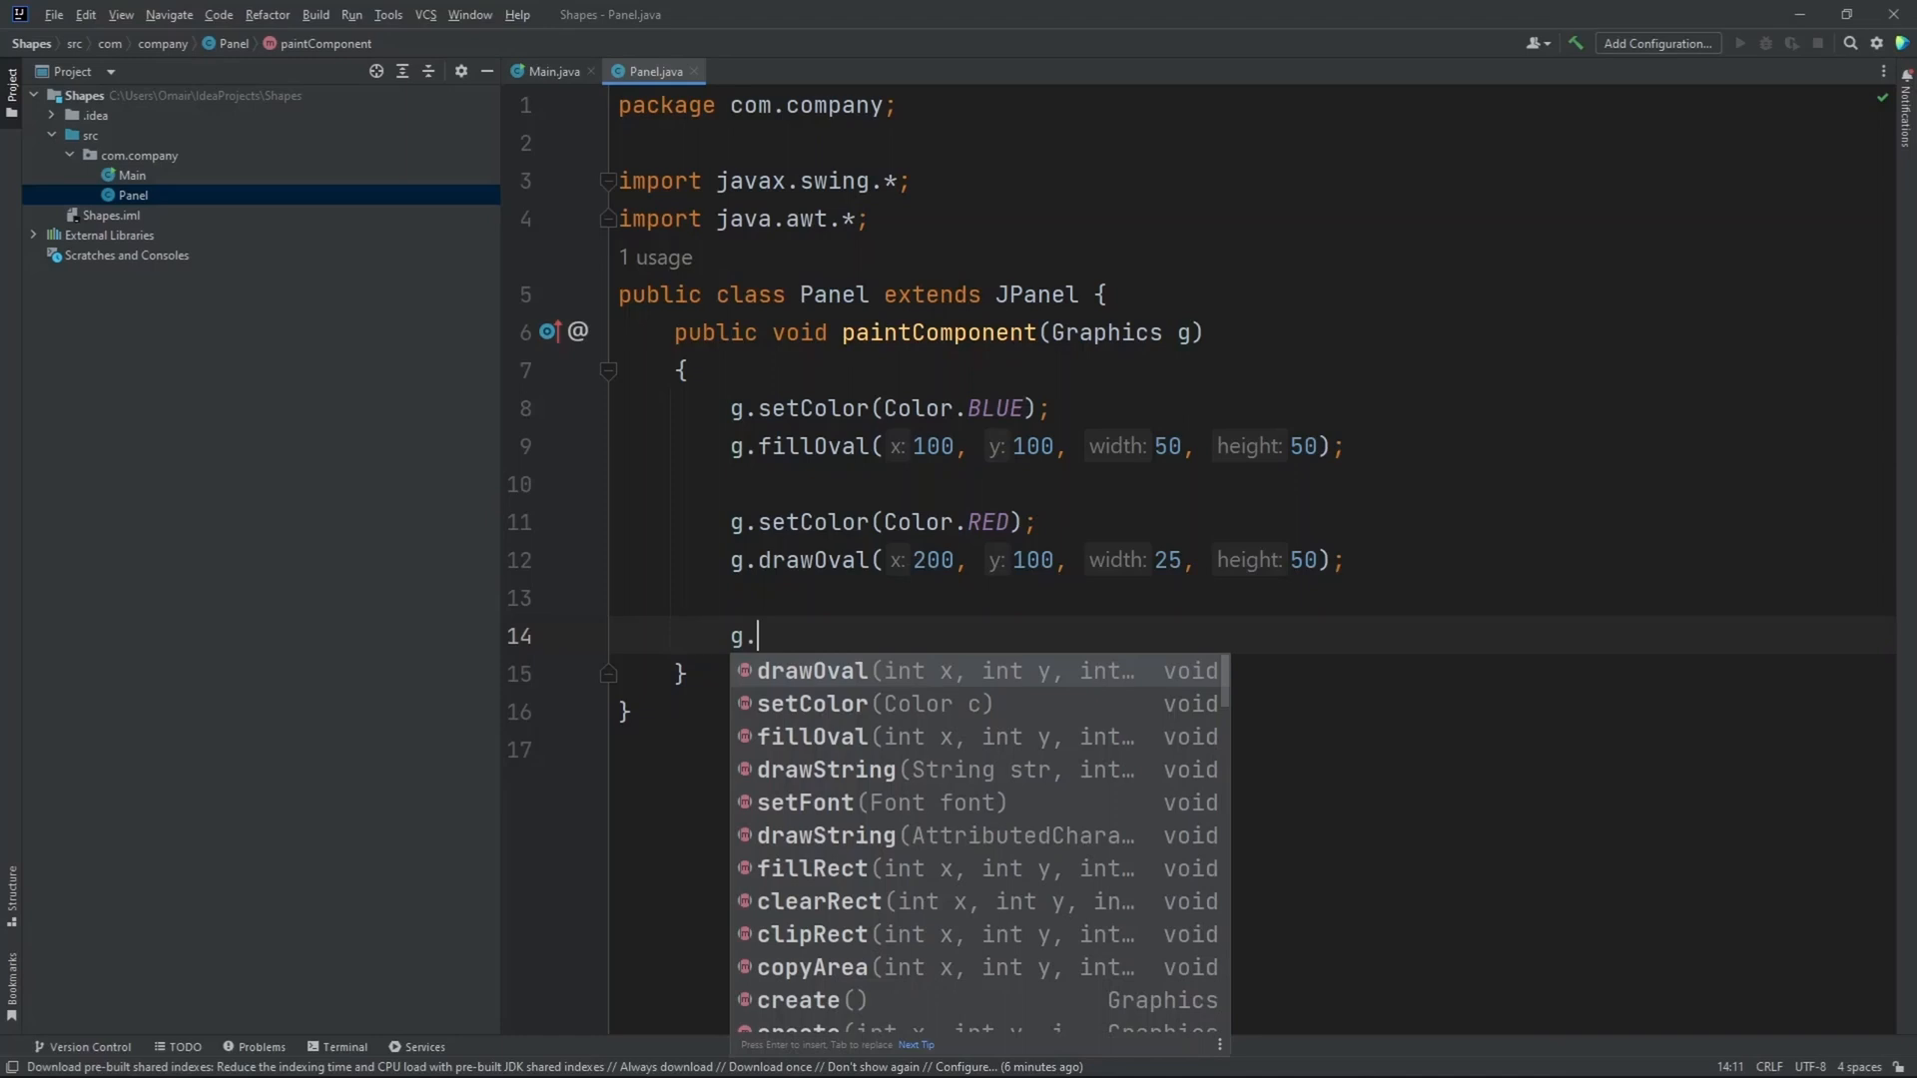
{"action": "type", "text": "setColor("}
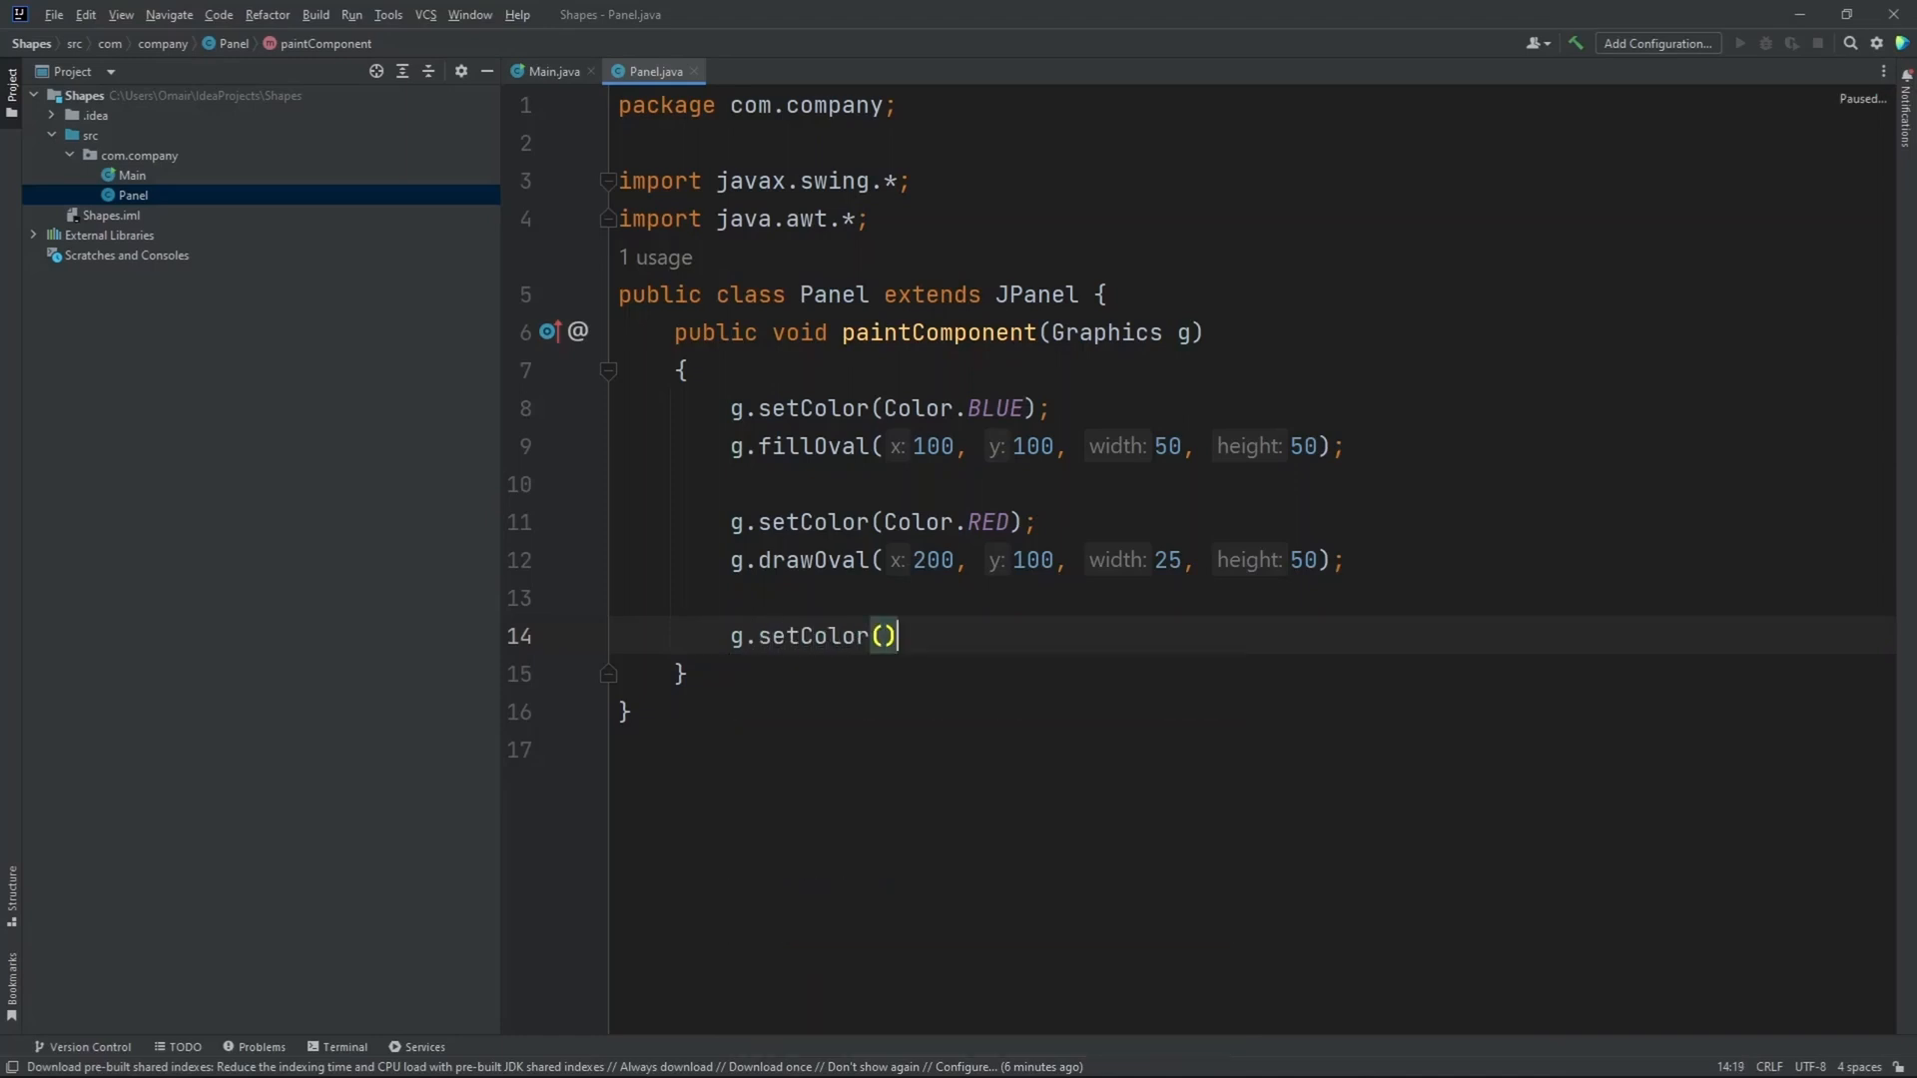
{"action": "type", "text": "C"}
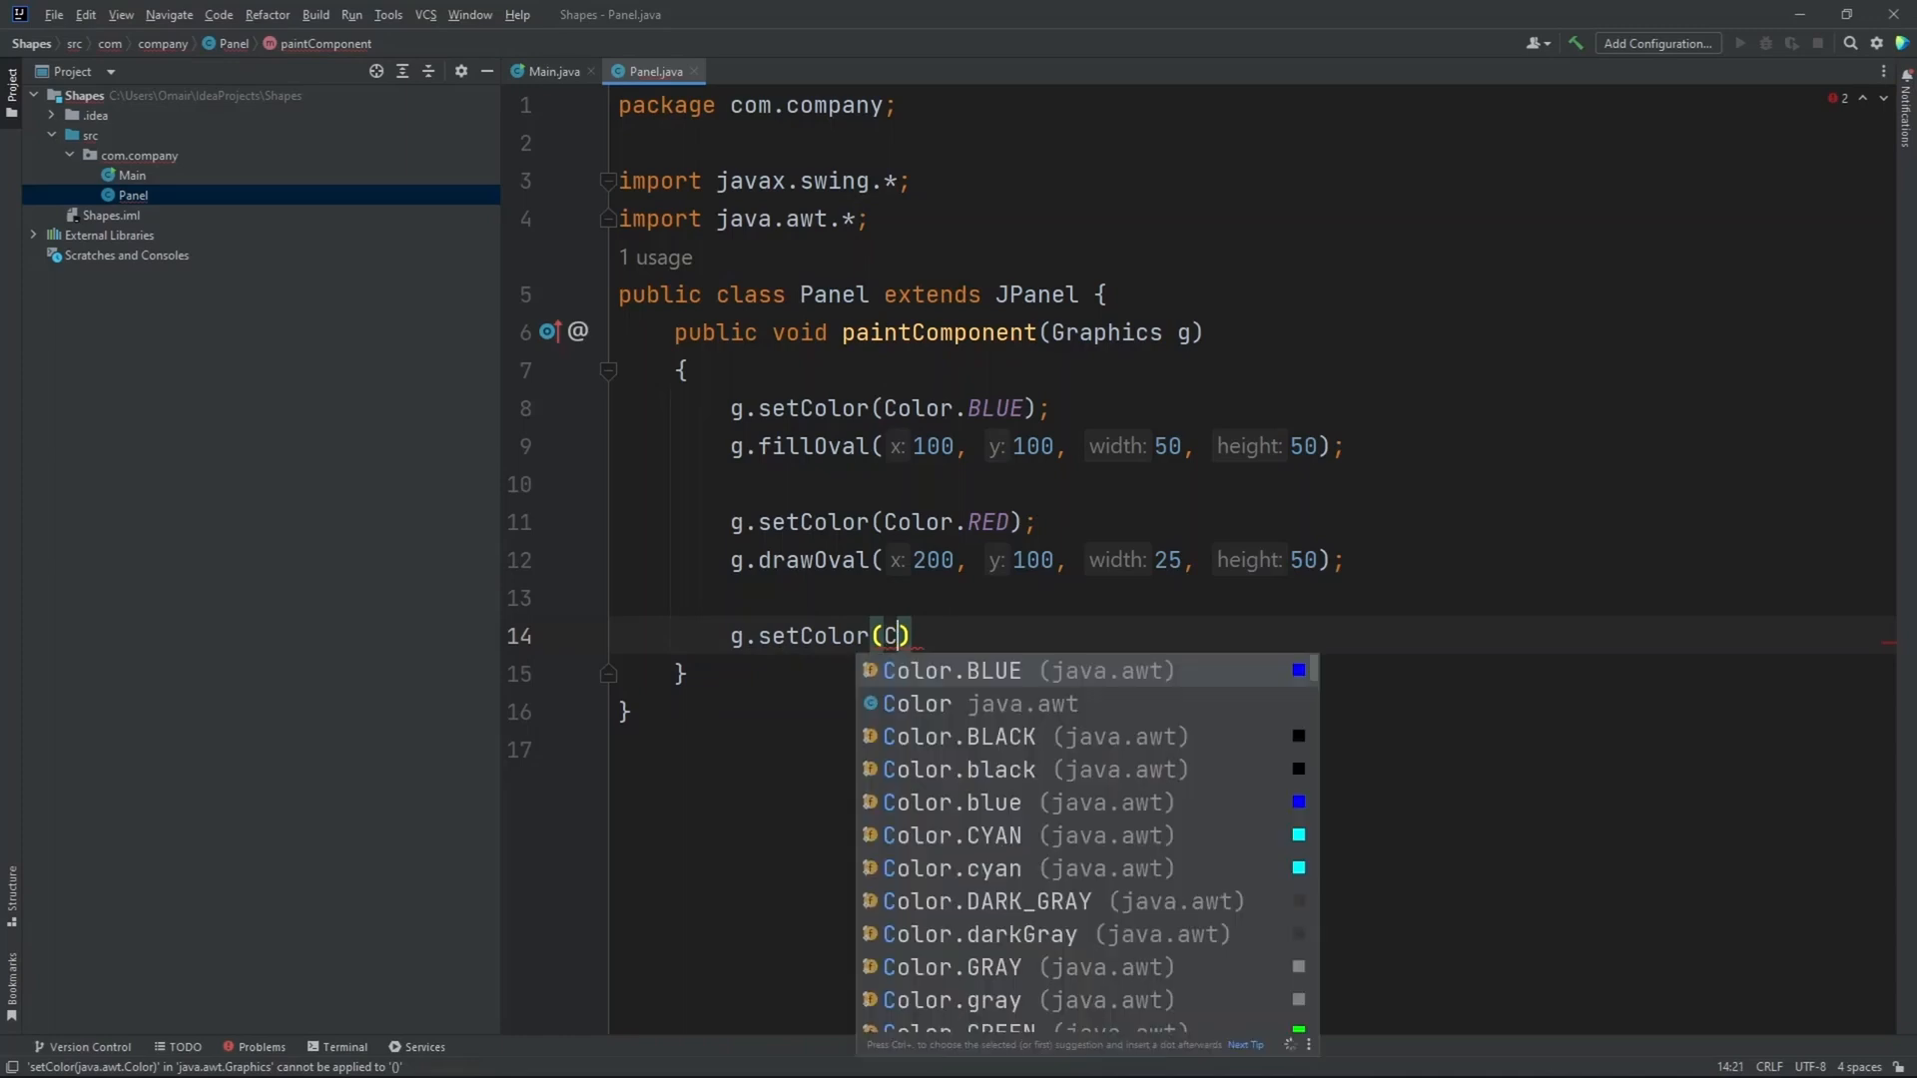
{"action": "type", "text": "olor"}
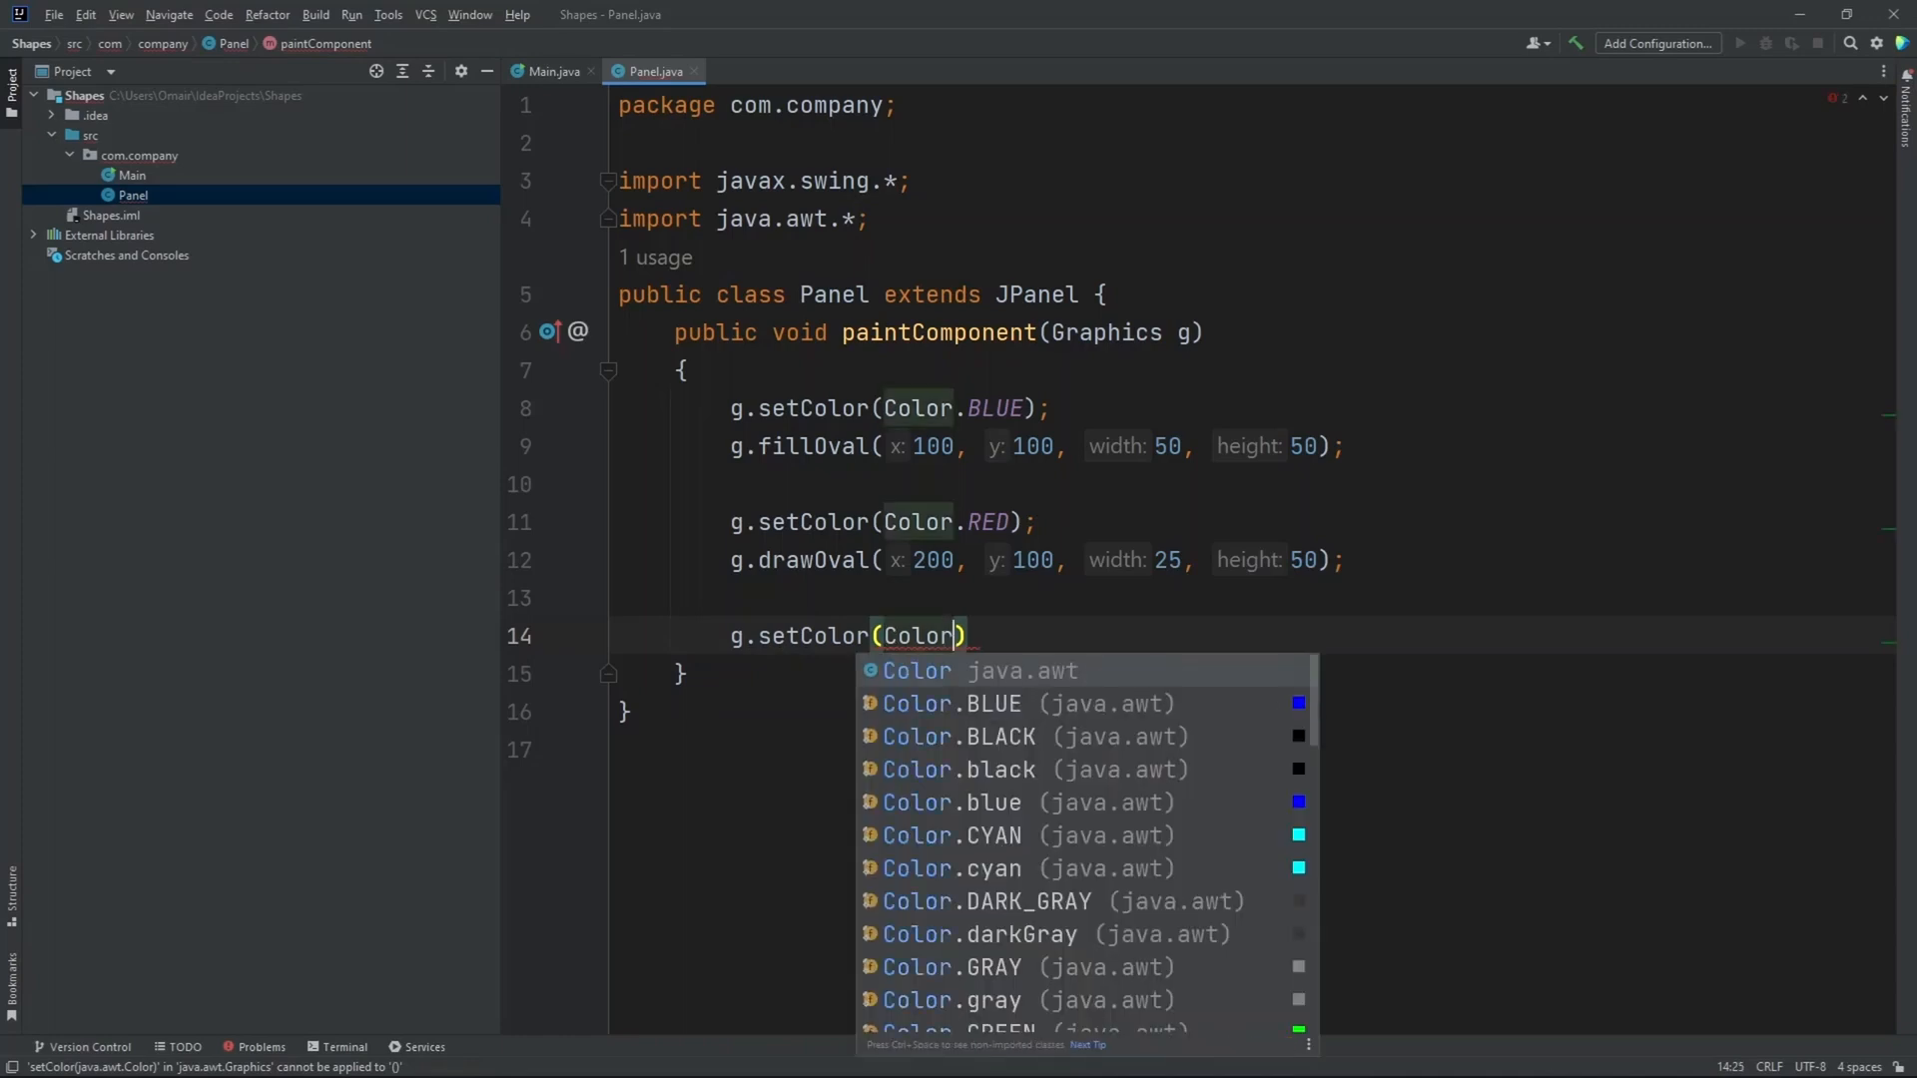
{"action": "type", "text": "."}
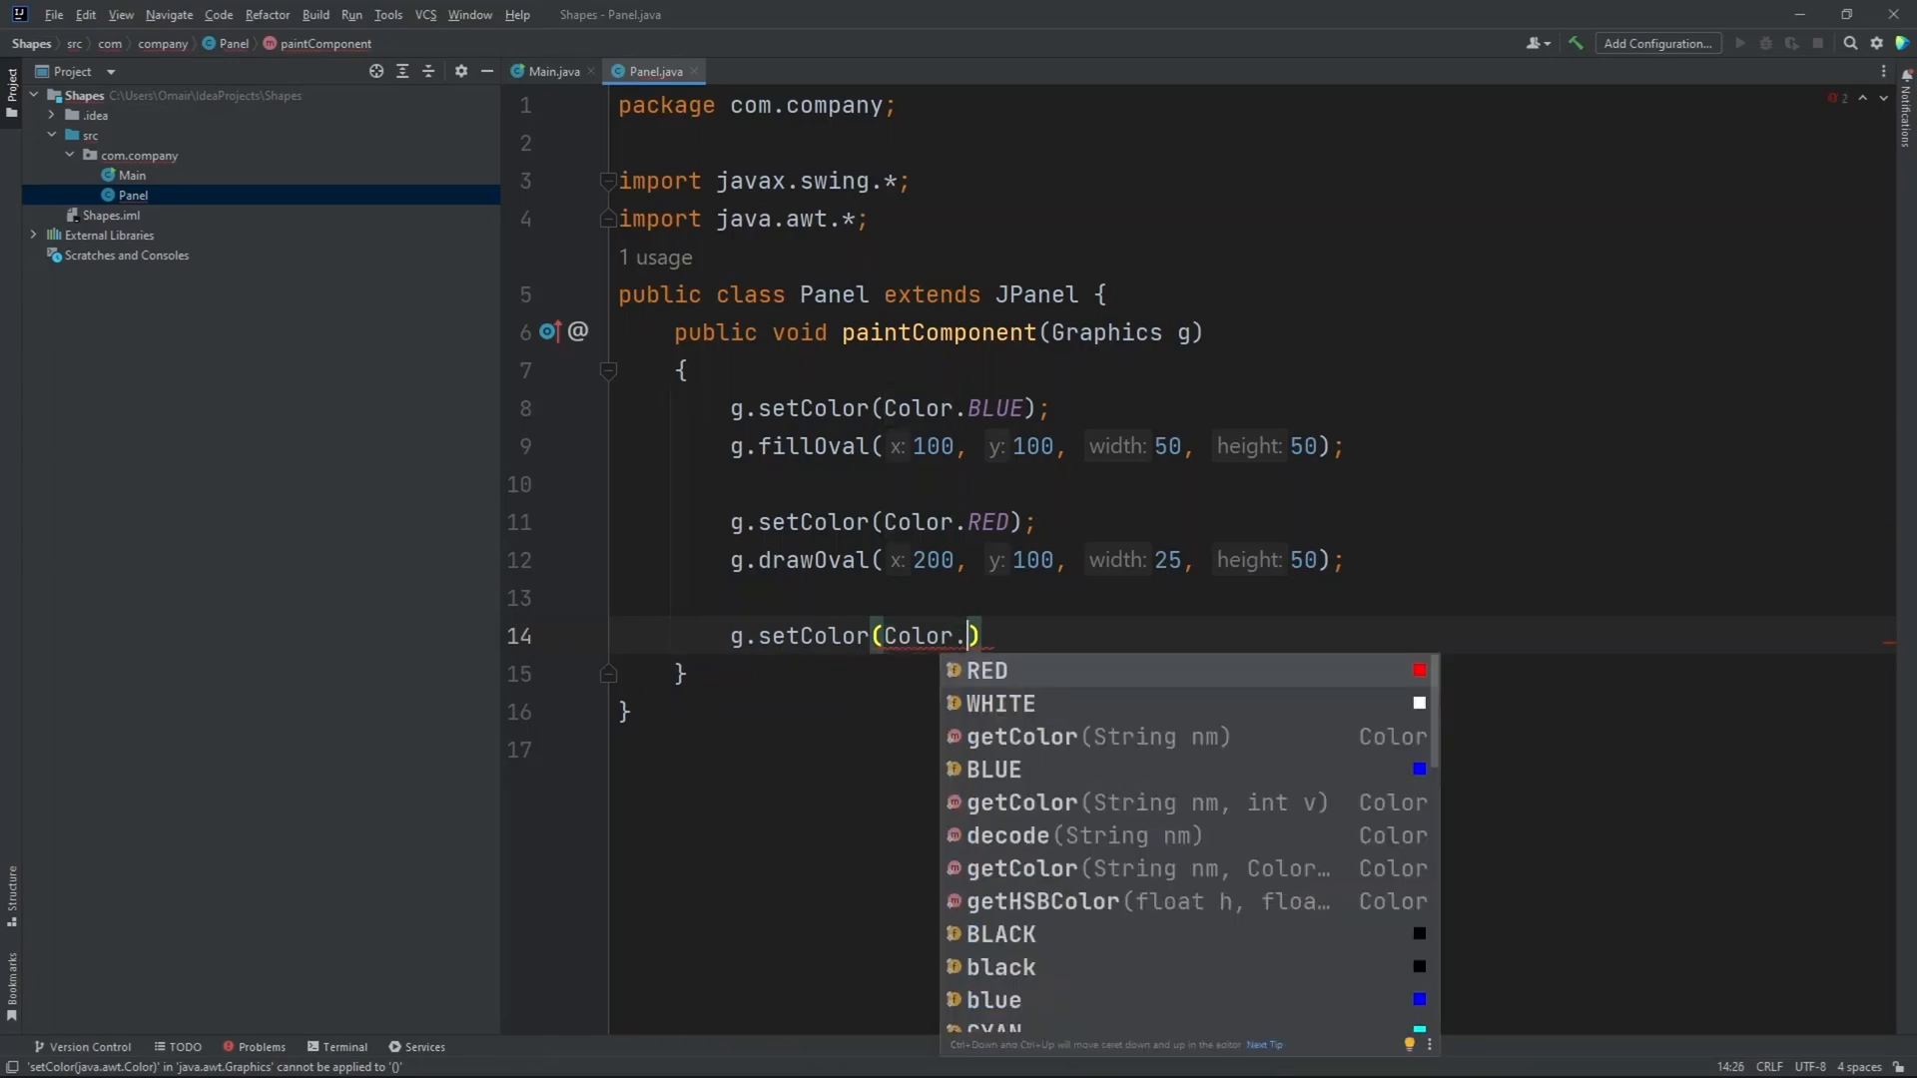
{"action": "type", "text": "Gr"}
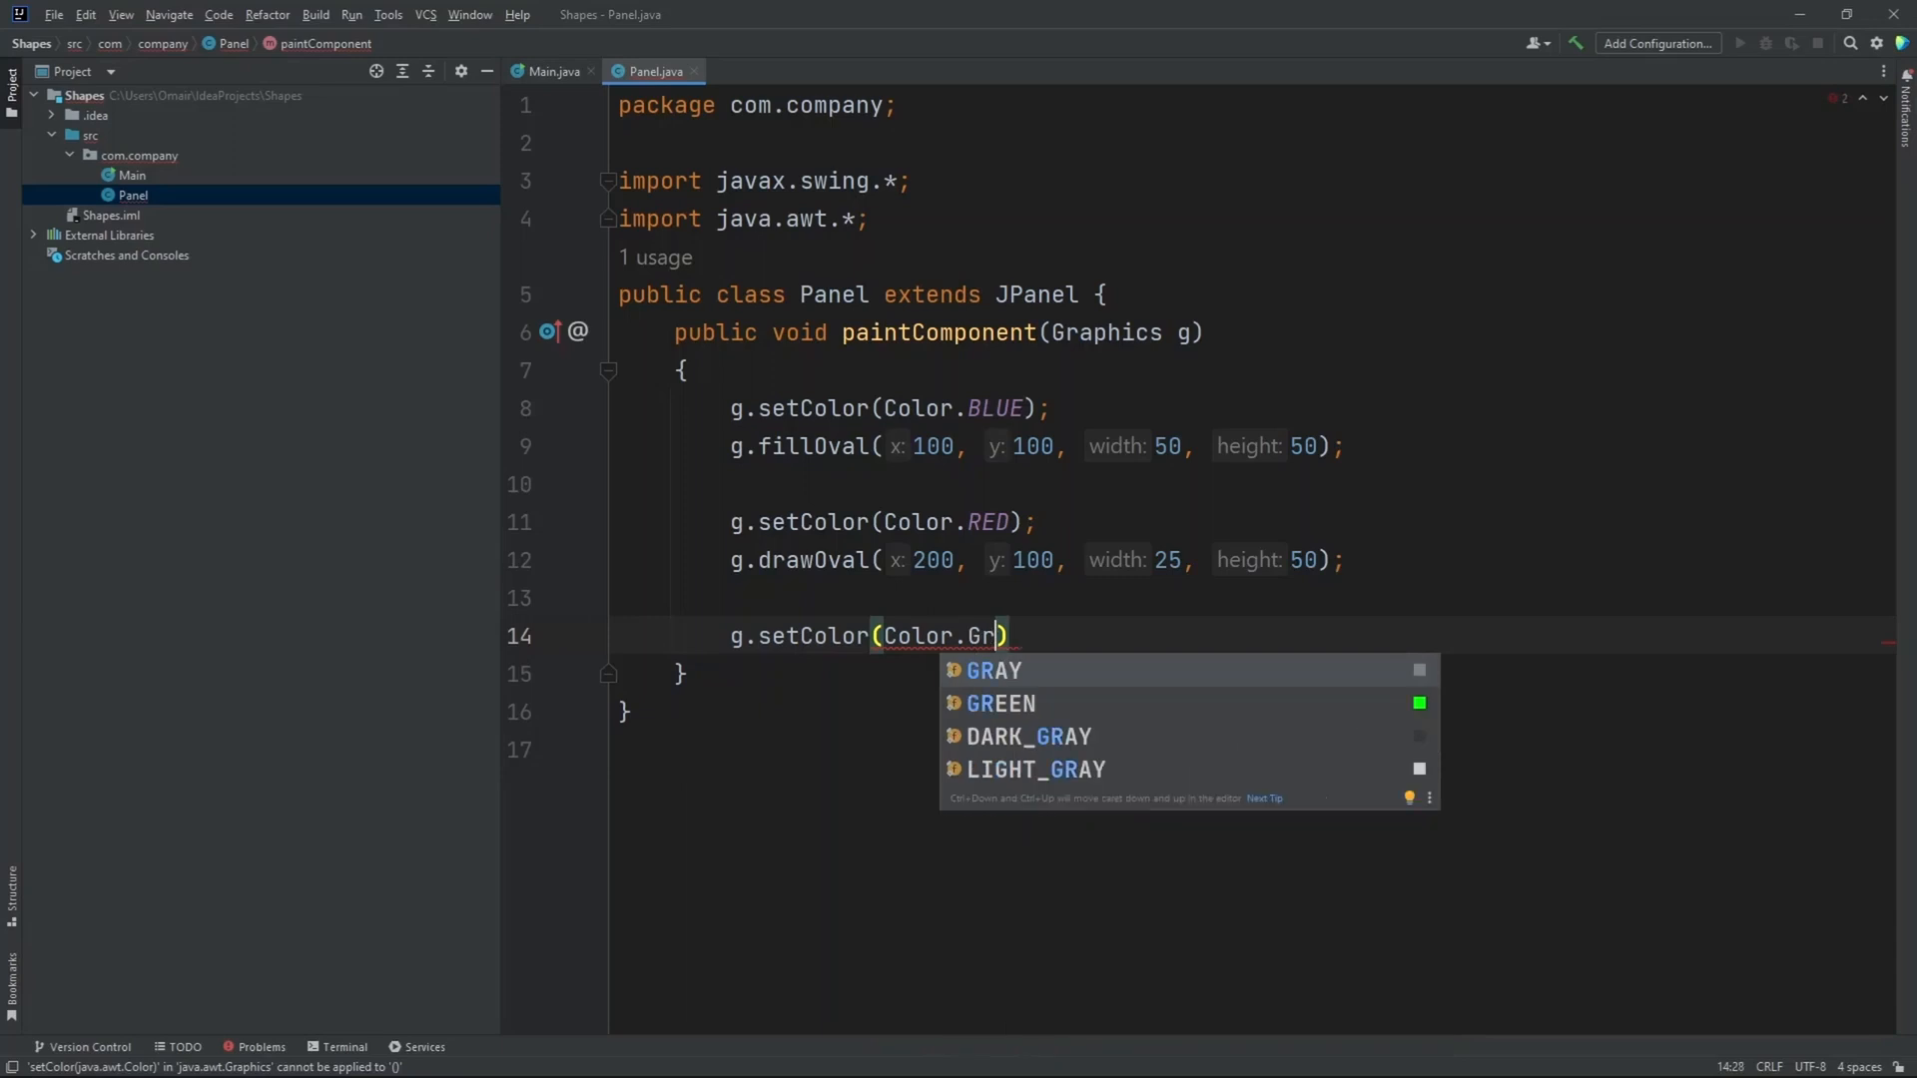
{"action": "left_click", "coordinate": [1000, 704]}
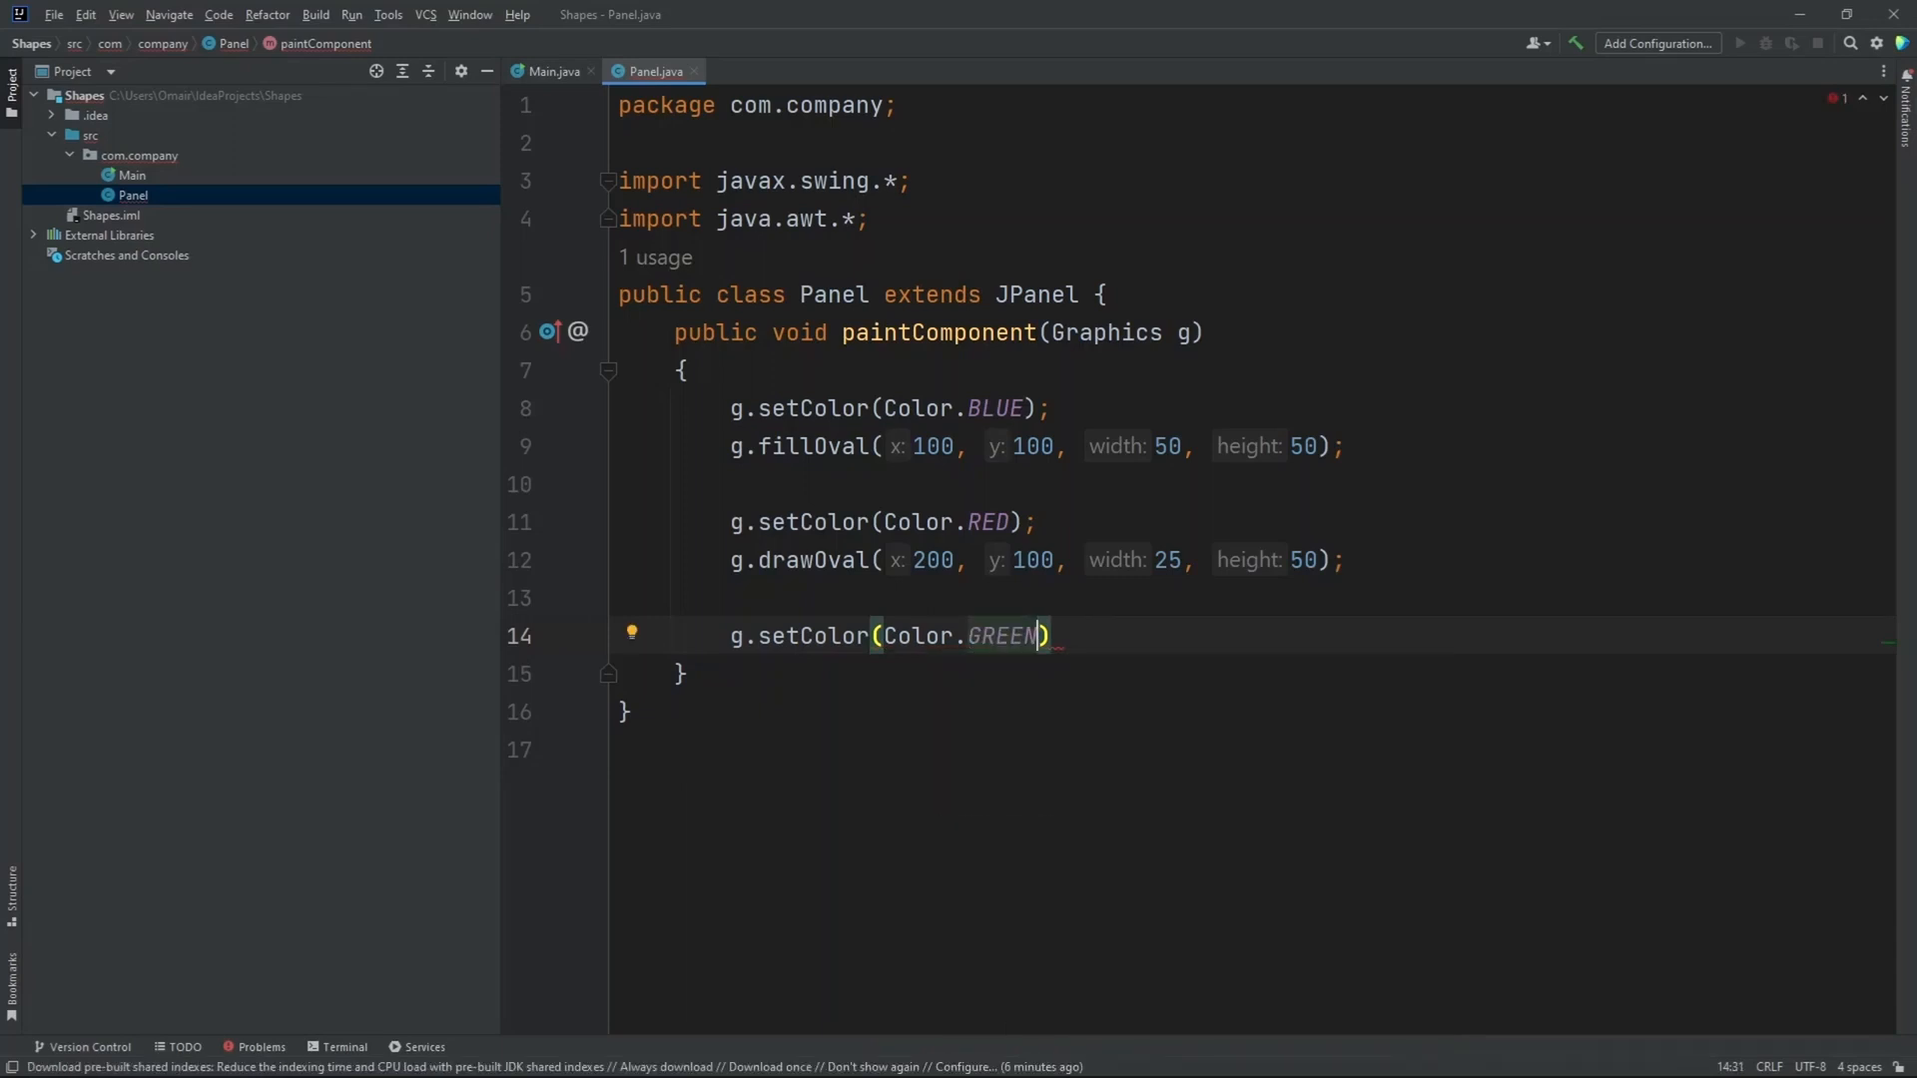
{"action": "type", "text": ";"}
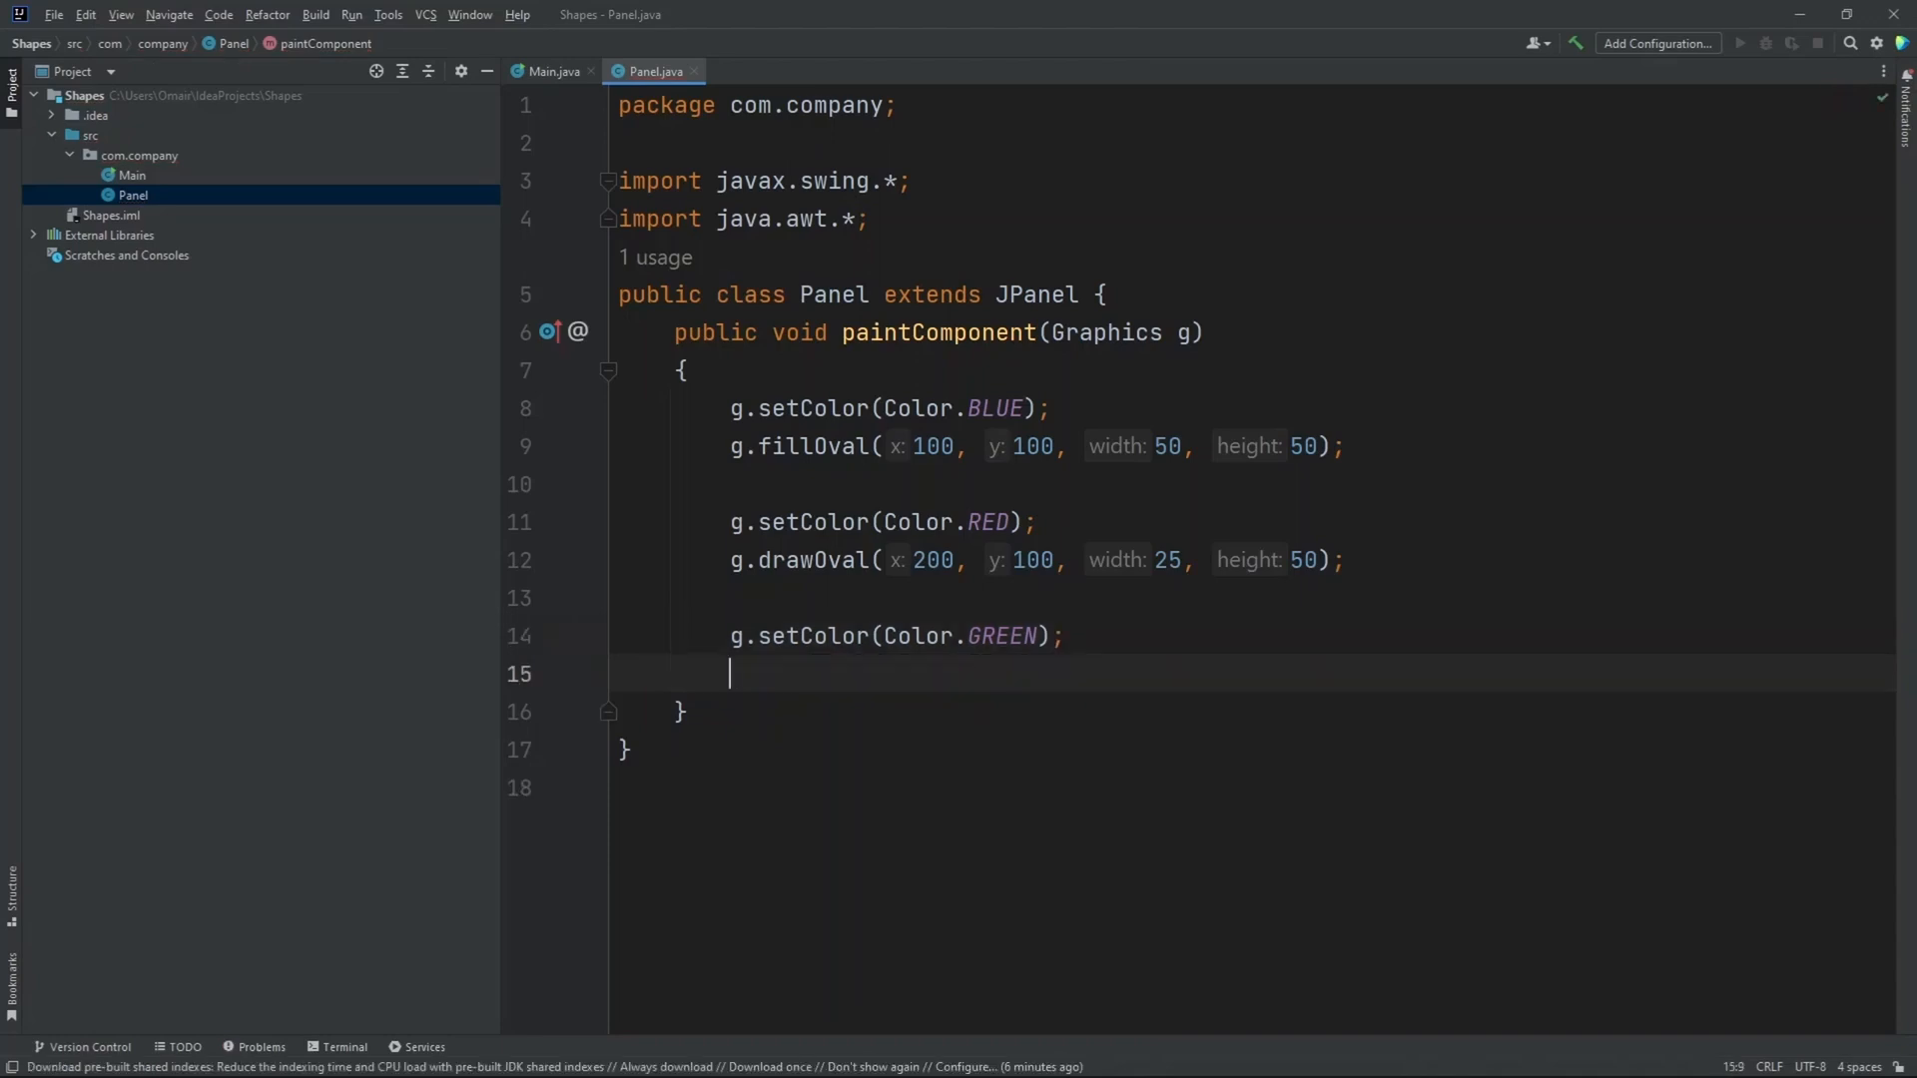
- Add g.drawRect(300, 100, 50, 50); for the green square outline
{"action": "type", "text": "g.d"}
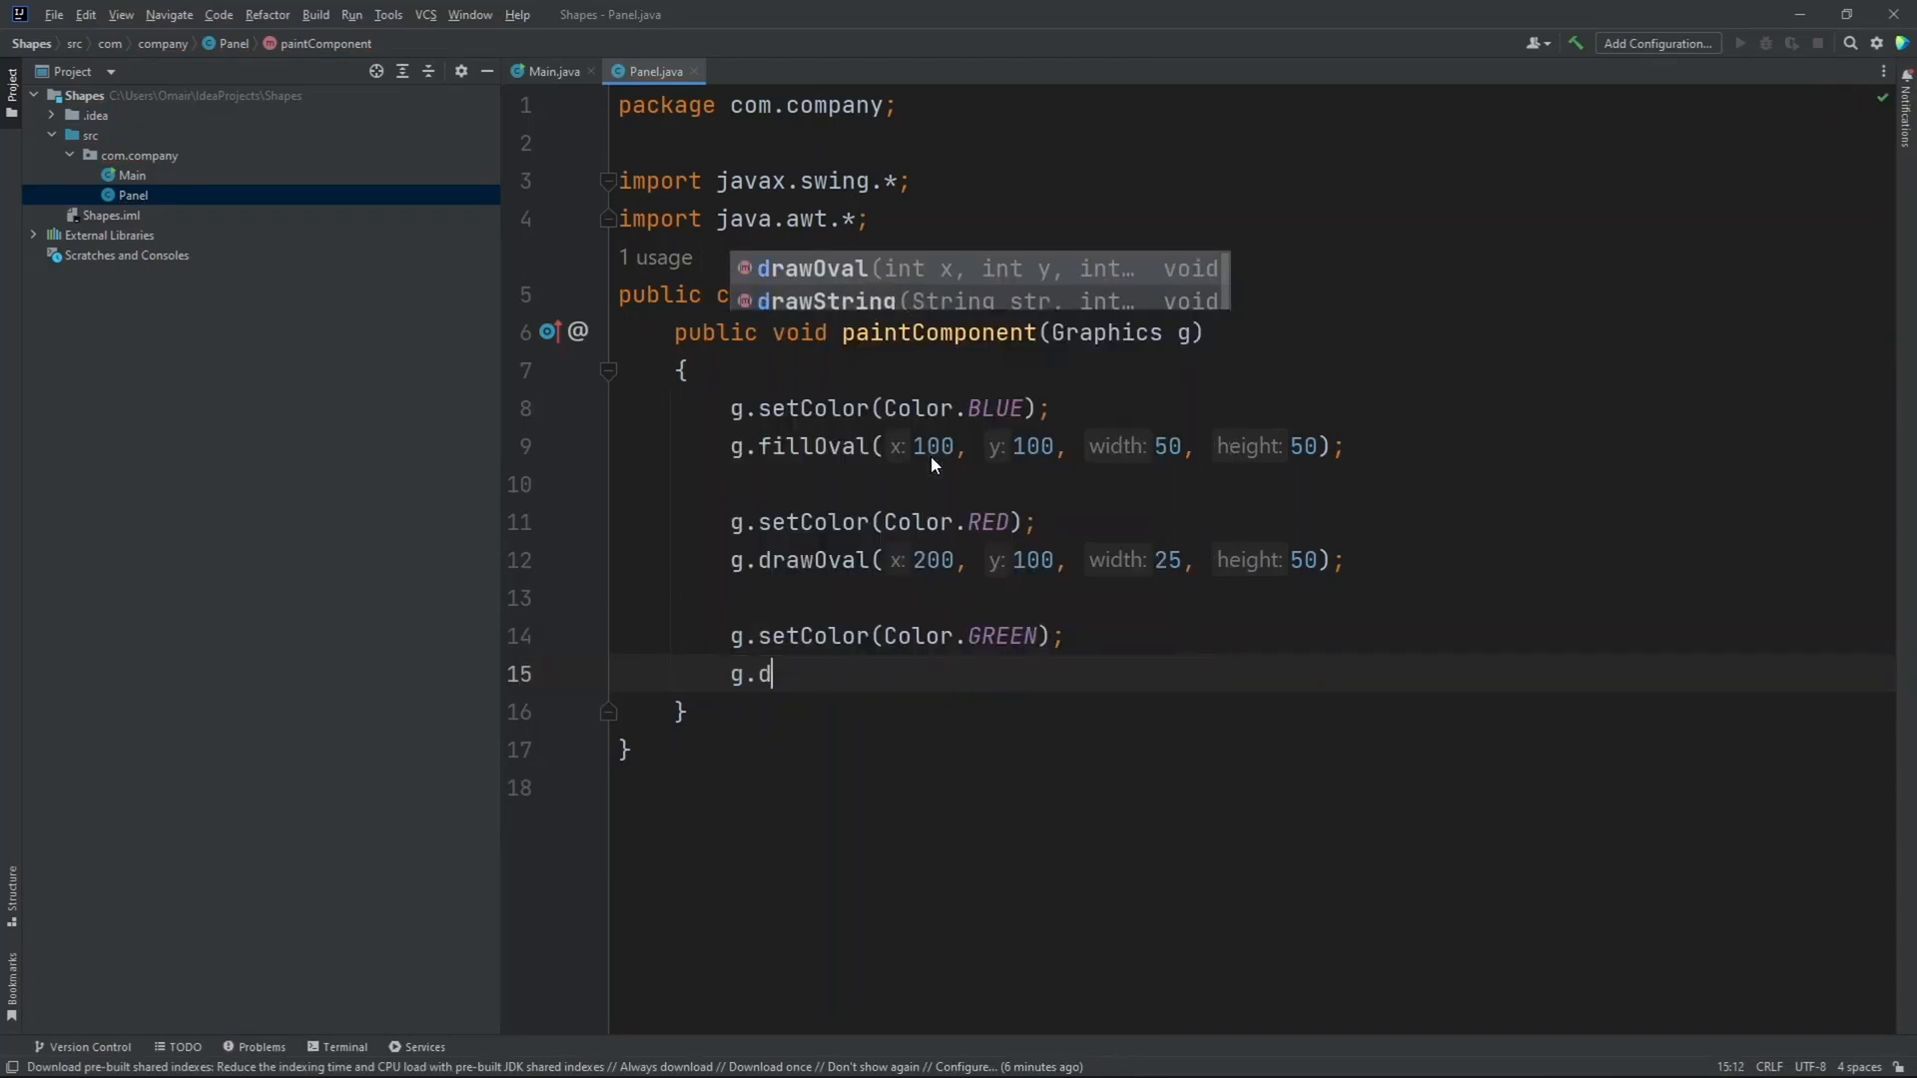
{"action": "type", "text": "raw"}
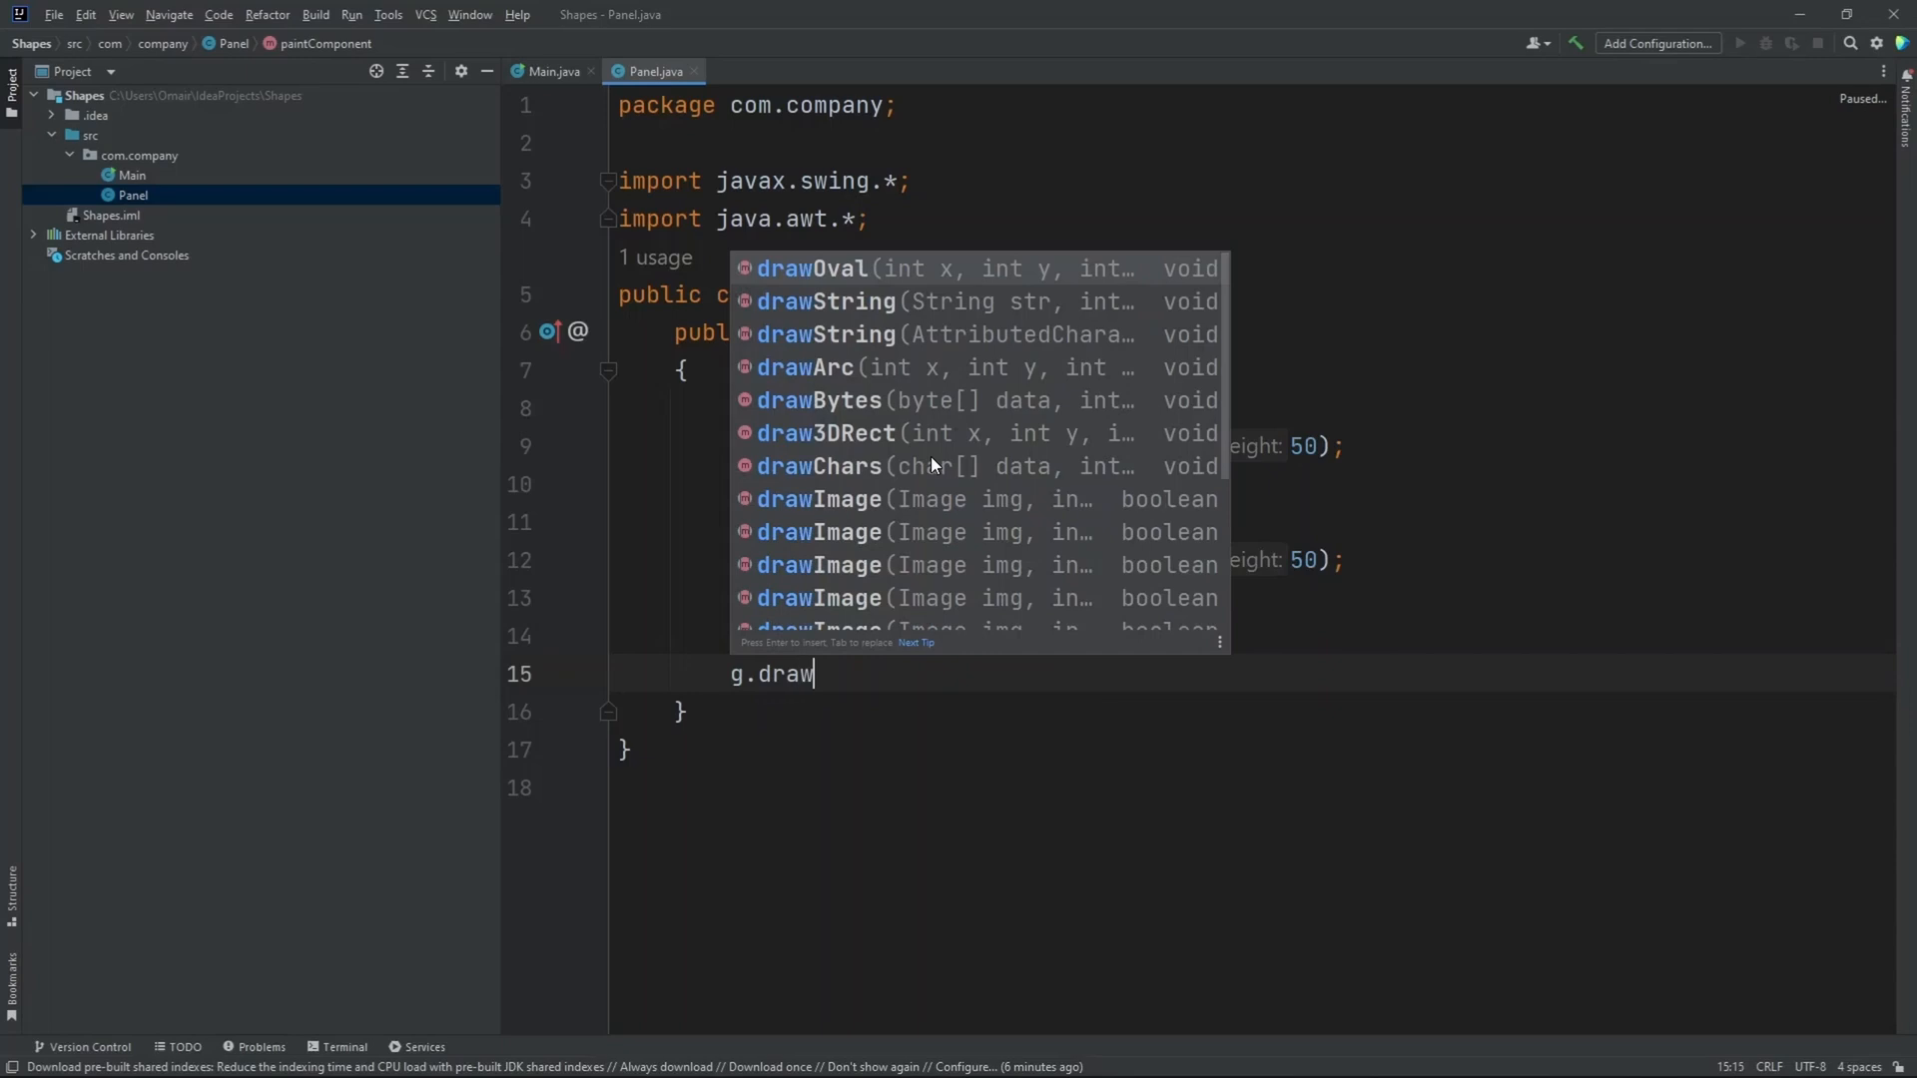
{"action": "type", "text": "Rec"}
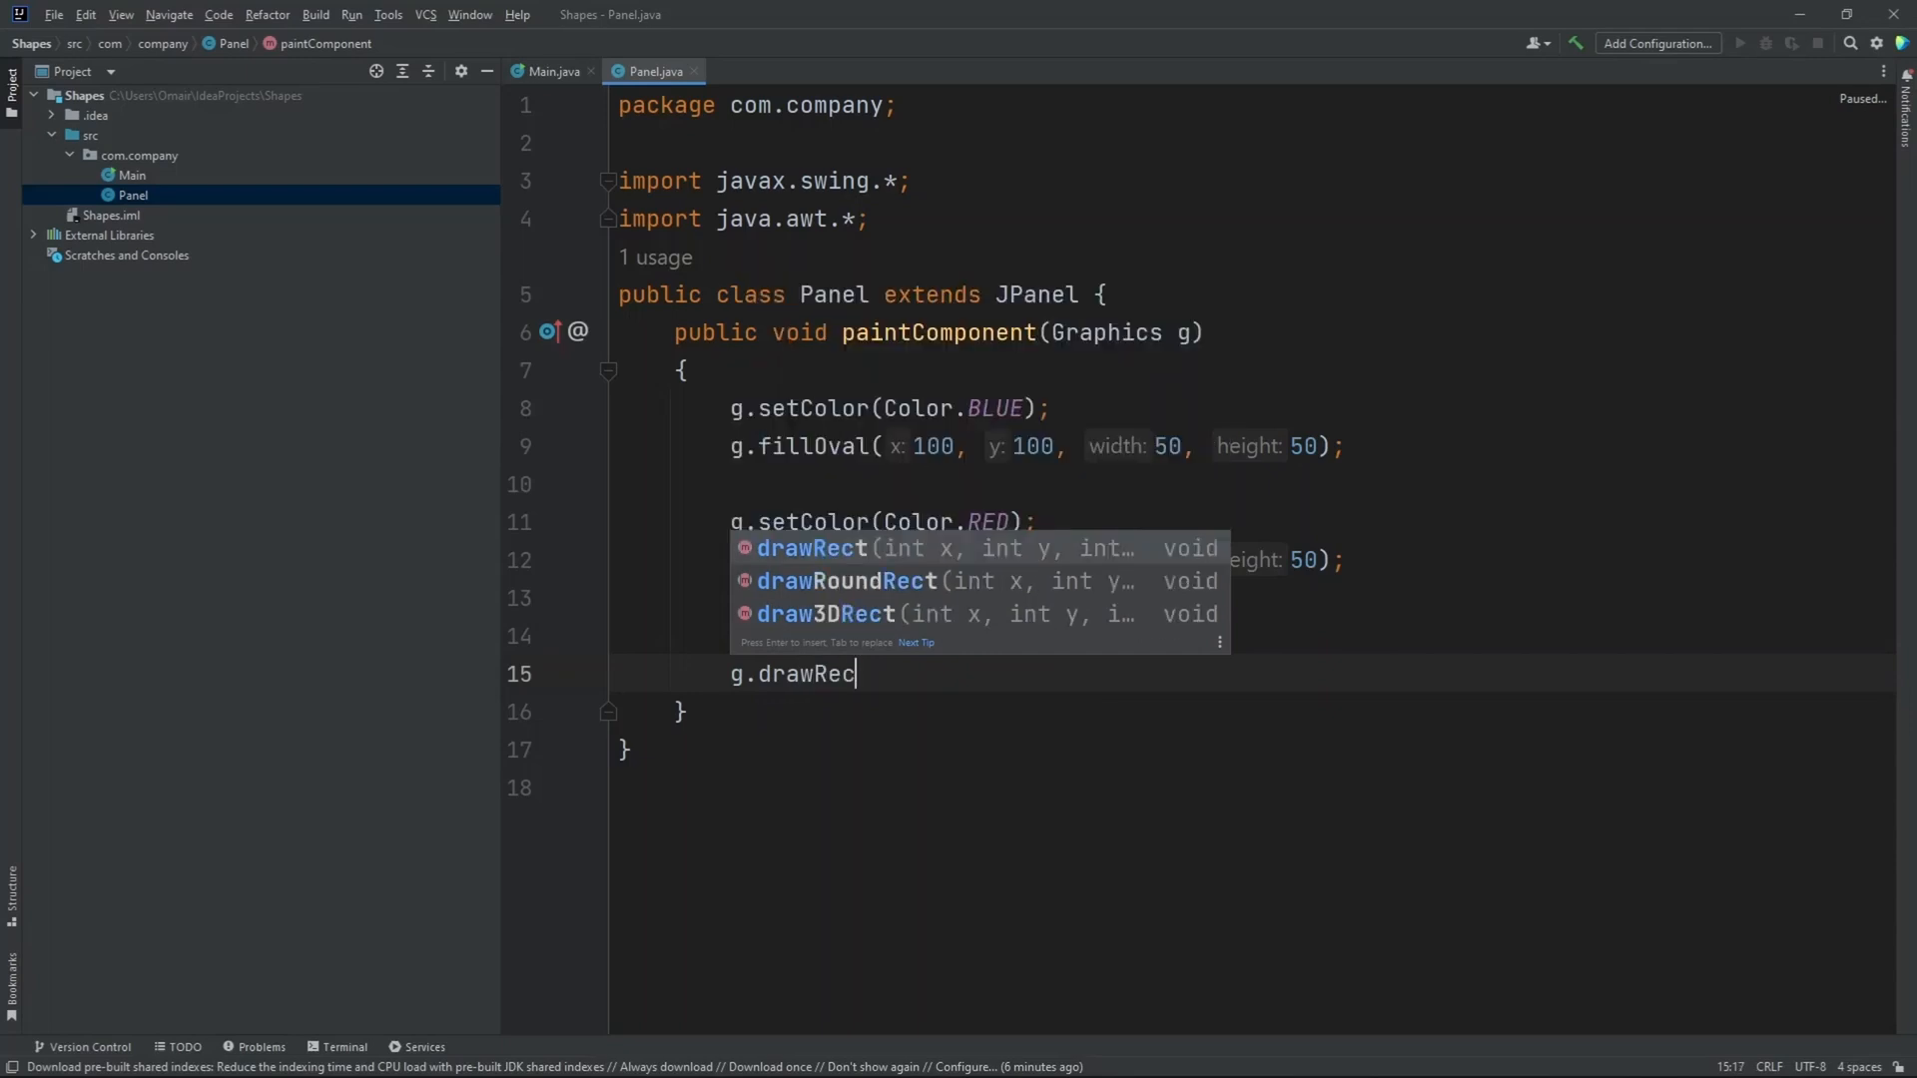
{"action": "type", "text": "t(300, 100,"}
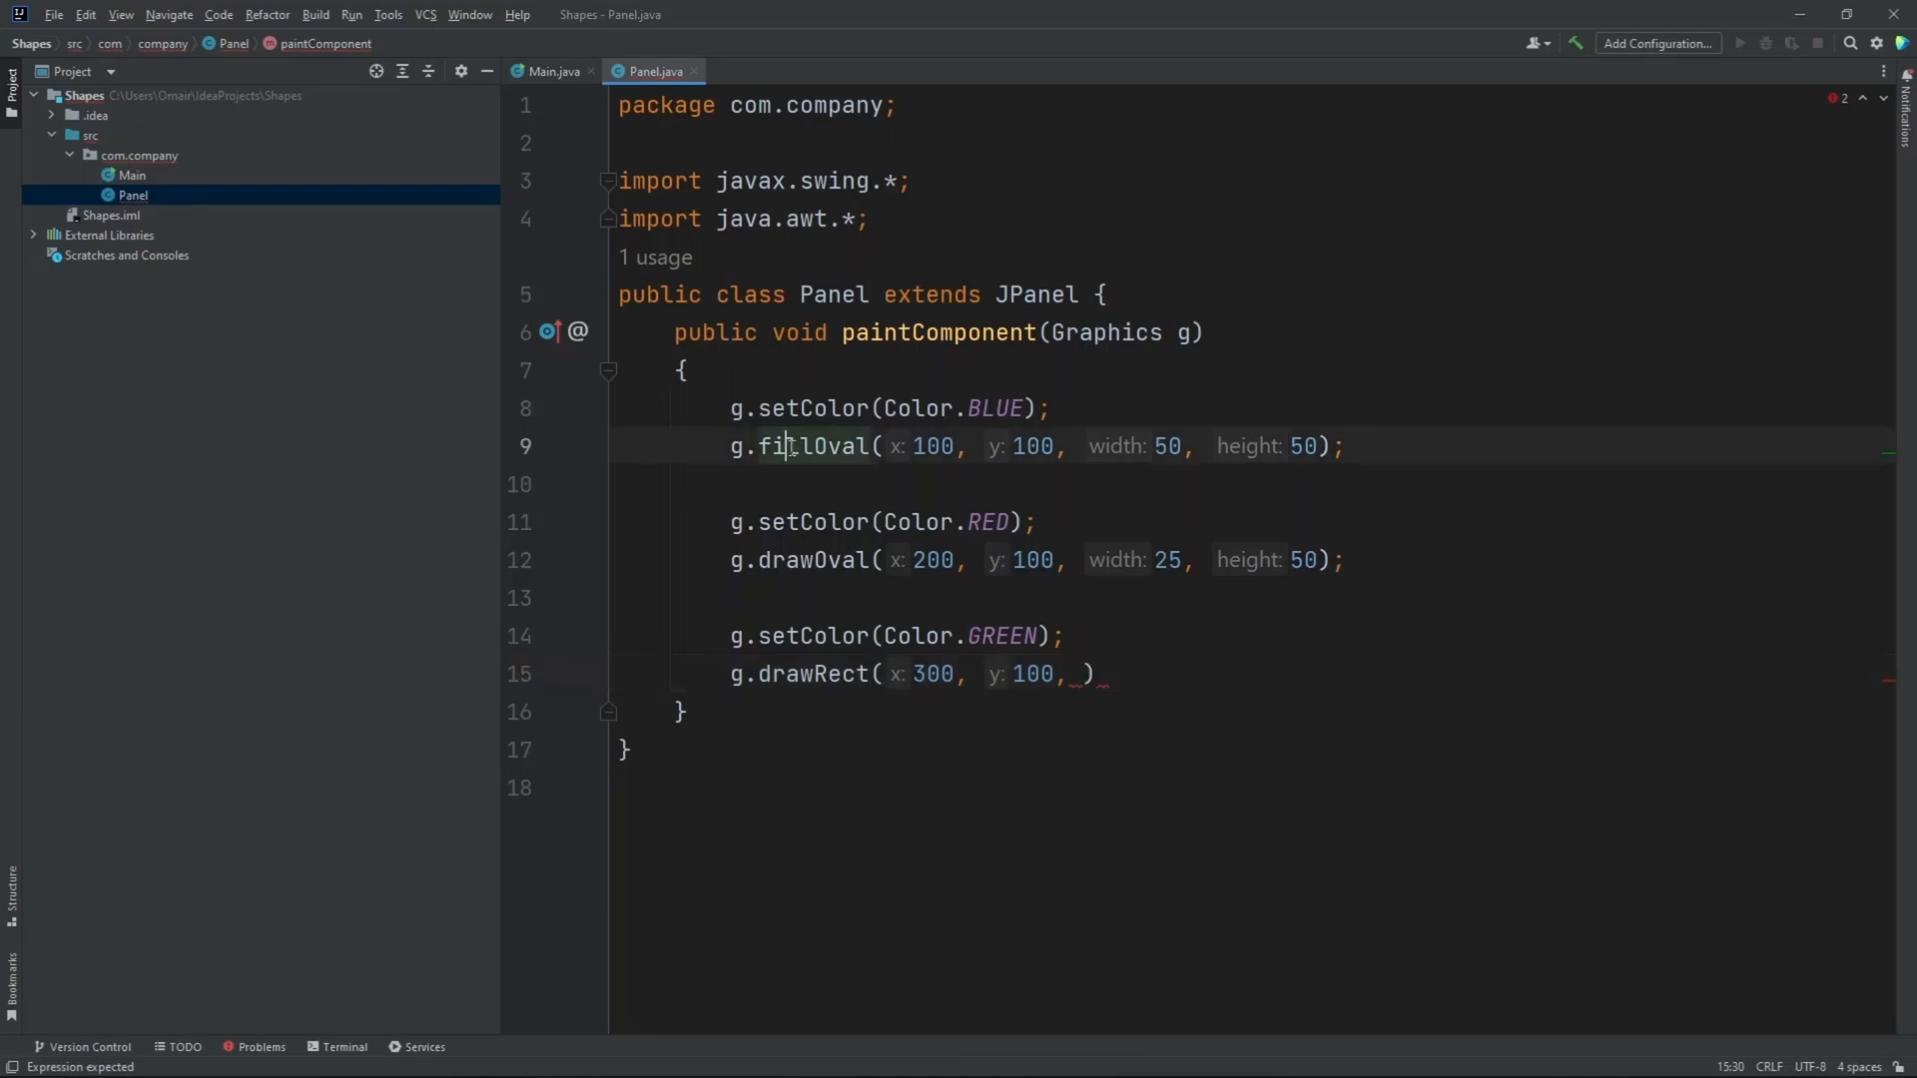
{"action": "left_click", "coordinate": [1082, 674]}
{"action": "type", "text": "50, 50"}
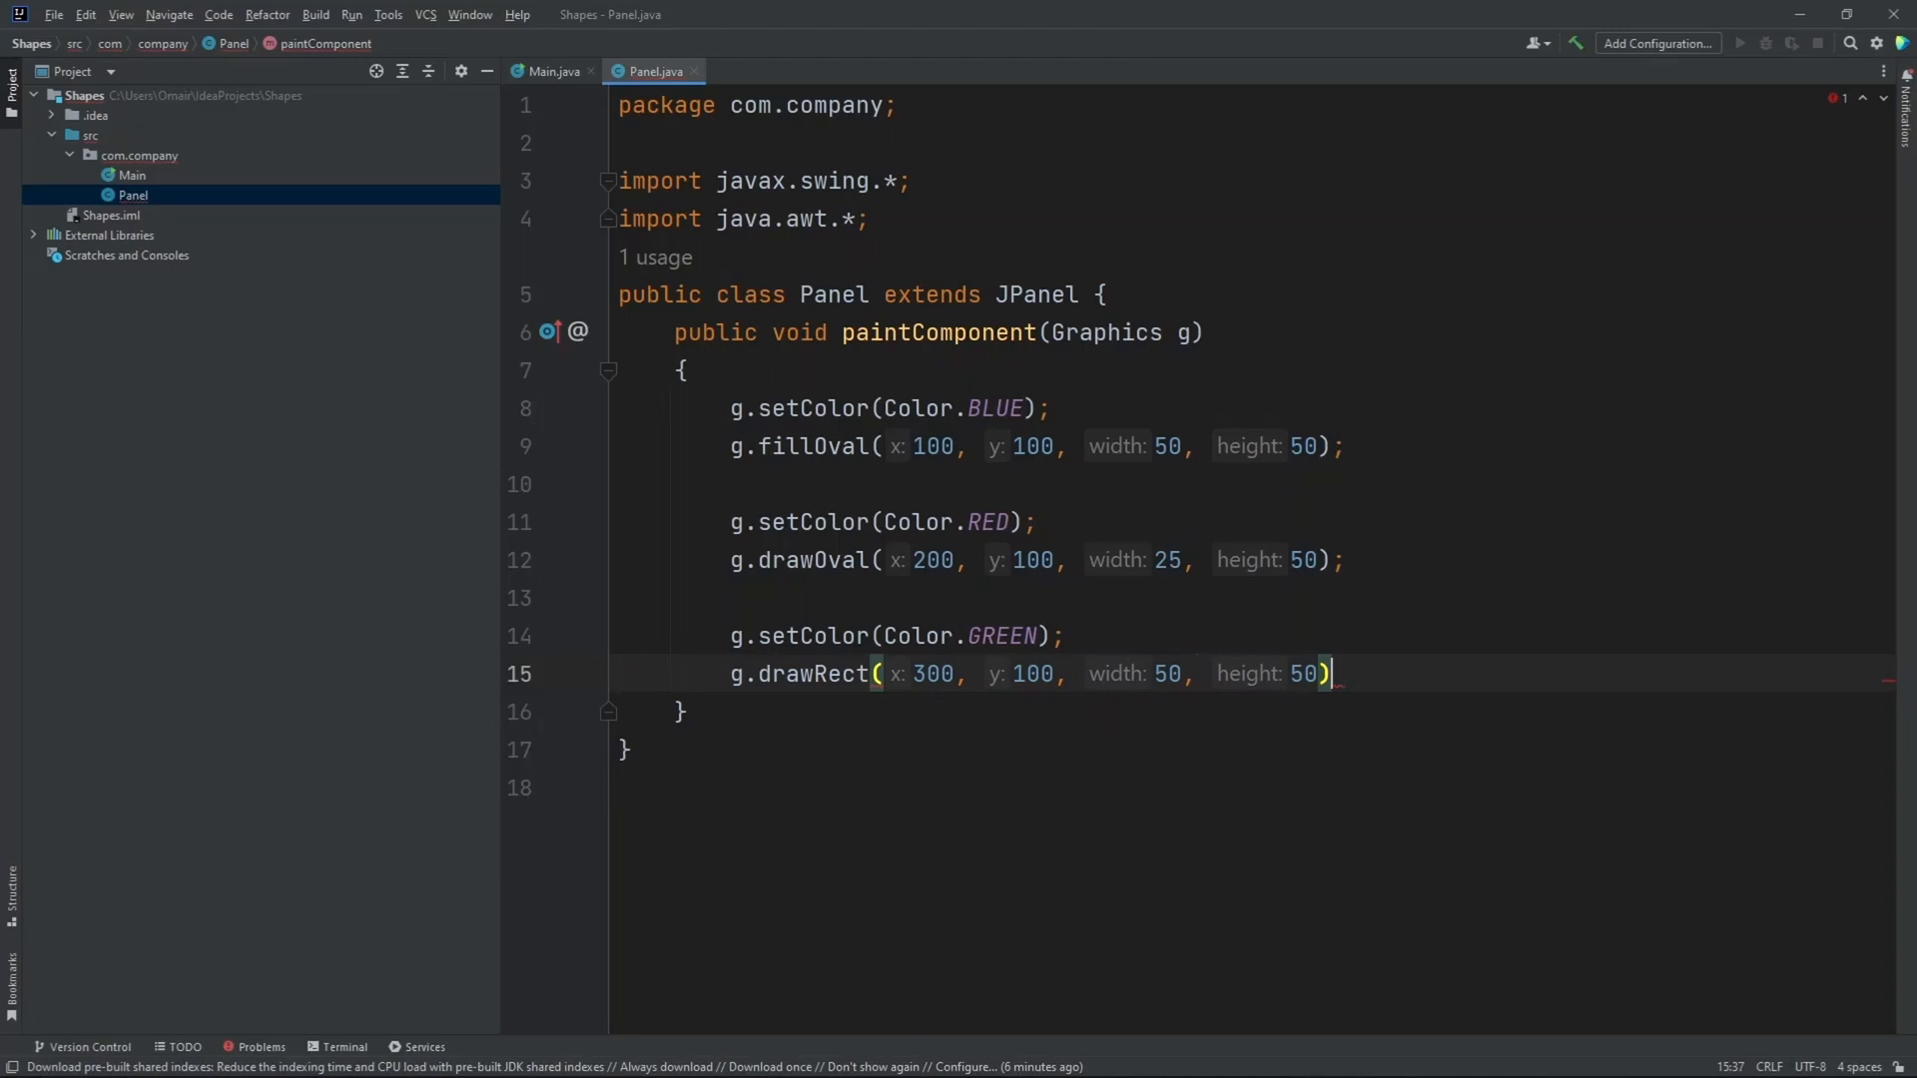
{"action": "key", "text": "Enter"}
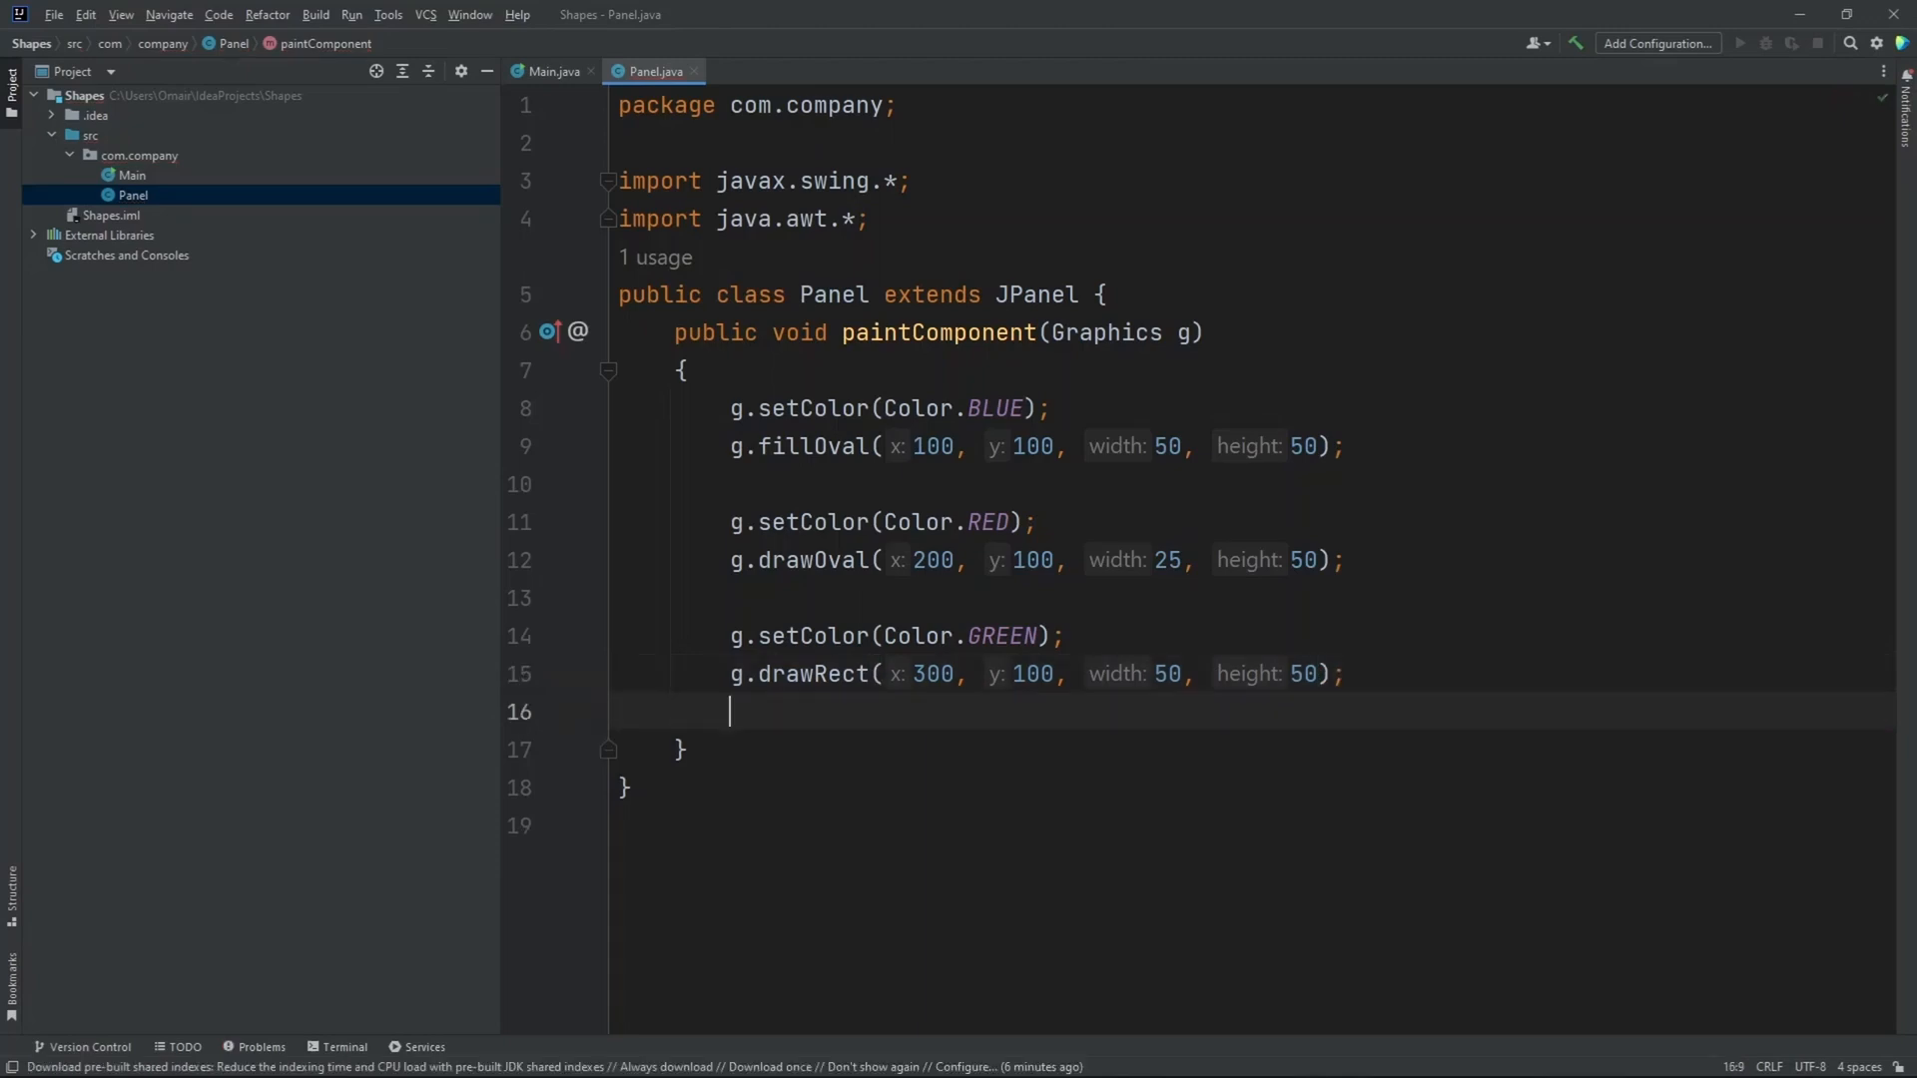
- After a blank line, add g.setColor(Color.CYAN);
{"action": "key", "text": "Enter"}
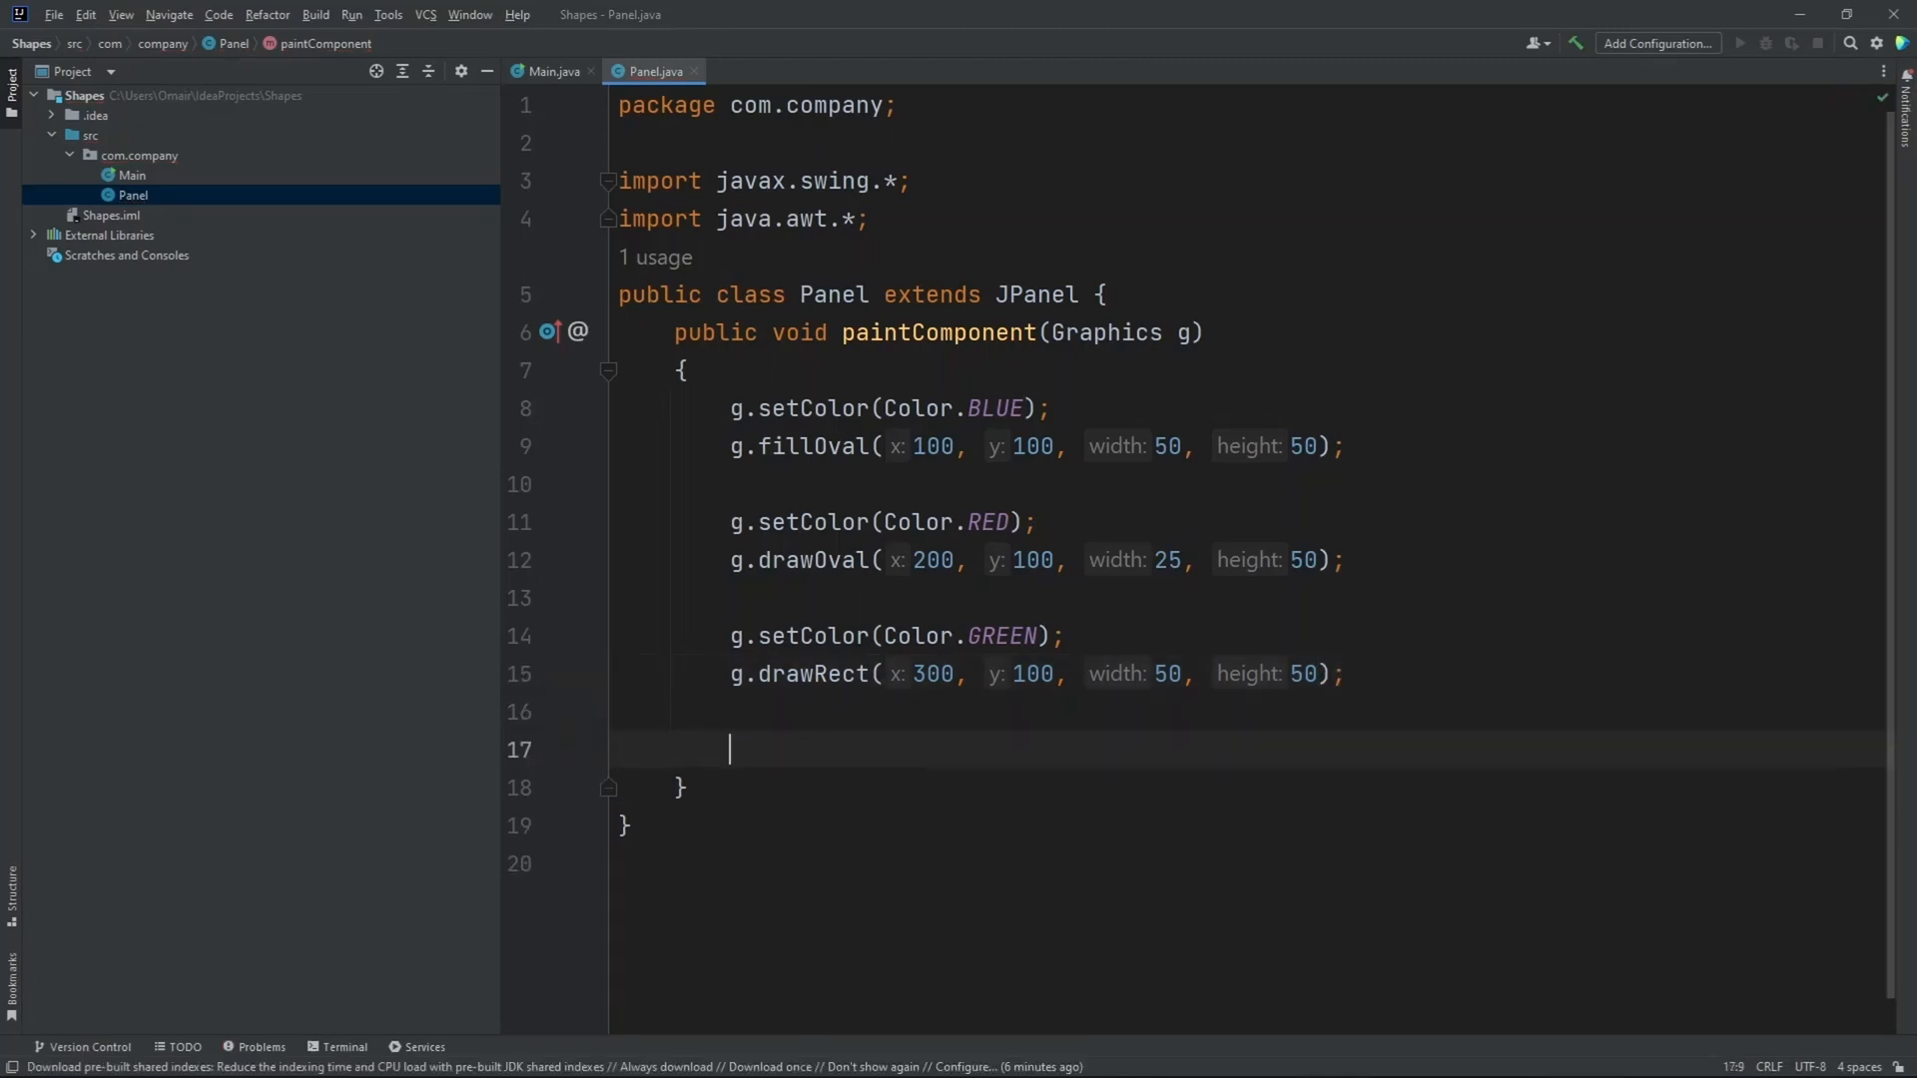
{"action": "type", "text": "g.setColor();"}
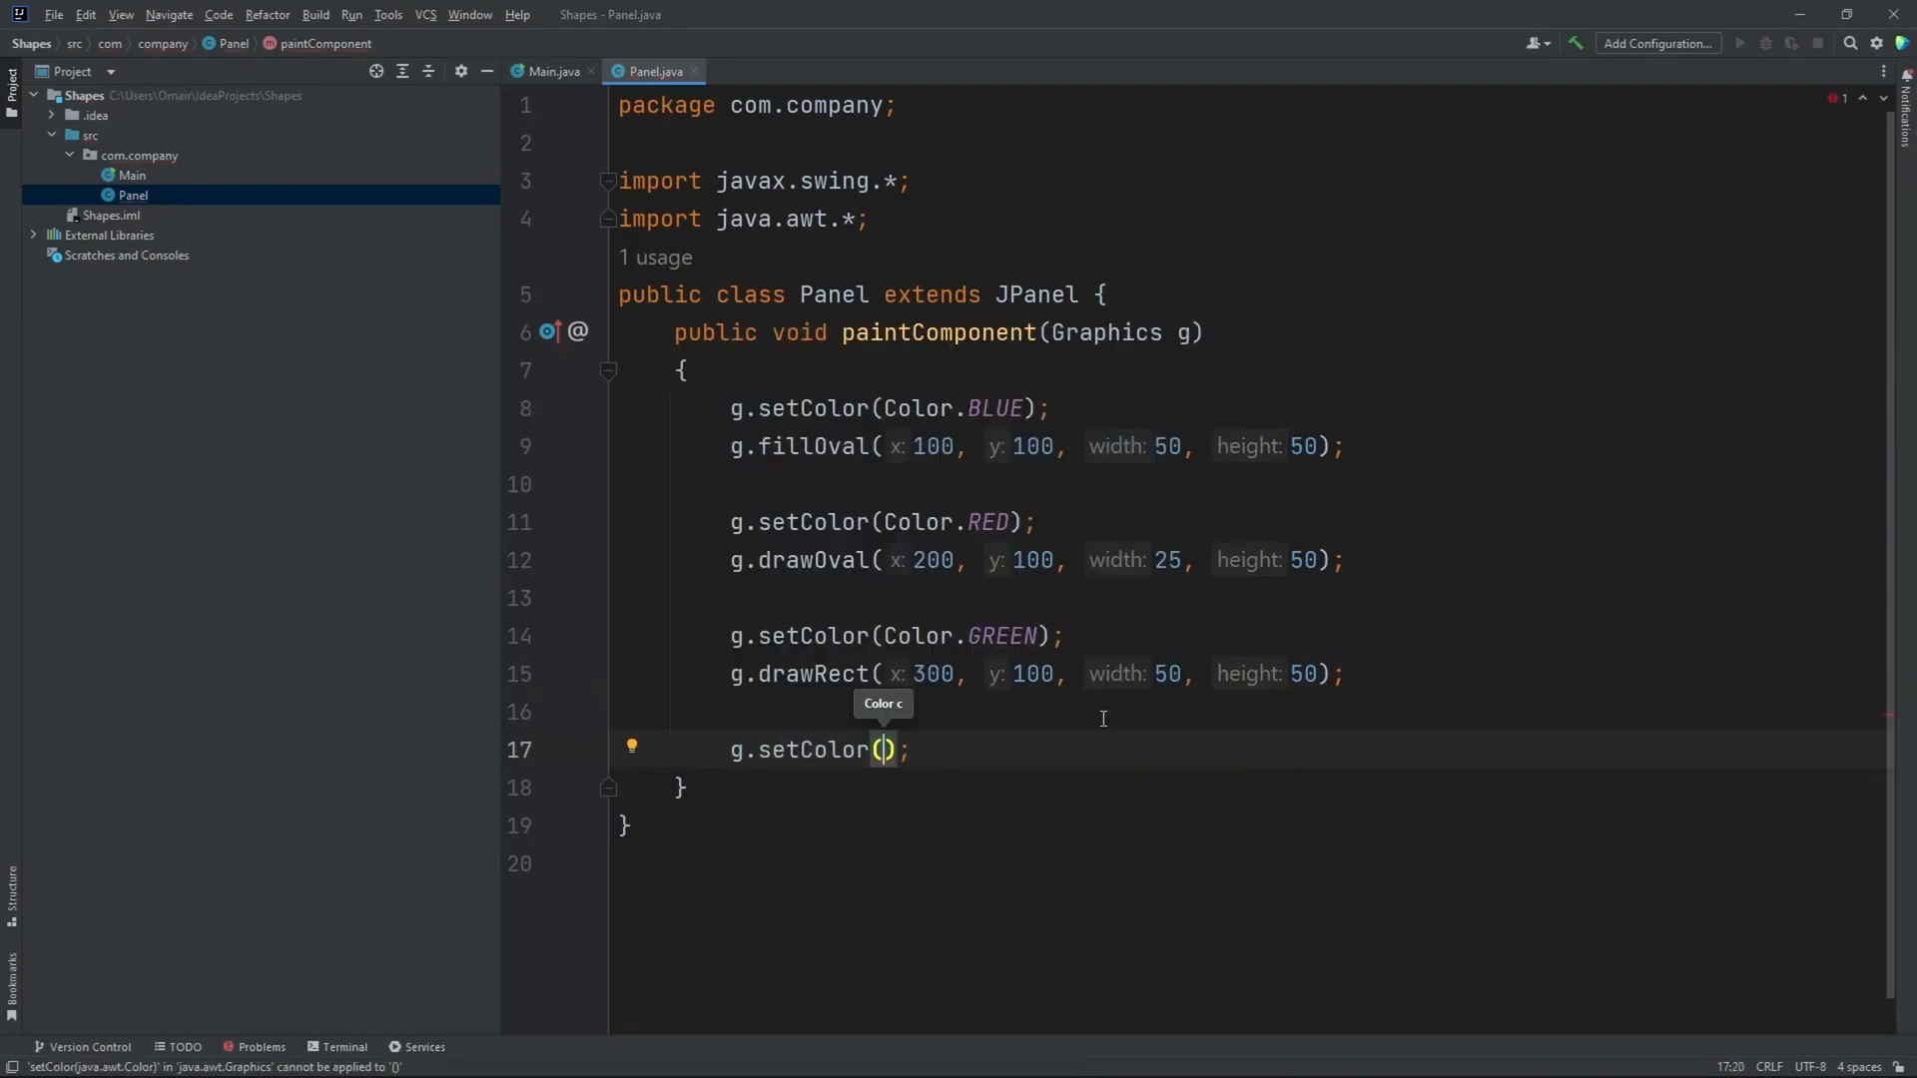
{"action": "type", "text": "Co"}
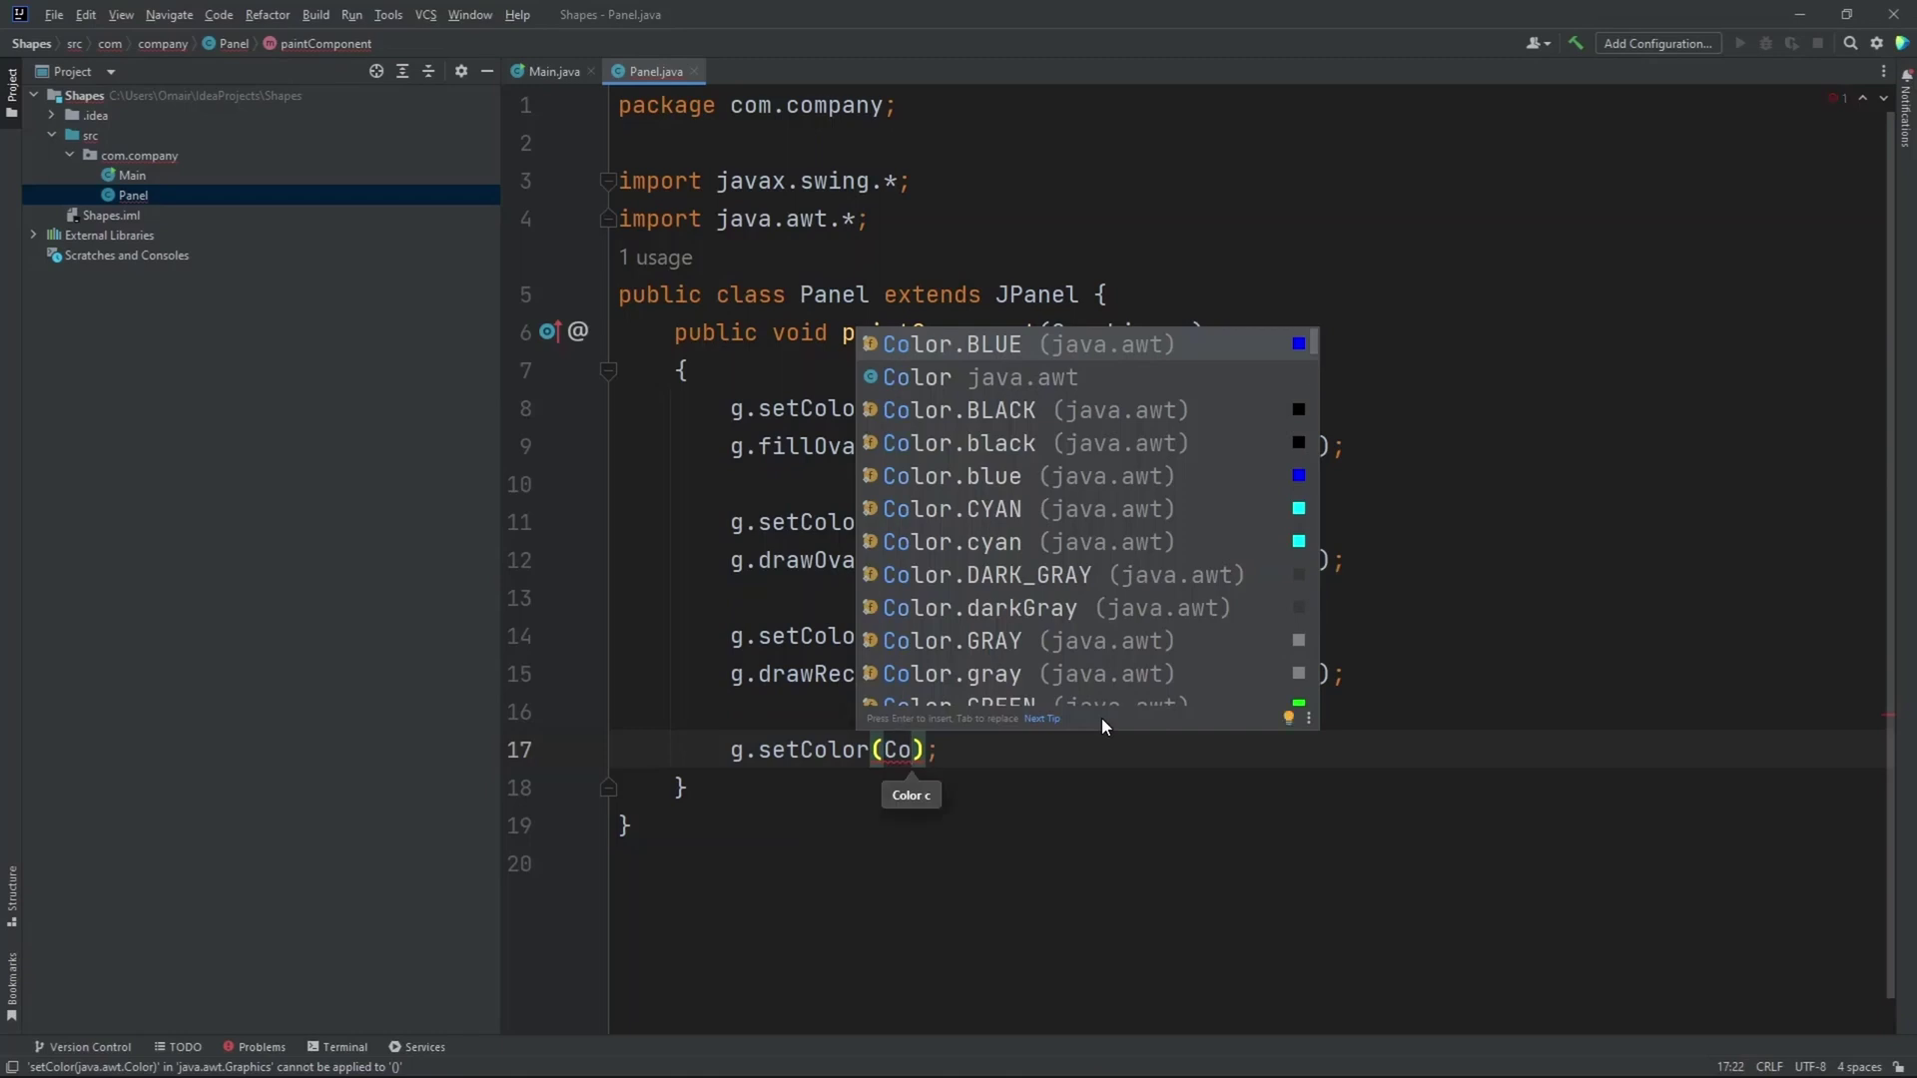
{"action": "type", "text": "Color.CYAN"}
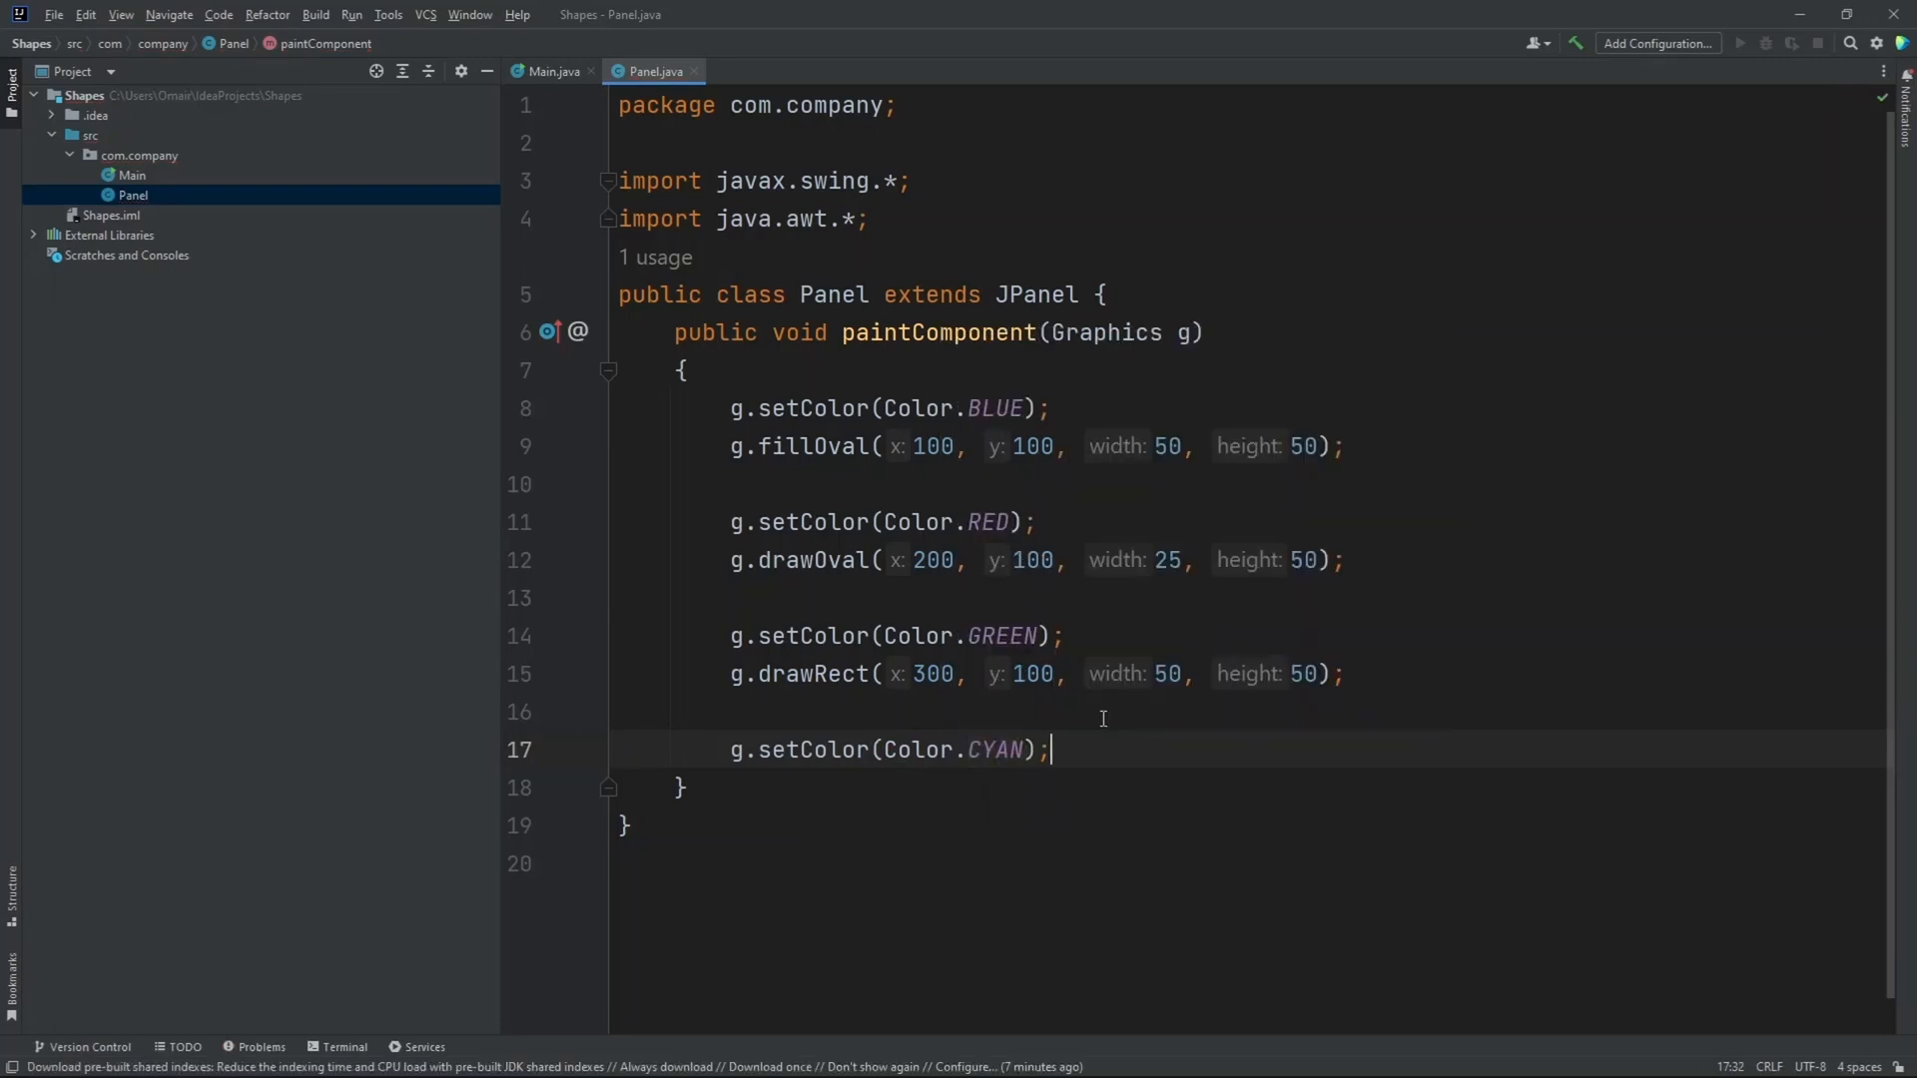
{"action": "key", "text": "Enter"}
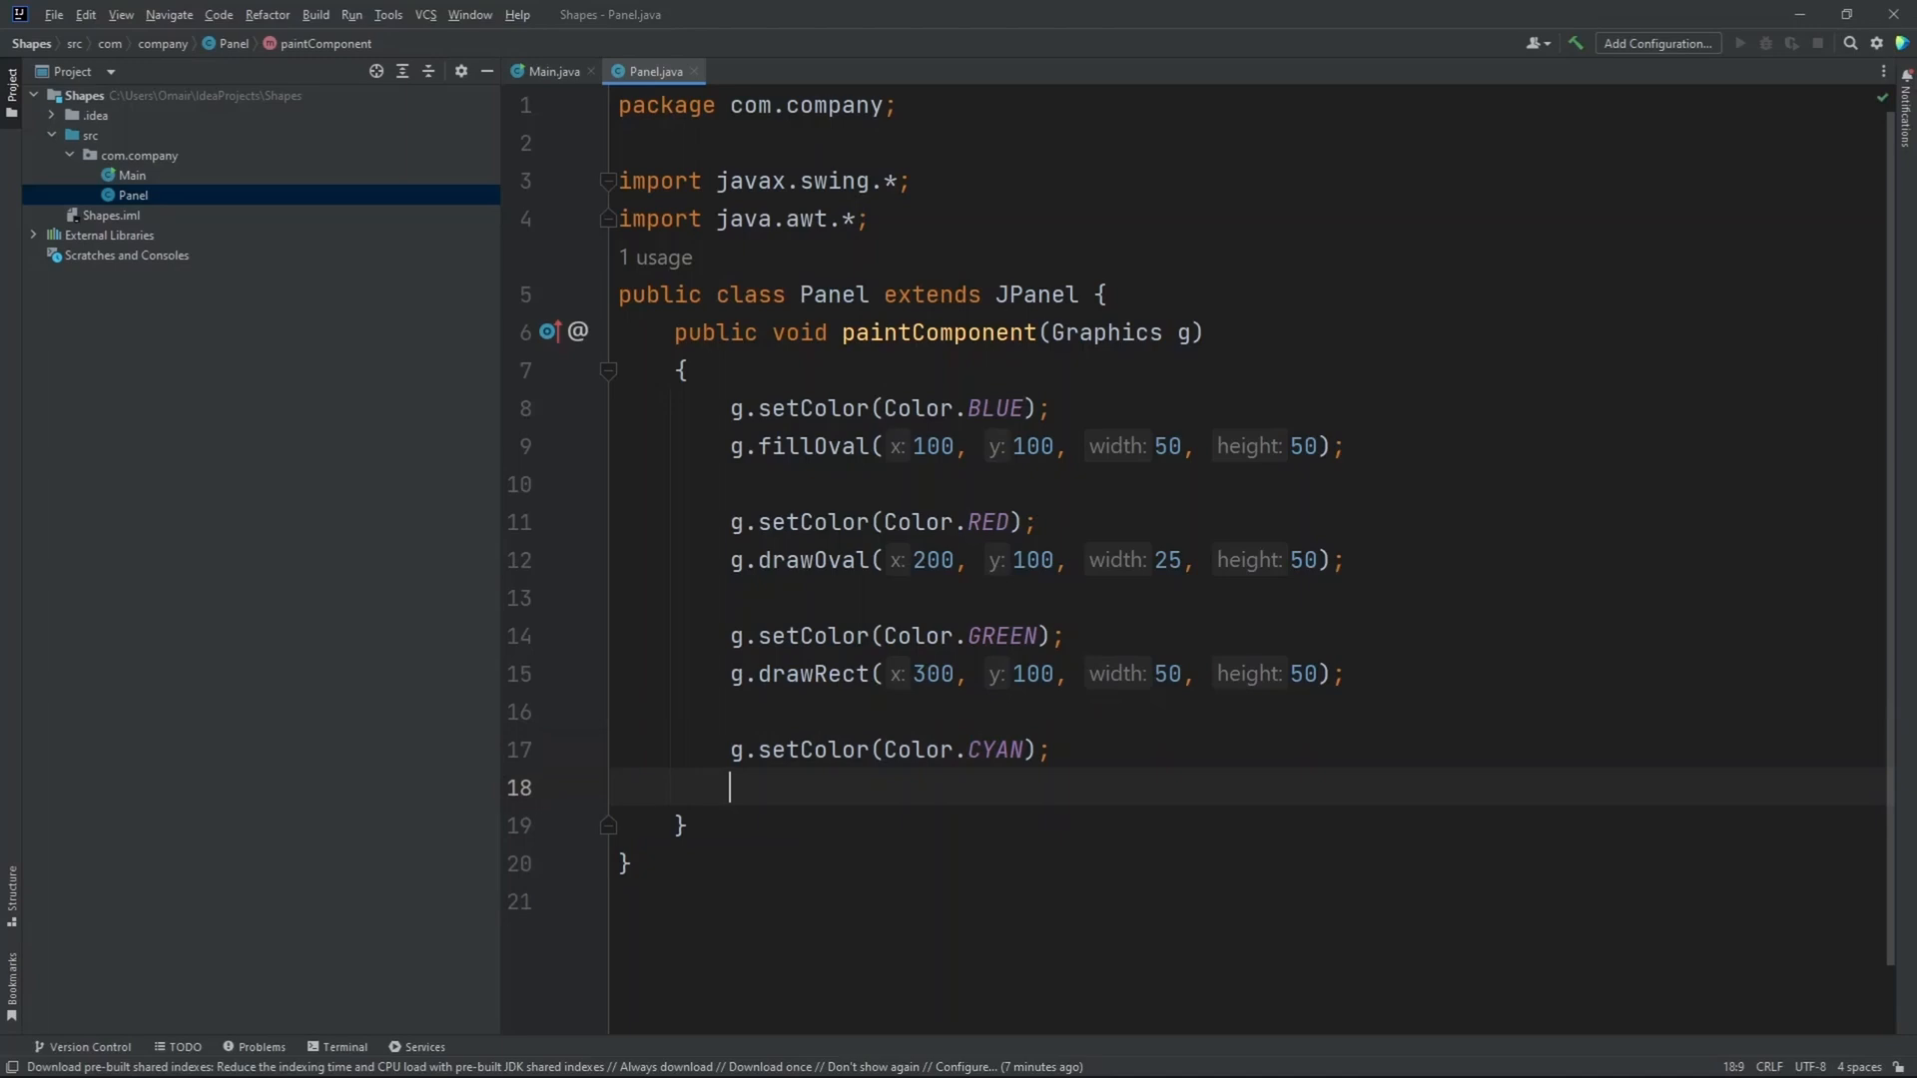
- Add g.fillRect(400, 100, 40, 60); for the filled cyan rectangle
{"action": "type", "text": "g.Fi"}
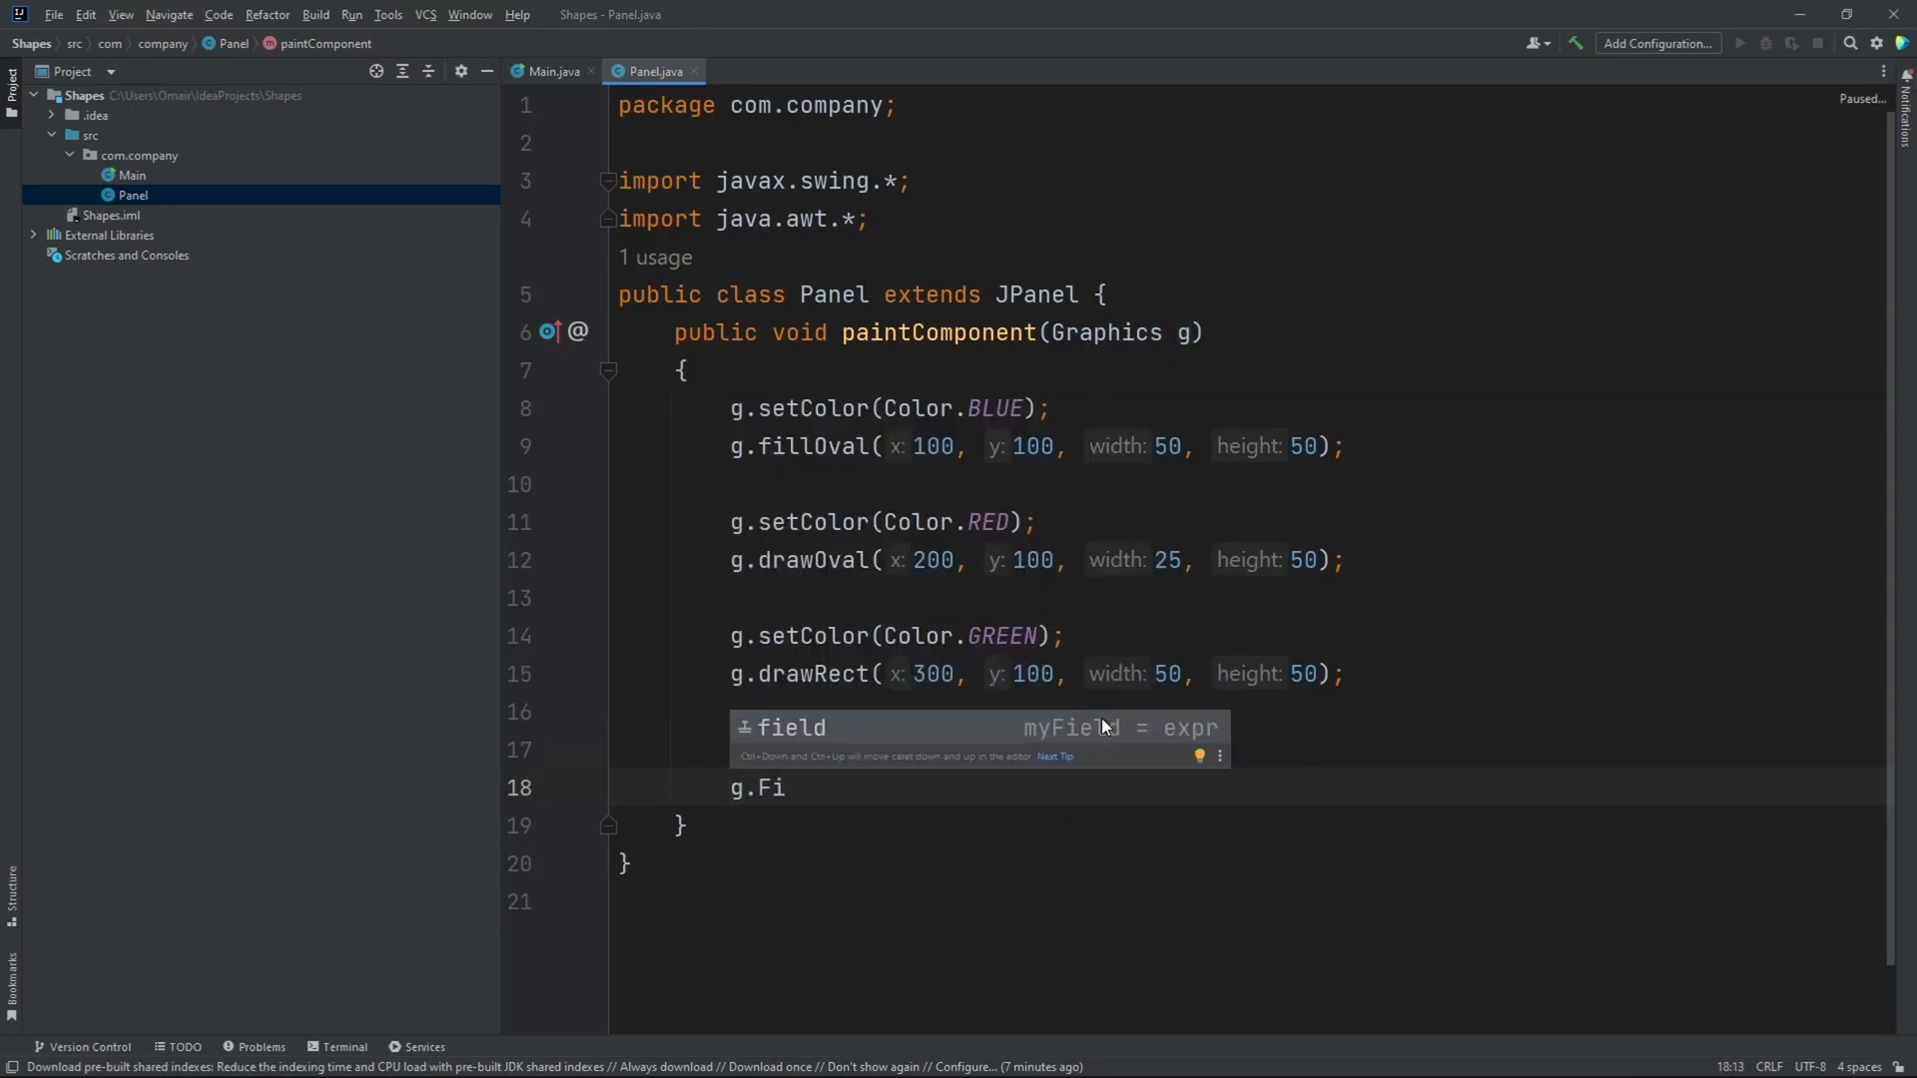
{"action": "type", "text": "llRect();"}
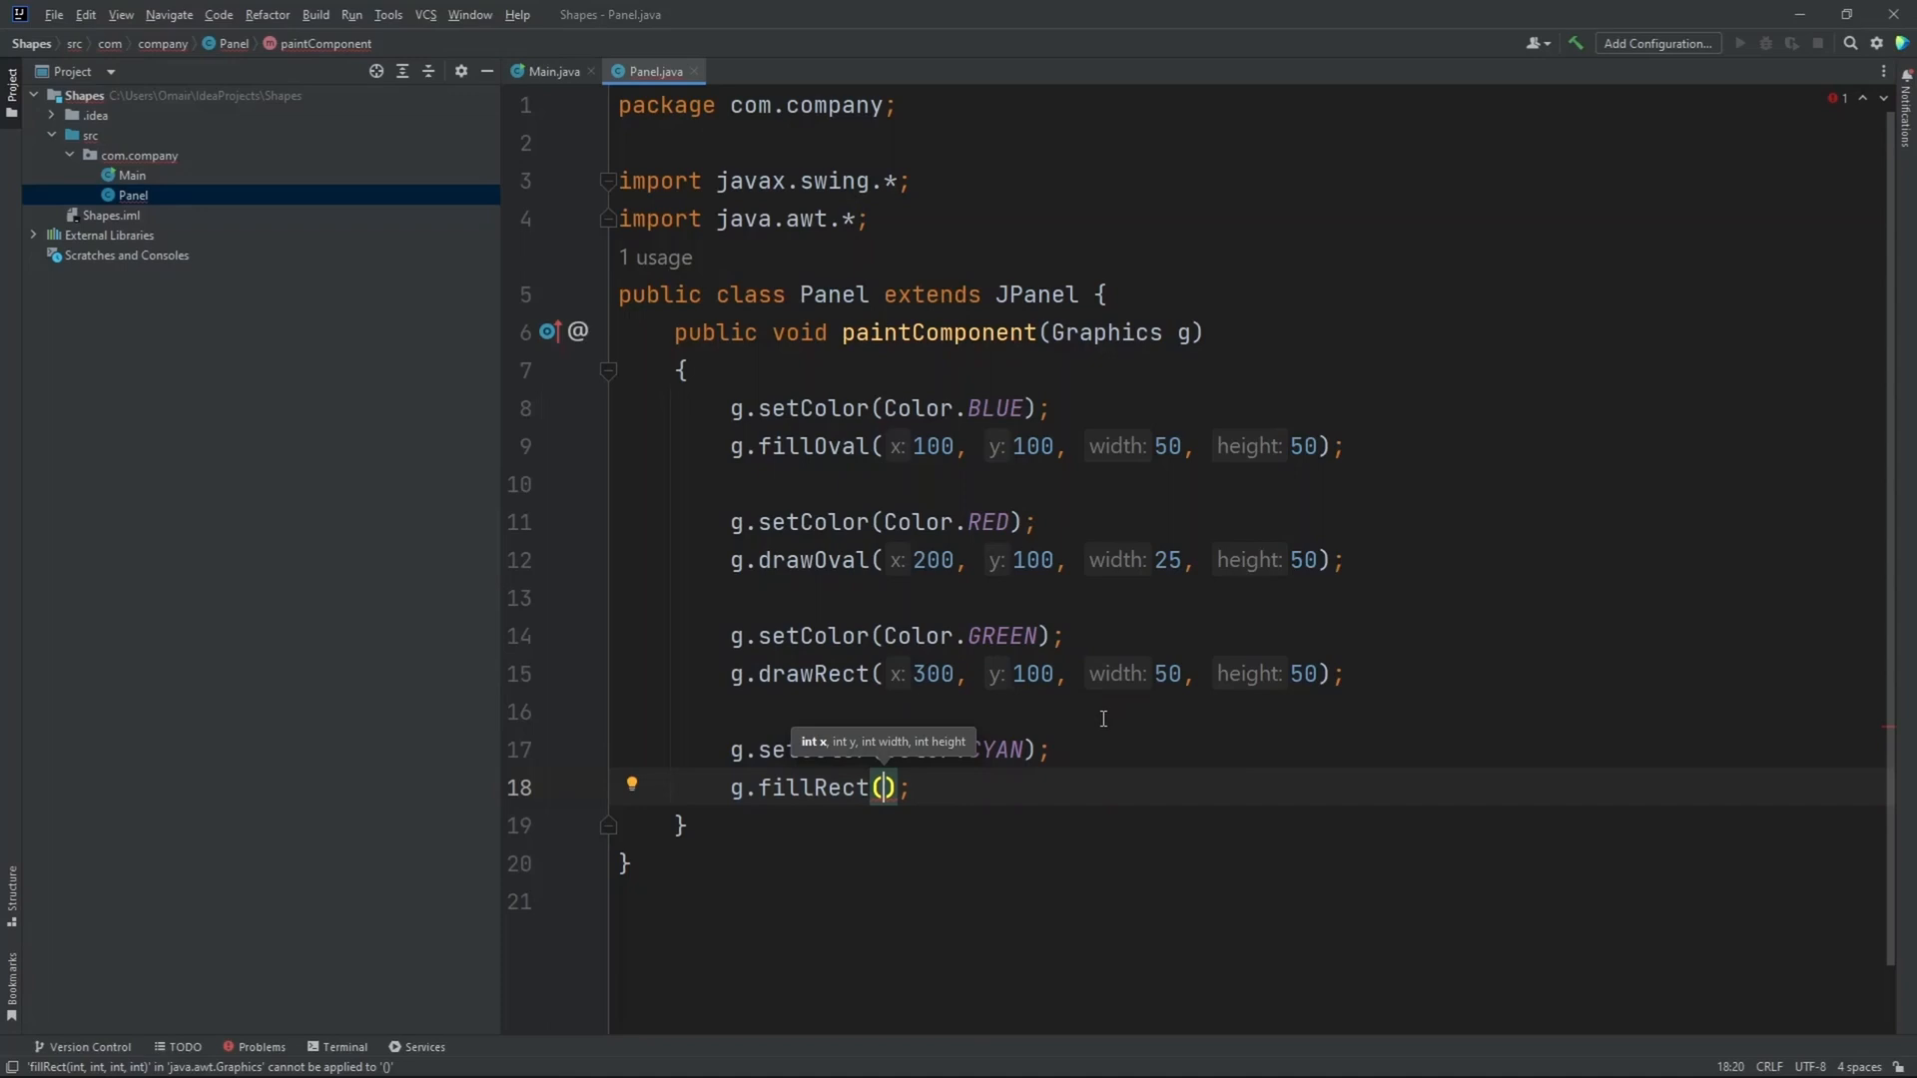
{"action": "type", "text": "400, 100, 40, 60"}
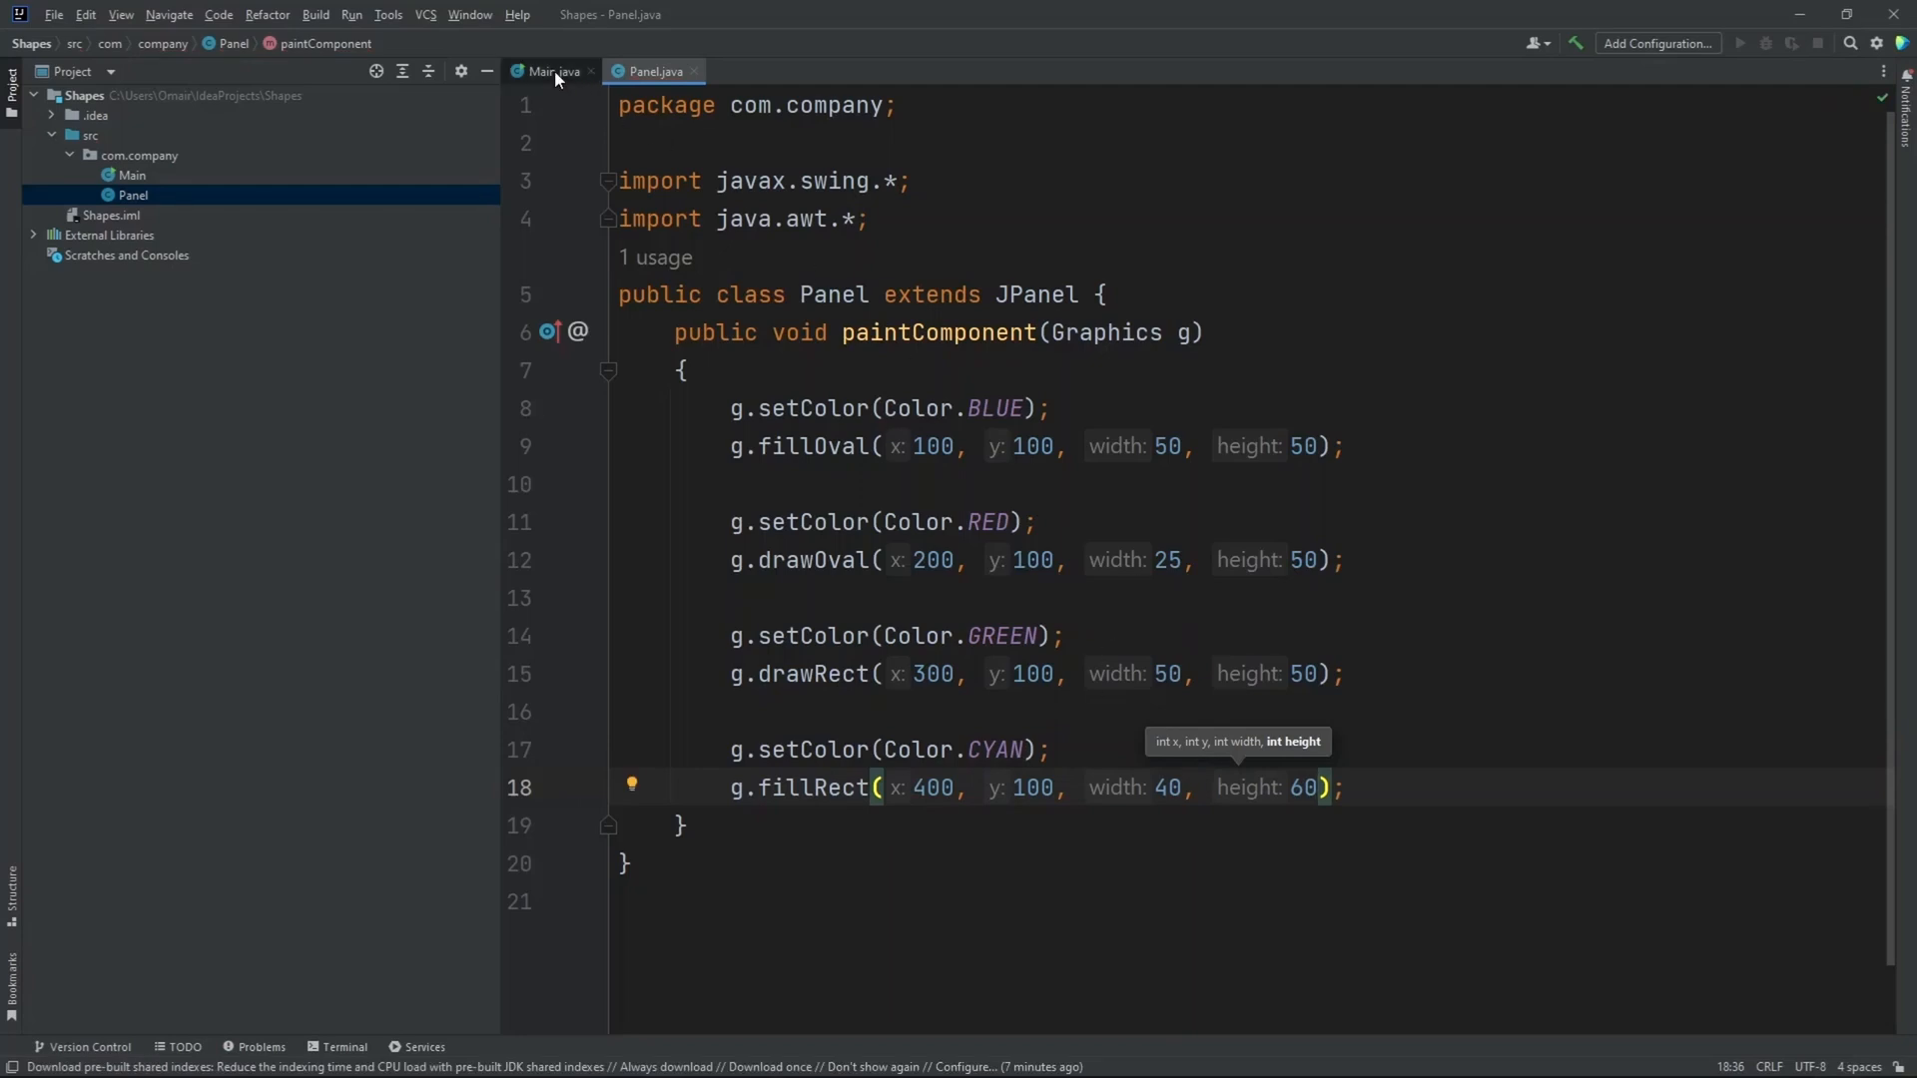
- Run Main.main() from the gutter arrow in Main.java
{"action": "left_click", "coordinate": [558, 71]}
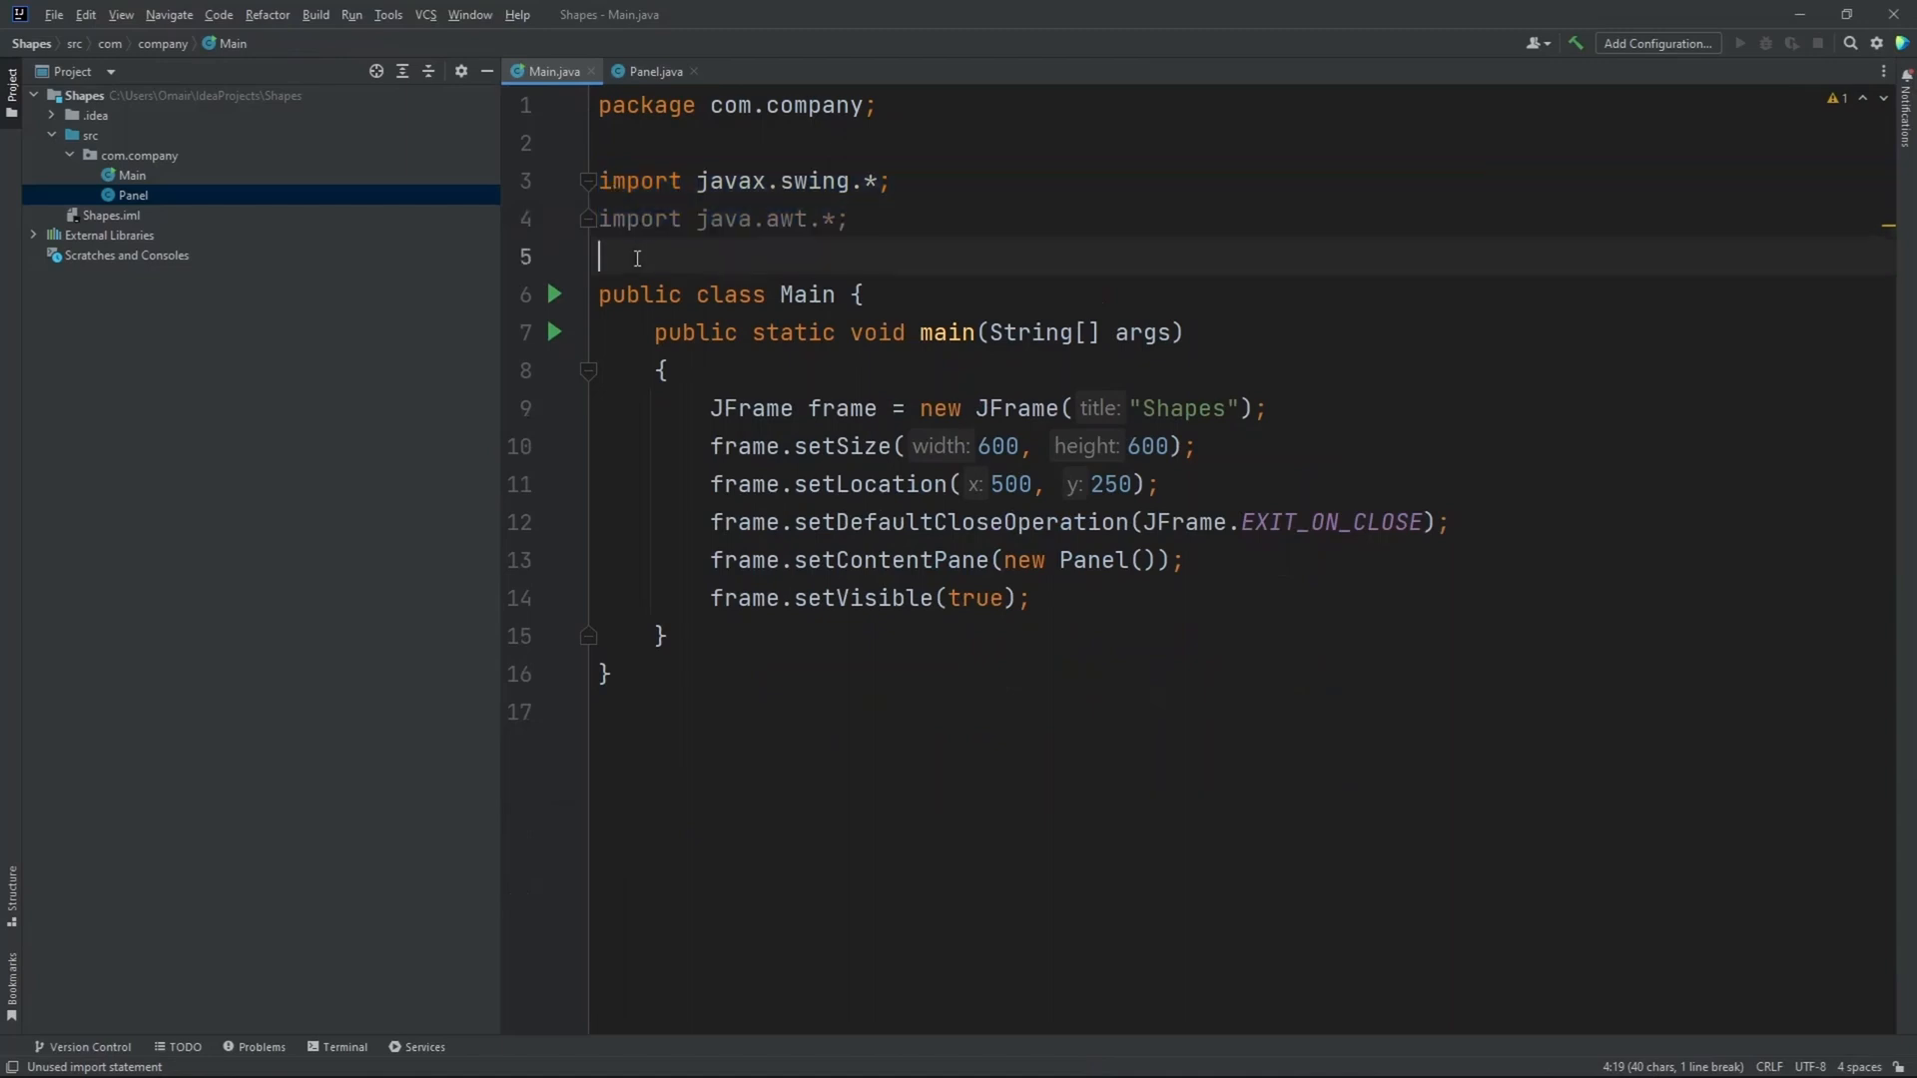
{"action": "left_click", "coordinate": [555, 293]}
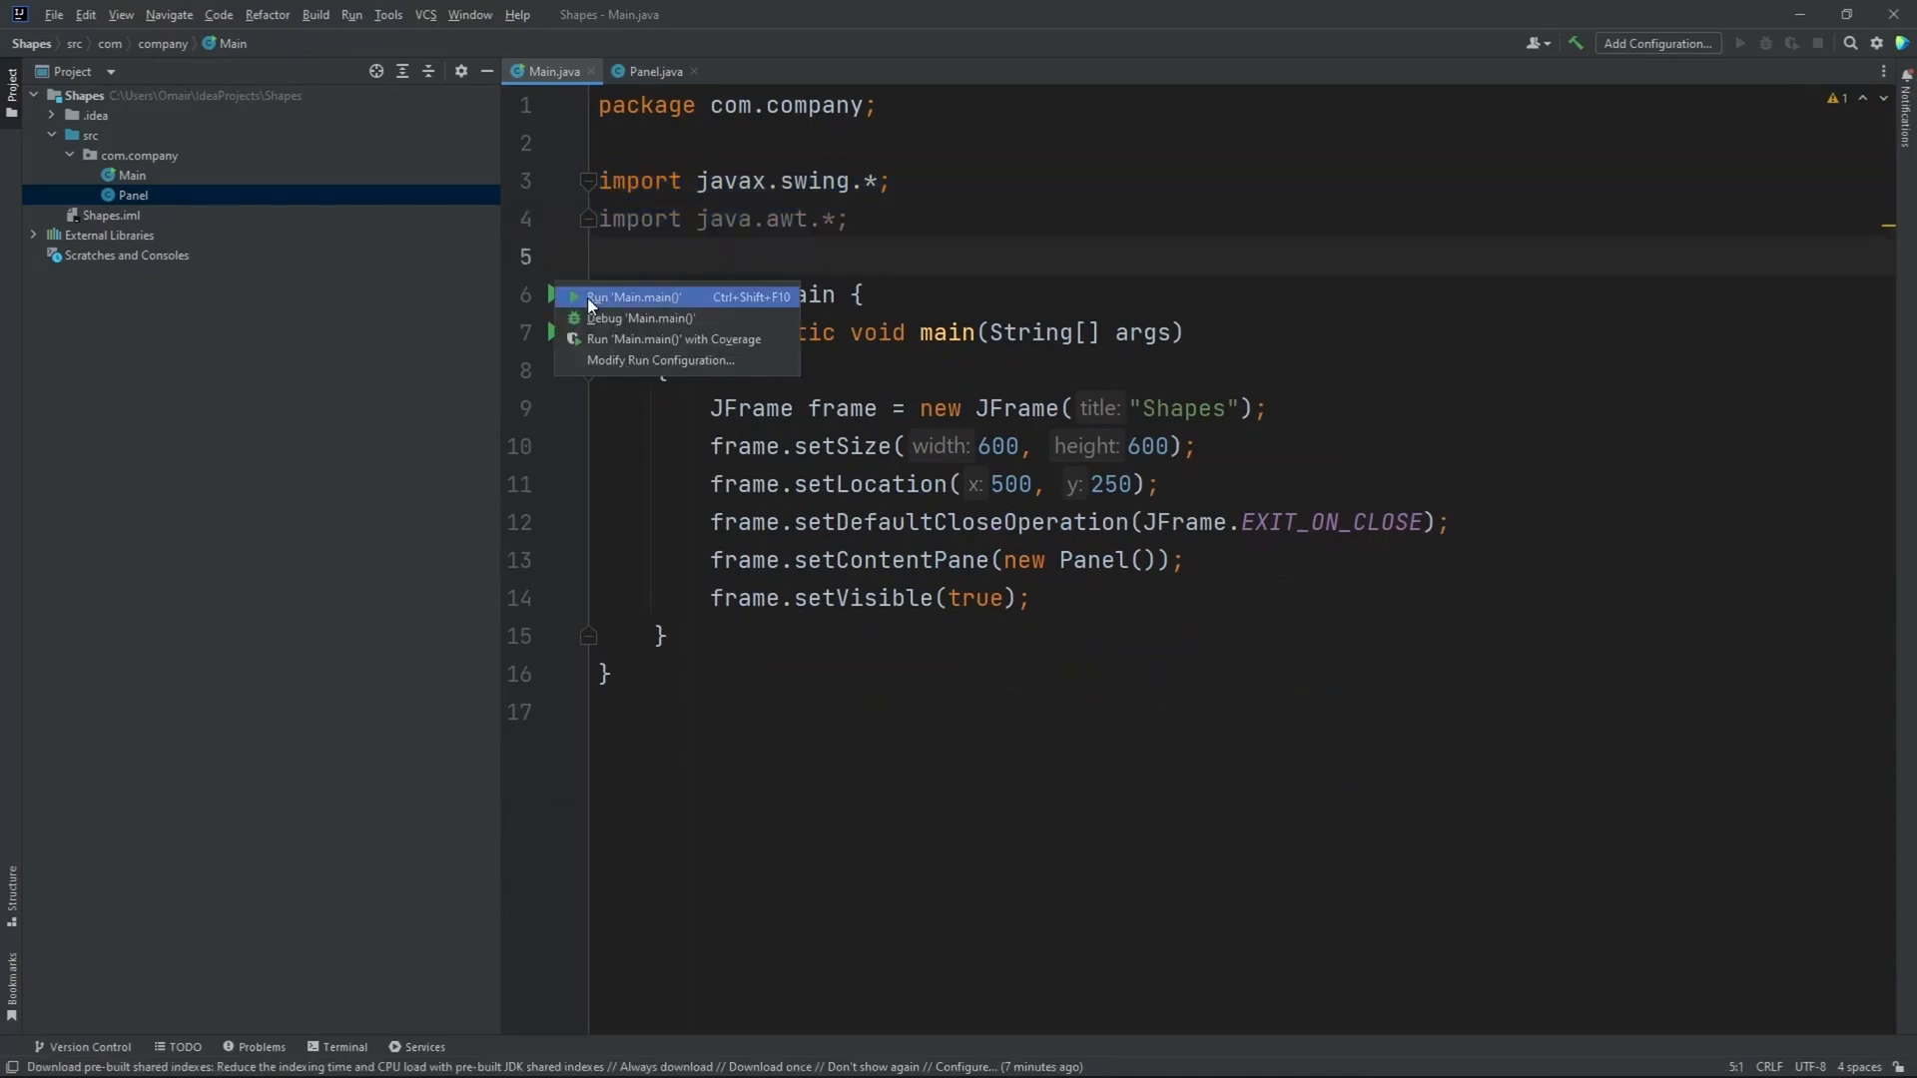
{"action": "left_click", "coordinate": [633, 297]}
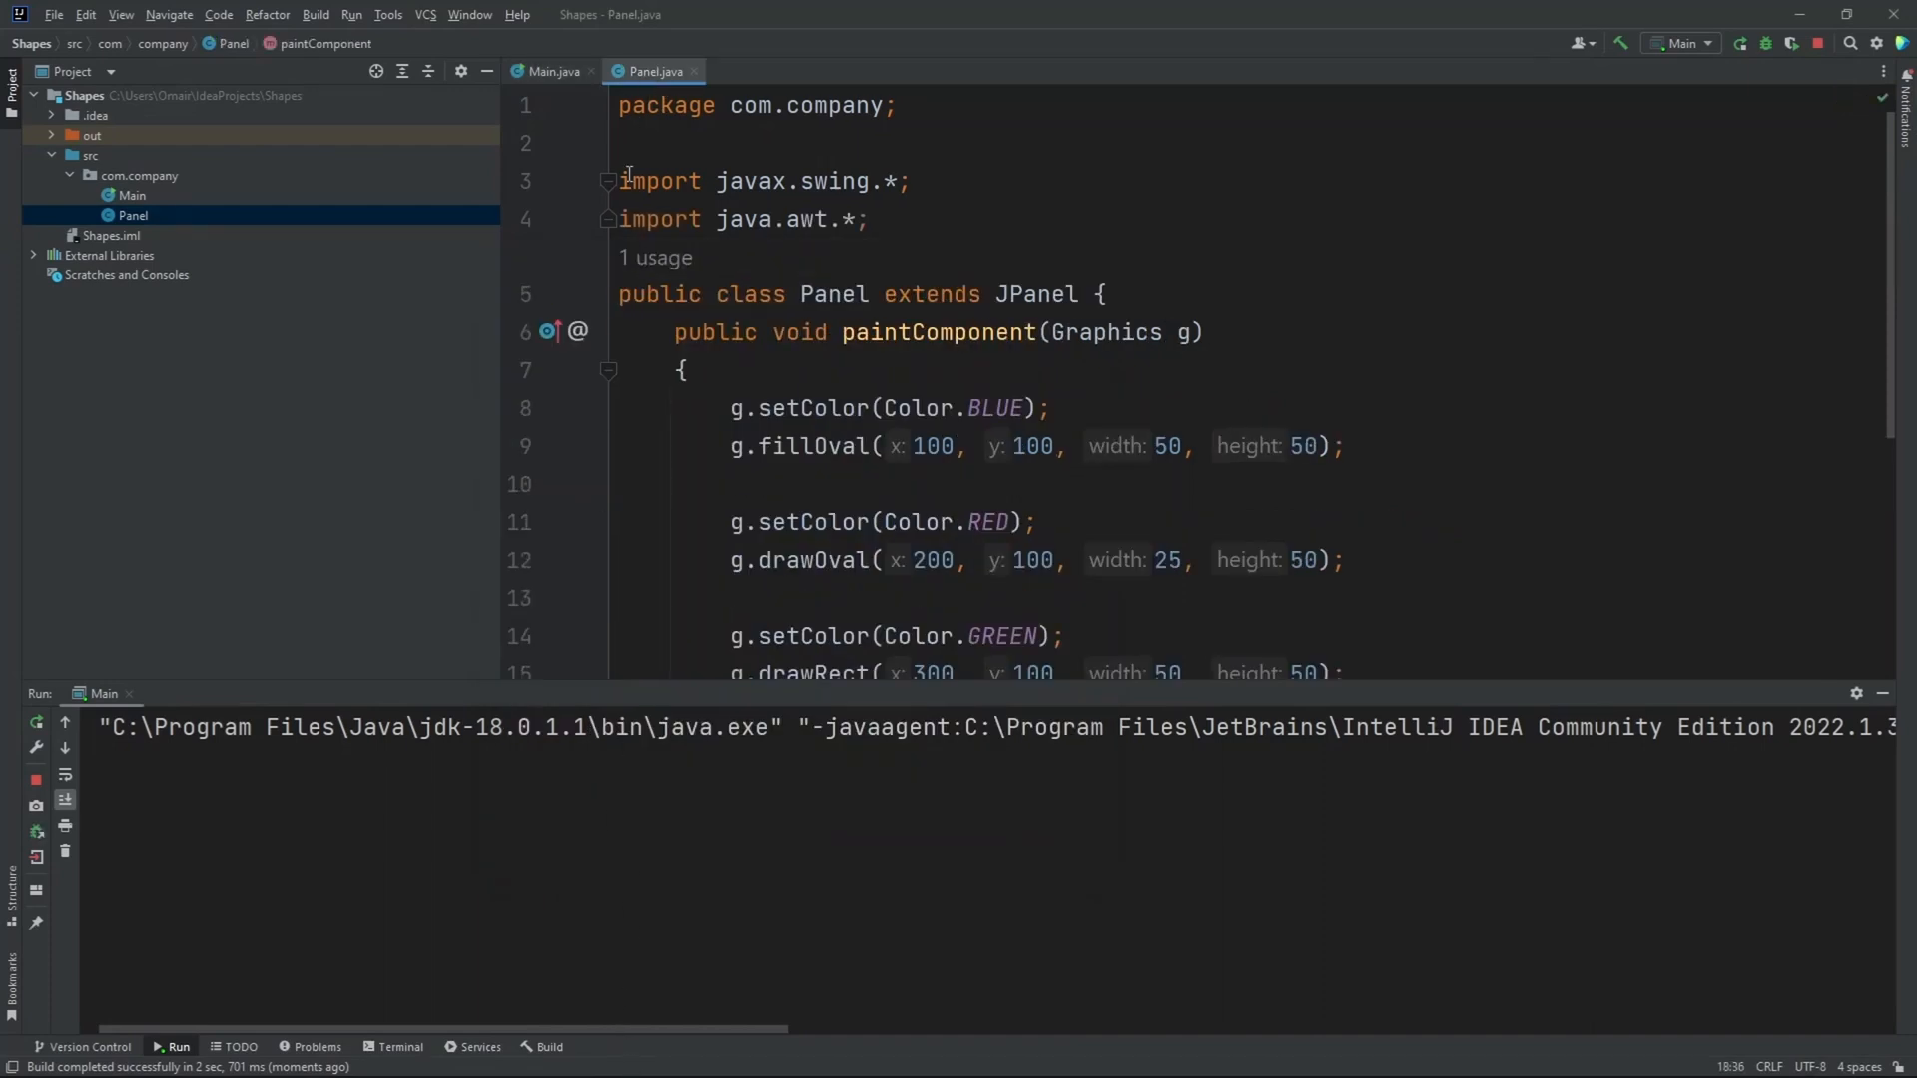
- Bring the running Shapes window to the front to view the four shapes
{"action": "left_click", "coordinate": [560, 71]}
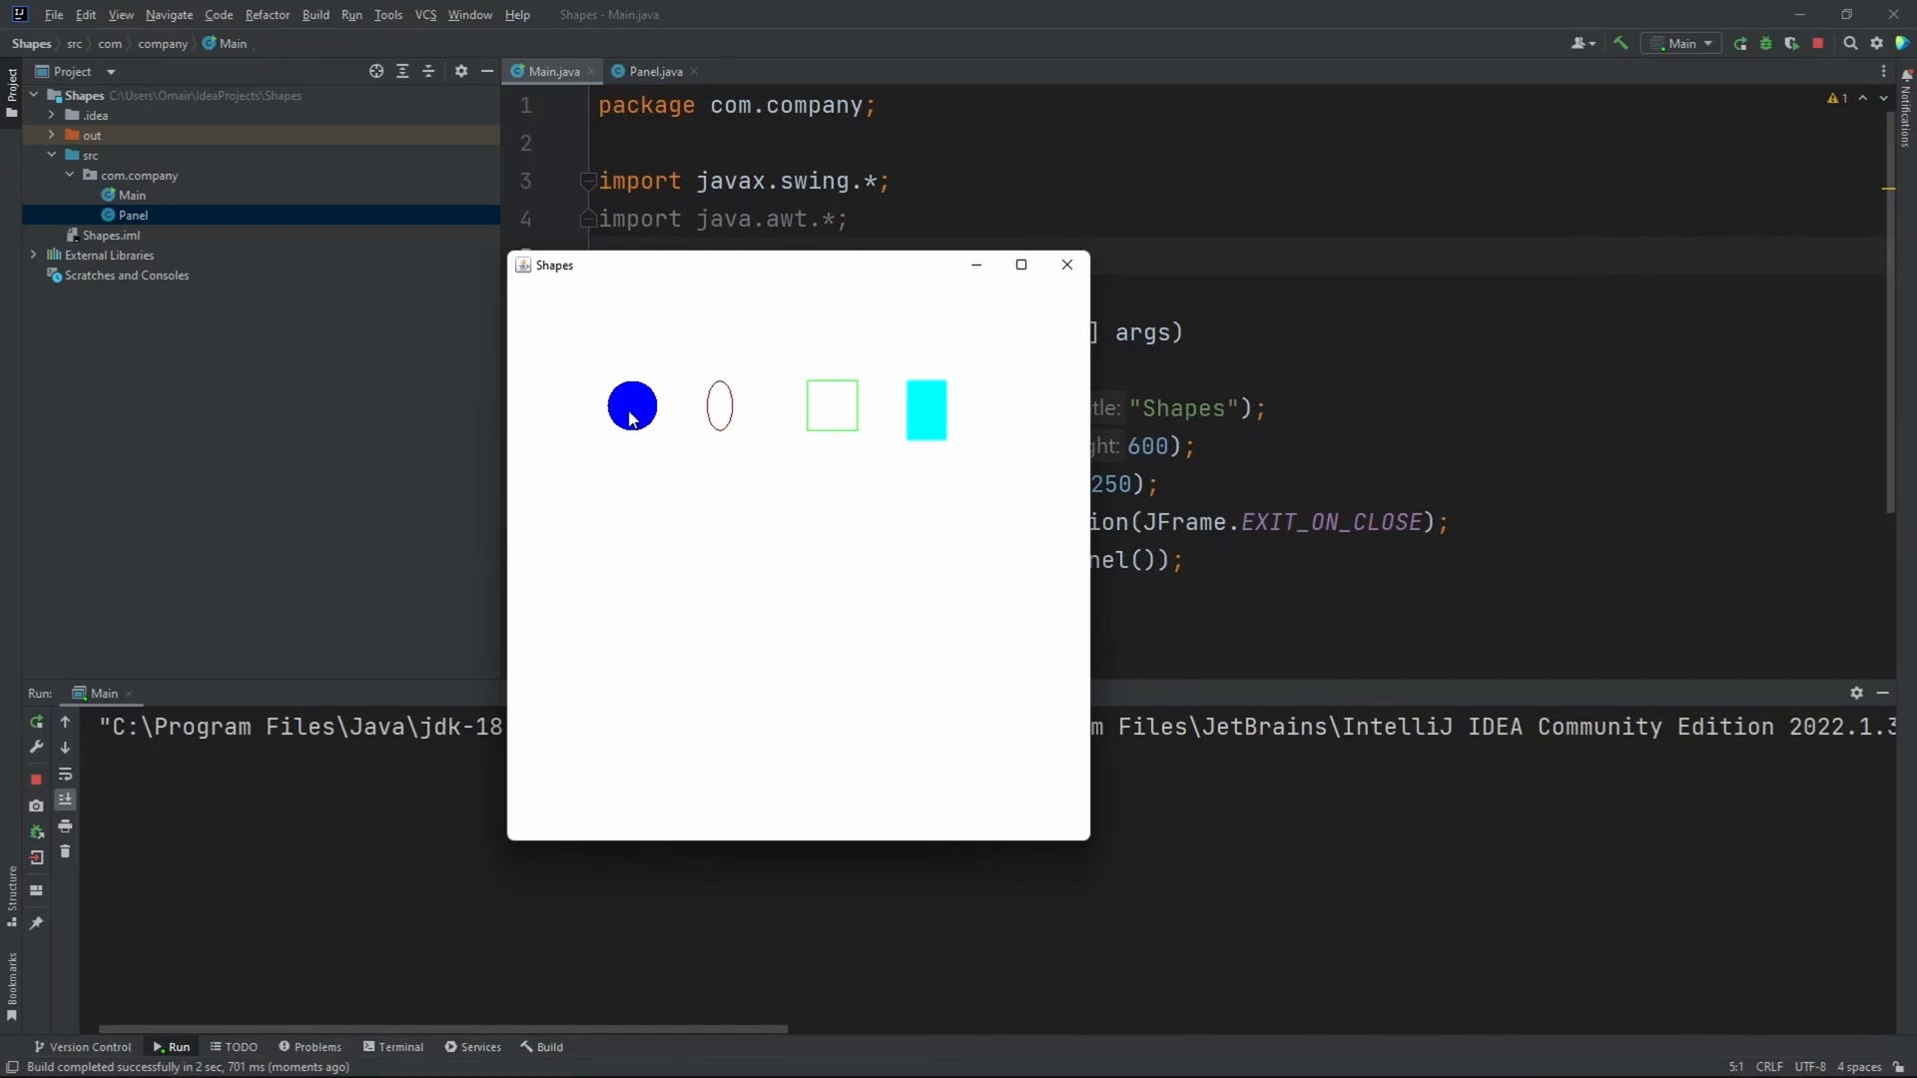
{"action": "mouse_move", "coordinate": [635, 435]}
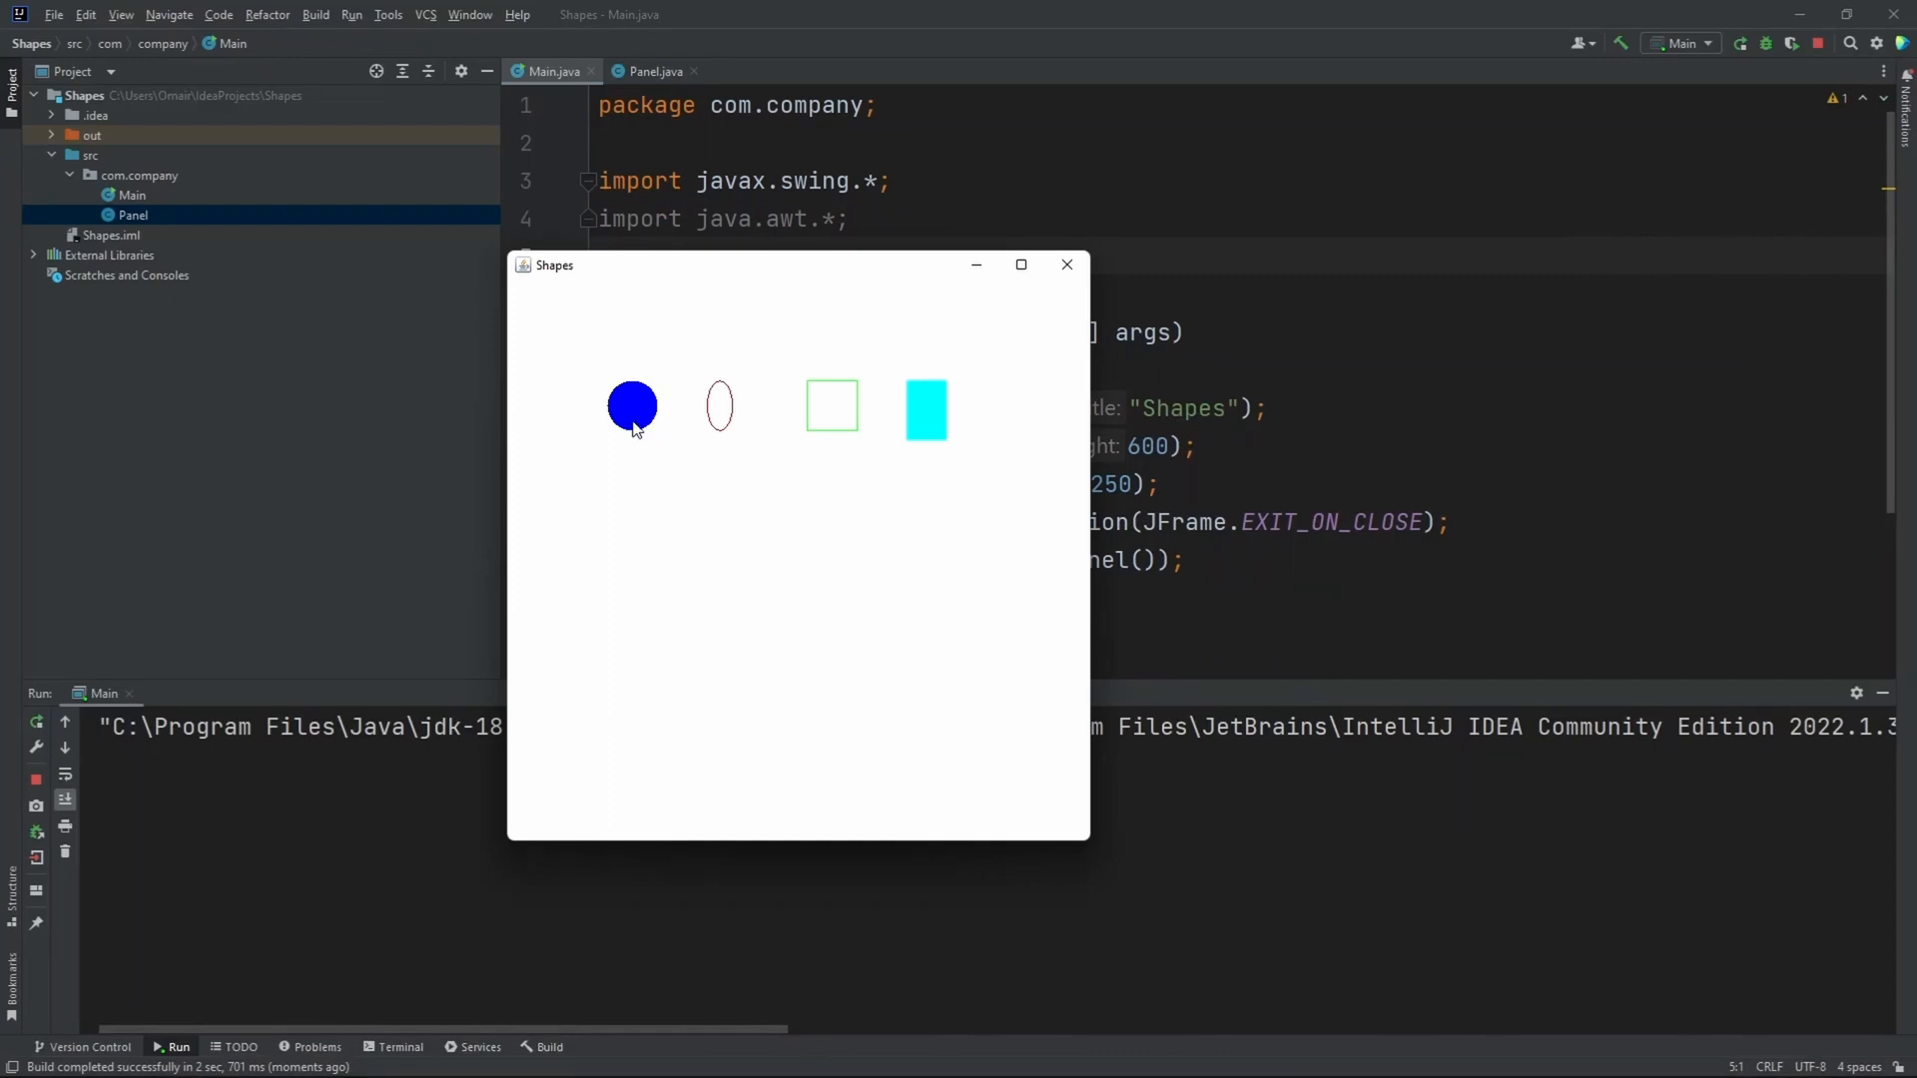
{"action": "mouse_move", "coordinate": [651, 422]}
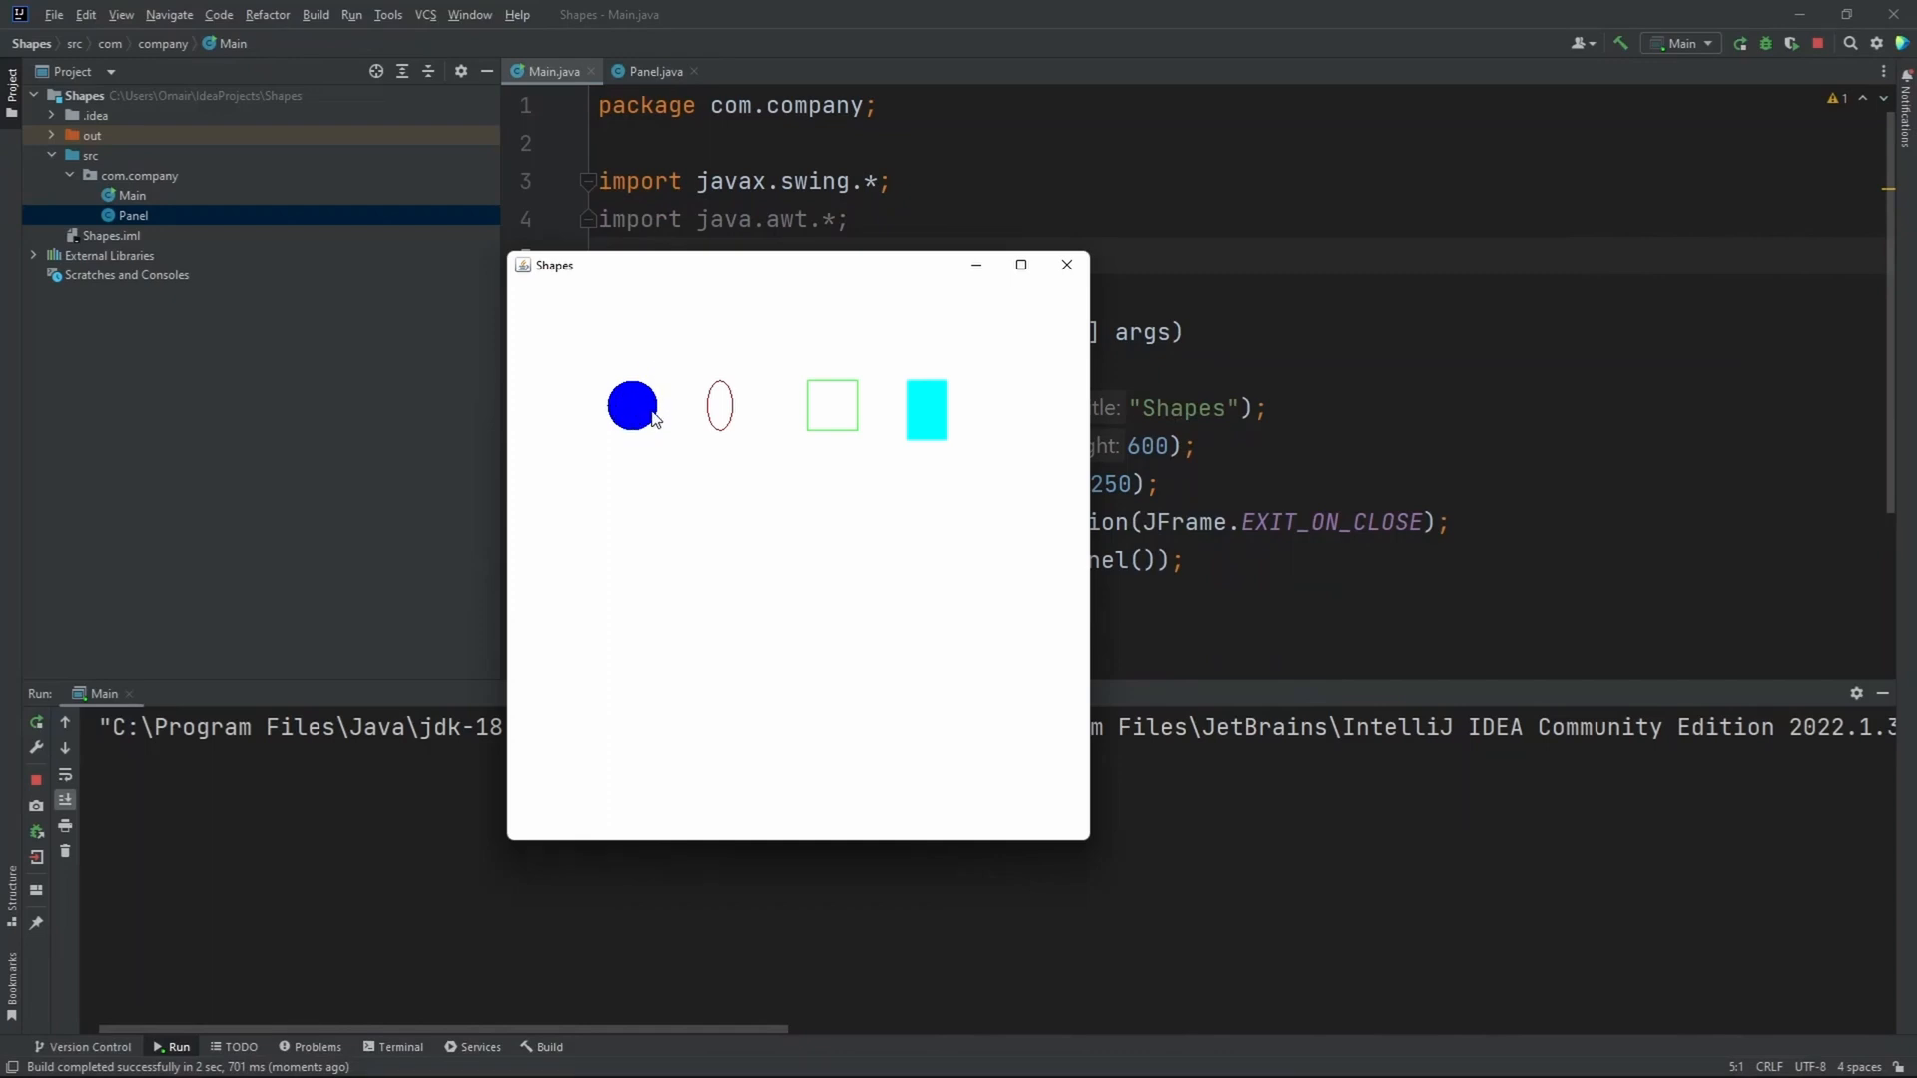
{"action": "mouse_move", "coordinate": [720, 389]}
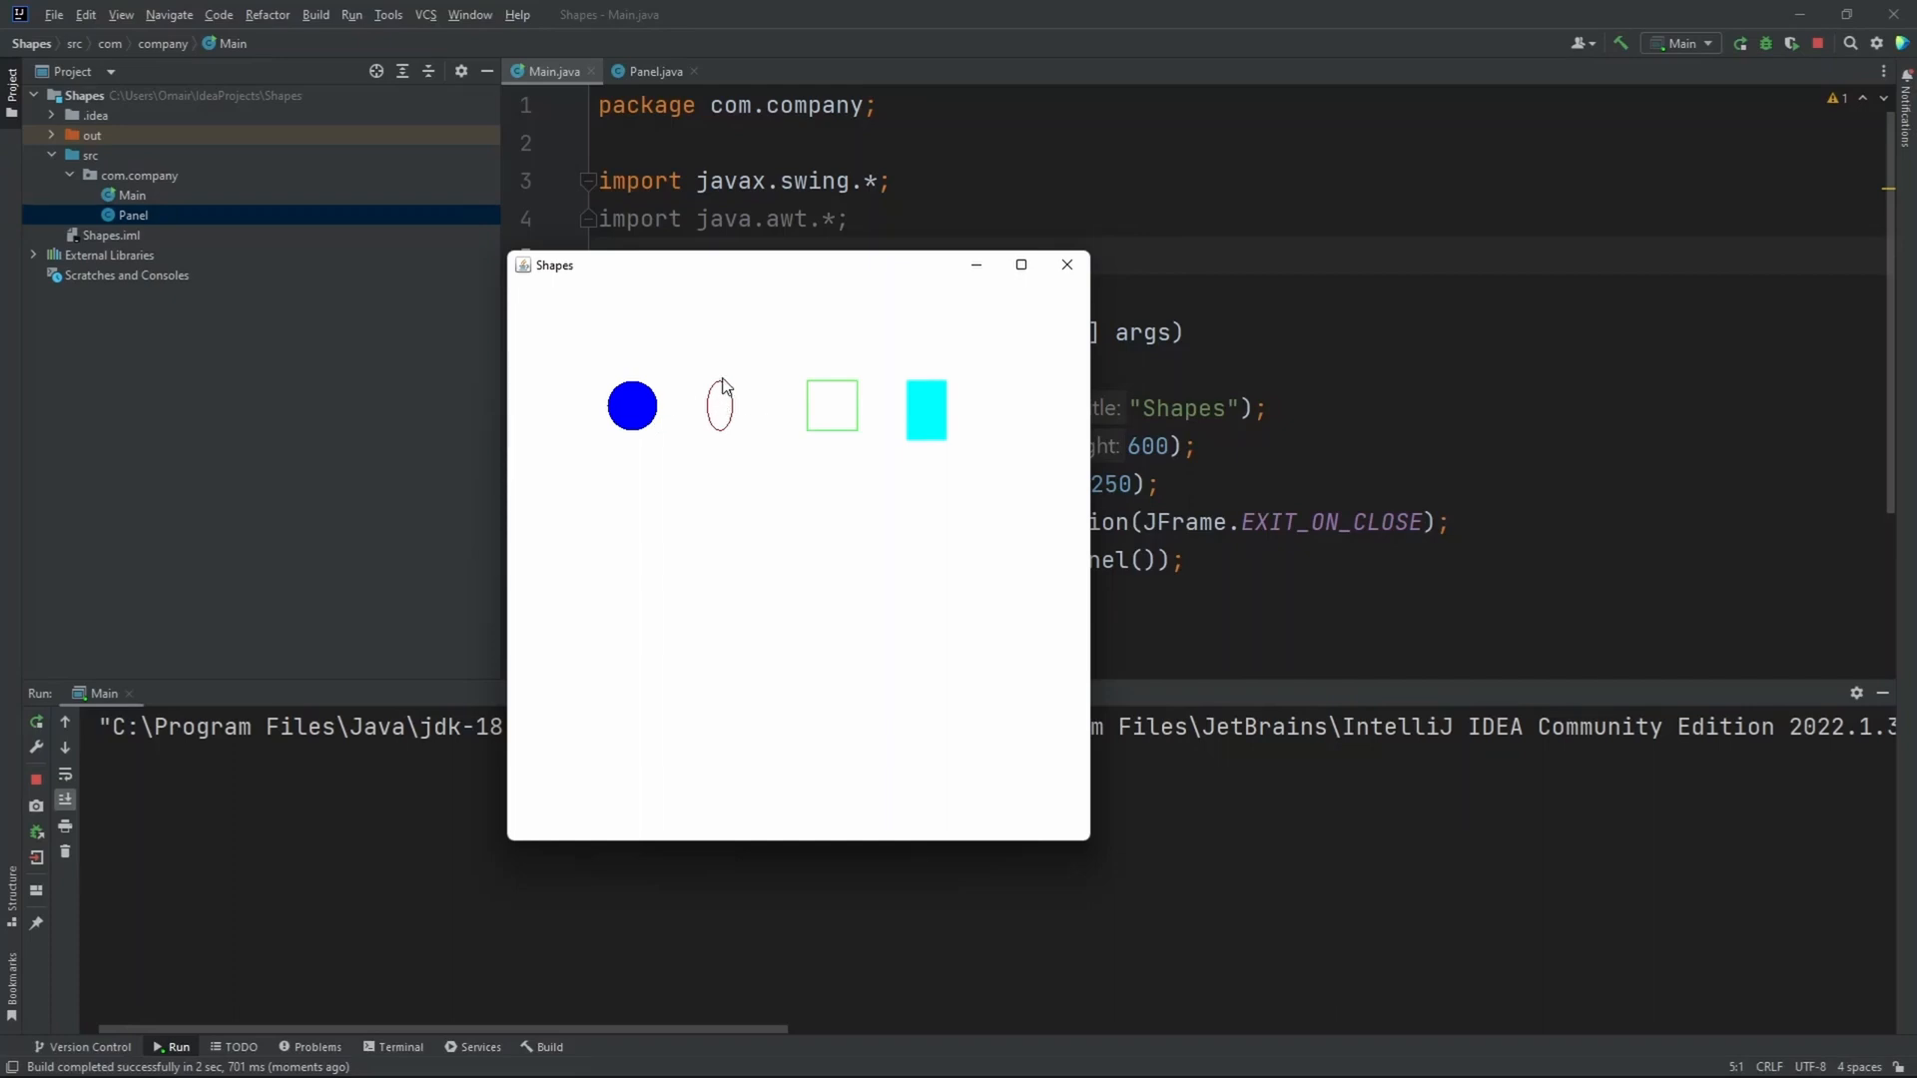
{"action": "mouse_move", "coordinate": [720, 397]}
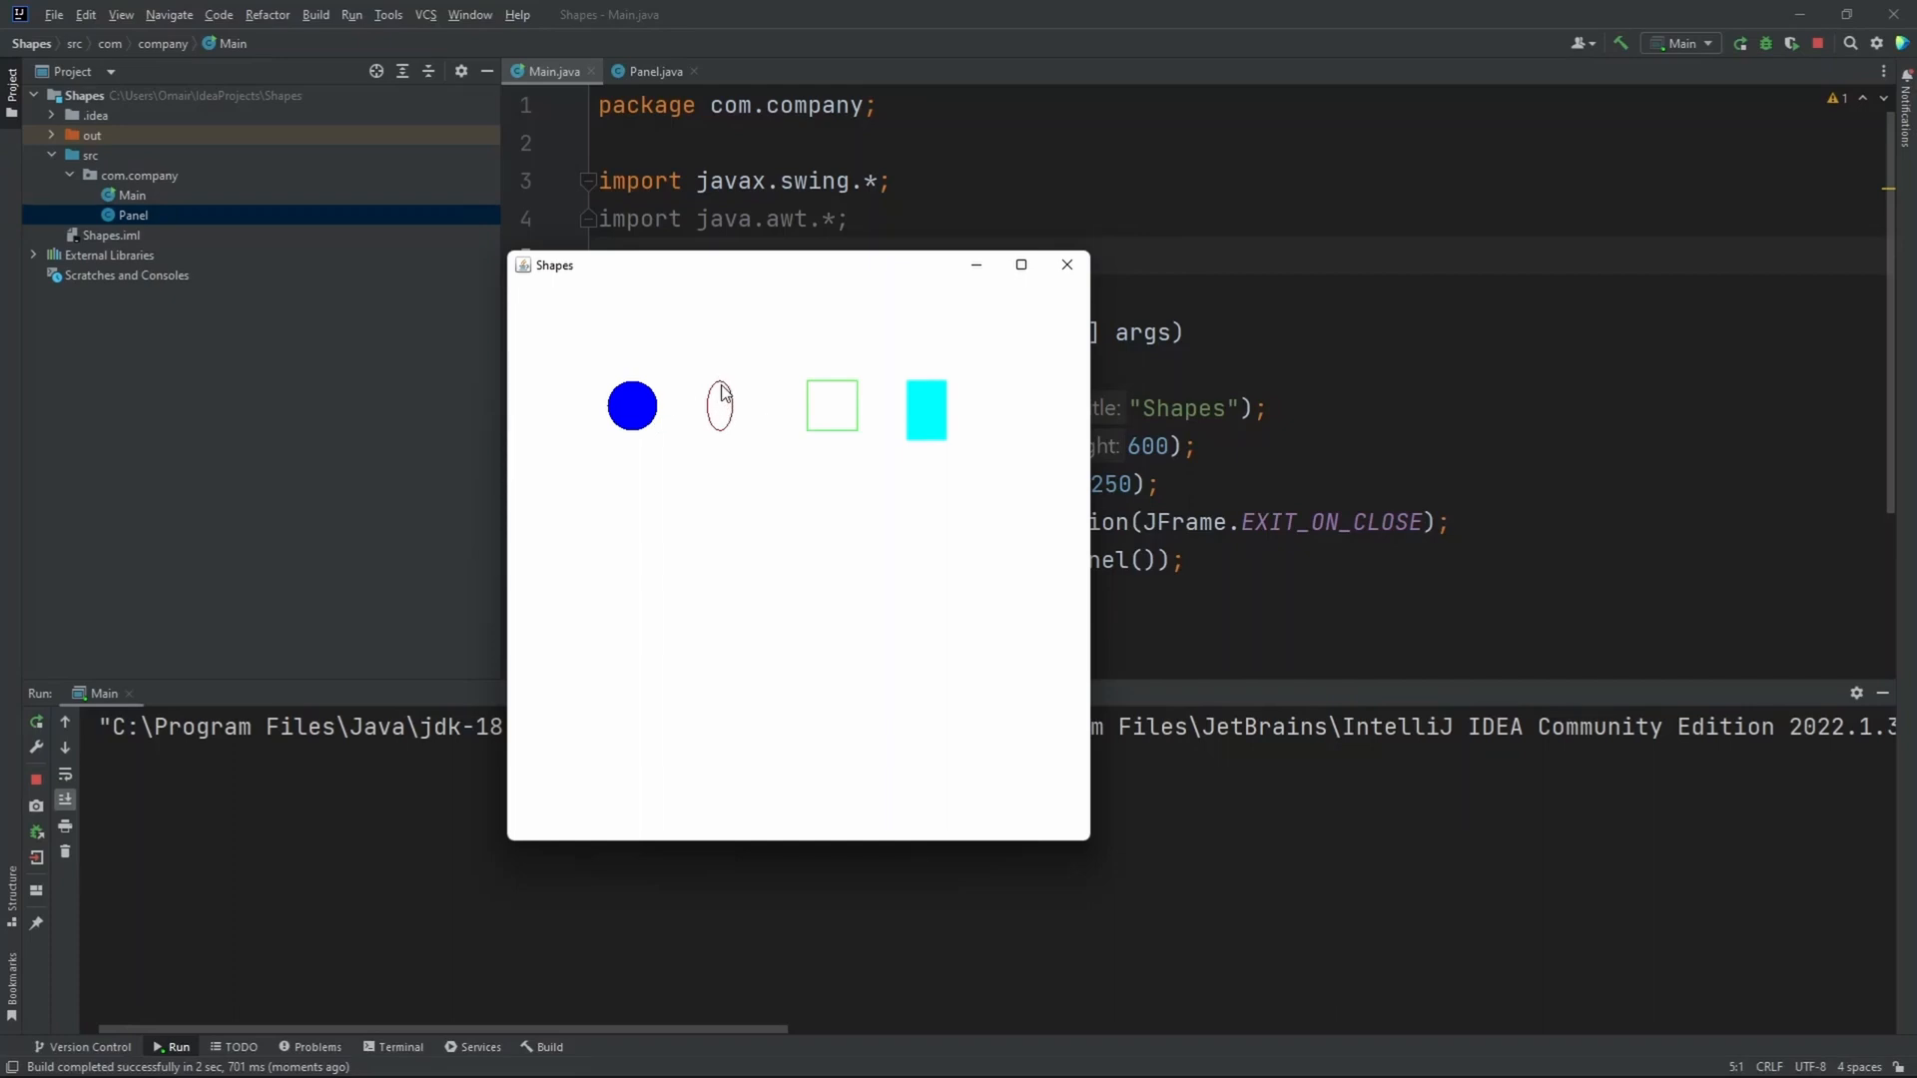
{"action": "mouse_move", "coordinate": [757, 430]}
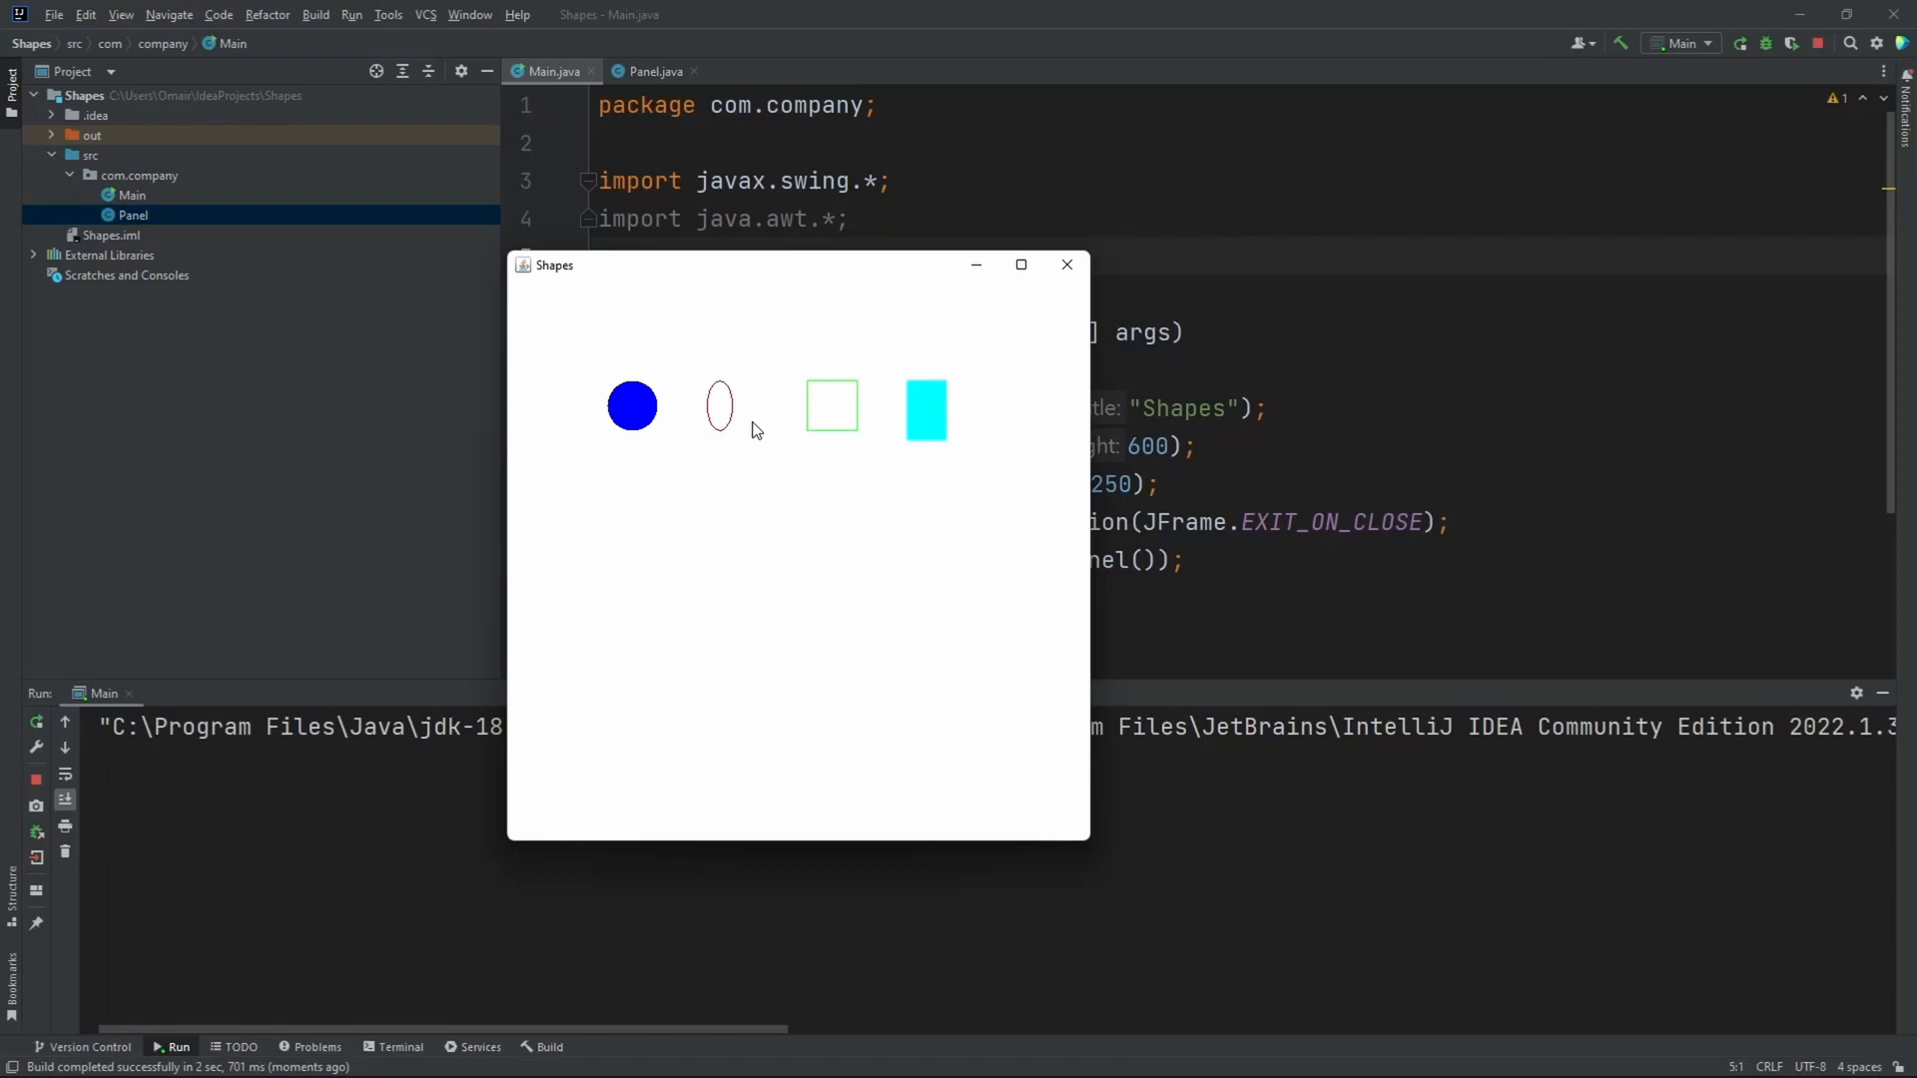
{"action": "mouse_move", "coordinate": [872, 429]}
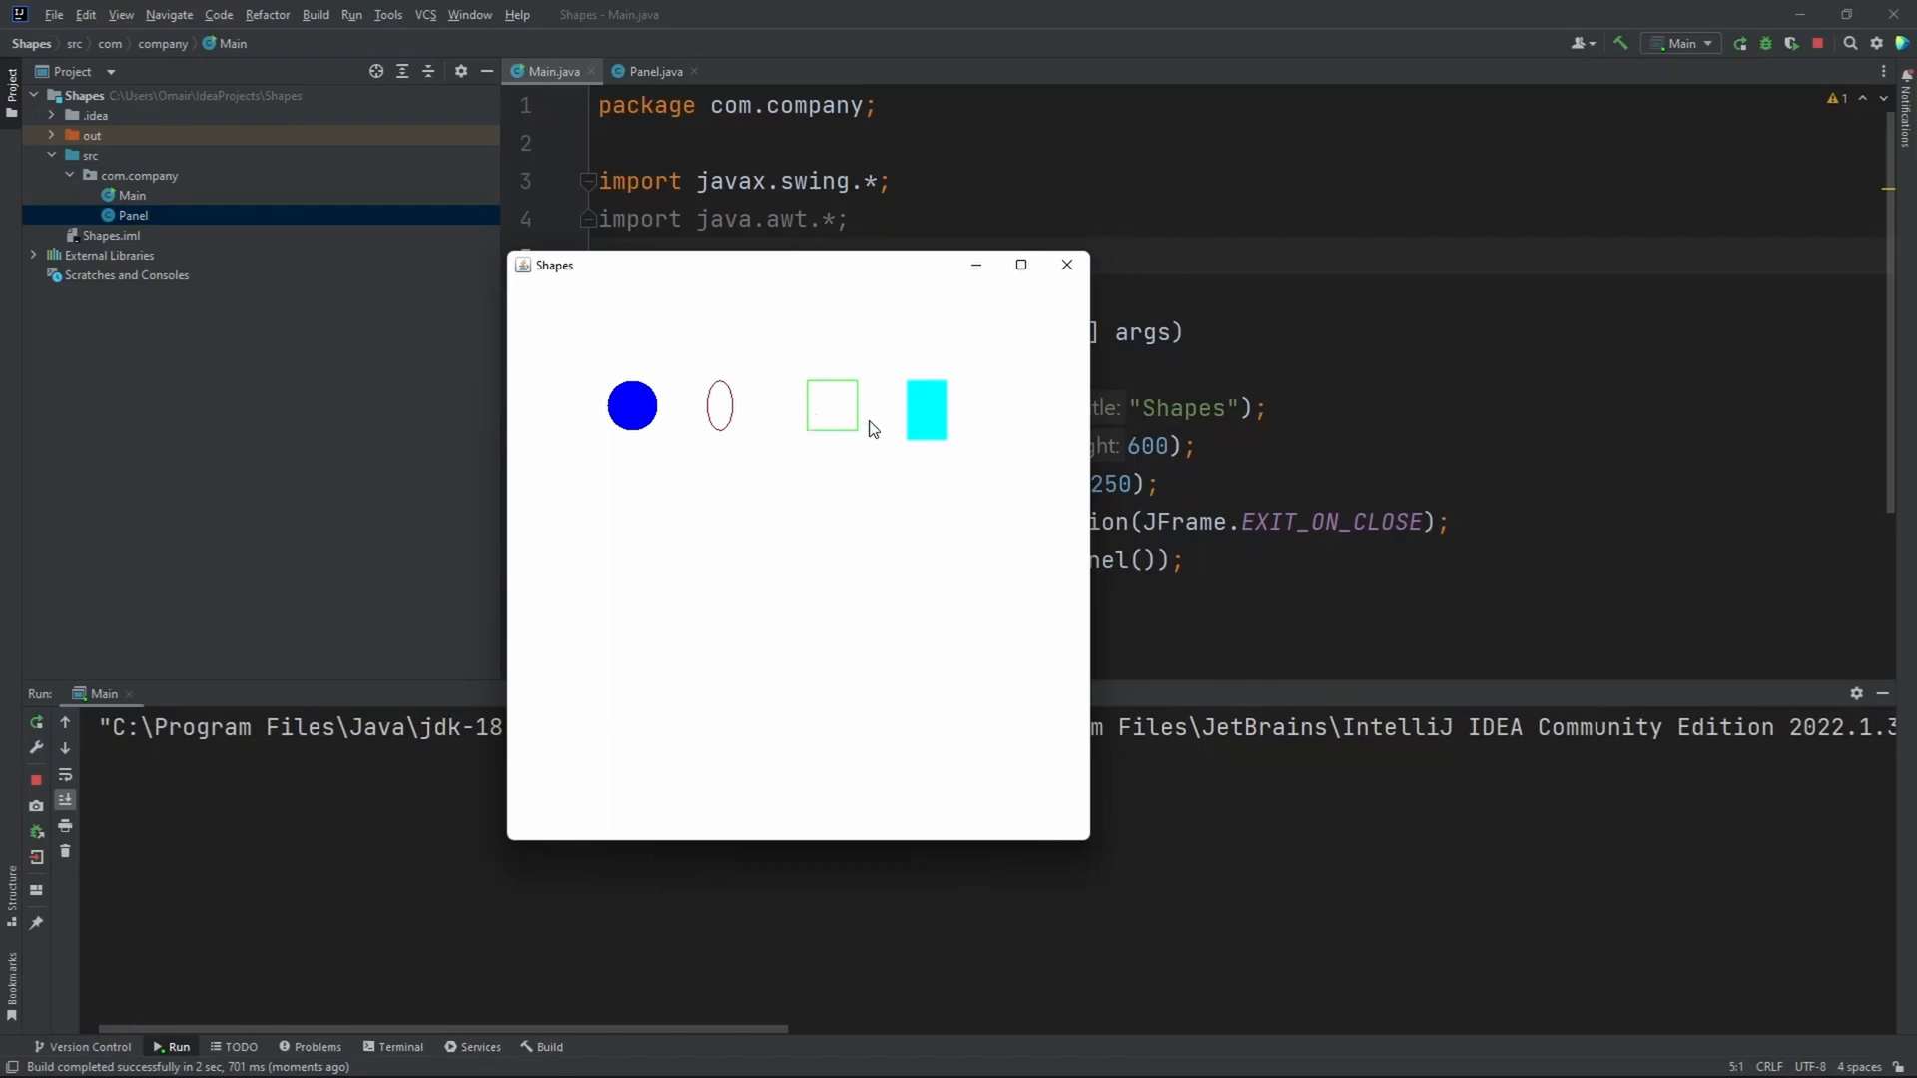
{"action": "mouse_move", "coordinate": [911, 393]}
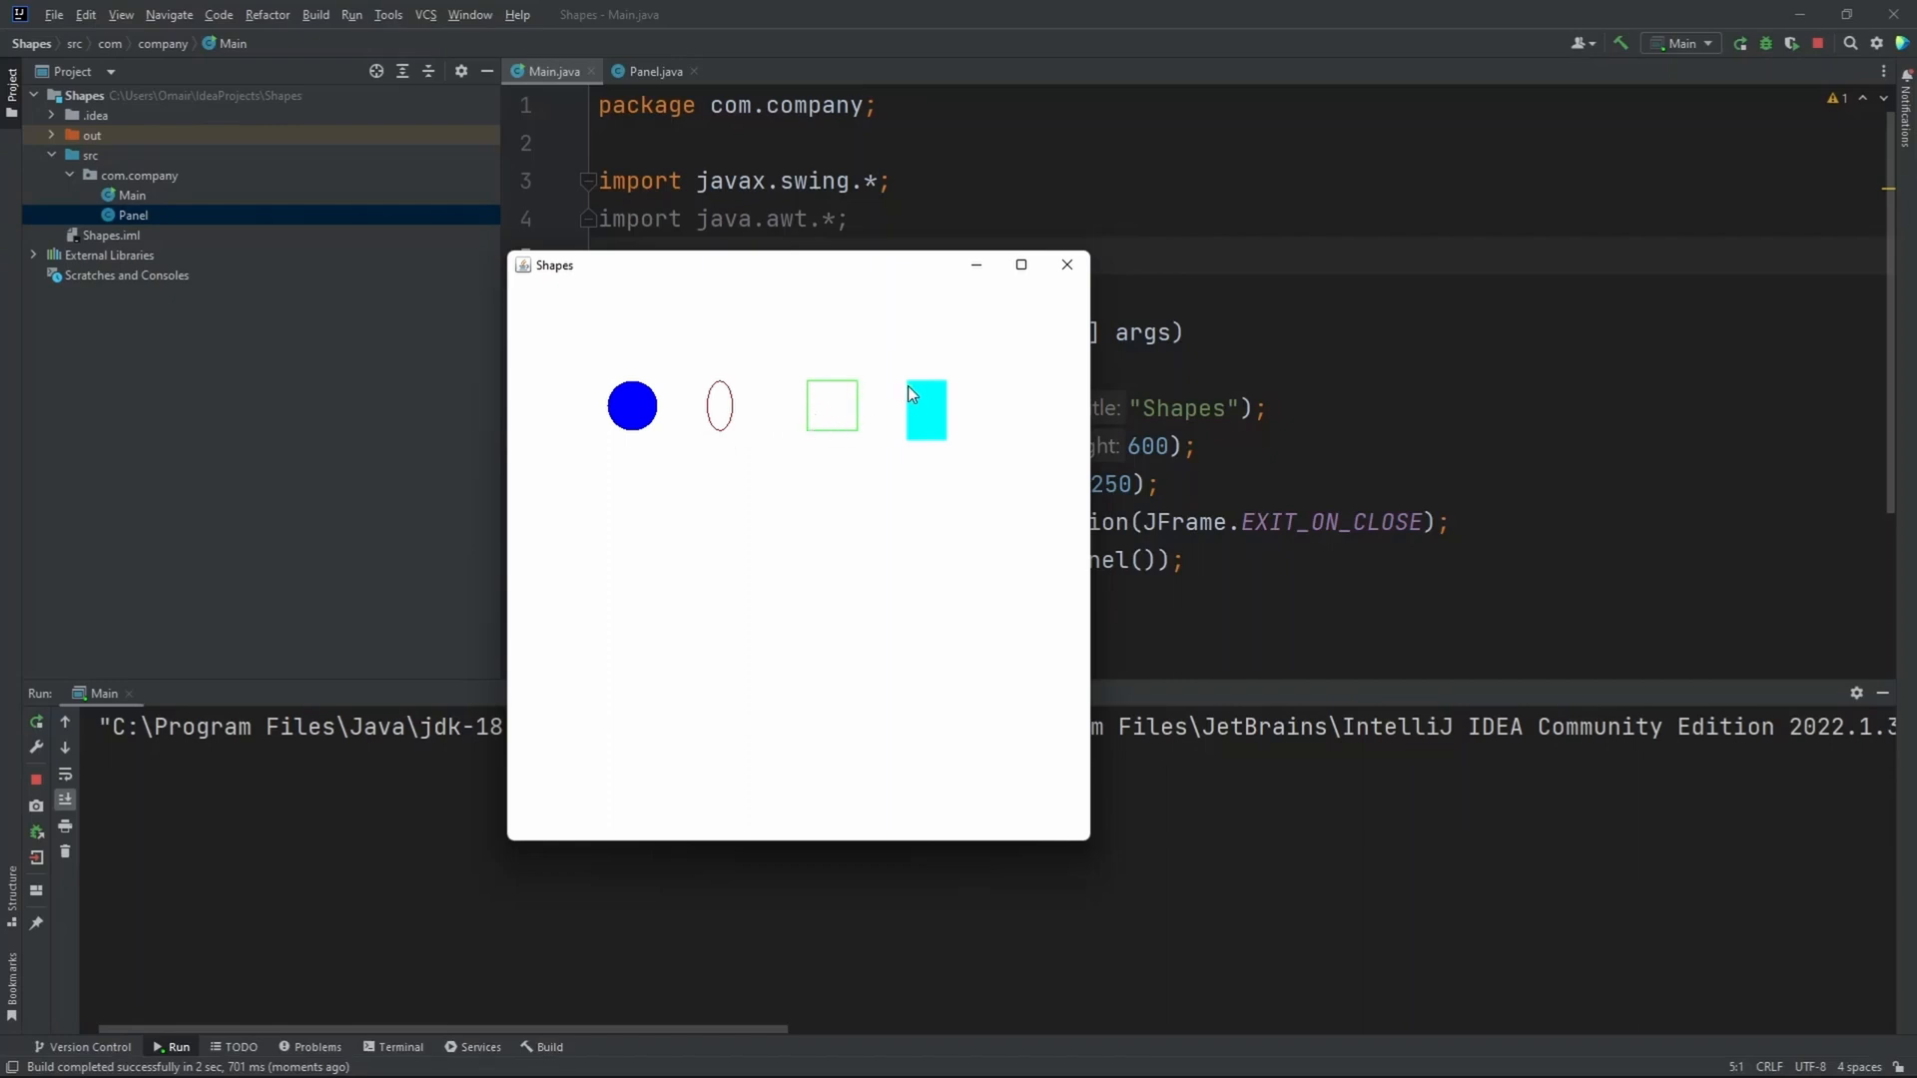
{"action": "mouse_move", "coordinate": [955, 459]}
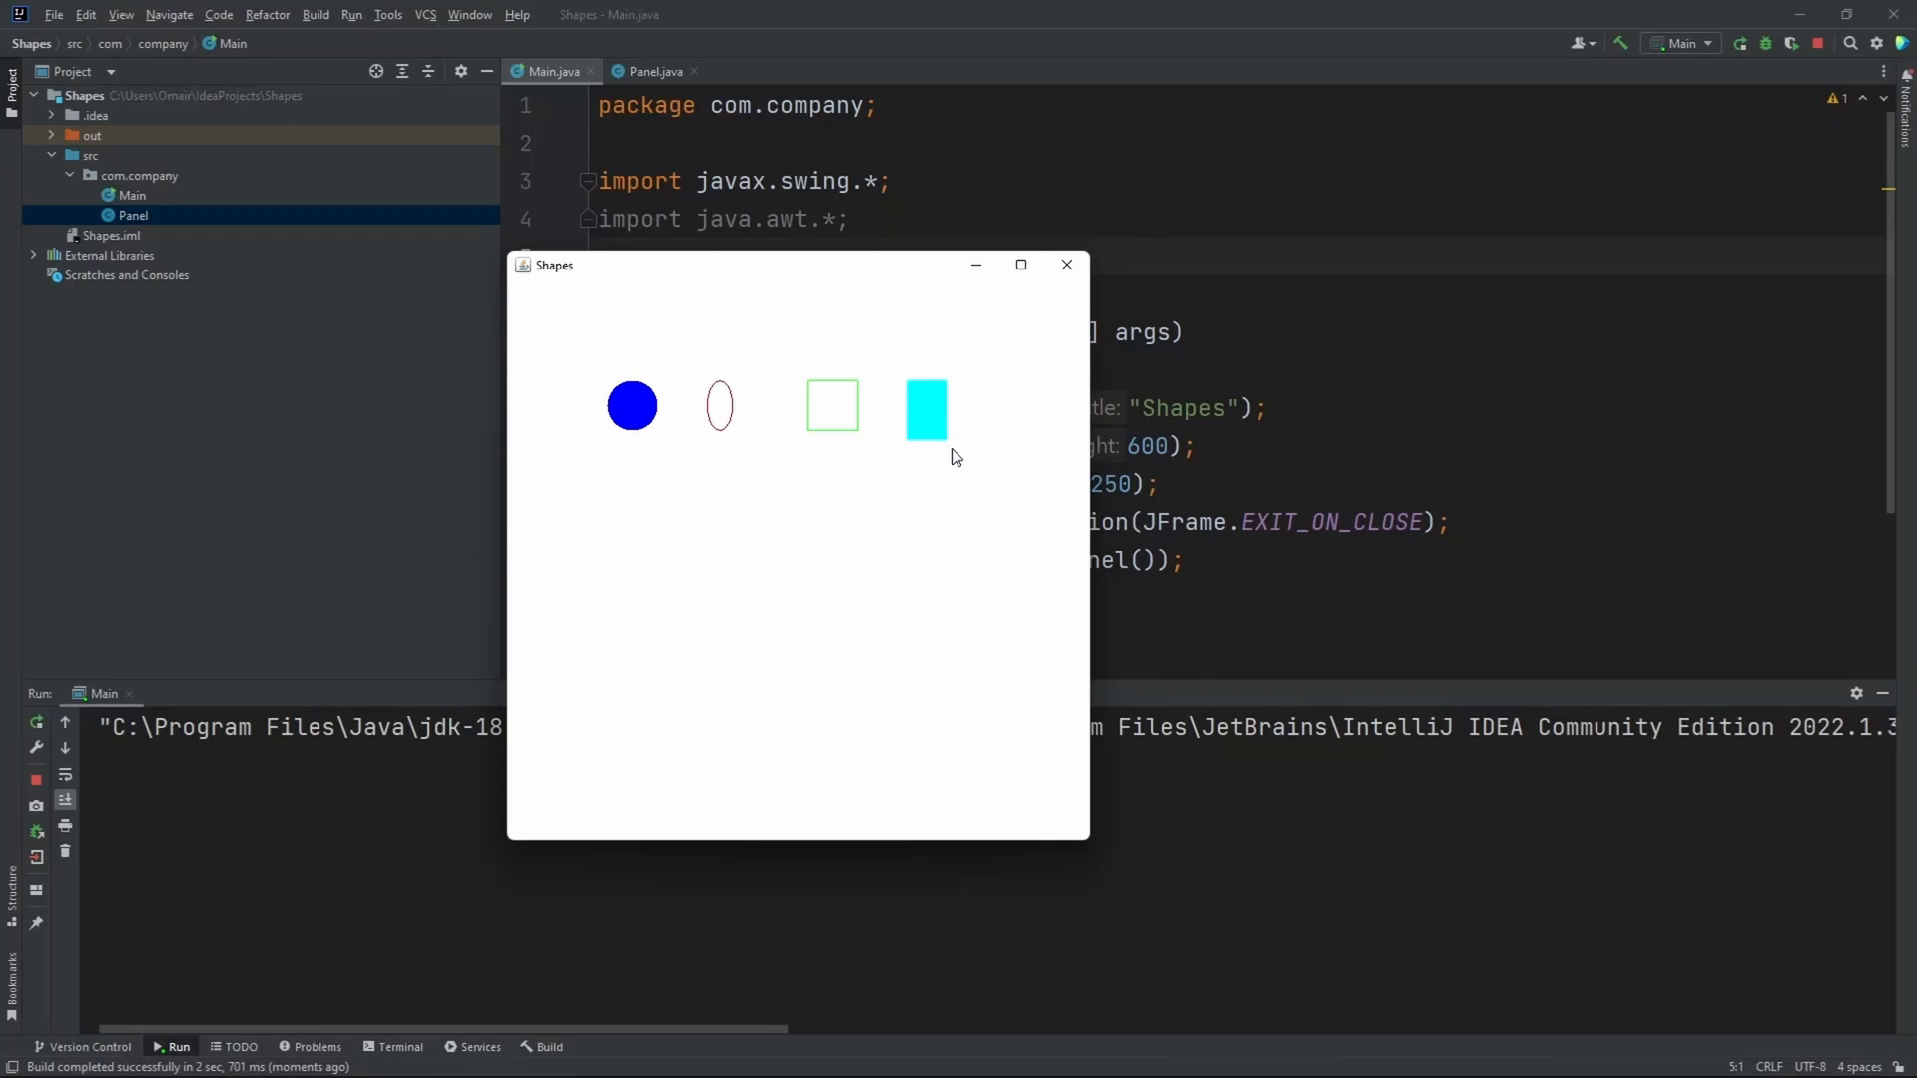
{"action": "mouse_move", "coordinate": [975, 541]}
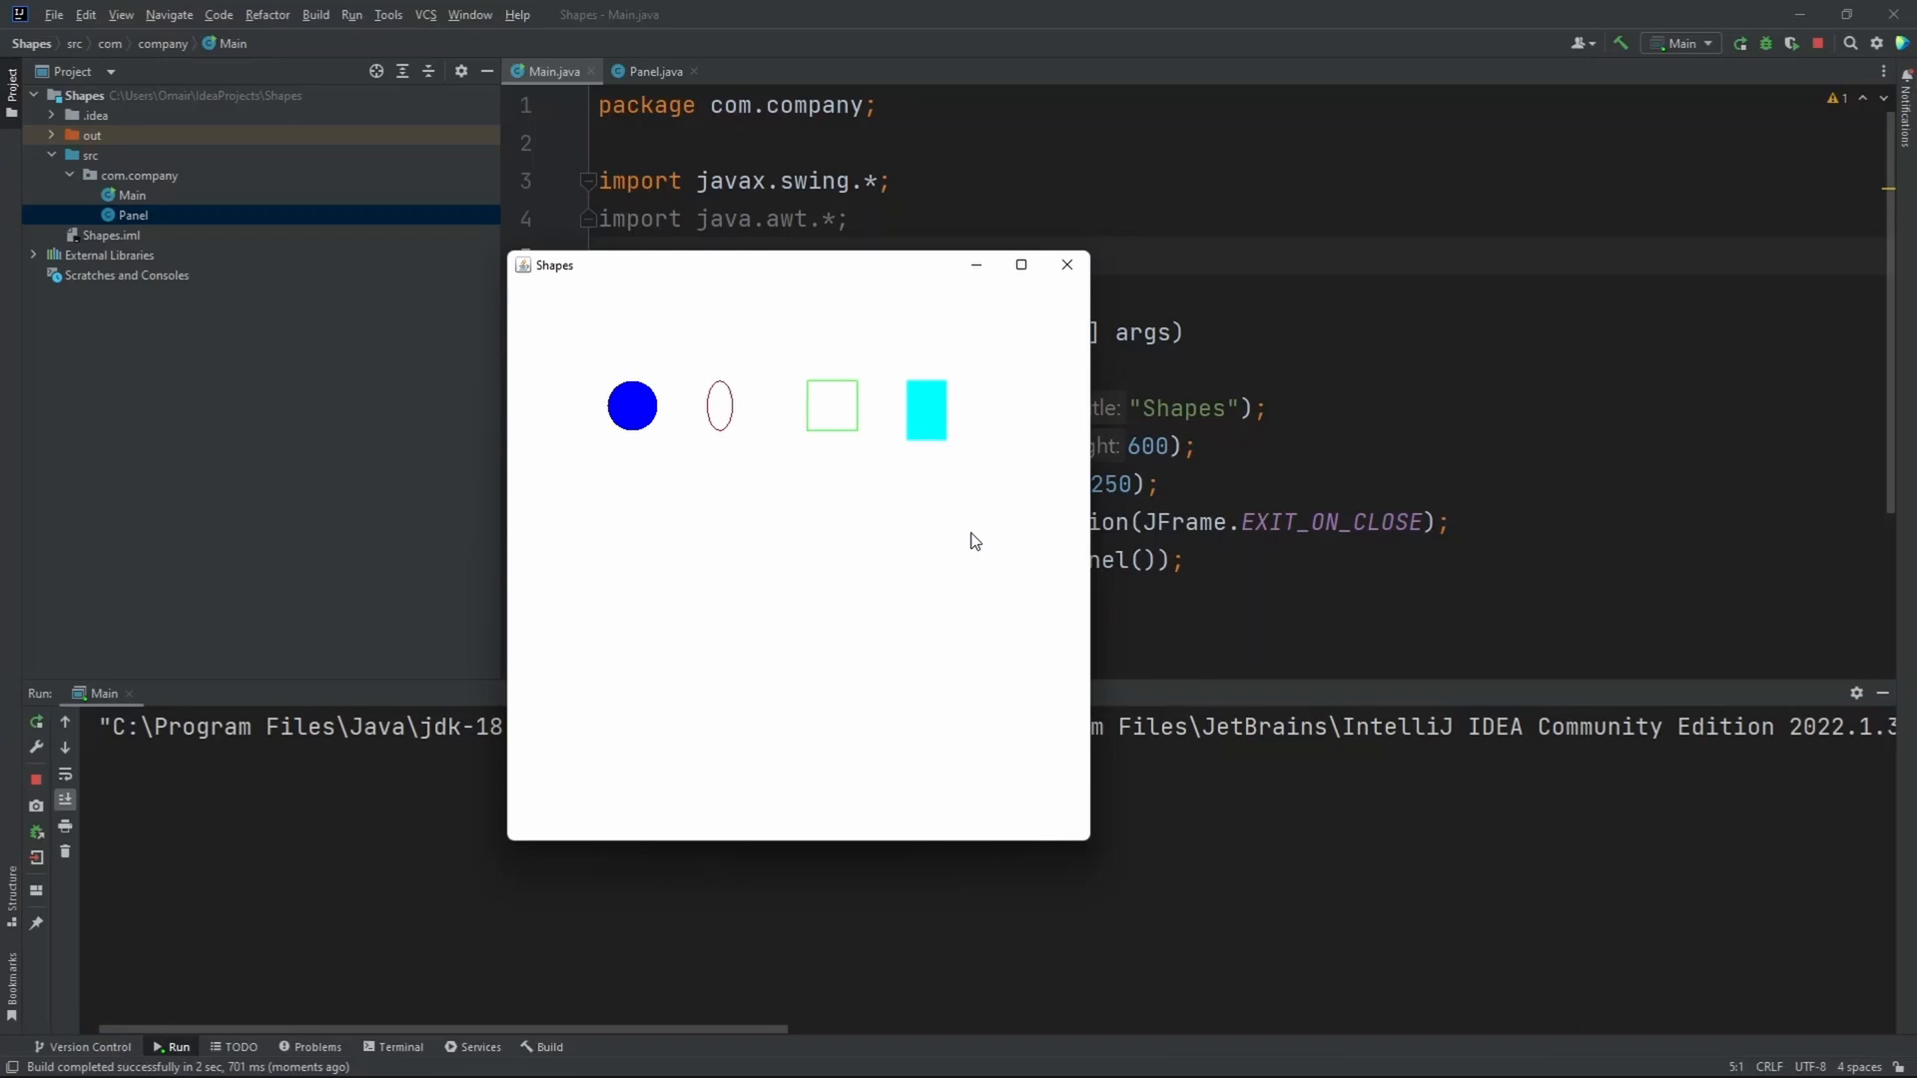